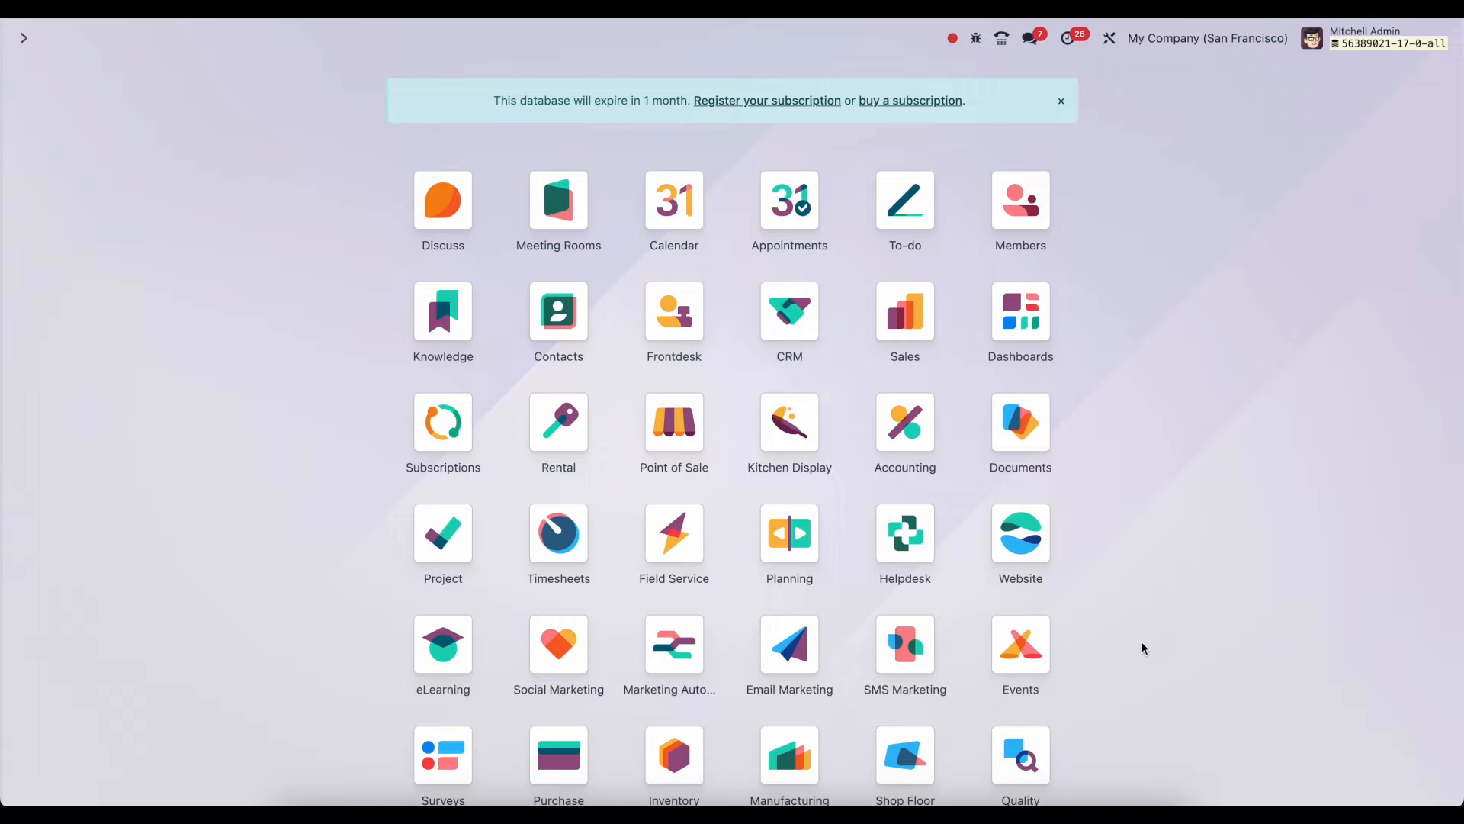
# Search 'accouting' in the app palette and open the Accounting app's dashboard
pyautogui.write('acco')
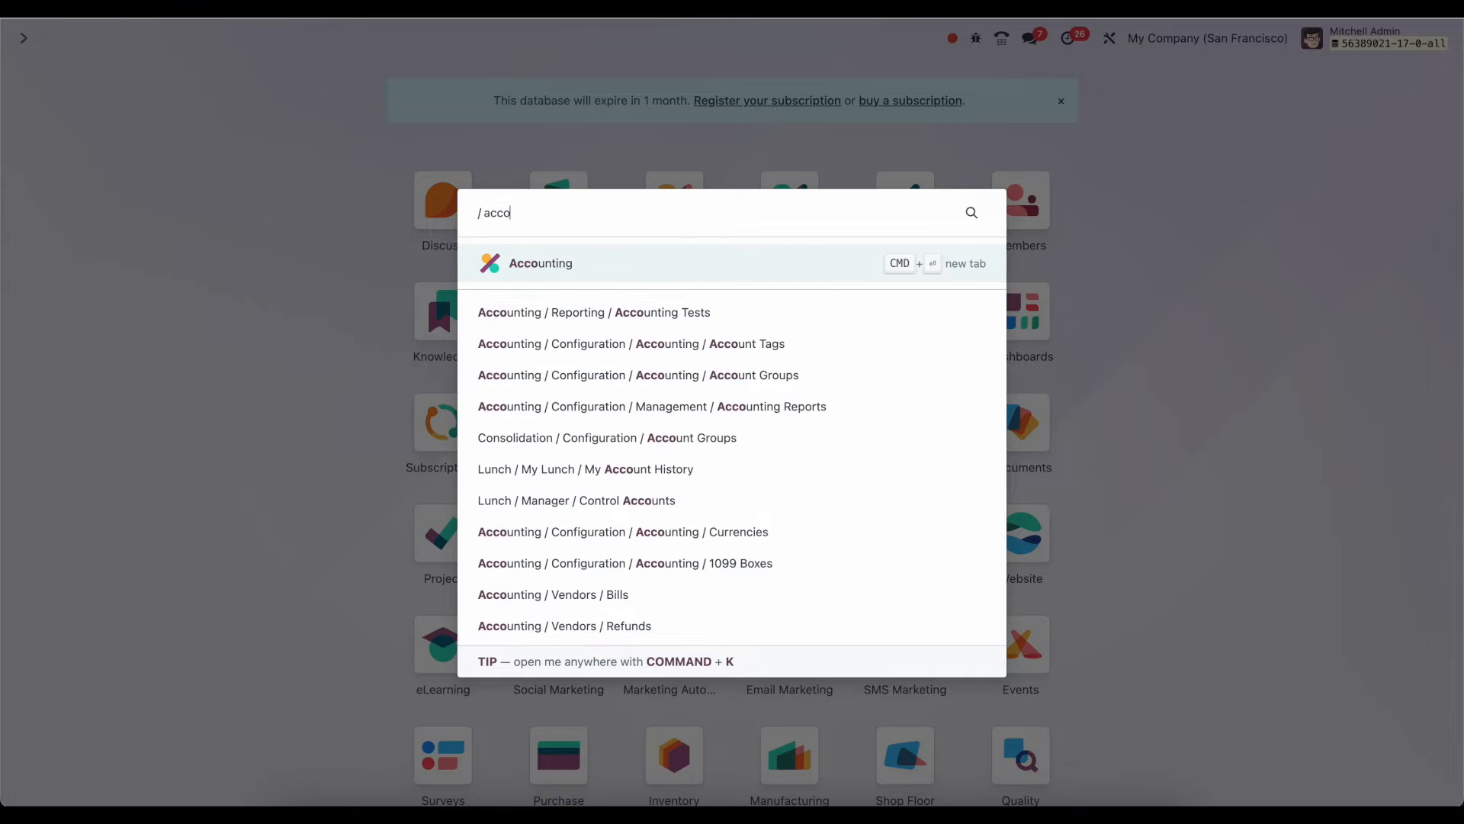
pyautogui.write('uting')
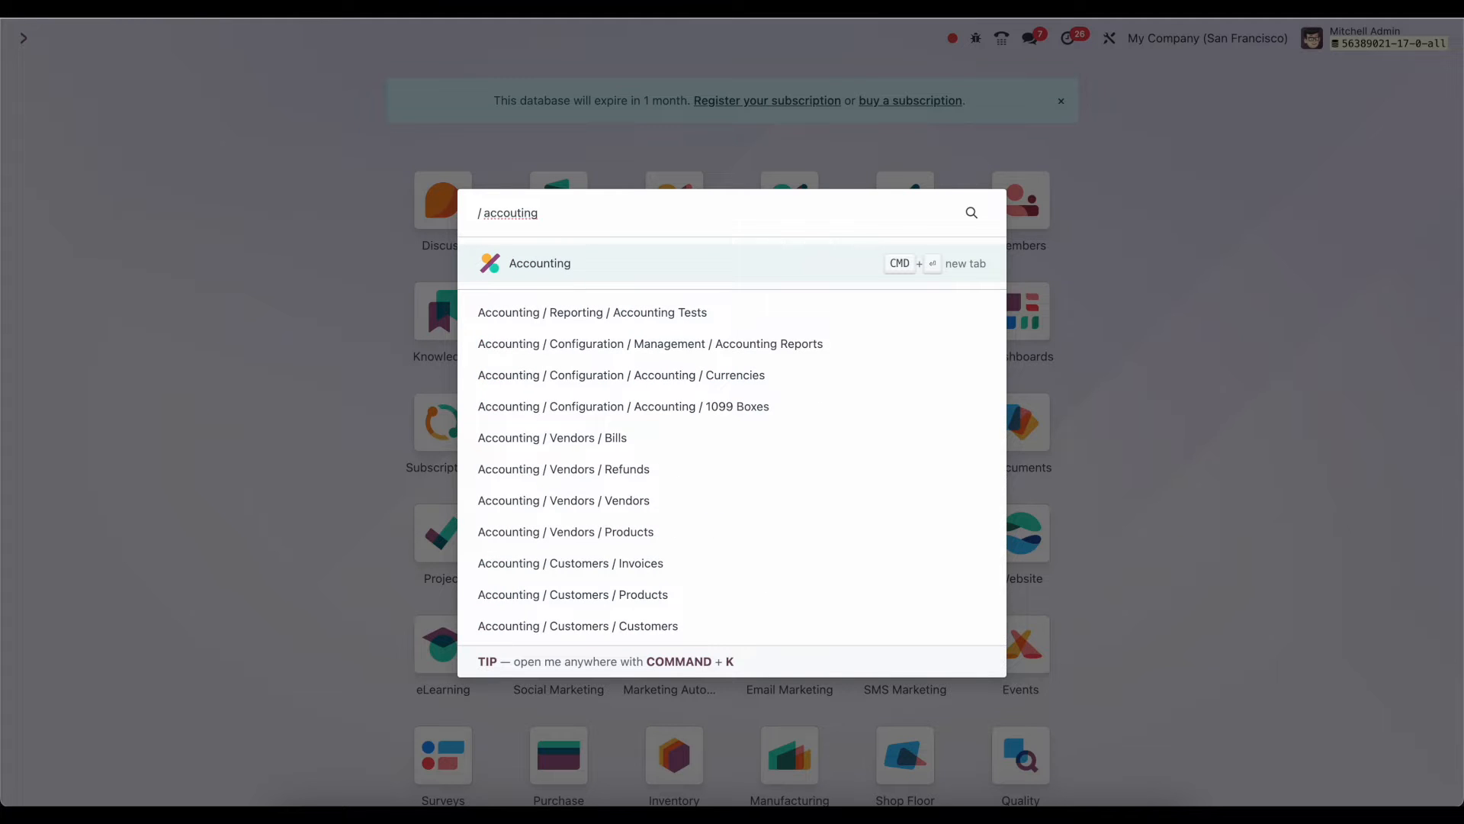
pyautogui.click(540, 262)
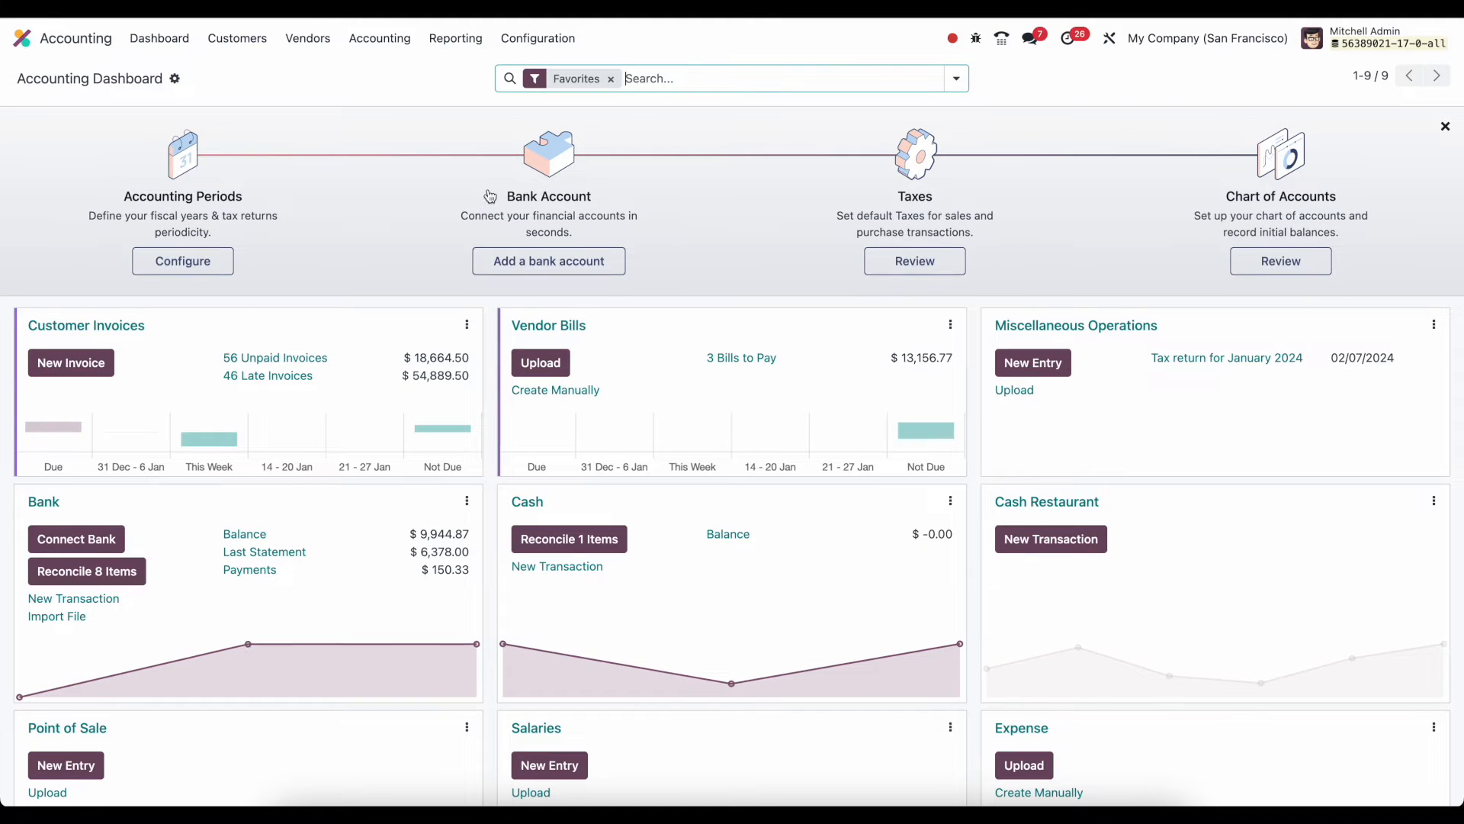
pyautogui.moveTo(455, 38)
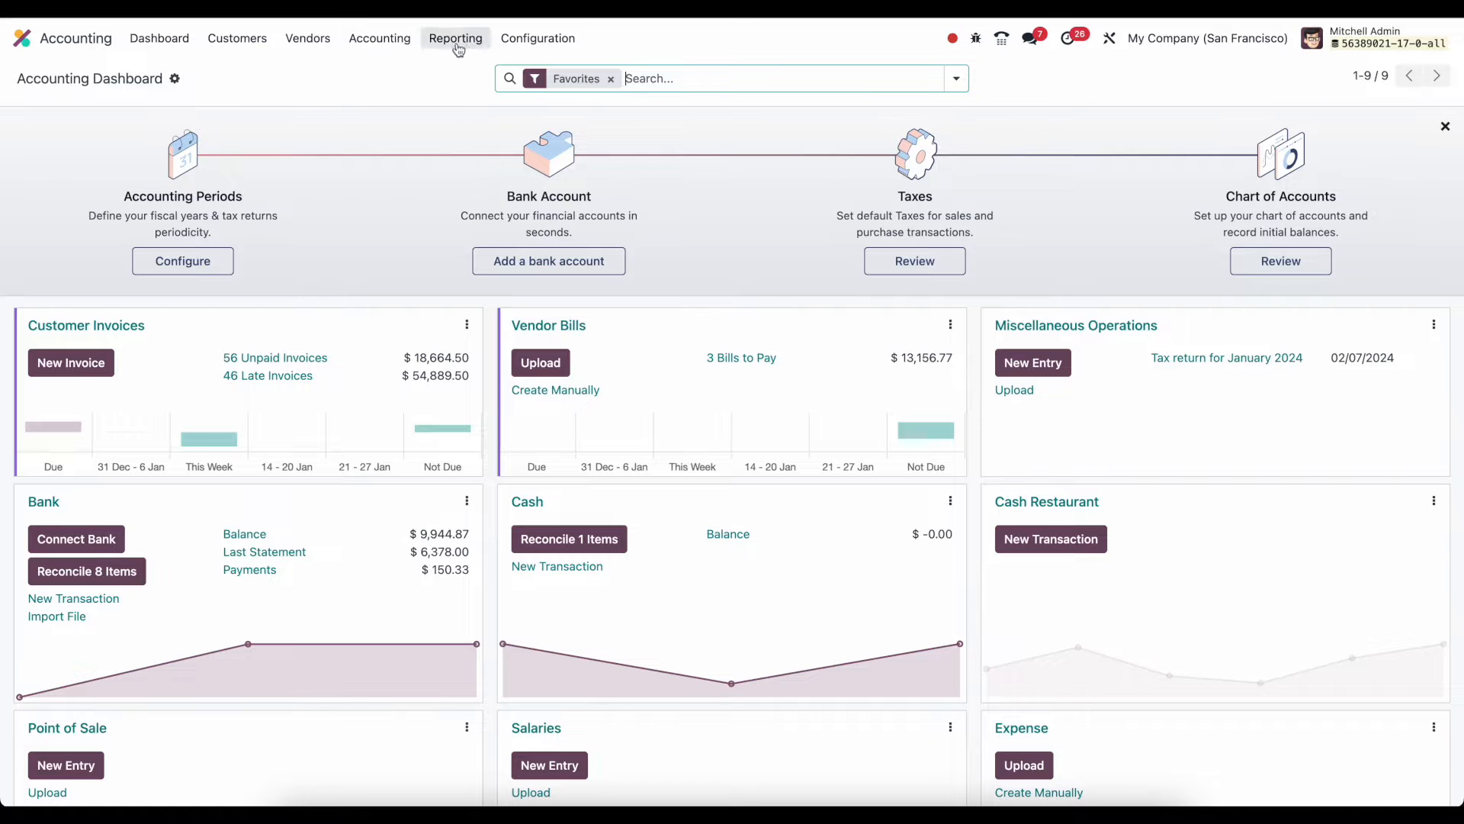
# Show the Reporting menu with its Statement, Audit, Partner and Management reports
pyautogui.click(456, 39)
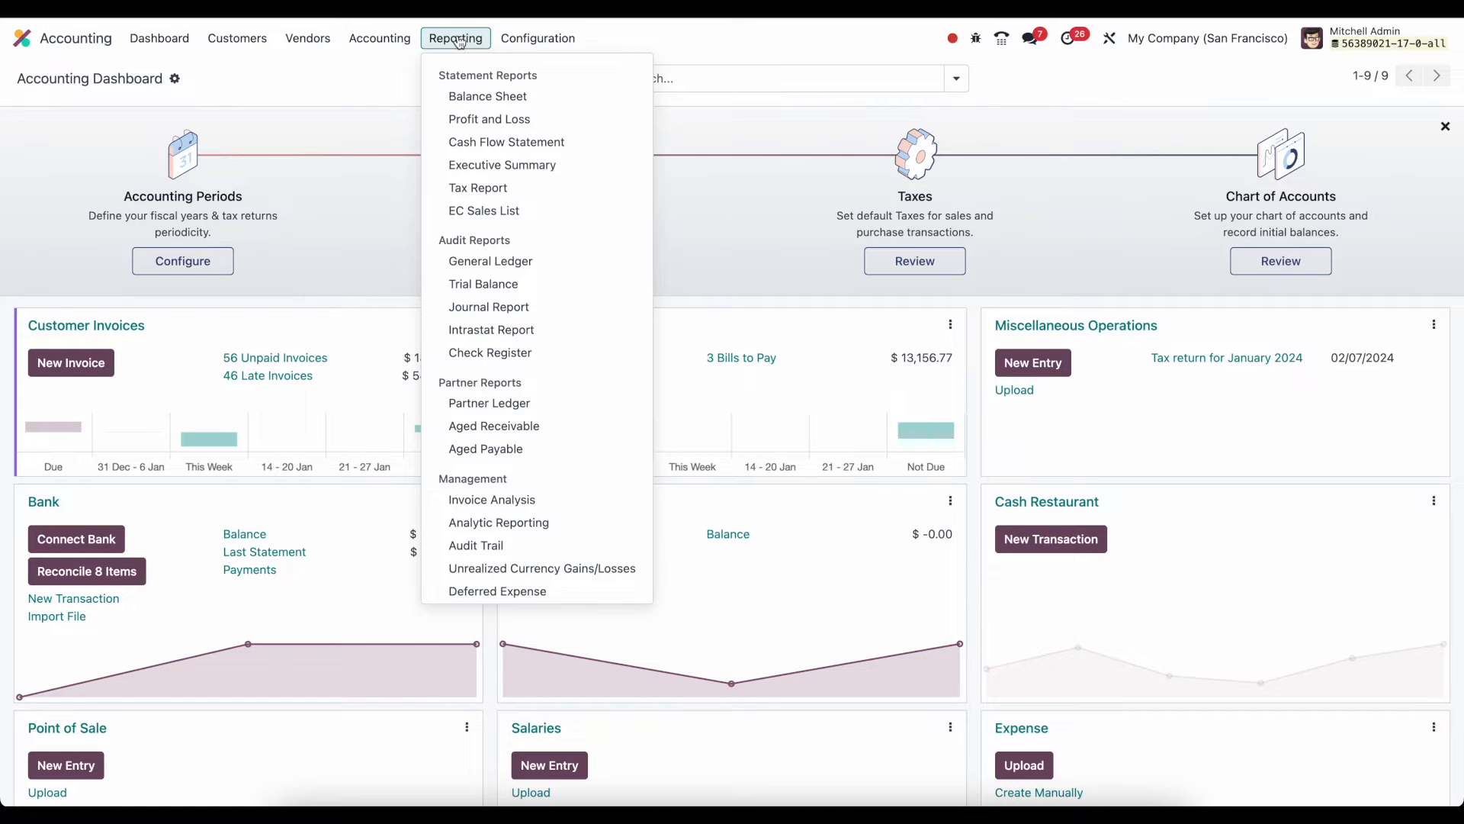
pyautogui.moveTo(487, 96)
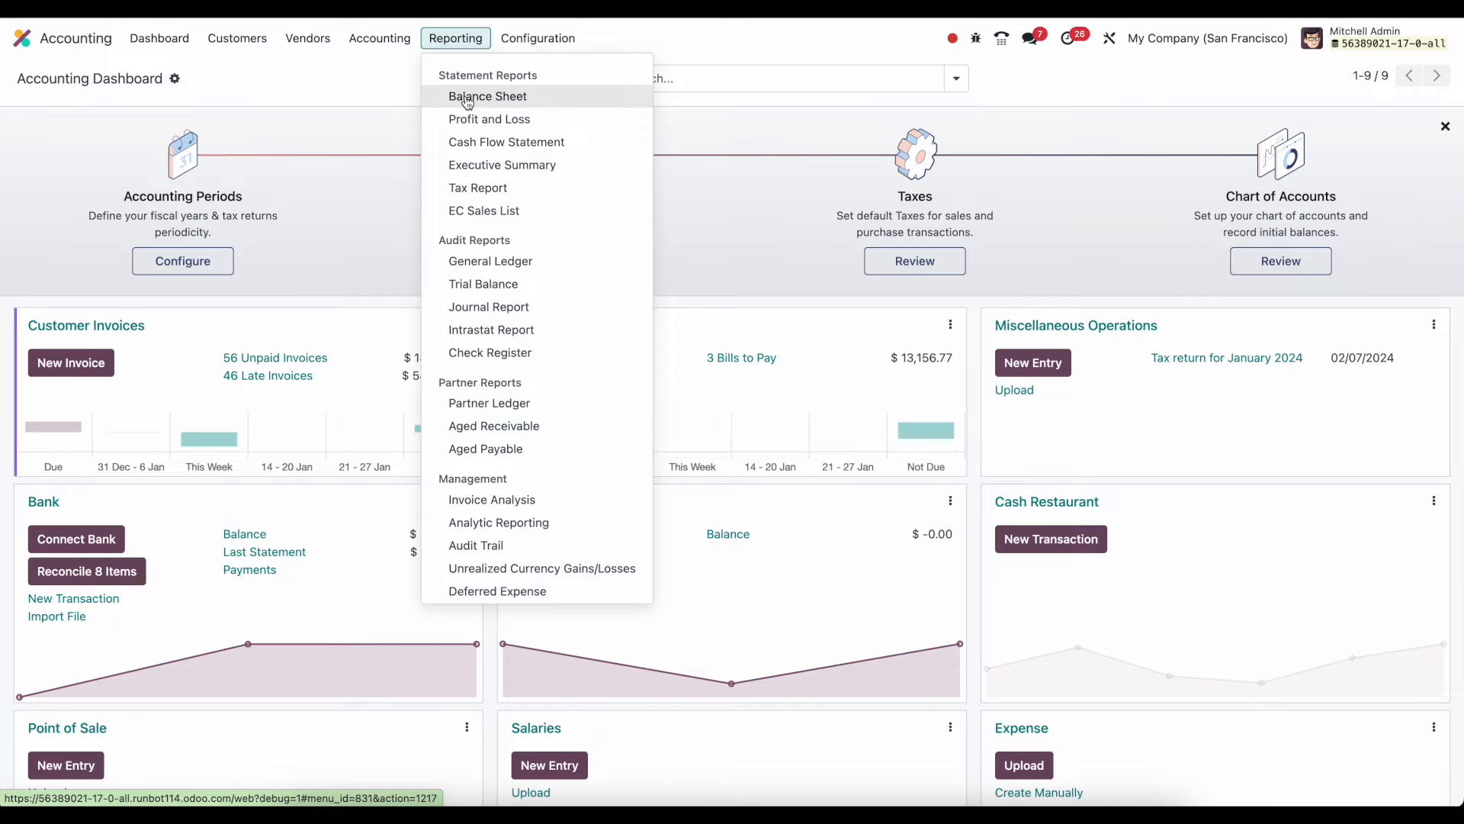
pyautogui.moveTo(489, 119)
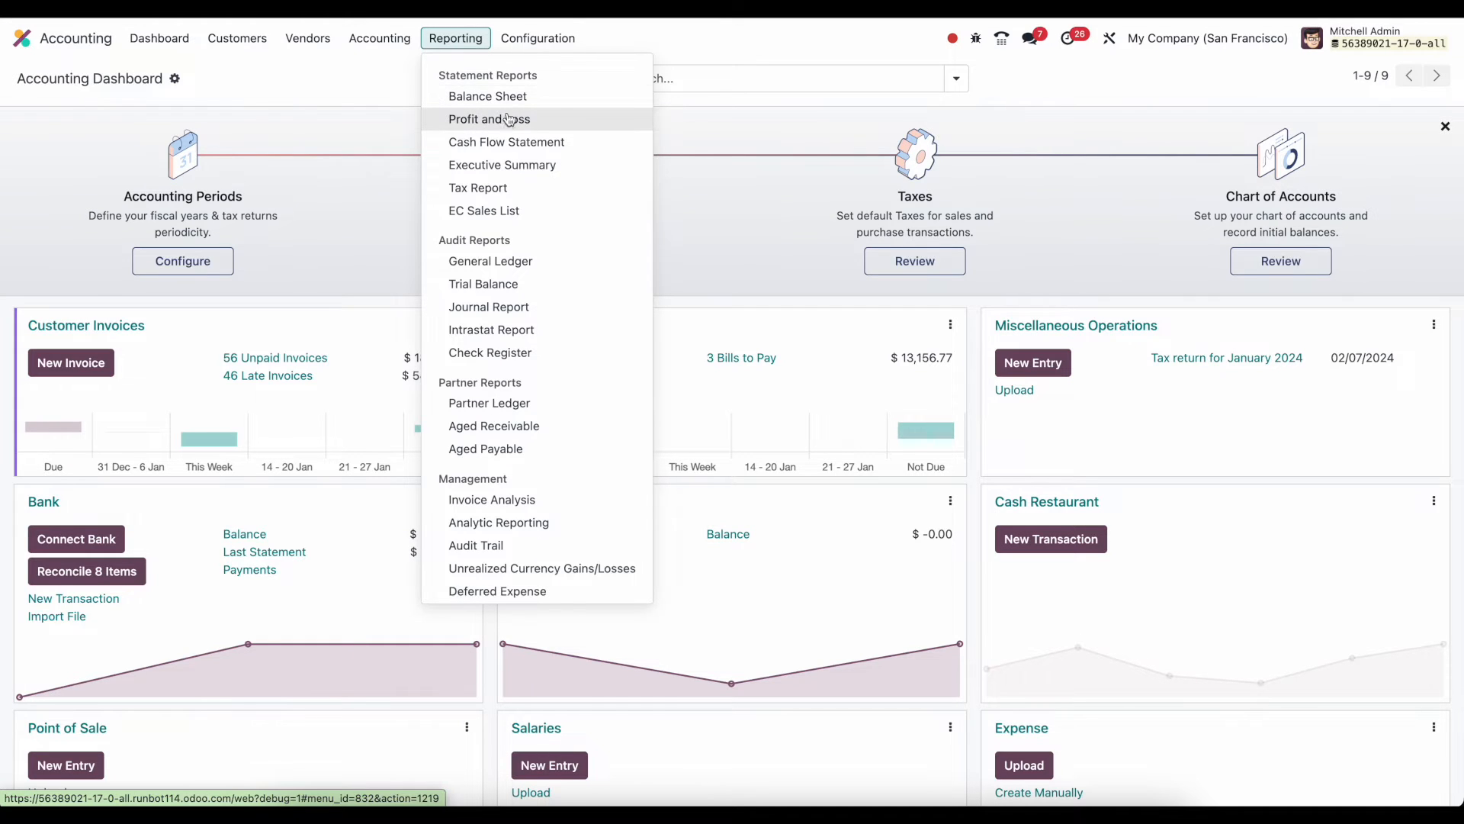
pyautogui.moveTo(487, 96)
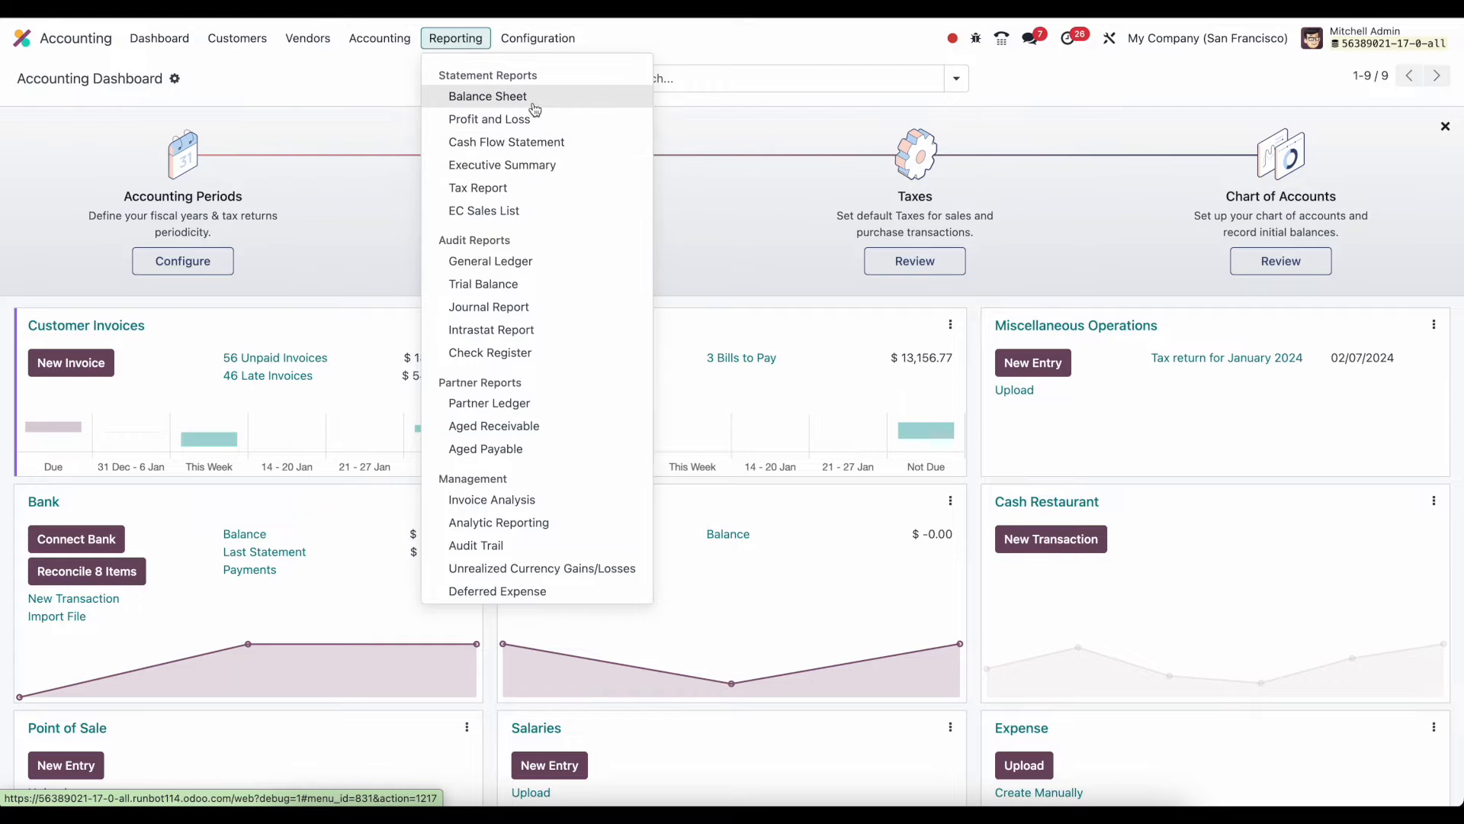
pyautogui.moveTo(491, 353)
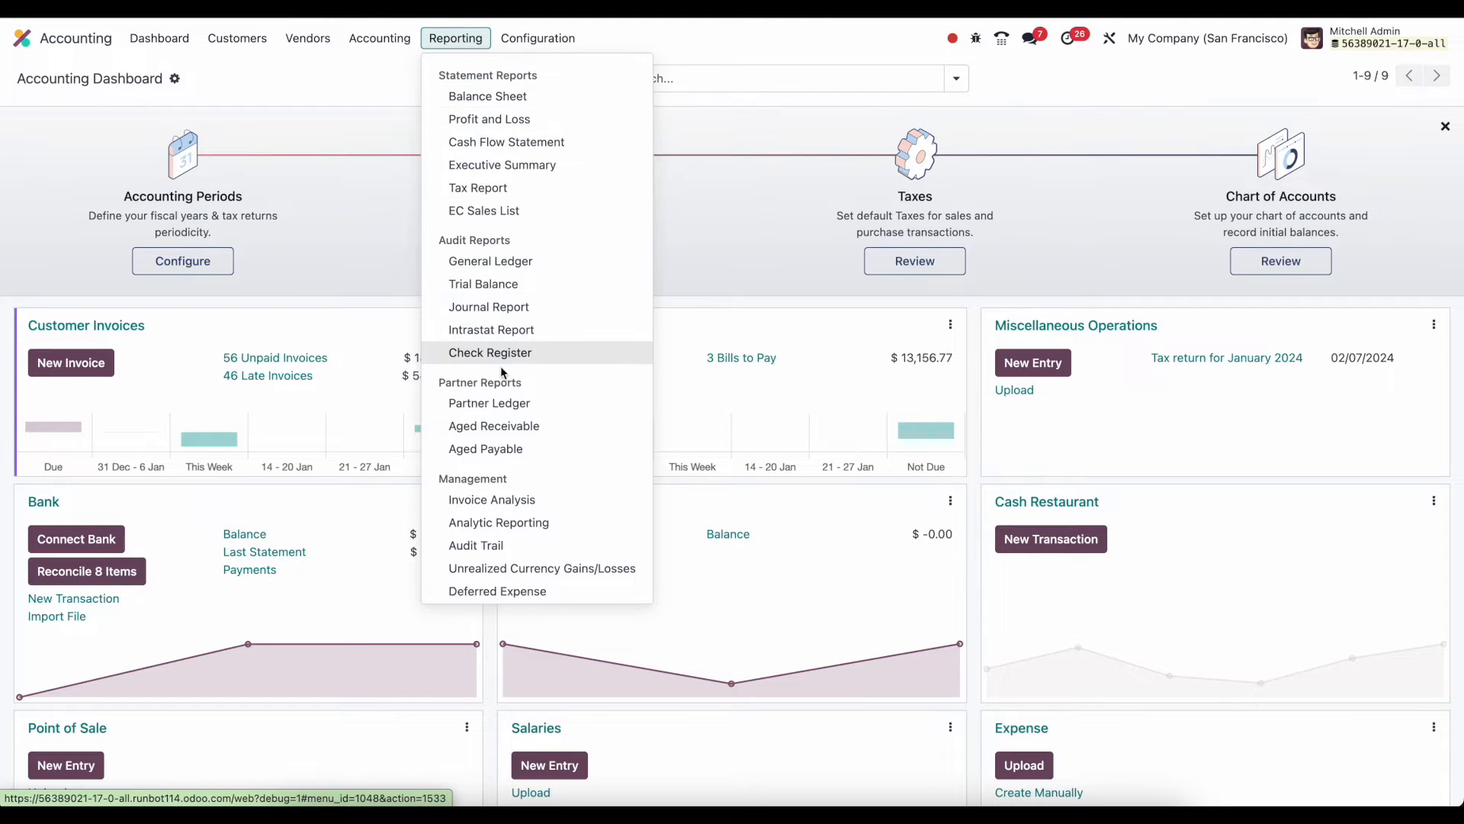
pyautogui.moveTo(483, 284)
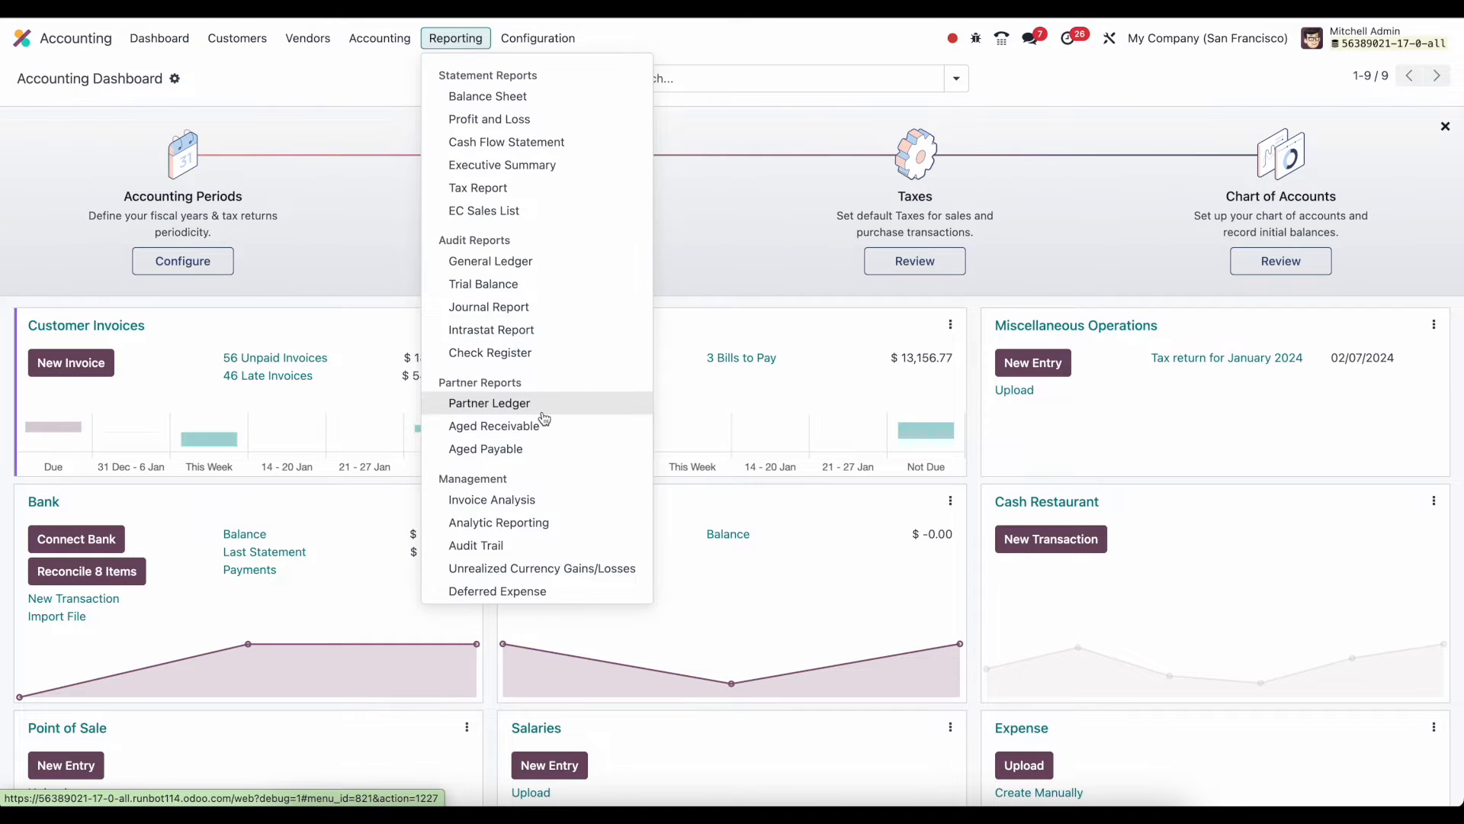
pyautogui.moveTo(537, 449)
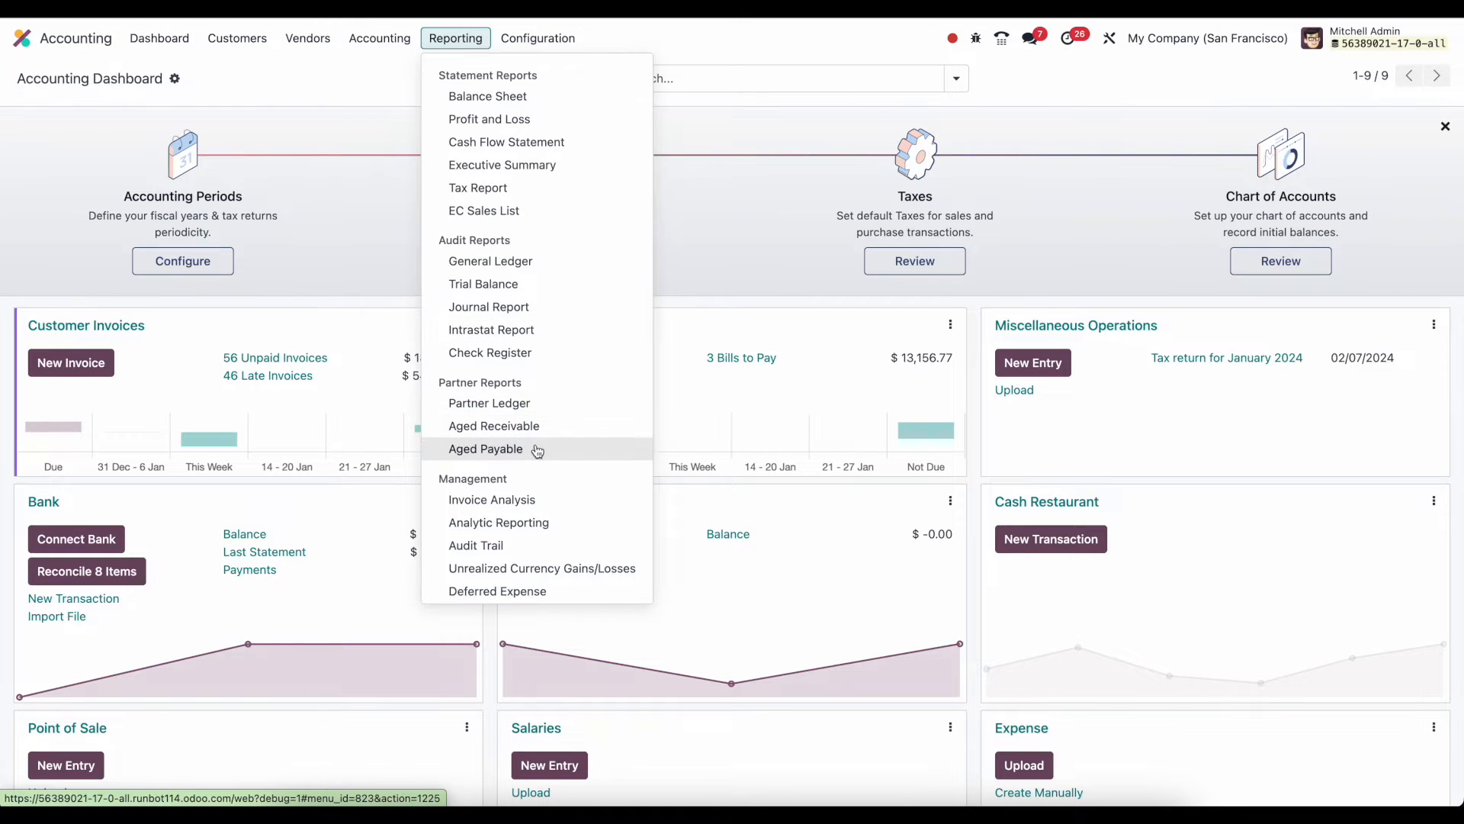
pyautogui.moveTo(479, 188)
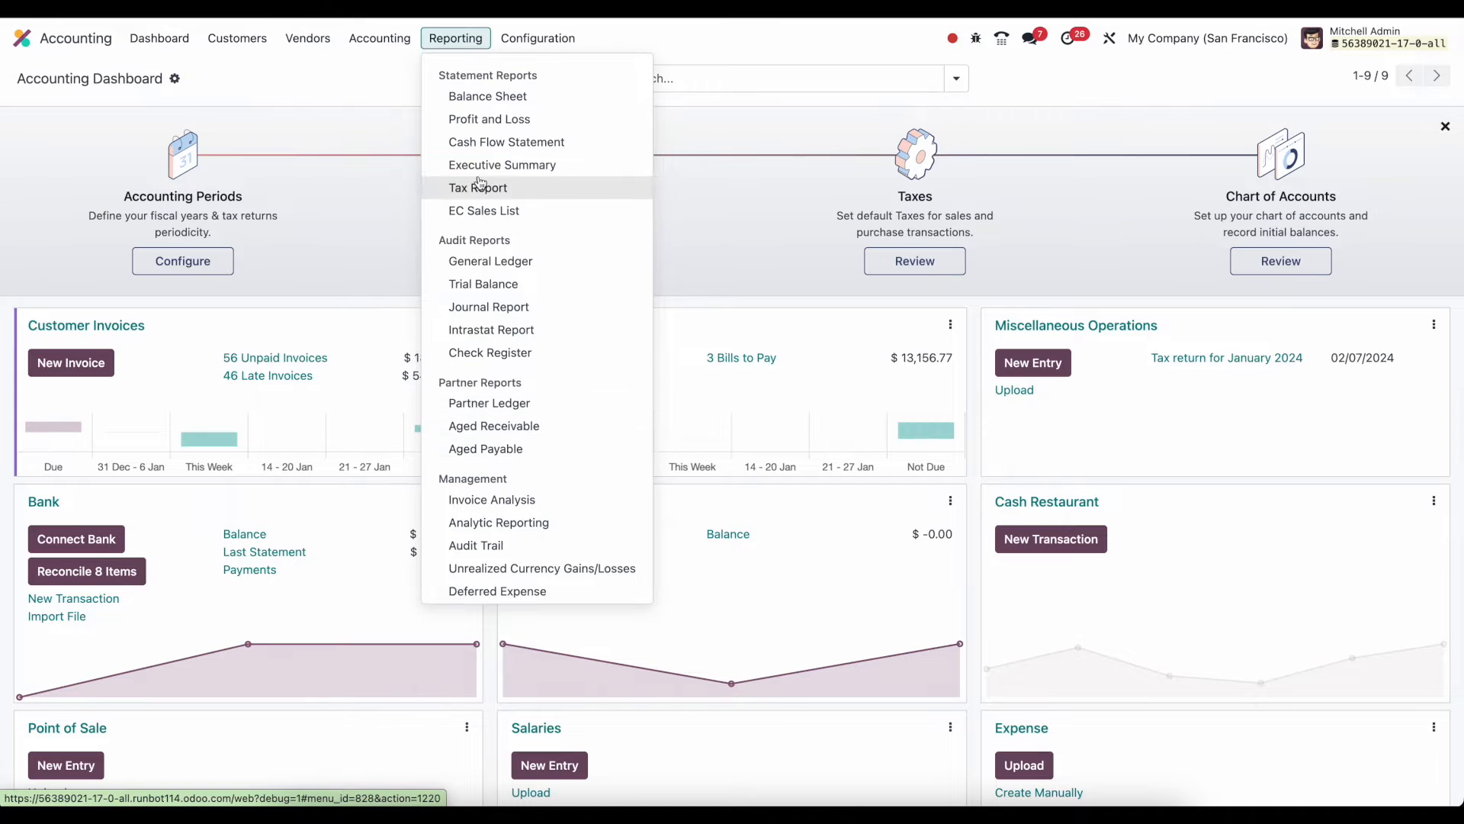
pyautogui.moveTo(502, 165)
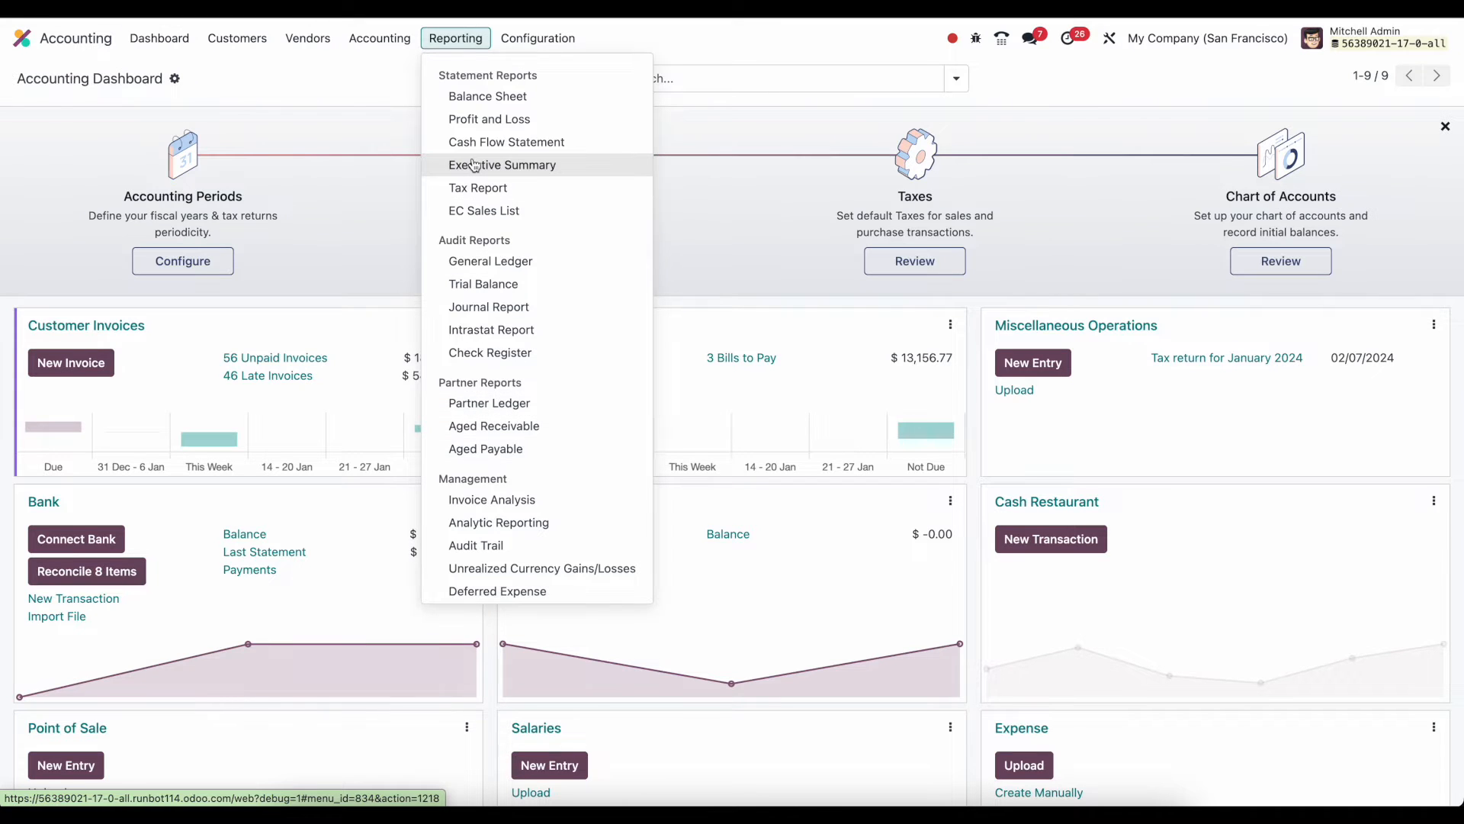
pyautogui.moveTo(488, 96)
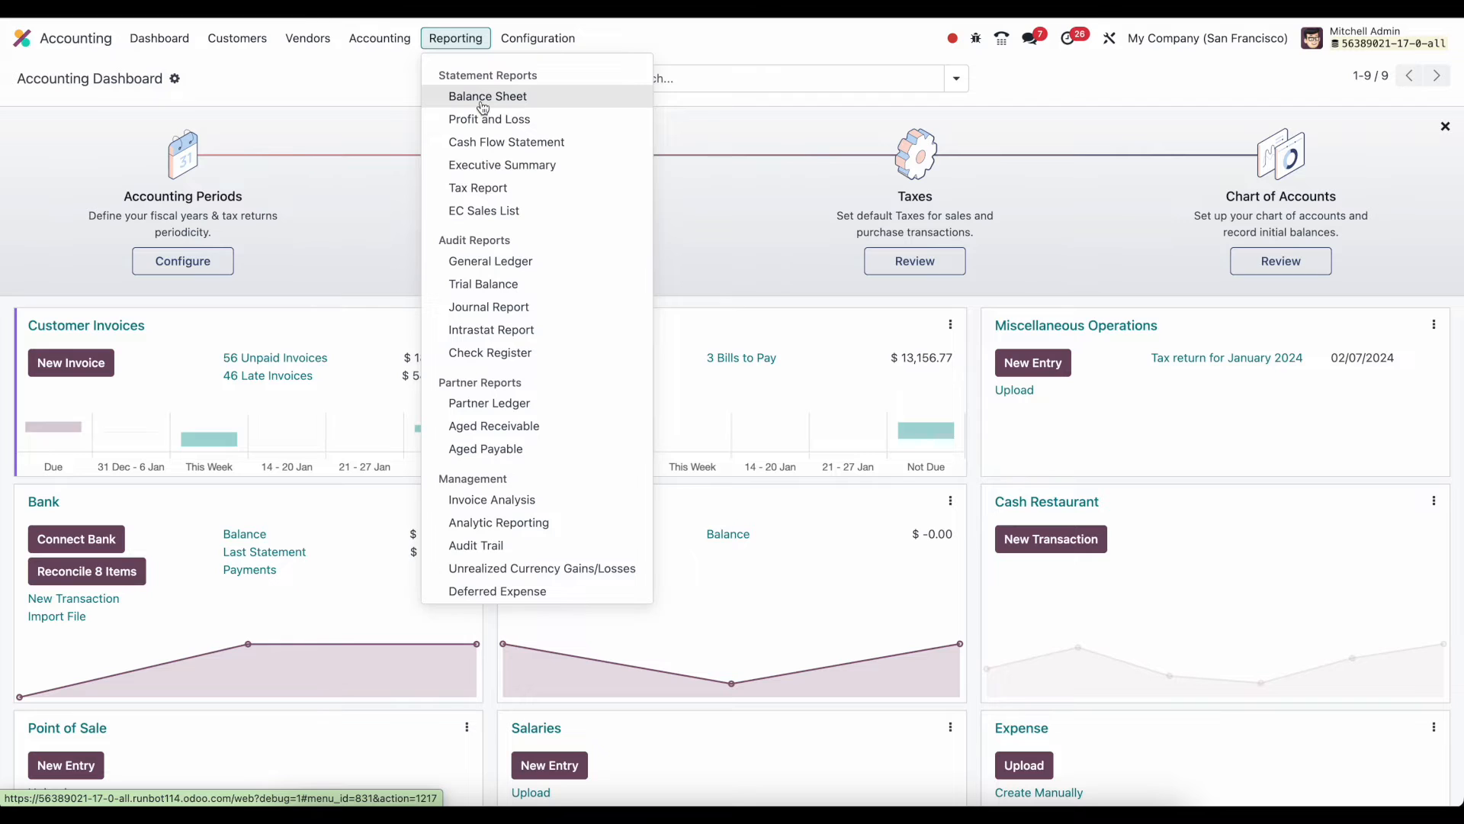
# Open the Balance Sheet as of 01/12/2024 and view its XLSX export options
pyautogui.click(487, 95)
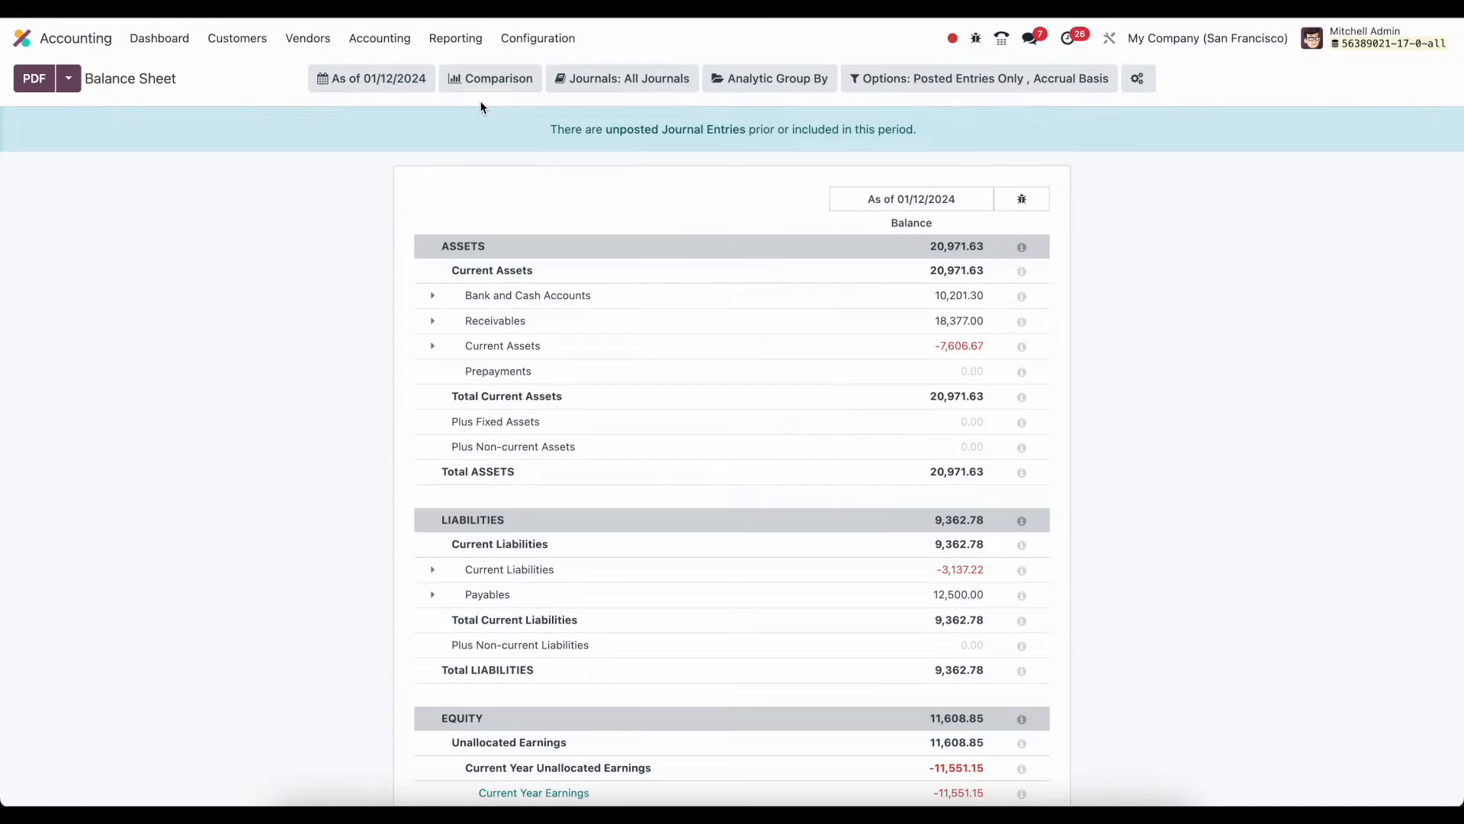
pyautogui.moveTo(416, 124)
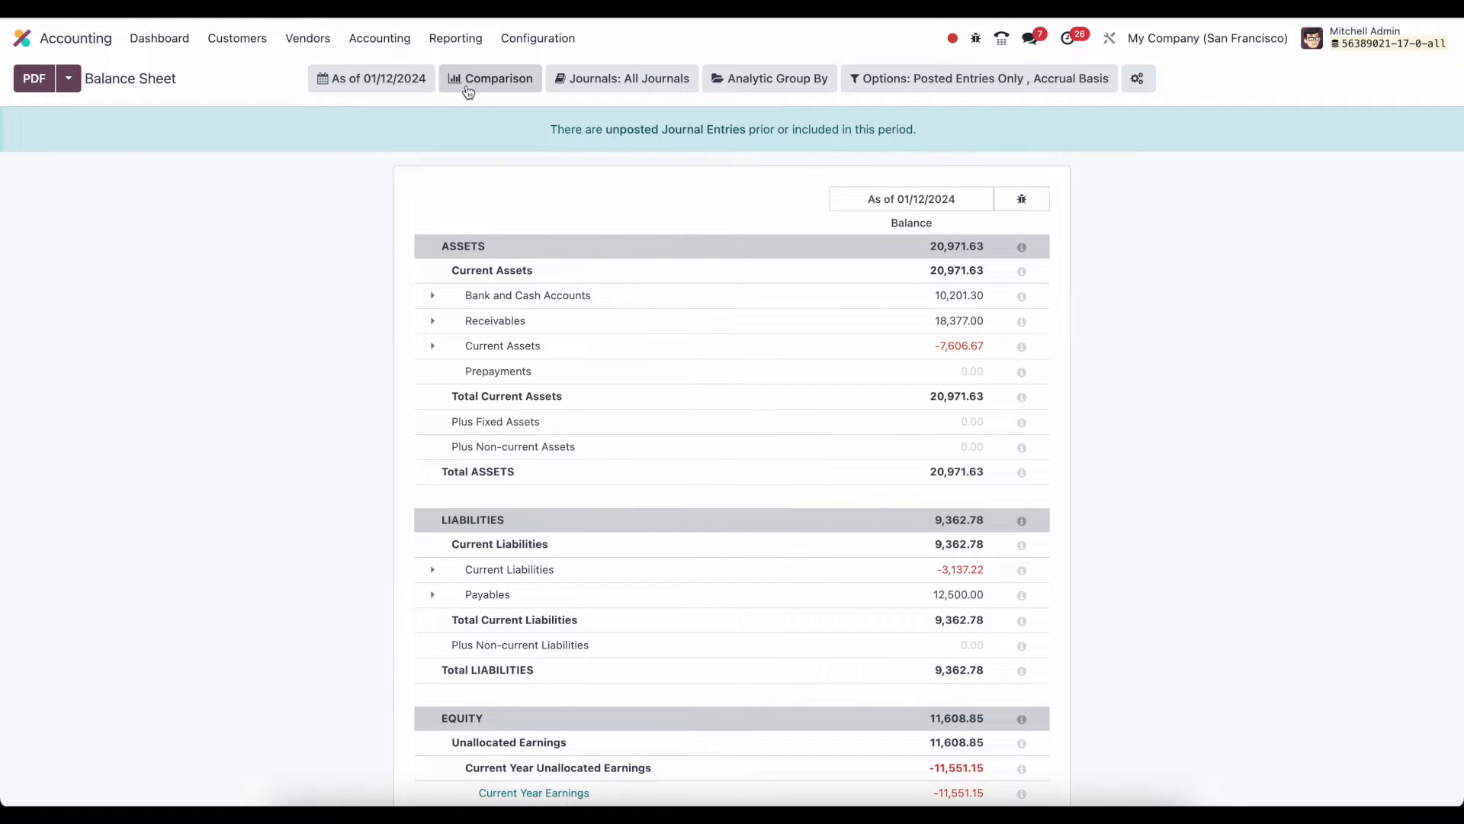
pyautogui.moveTo(488, 116)
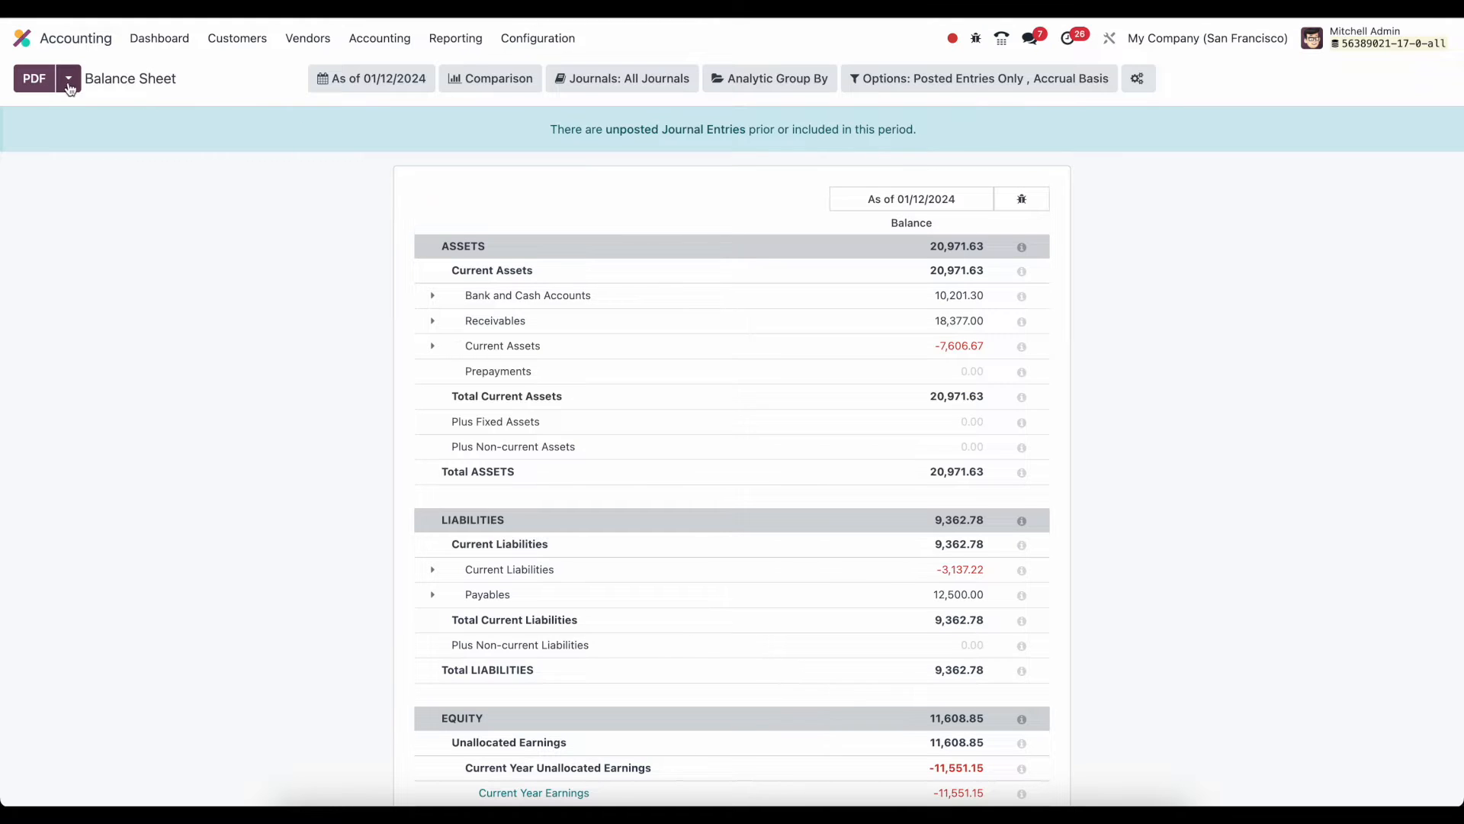
pyautogui.click(67, 78)
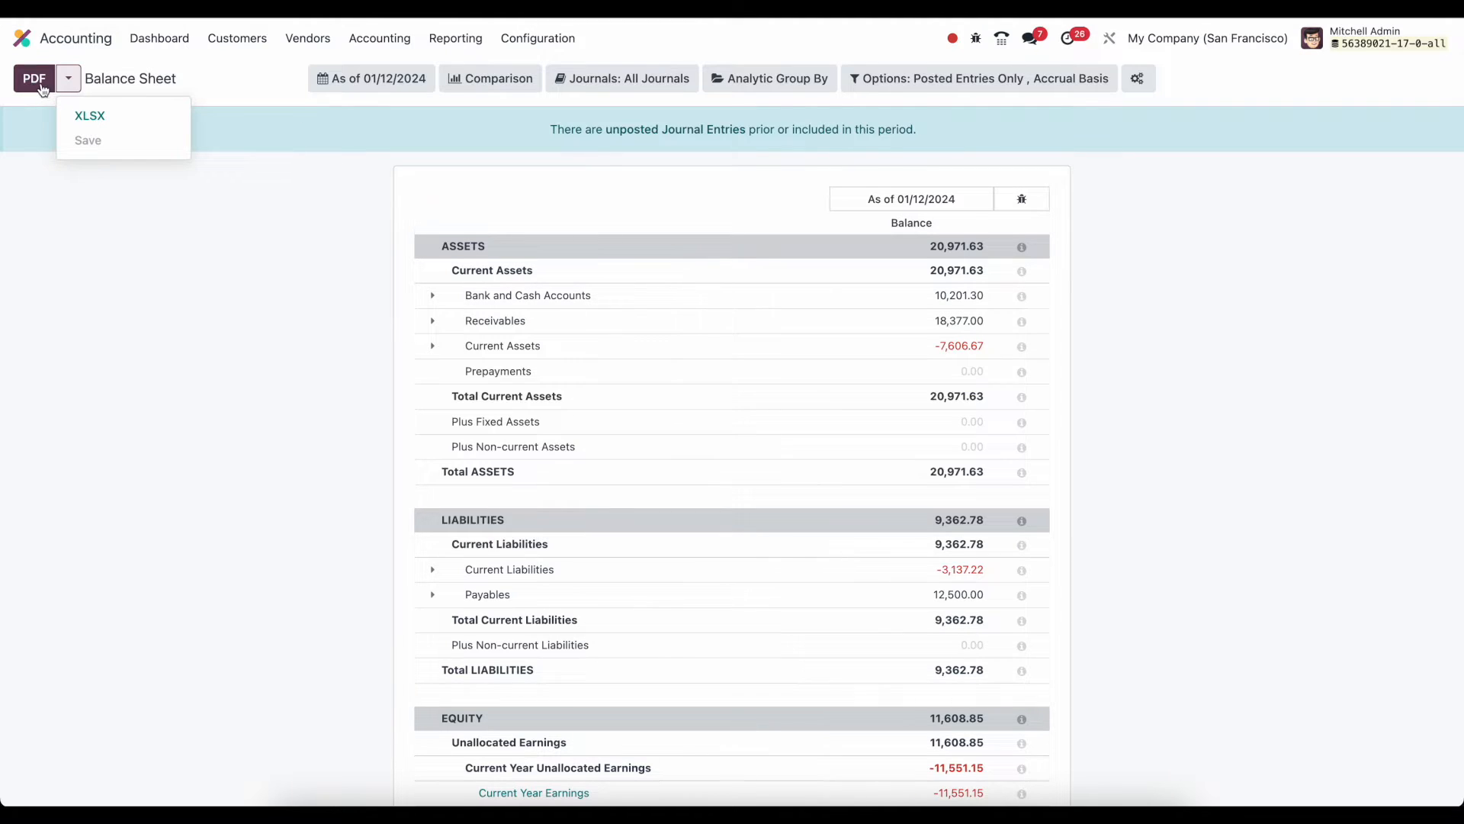
pyautogui.moveTo(90, 116)
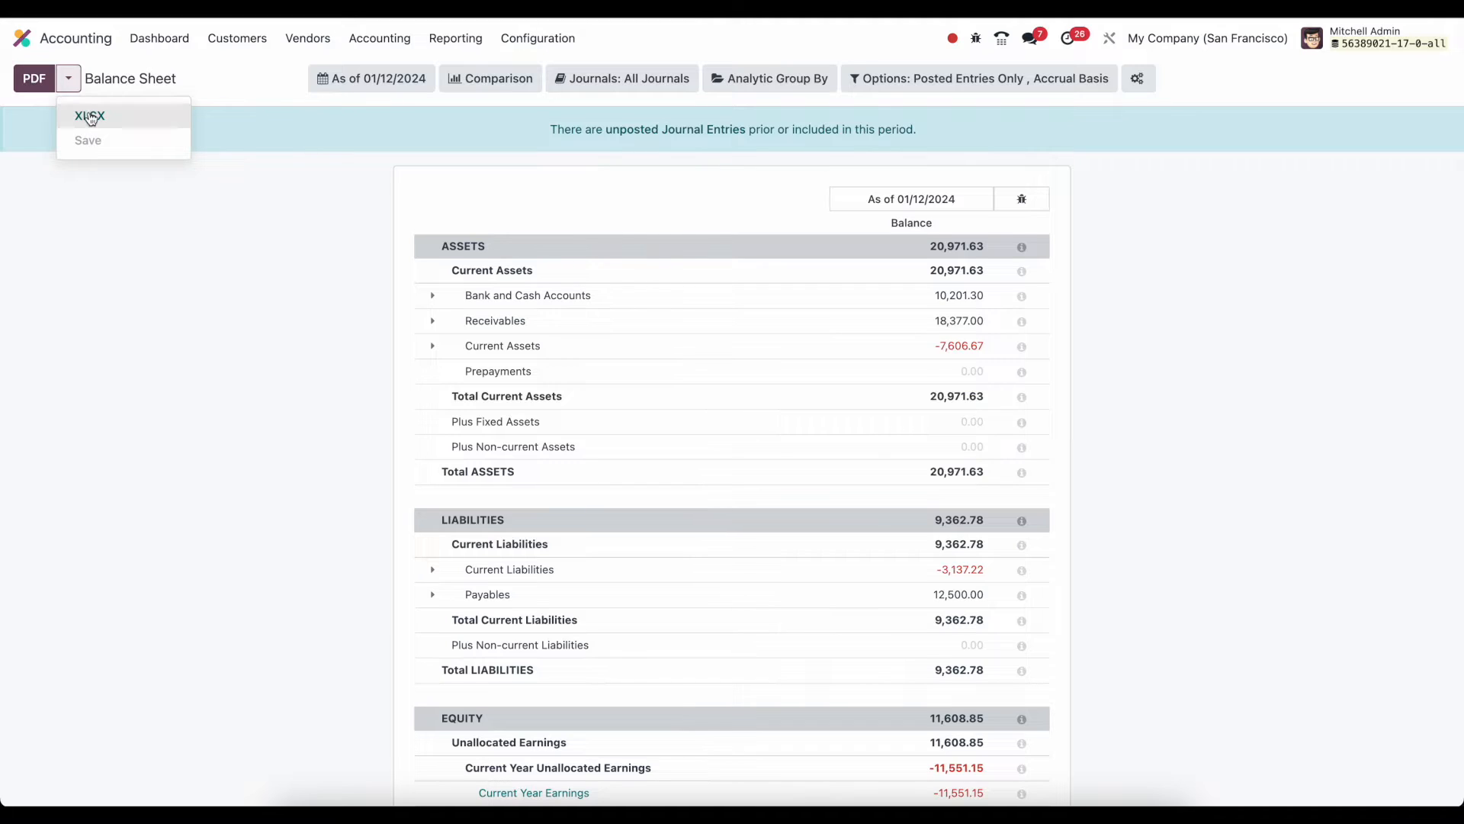
pyautogui.moveTo(105, 122)
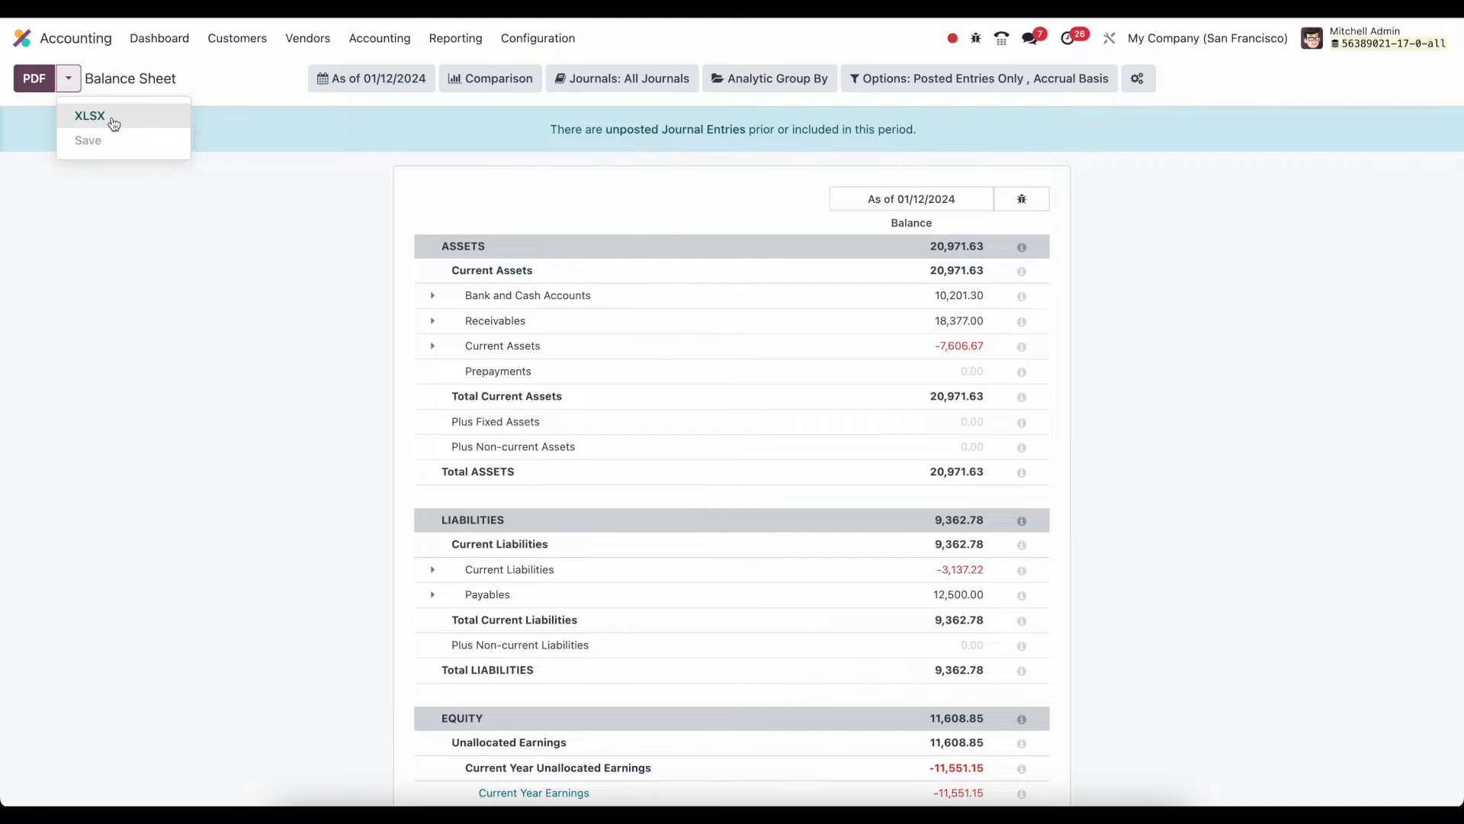
pyautogui.moveTo(130, 112)
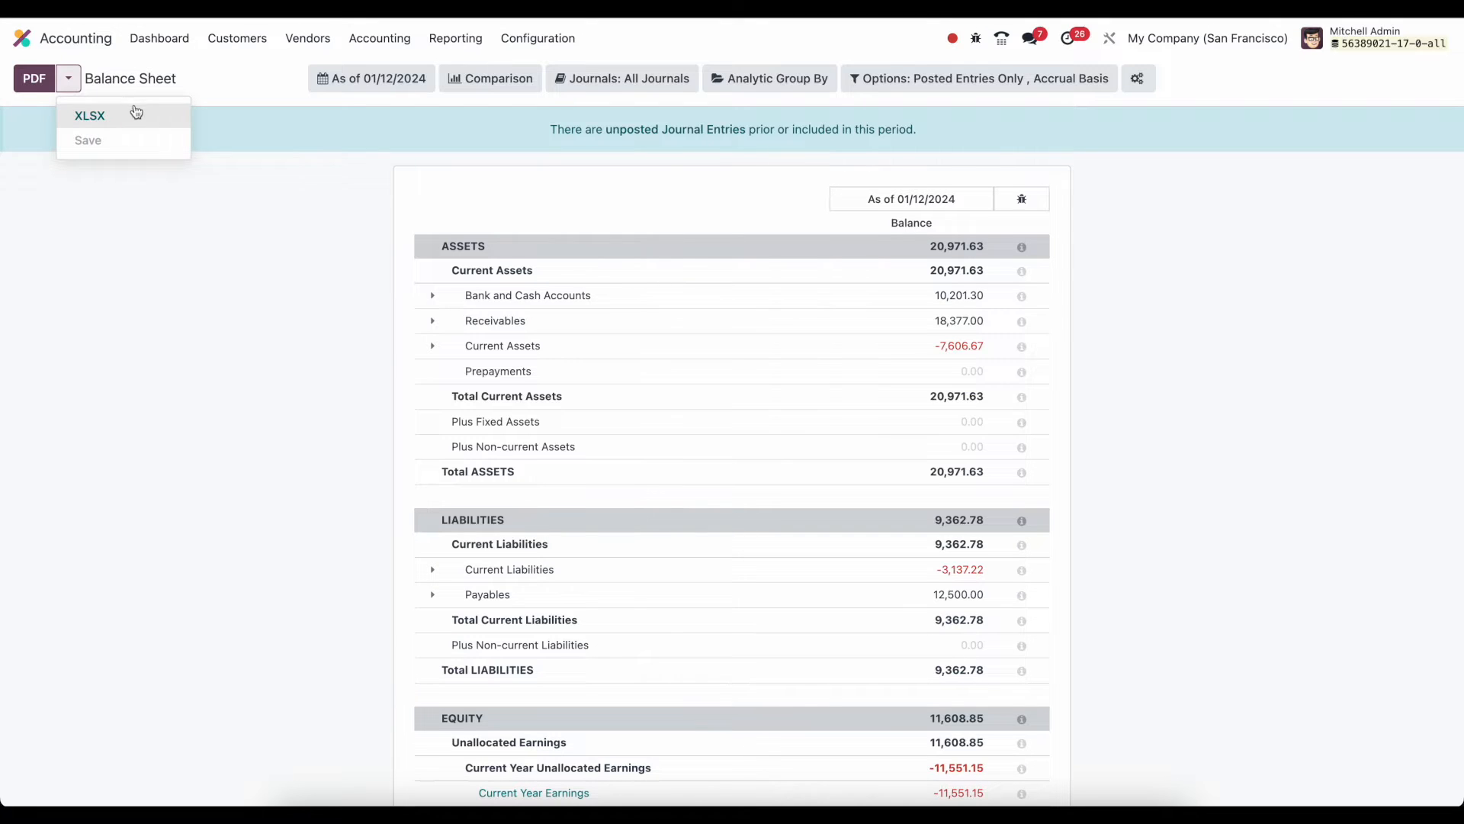
pyautogui.moveTo(141, 150)
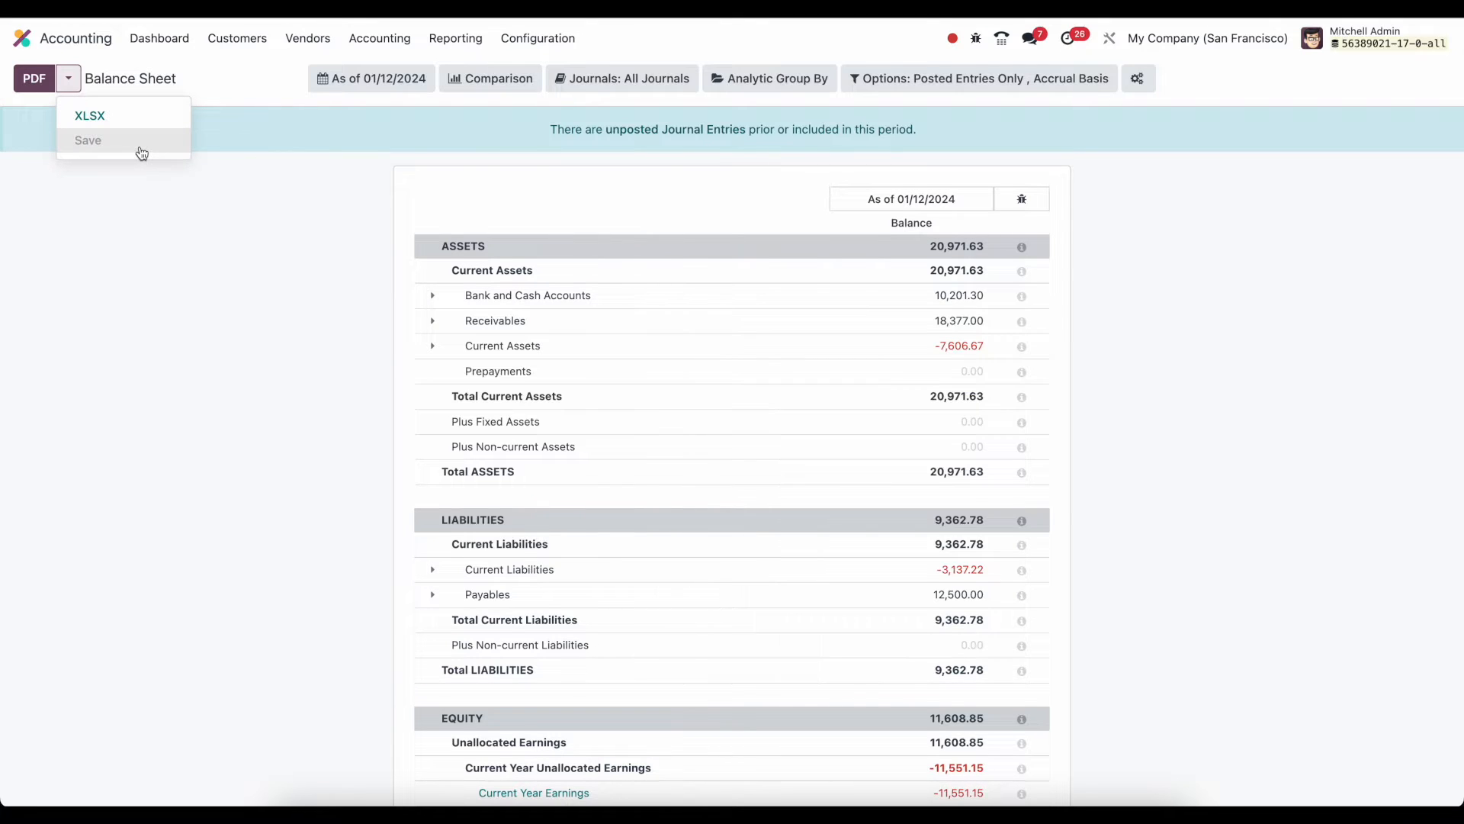
pyautogui.moveTo(245, 168)
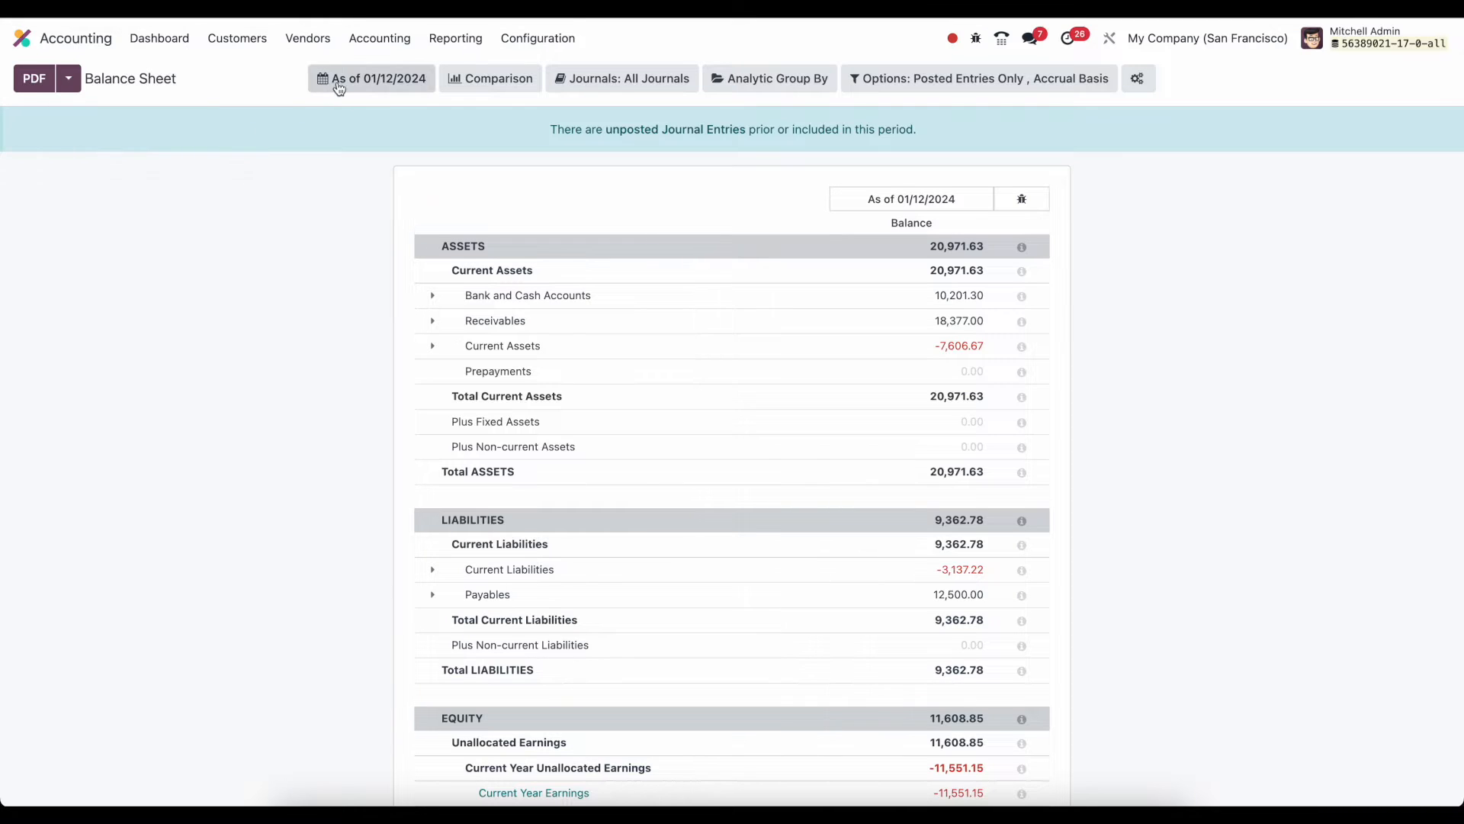
# Compare the Balance Sheet with the previous period as of 12/31/2023, showing percentage change
pyautogui.click(370, 79)
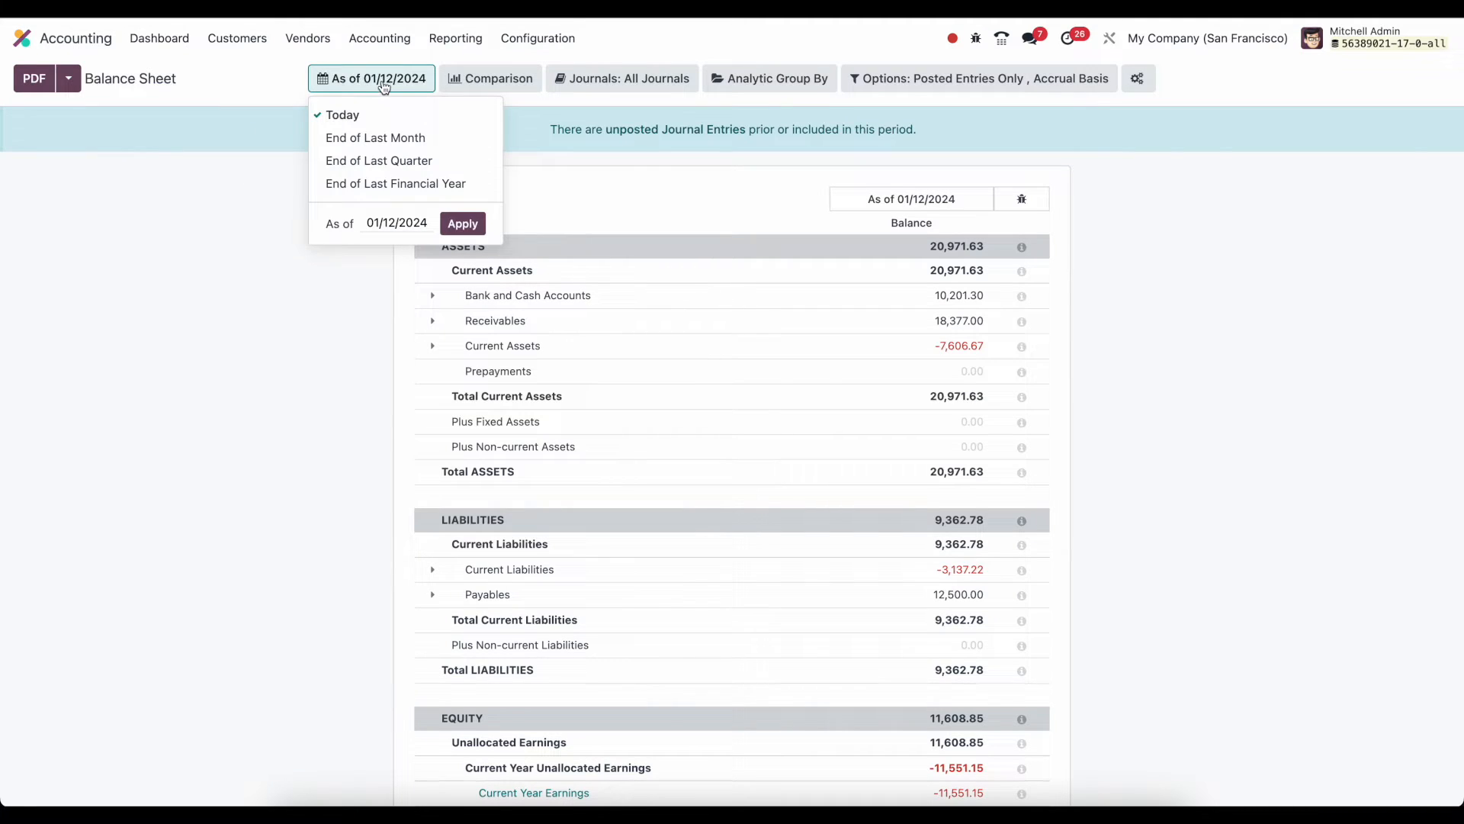
pyautogui.moveTo(354, 114)
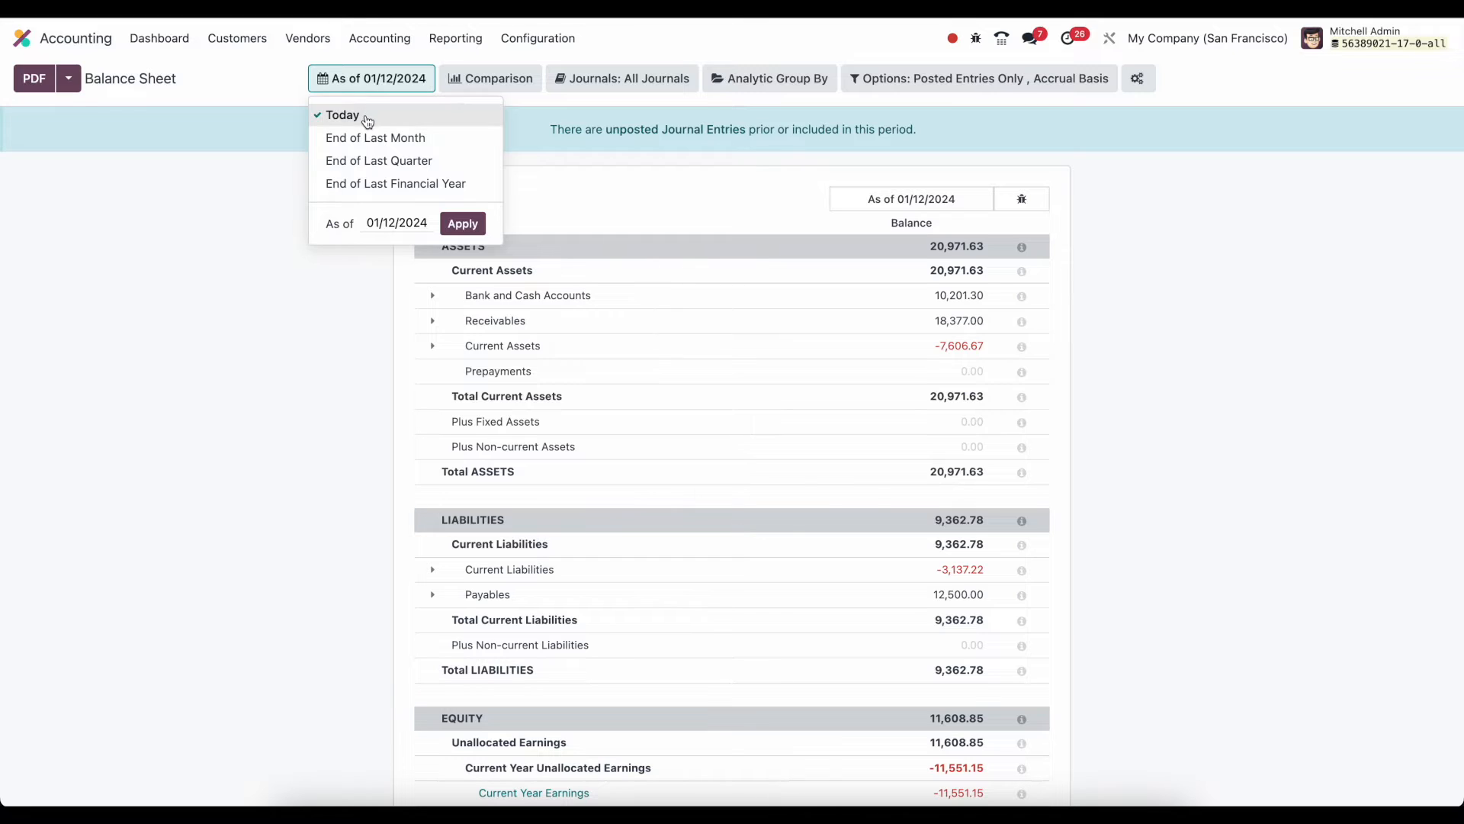
pyautogui.moveTo(374, 137)
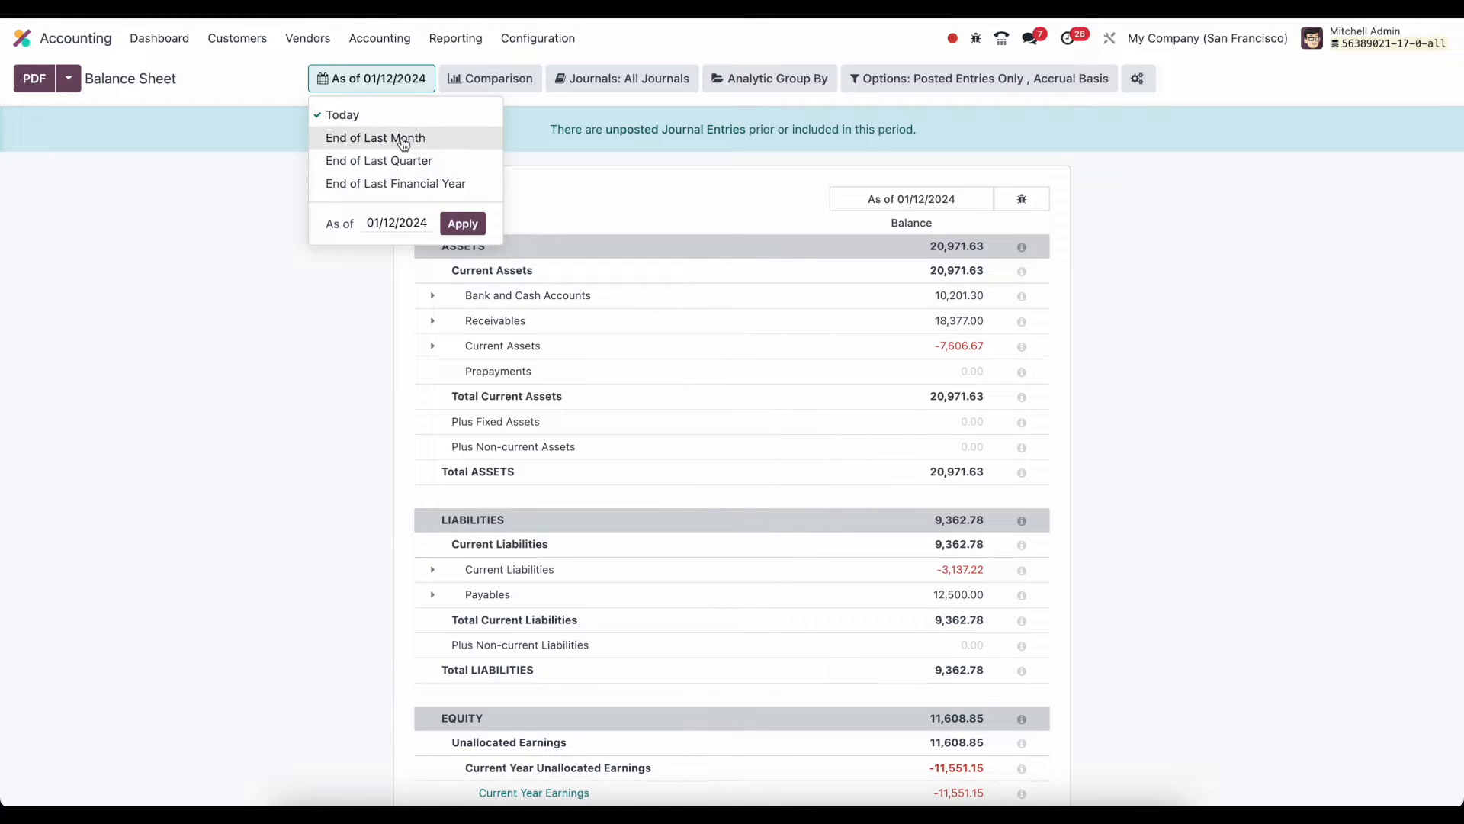
pyautogui.moveTo(395, 183)
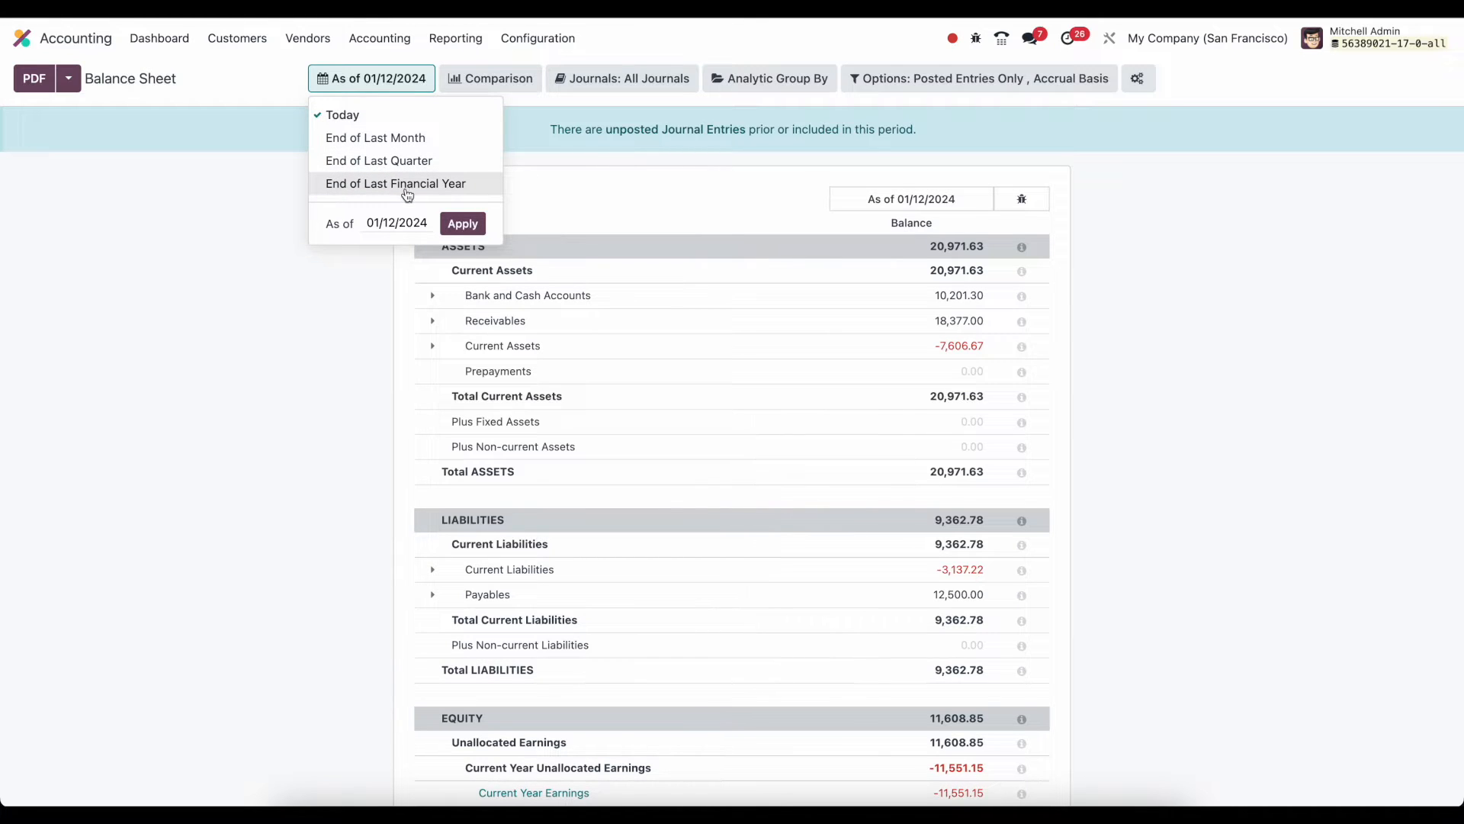
pyautogui.moveTo(404, 227)
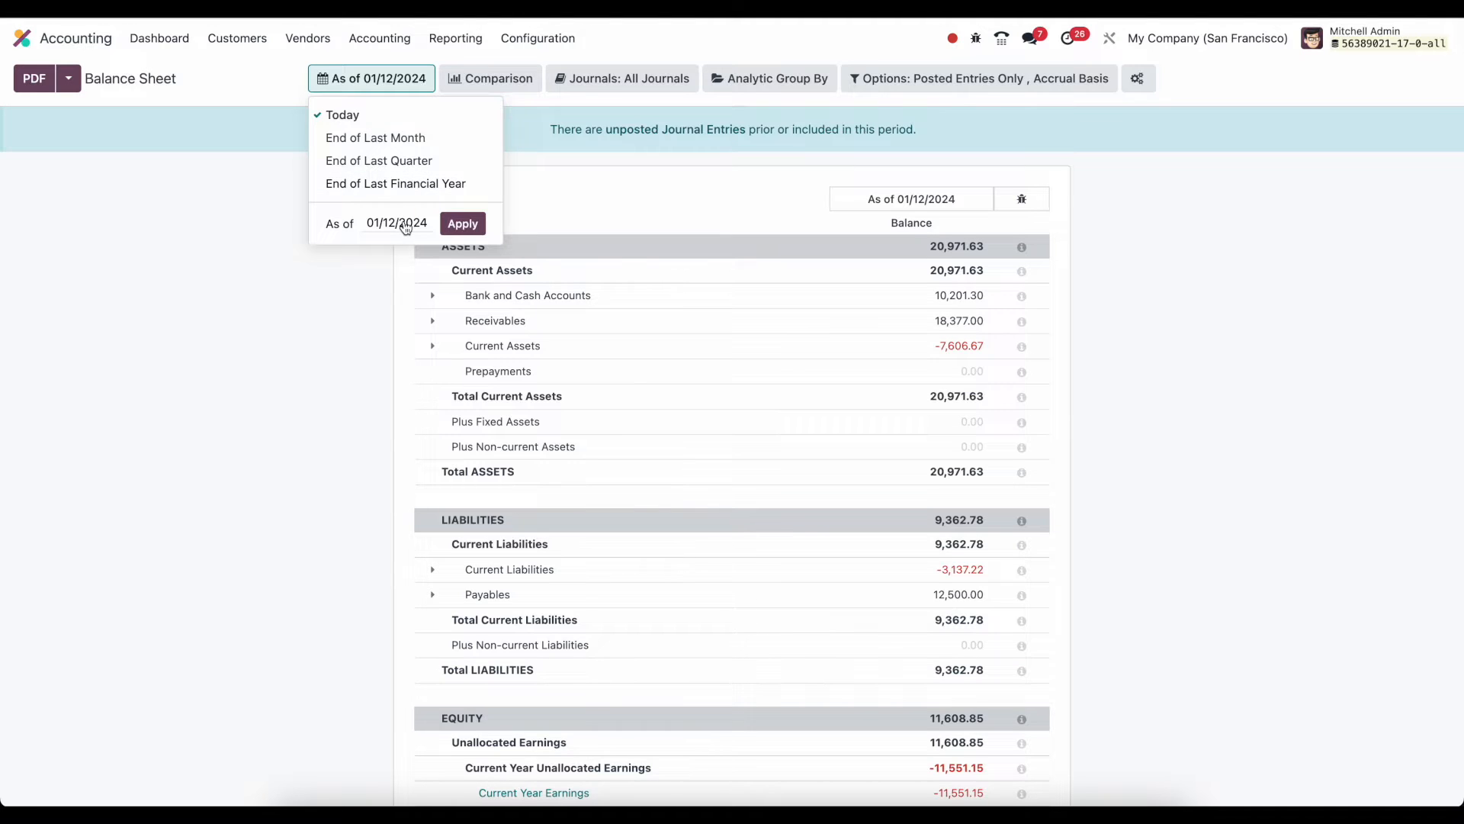
pyautogui.click(490, 79)
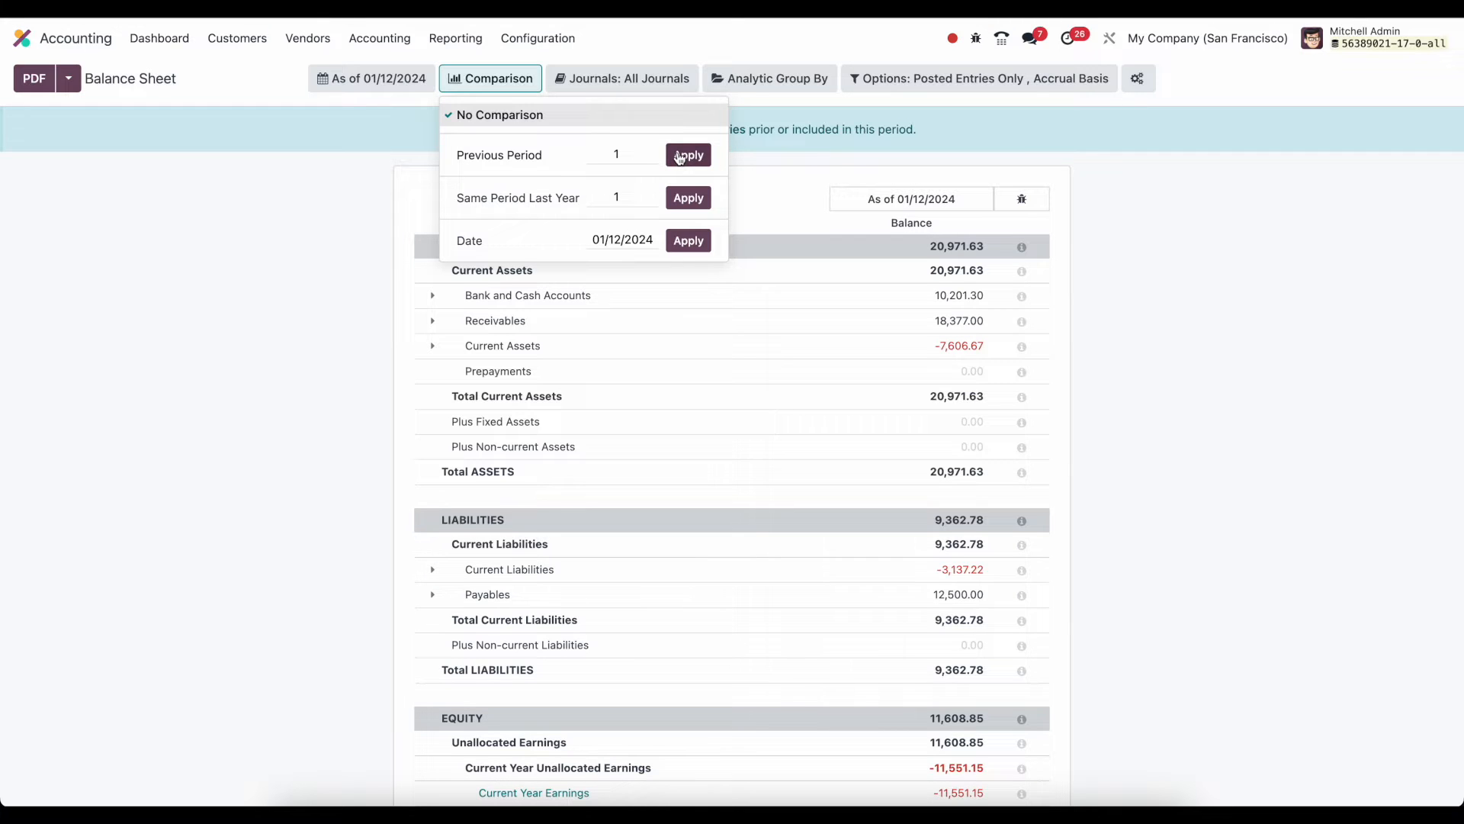
pyautogui.click(687, 154)
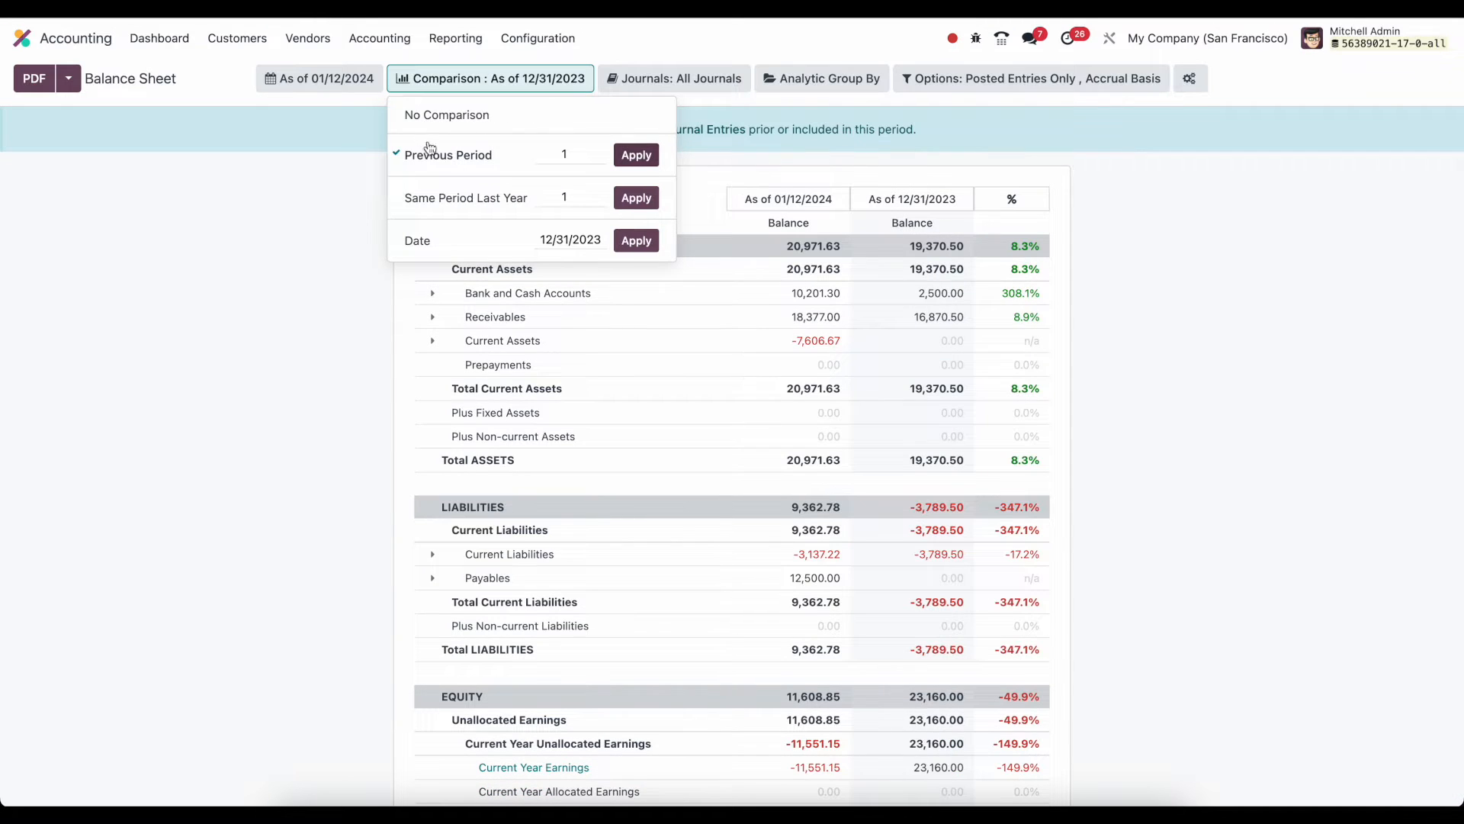
pyautogui.moveTo(799, 219)
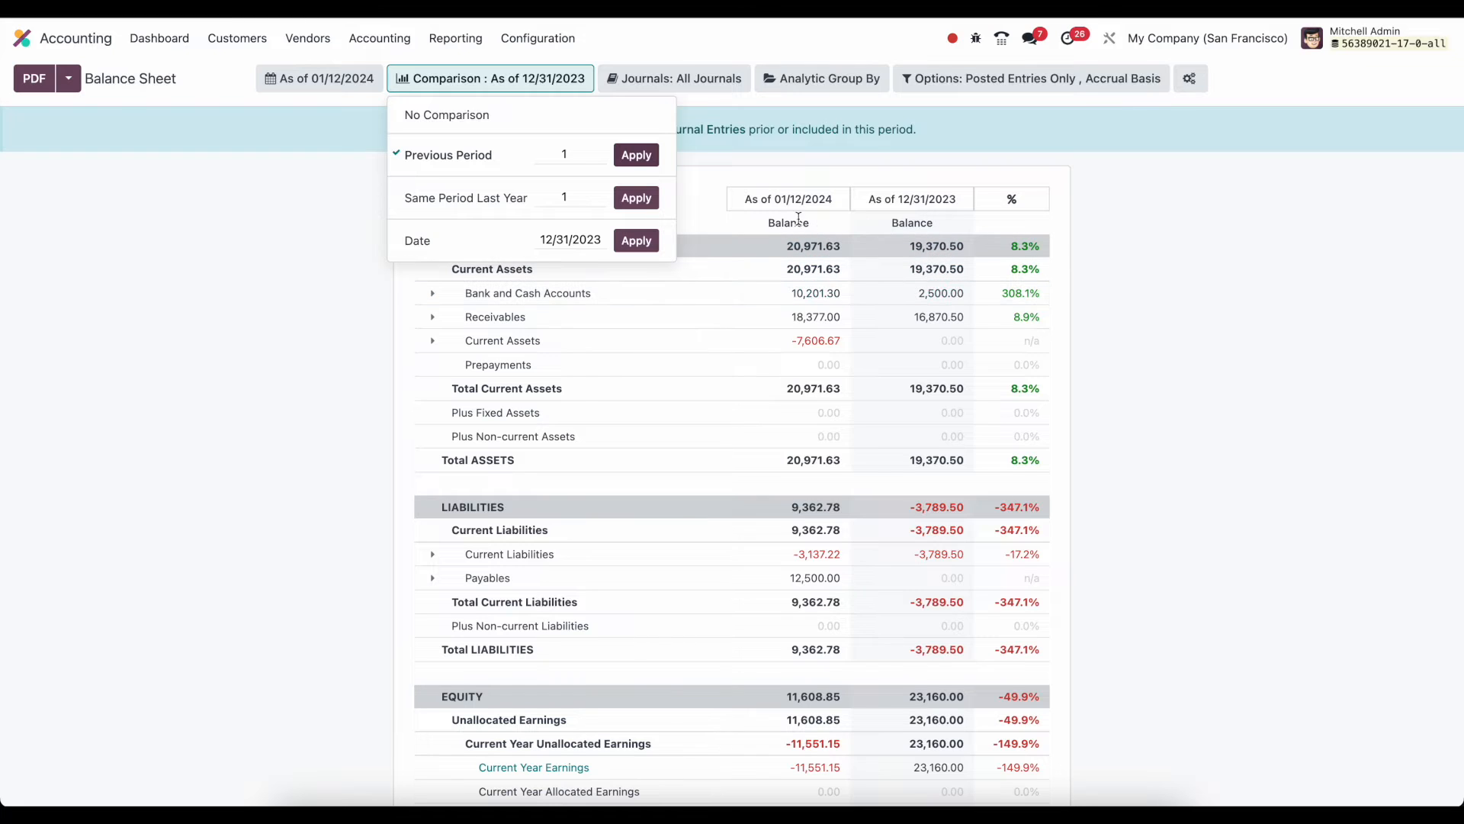
pyautogui.moveTo(939, 213)
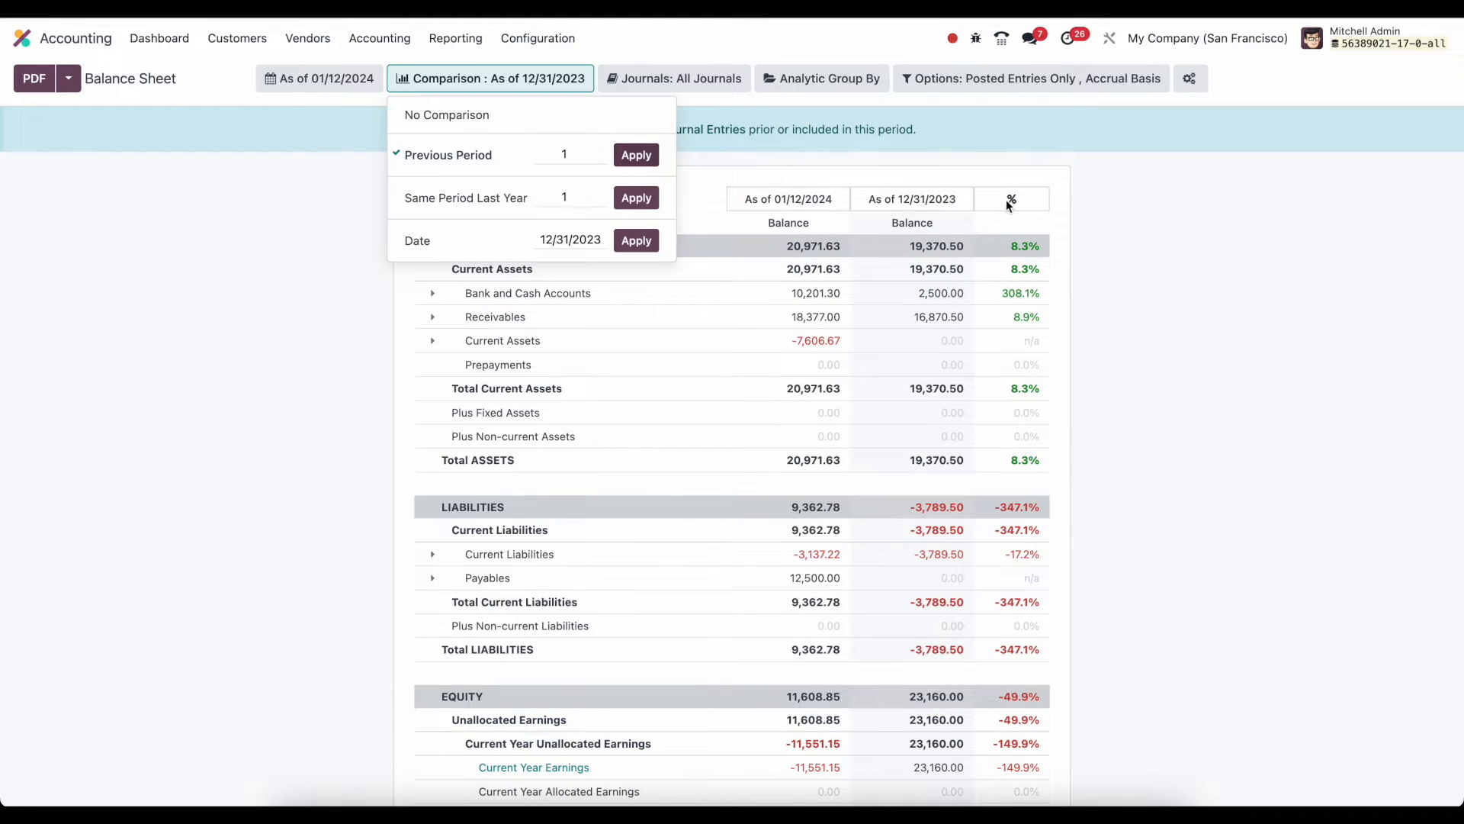
pyautogui.moveTo(995, 210)
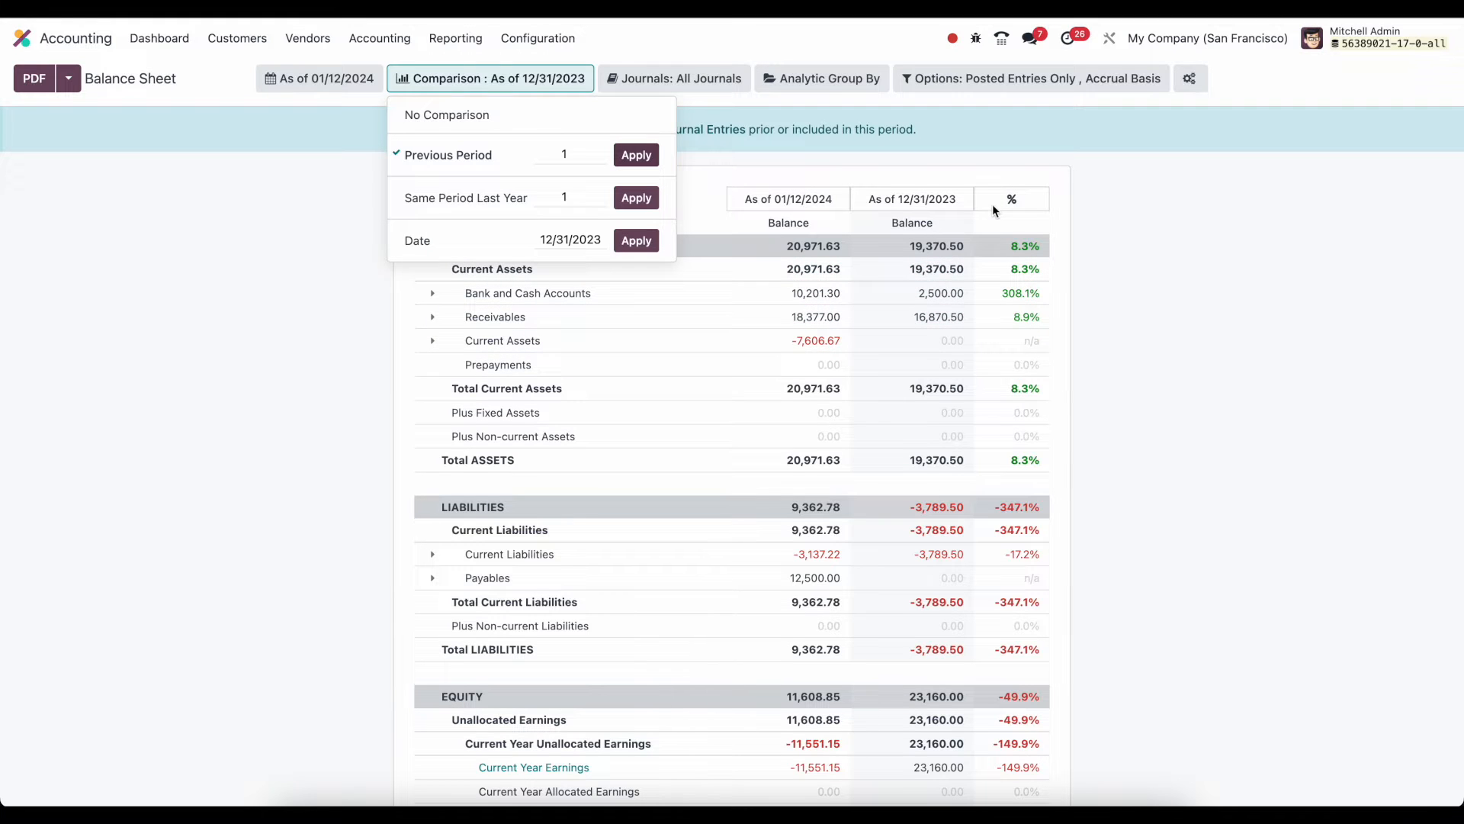
pyautogui.moveTo(878, 178)
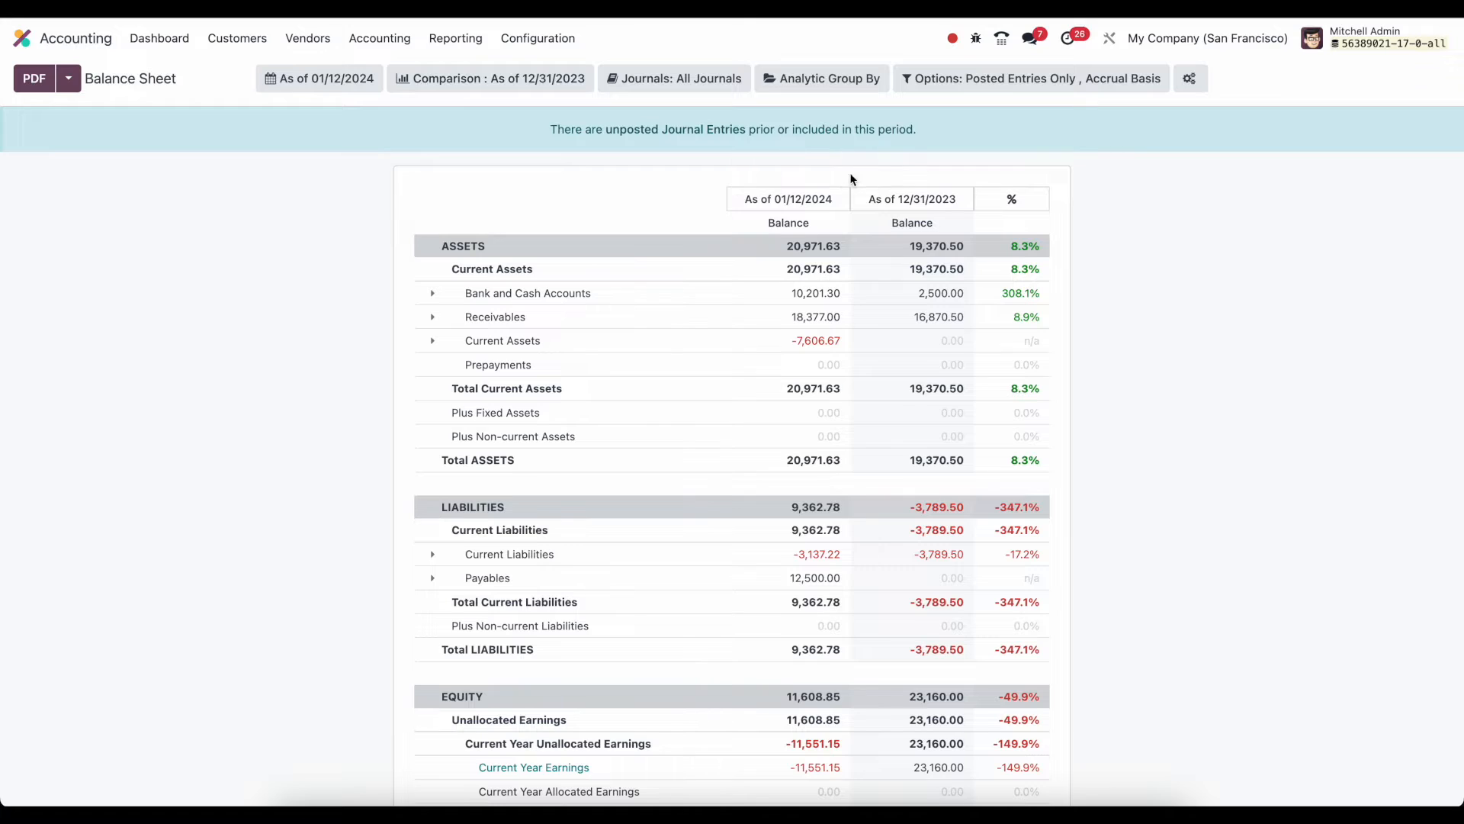
pyautogui.moveTo(511, 112)
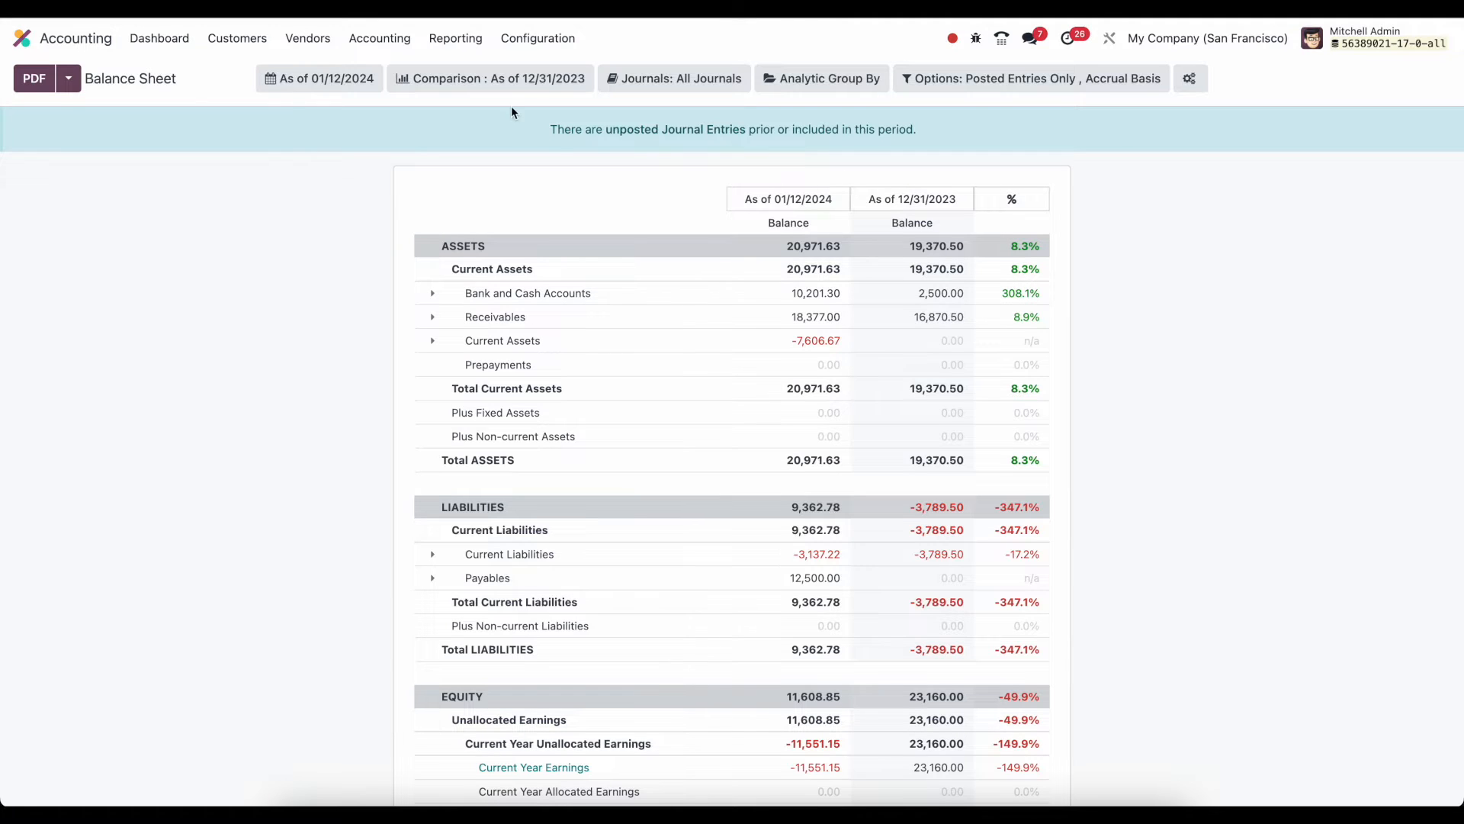
pyautogui.moveTo(499, 104)
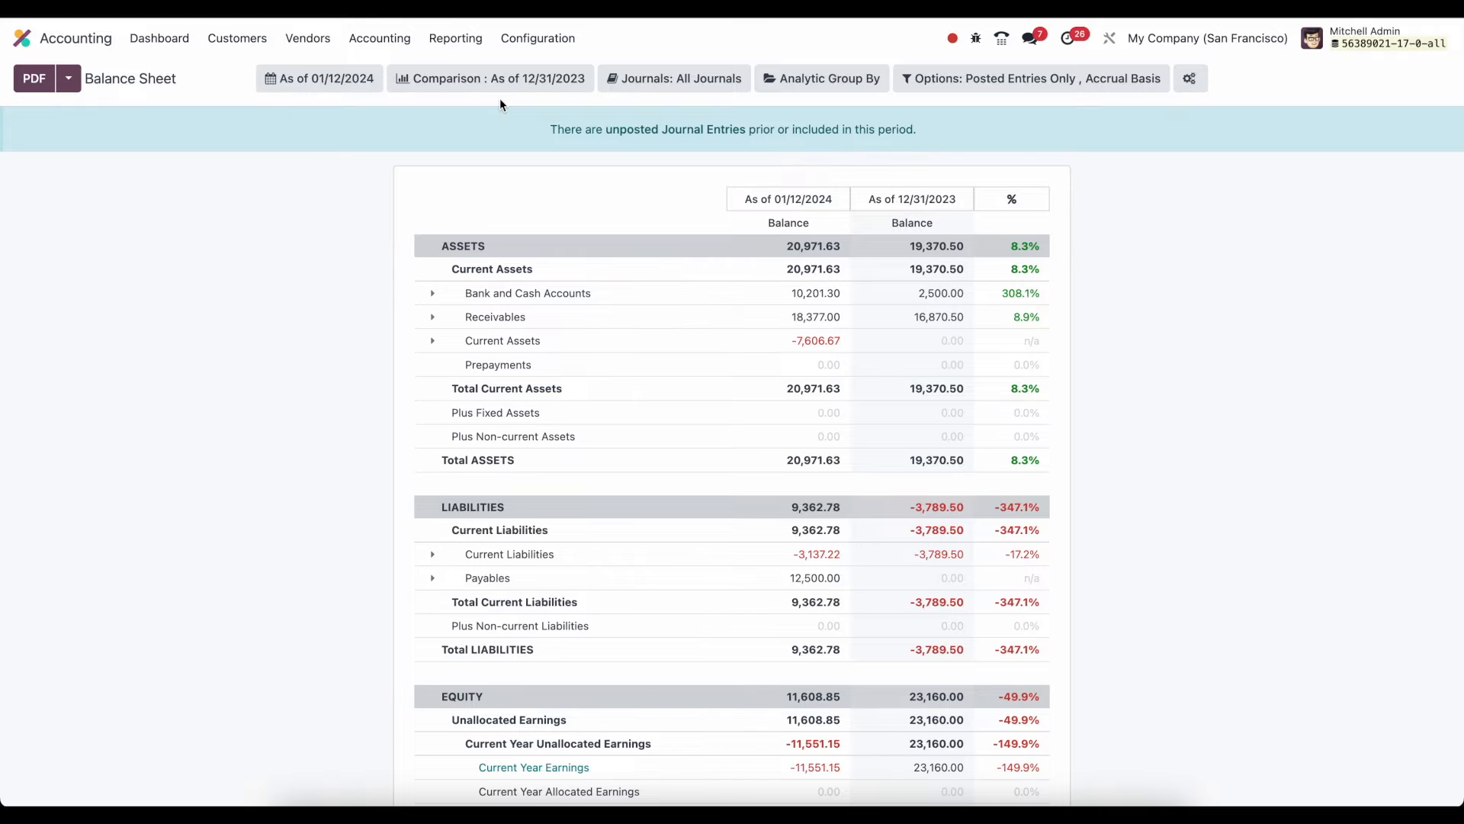
# Try filtering by the BNK1 journal, restore all journals, and review analytic grouping choices
pyautogui.click(674, 79)
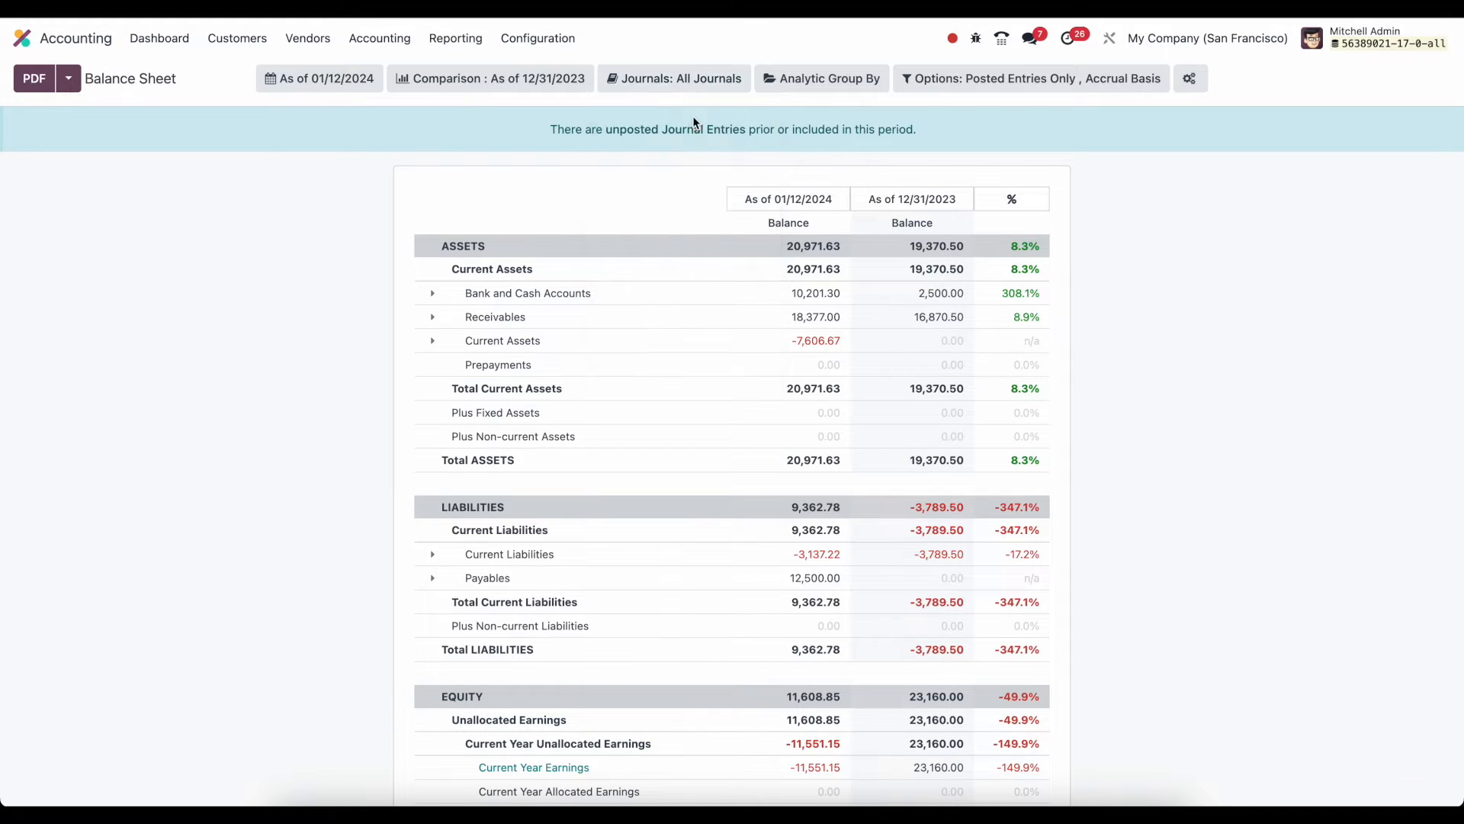
pyautogui.click(673, 78)
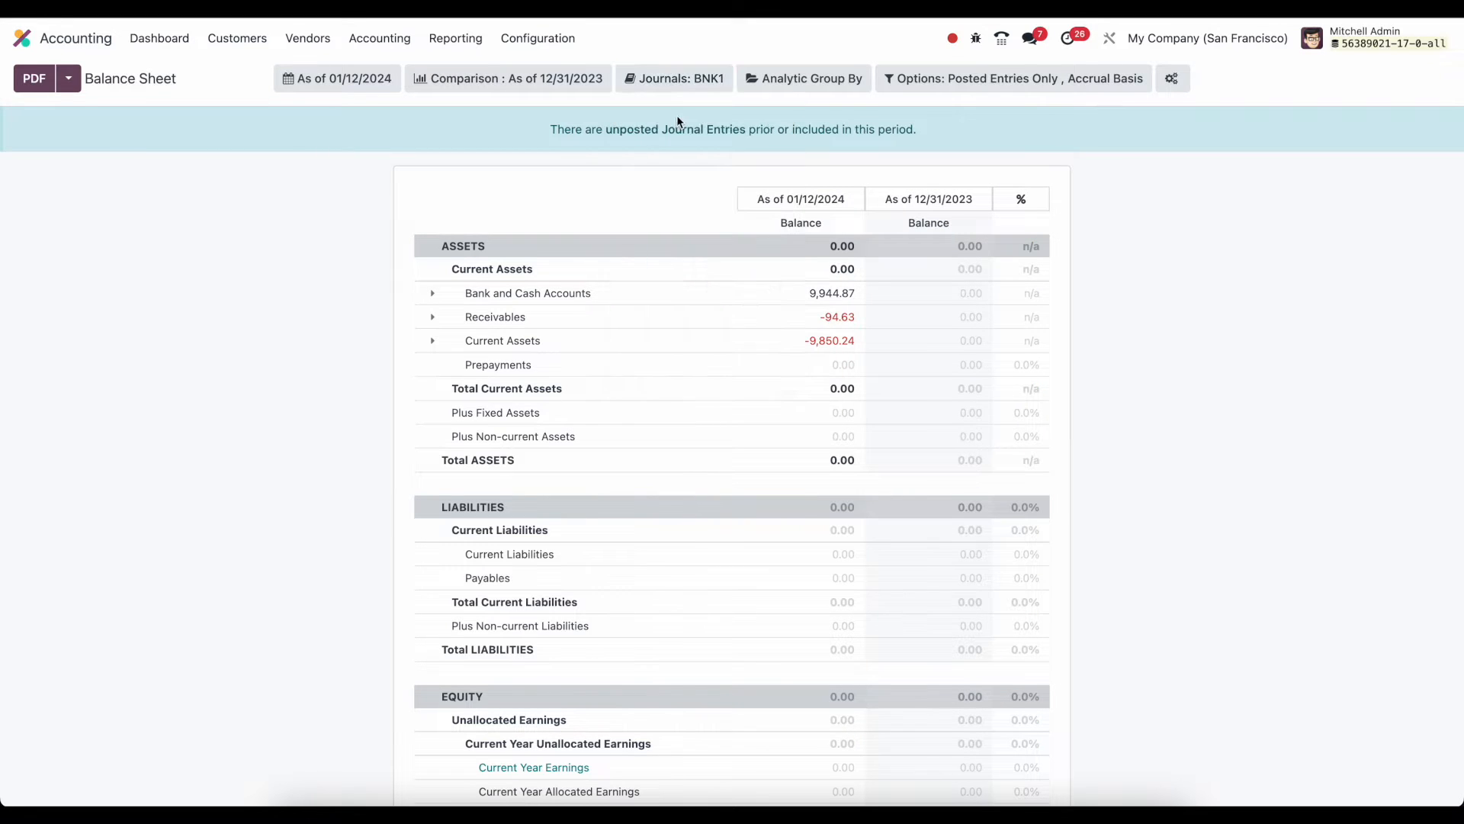
pyautogui.click(674, 78)
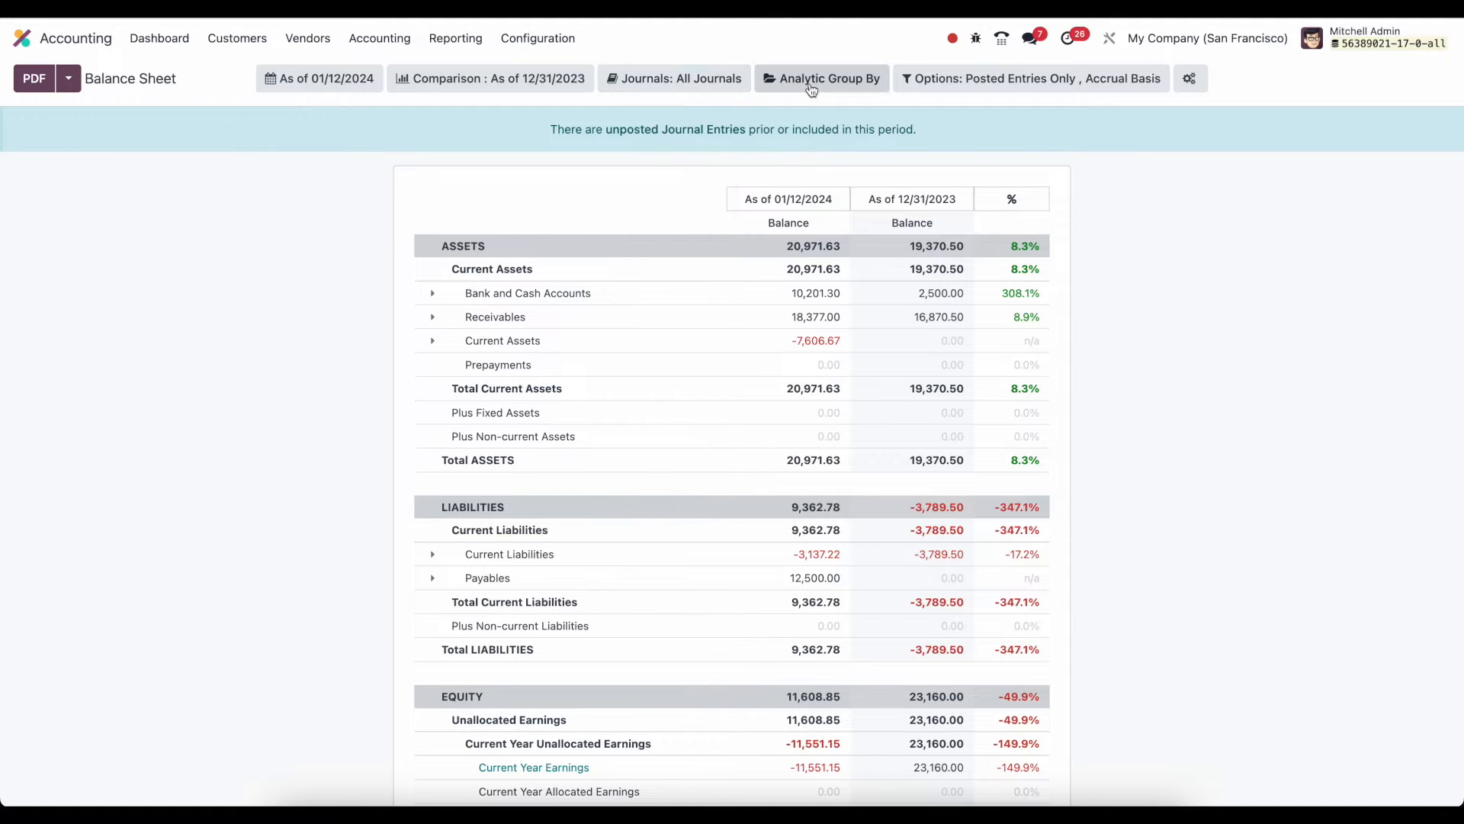
pyautogui.click(821, 79)
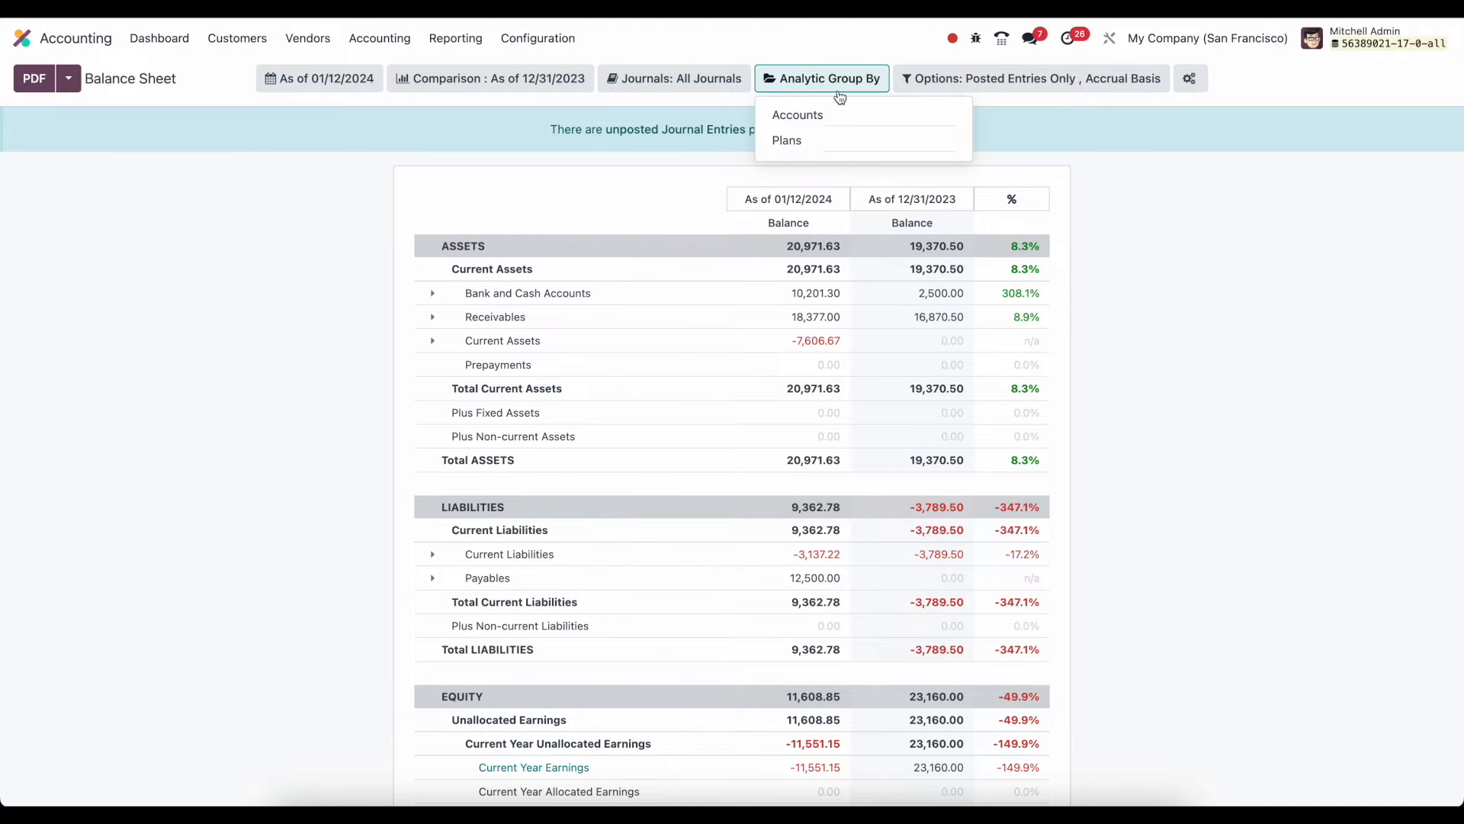
pyautogui.moveTo(857, 109)
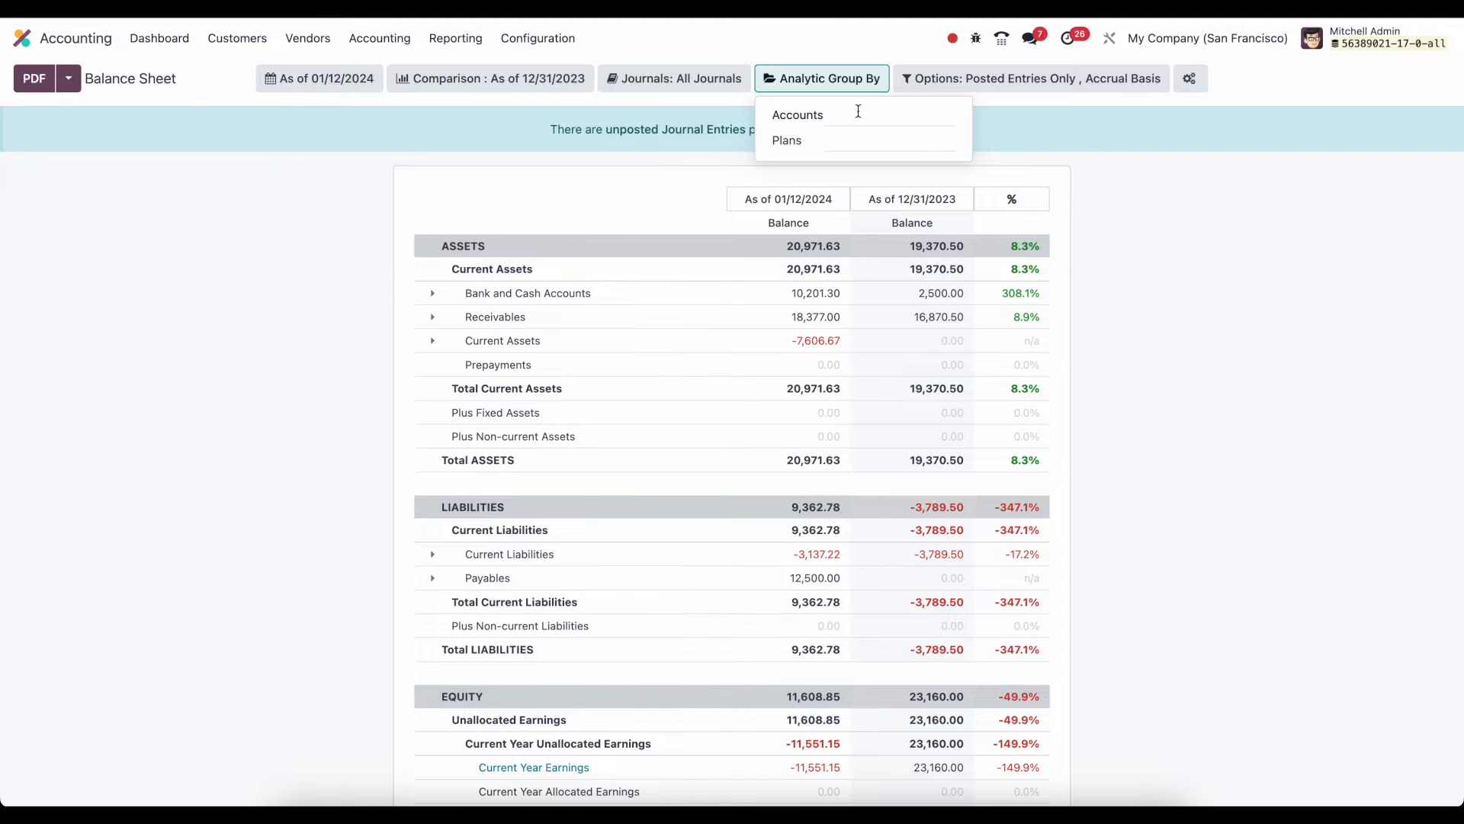
pyautogui.moveTo(876, 112)
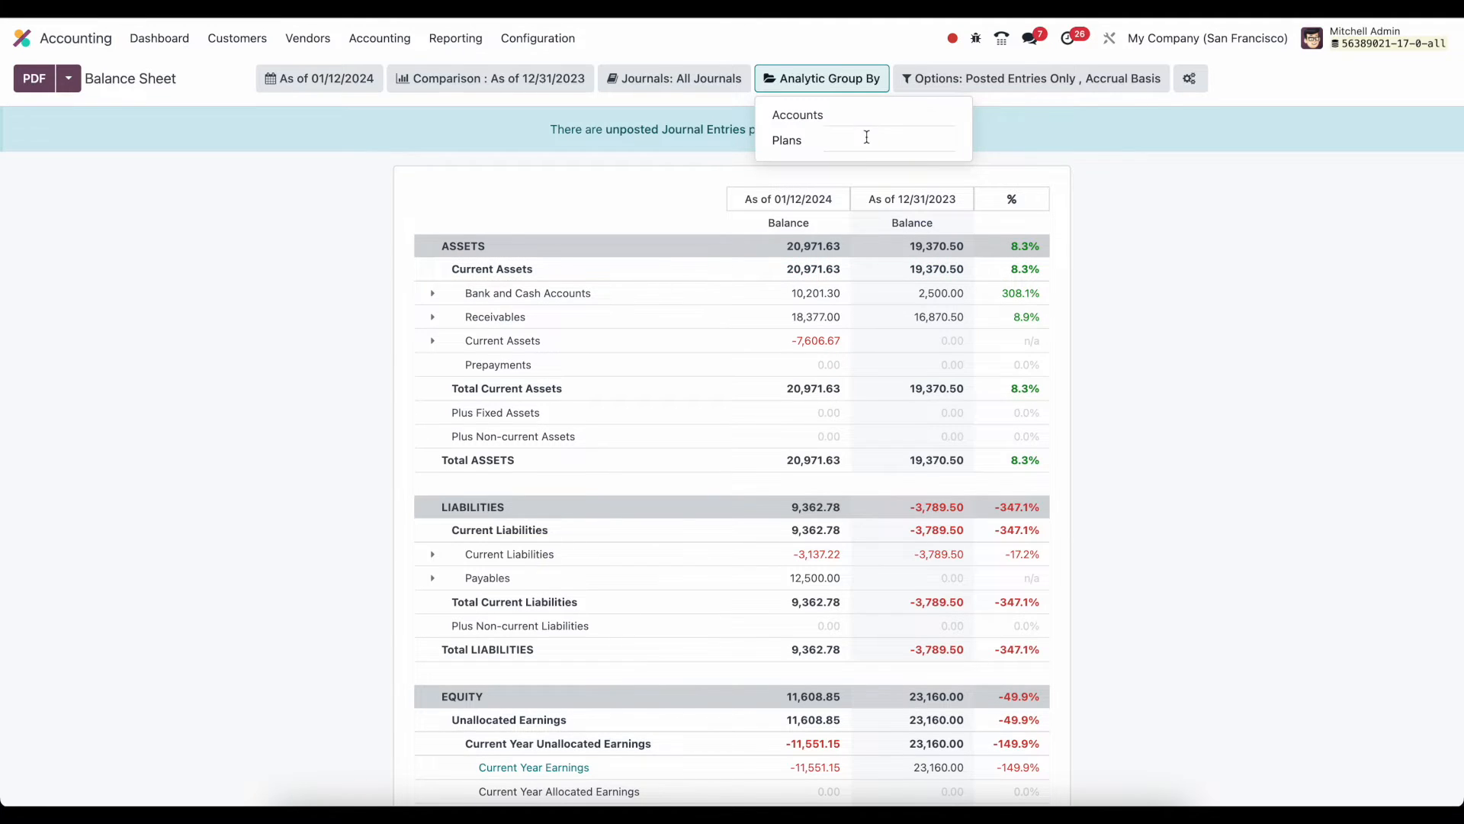
# Enable Unfold All and toggle Hide lines at 0 in the report options
pyautogui.click(1031, 79)
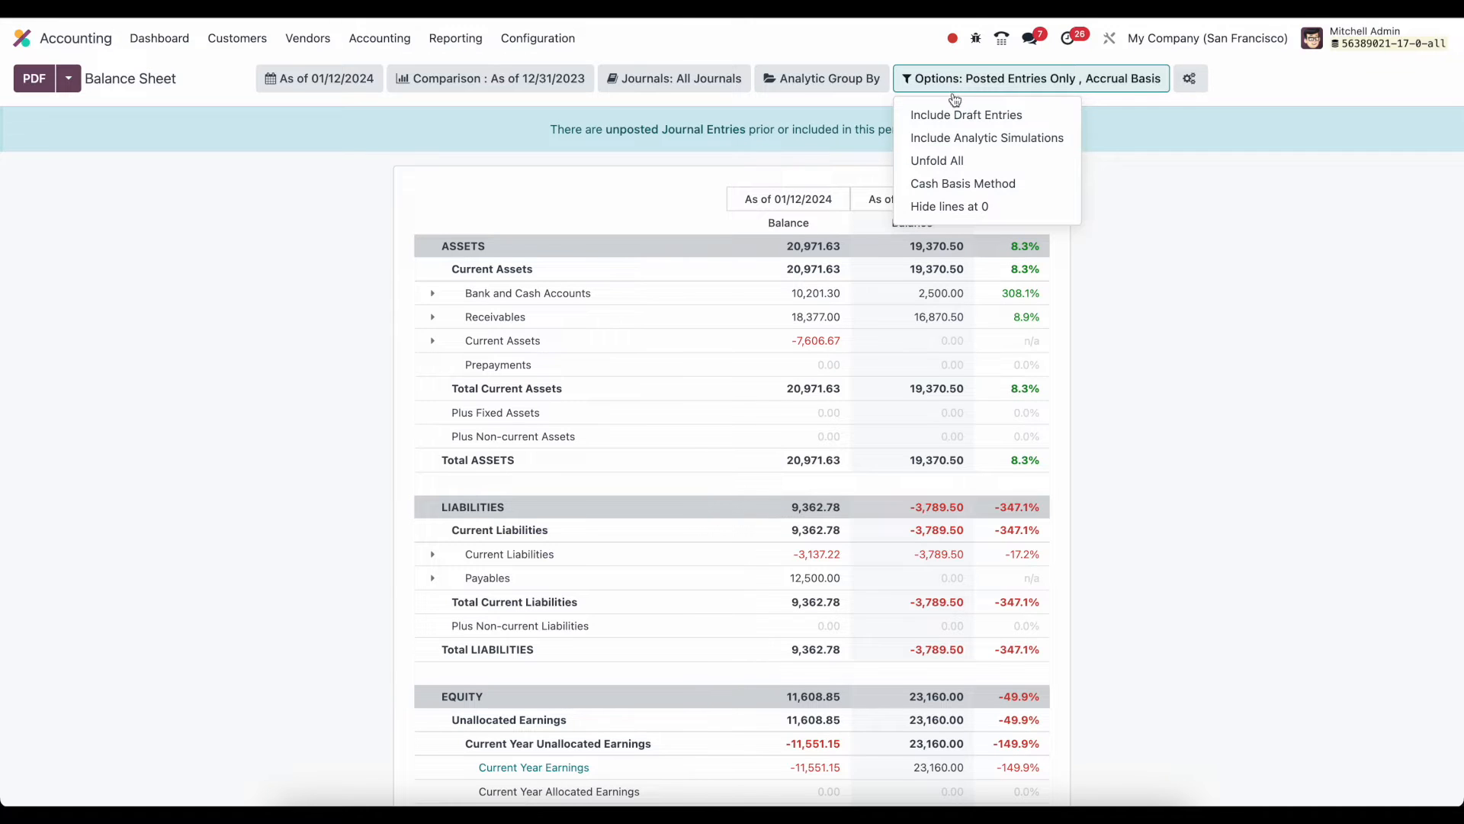
pyautogui.moveTo(987, 138)
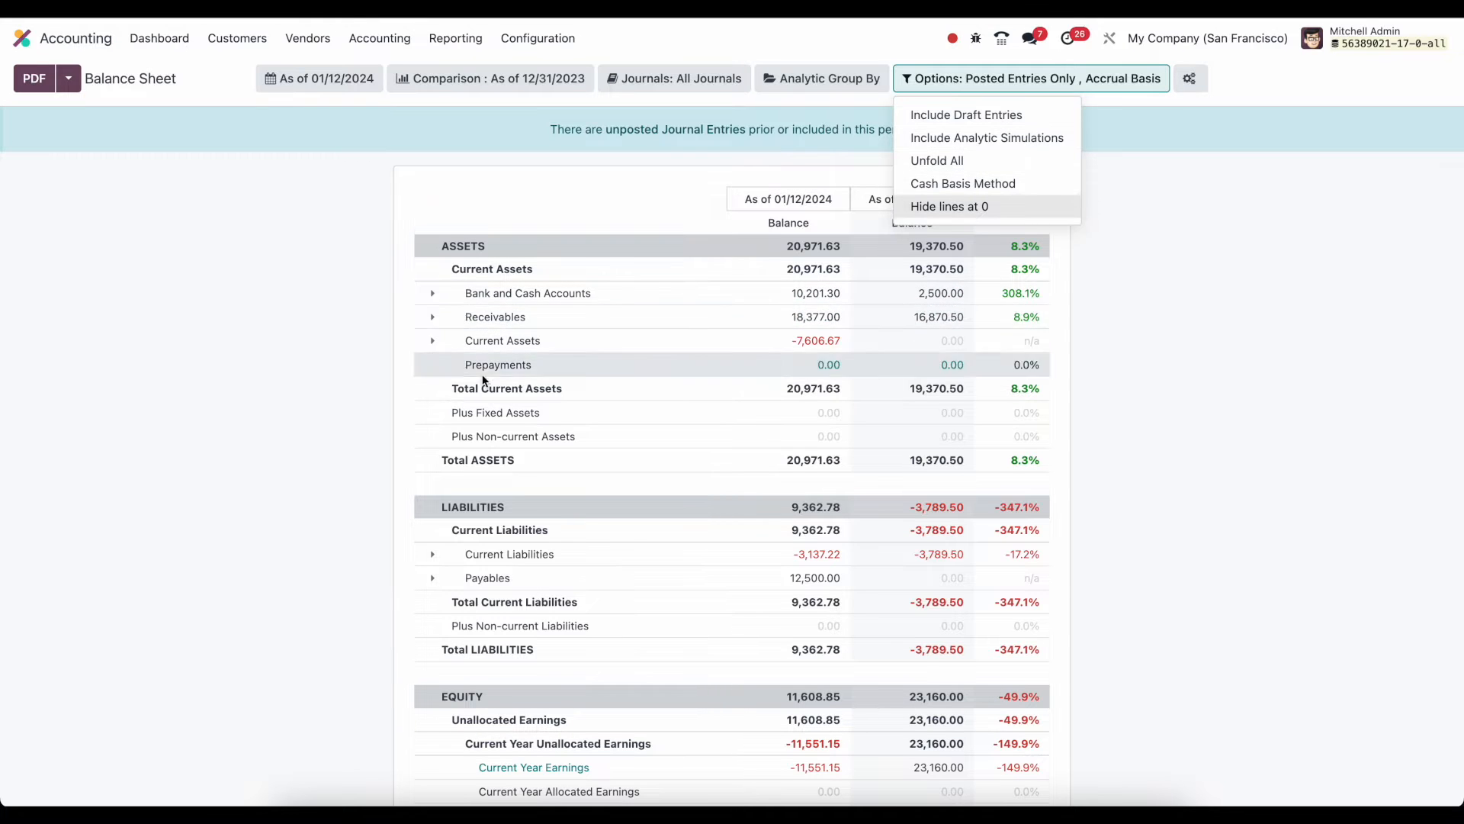
pyautogui.click(936, 160)
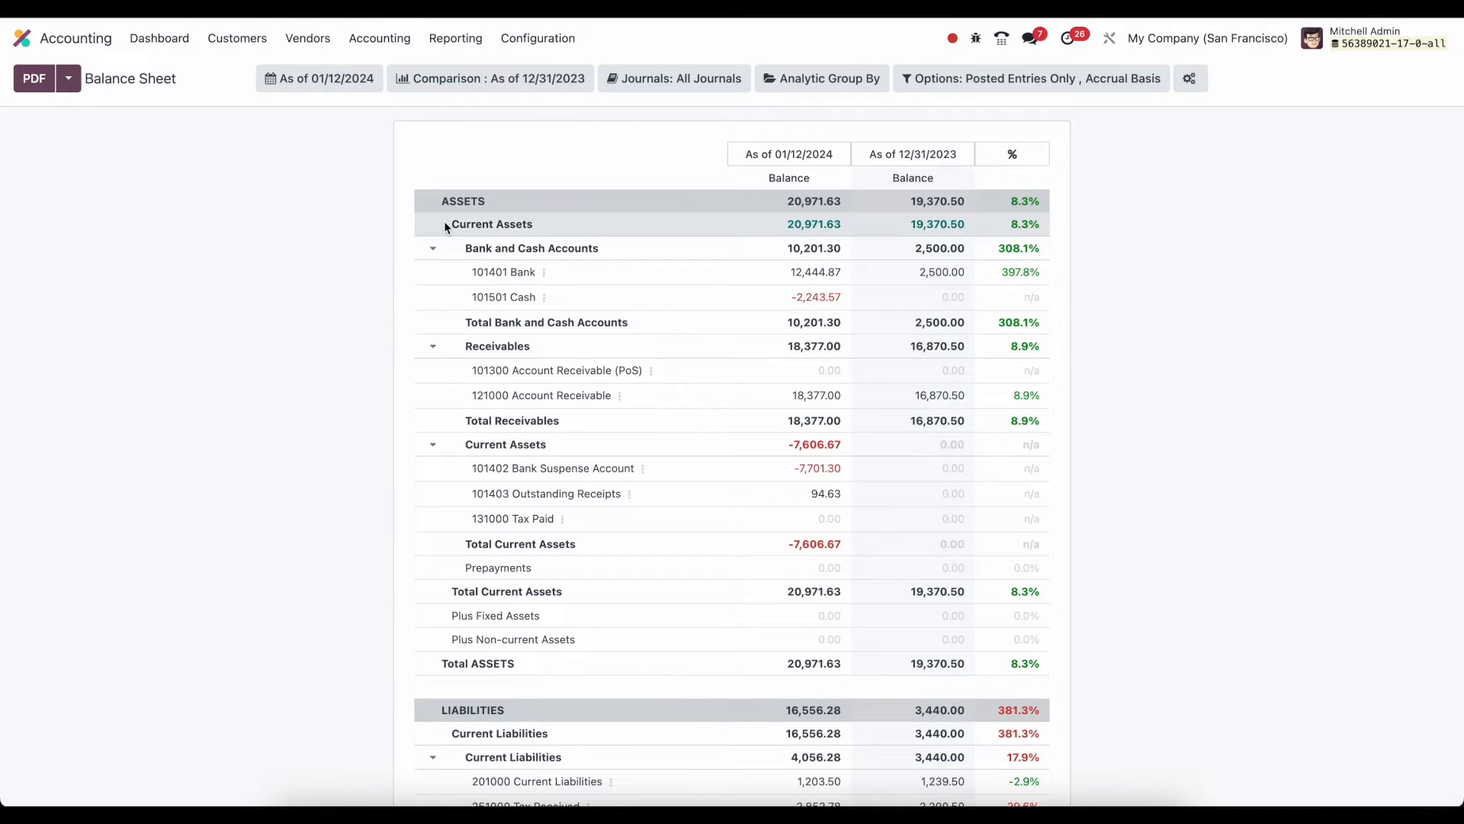
pyautogui.moveTo(564, 508)
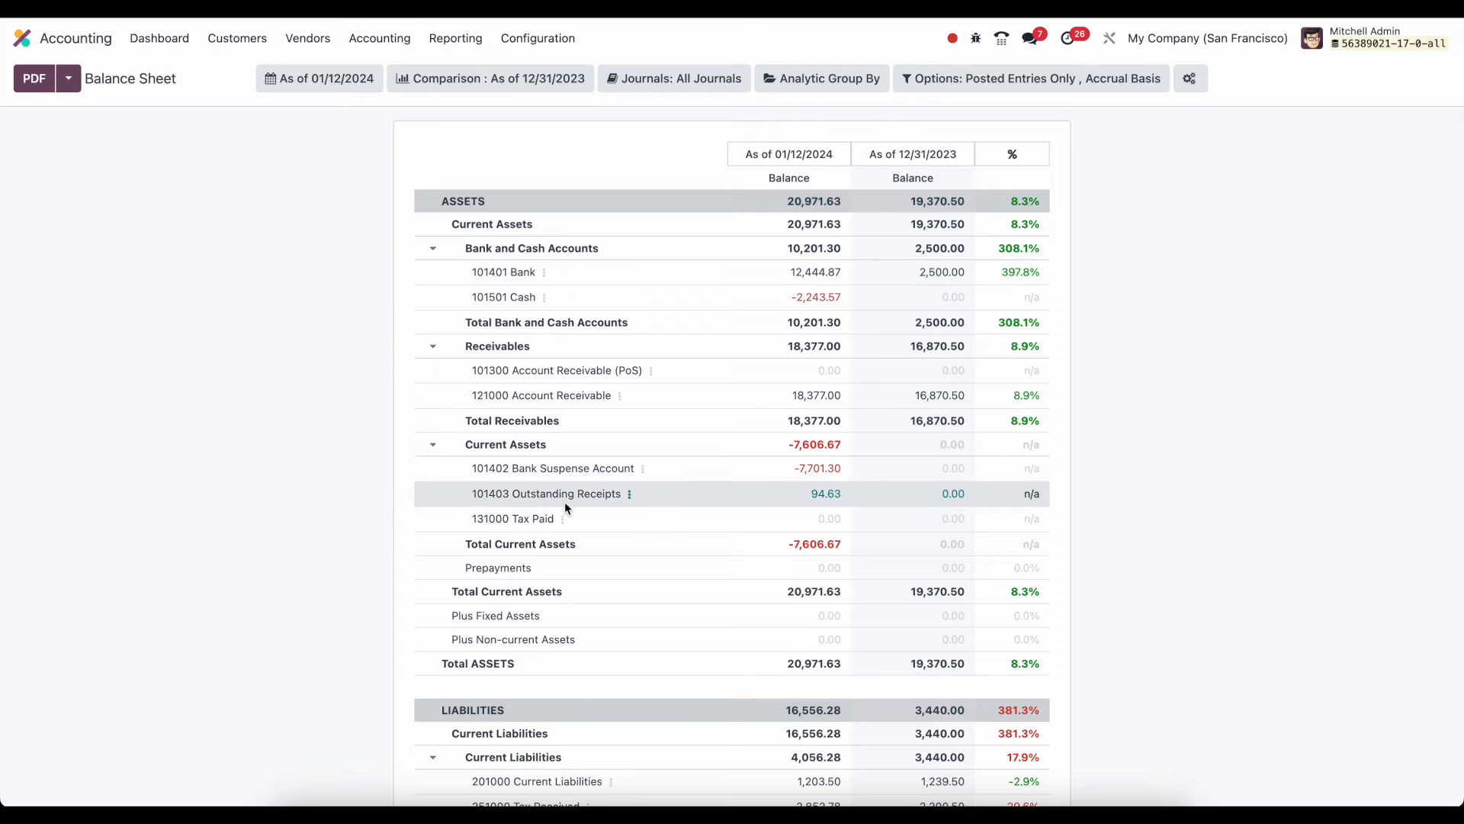
pyautogui.click(1031, 78)
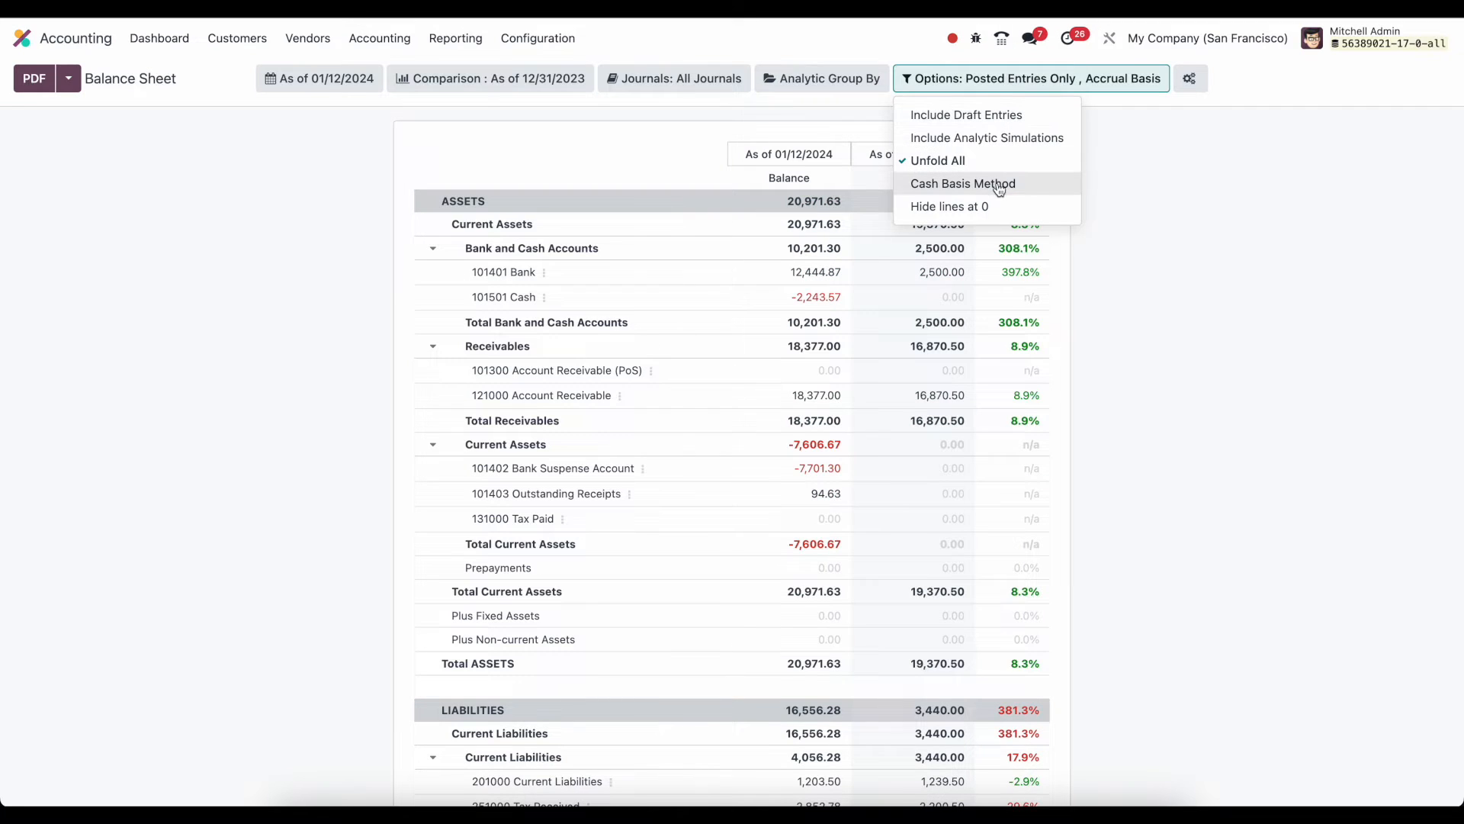
pyautogui.moveTo(1030, 196)
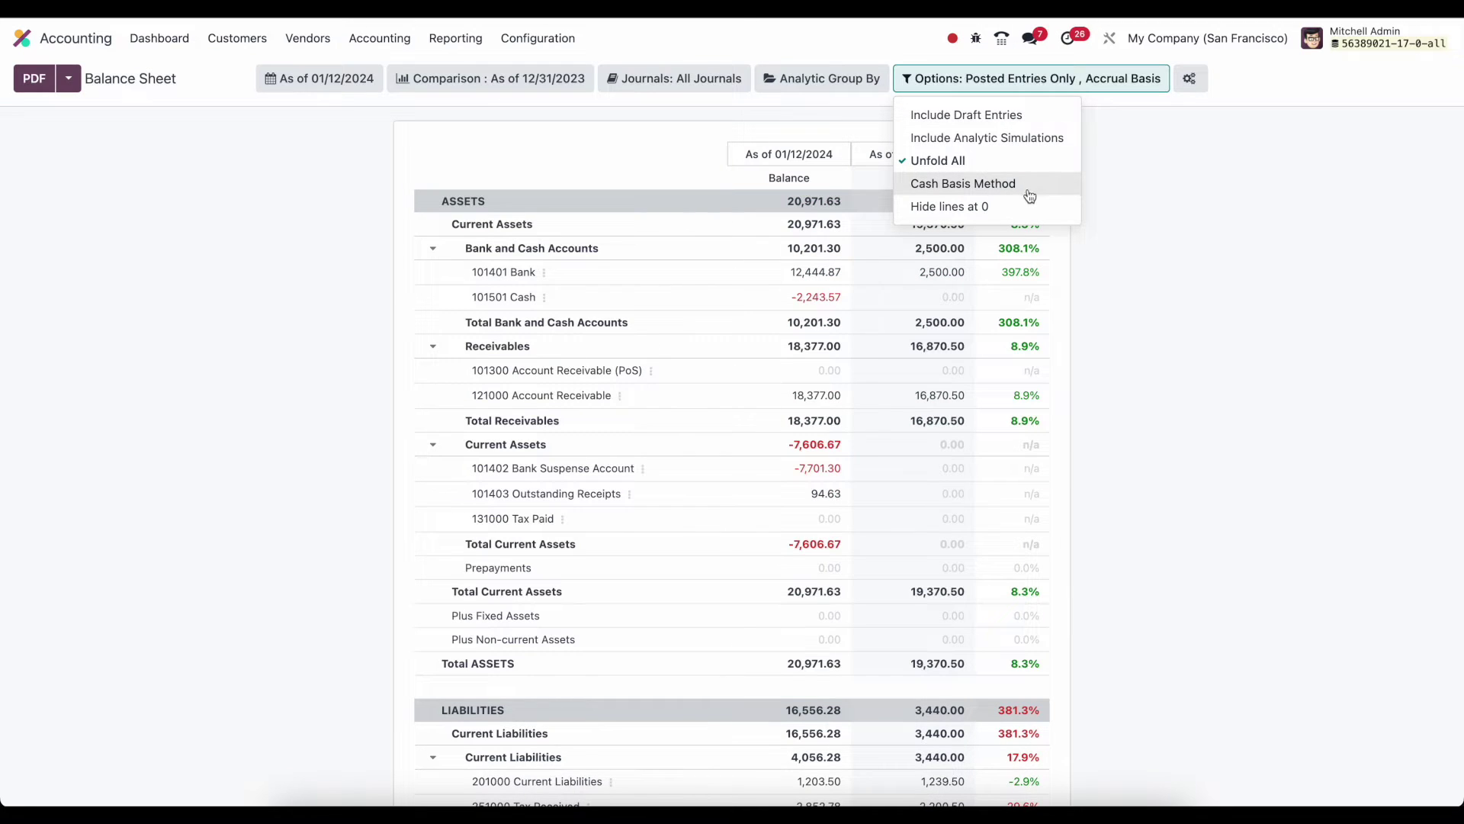
pyautogui.click(948, 207)
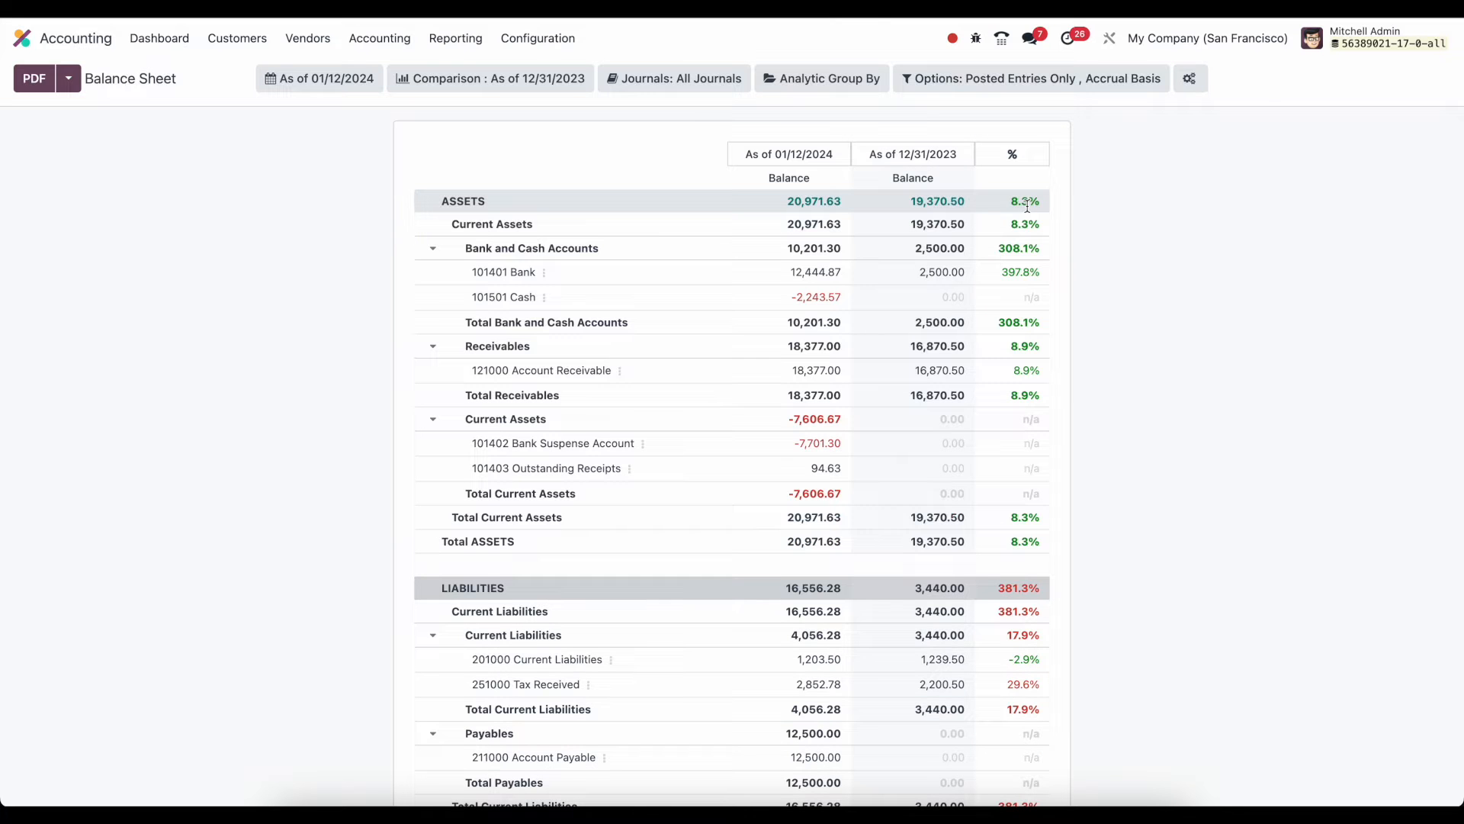
pyautogui.moveTo(1085, 105)
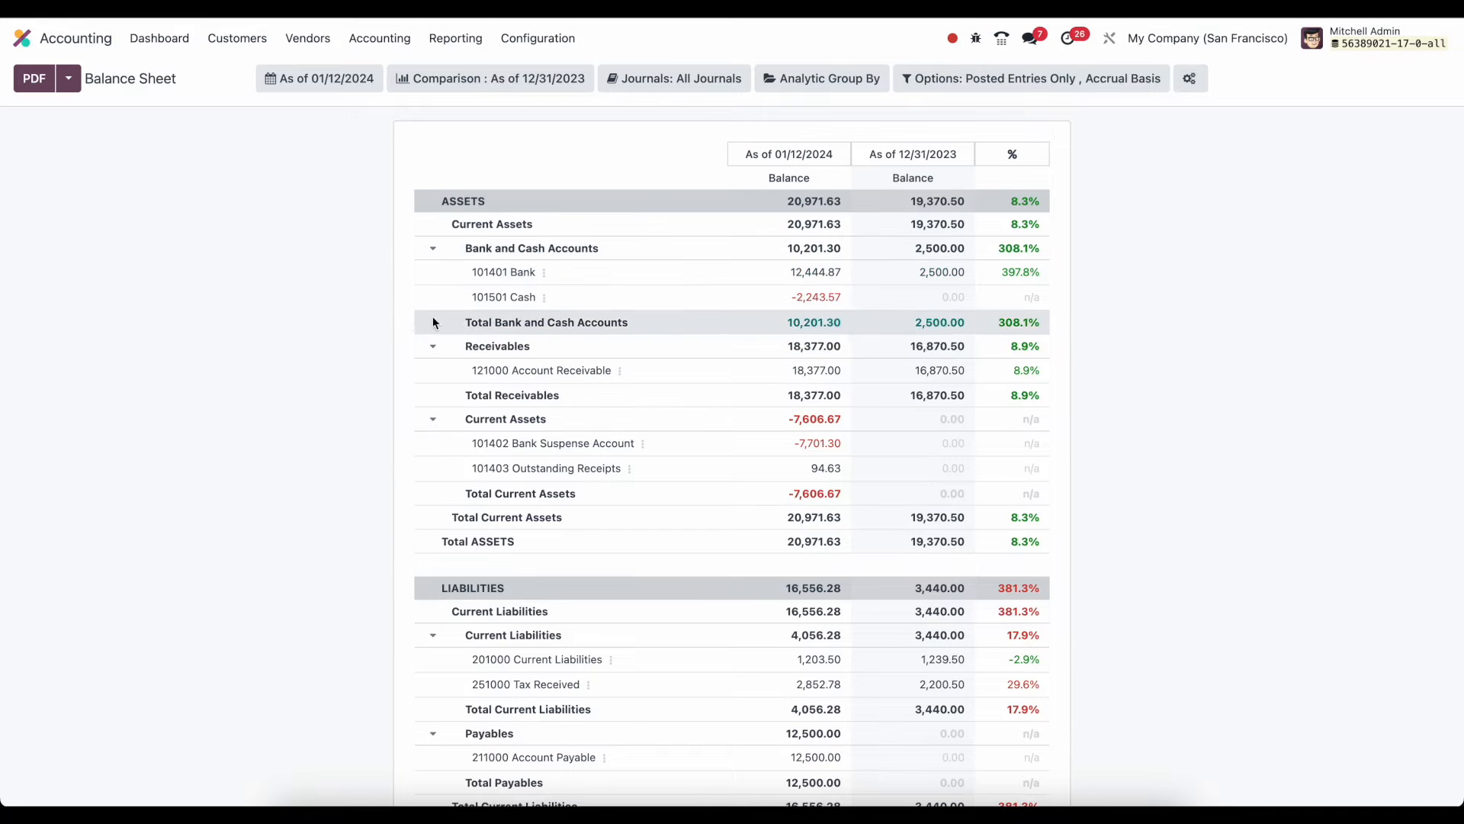
pyautogui.click(432, 346)
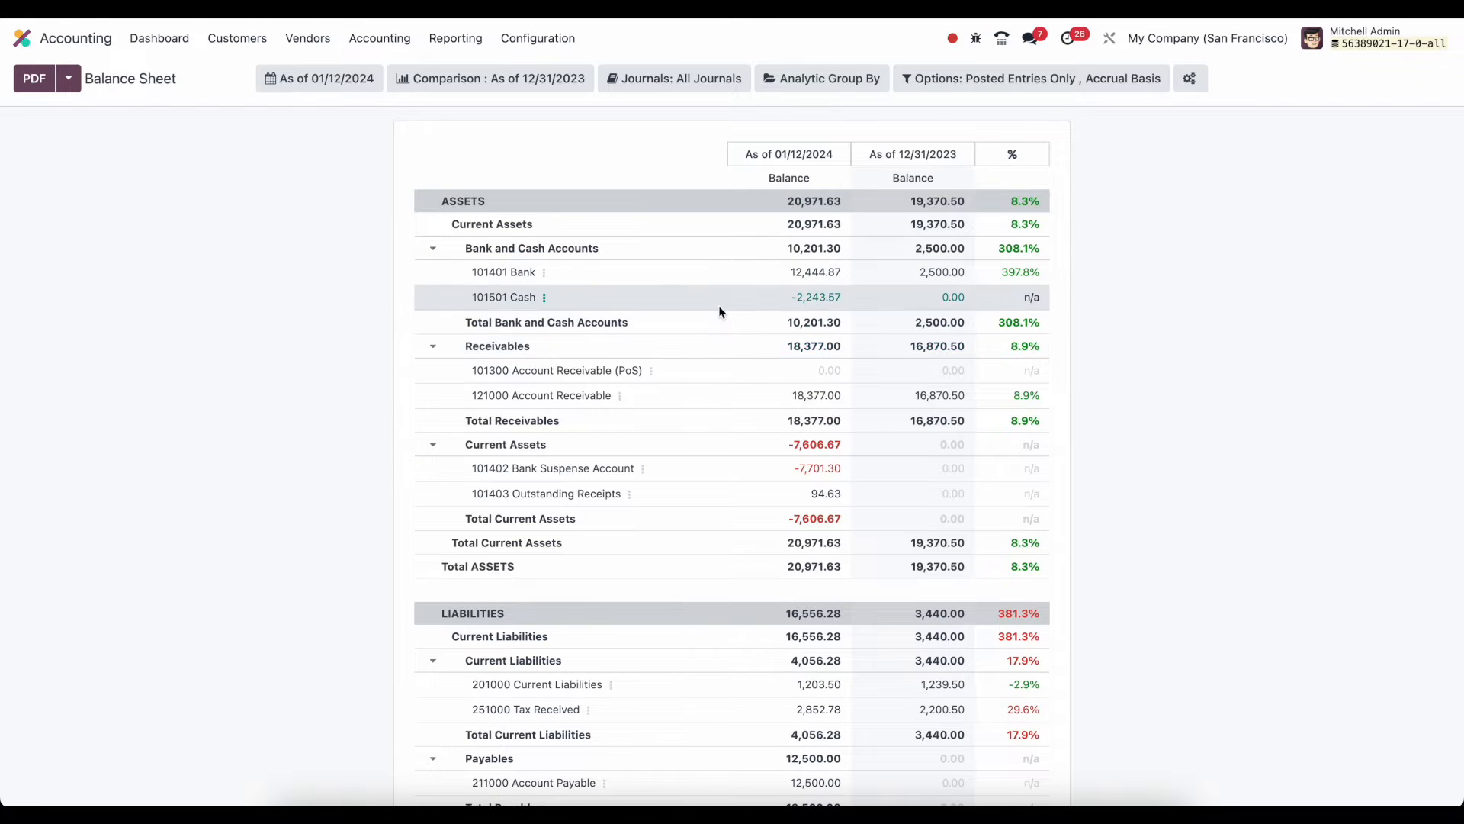
pyautogui.moveTo(550, 271)
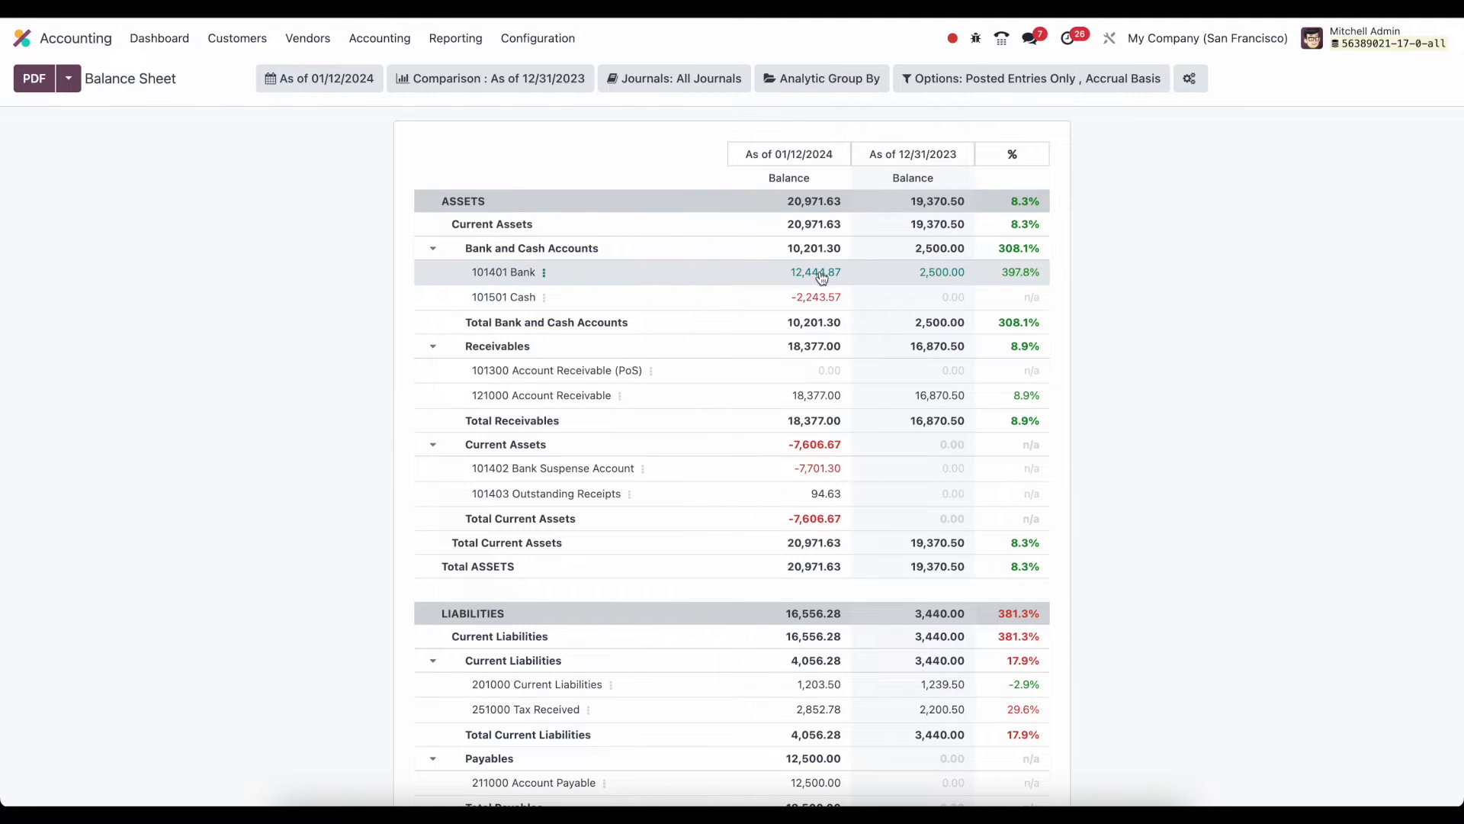
# Audit the 101401 Bank balance, inspect entry BNK1/2024/00008, and return to Journal Items
pyautogui.click(815, 272)
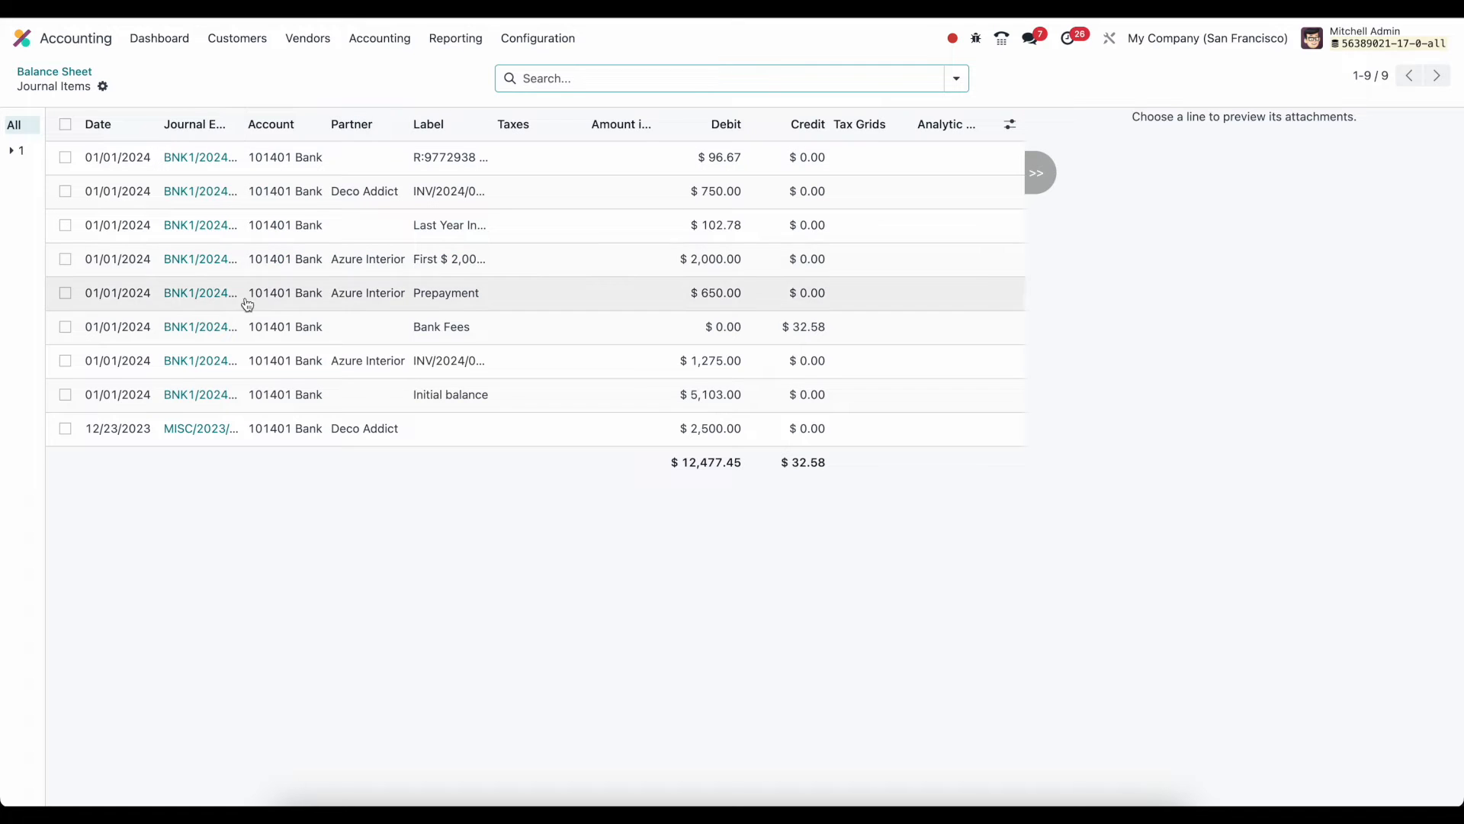
pyautogui.moveTo(230, 150)
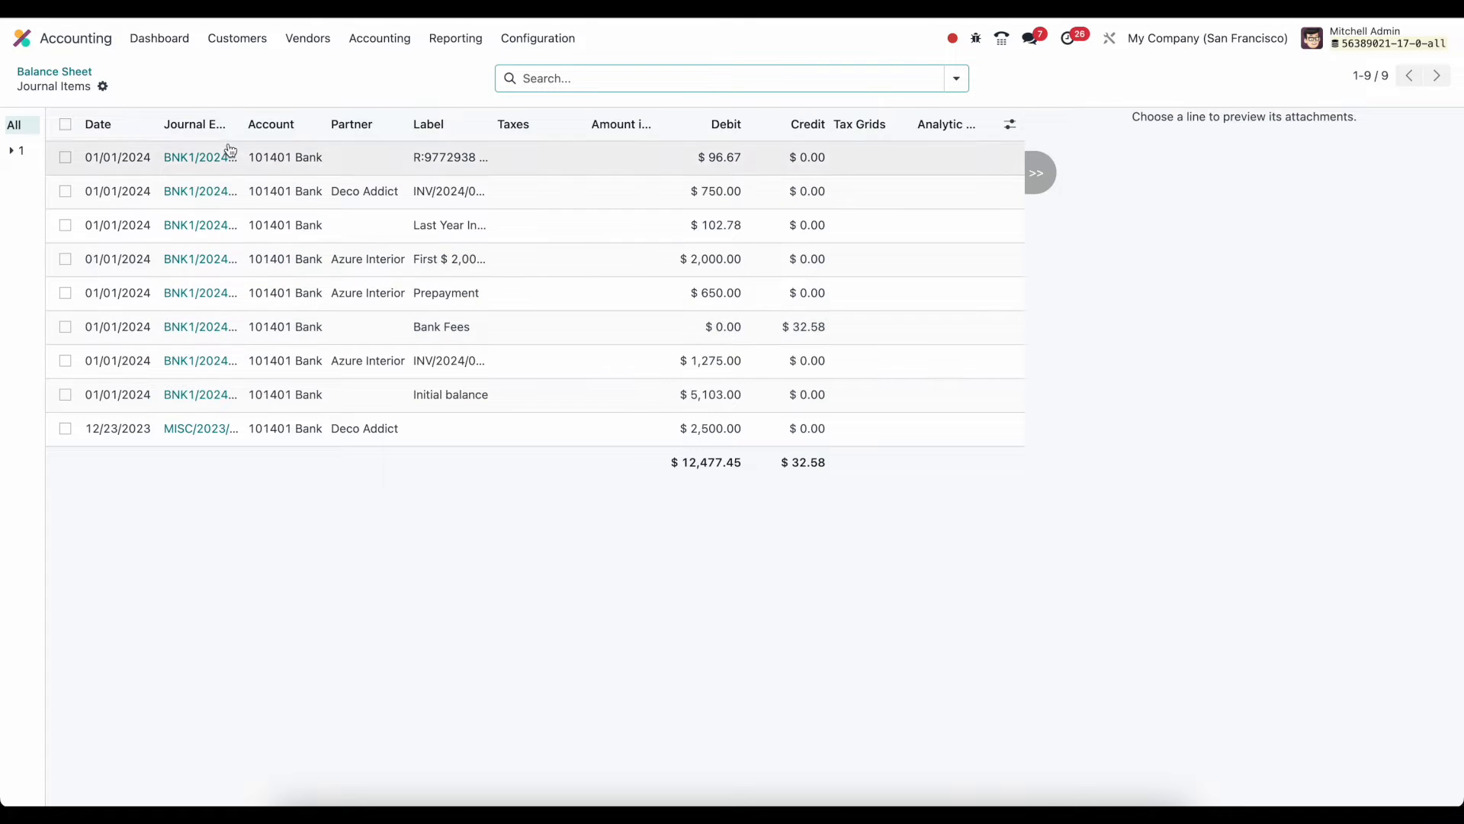
pyautogui.moveTo(246, 123); pyautogui.dragTo(291, 124)
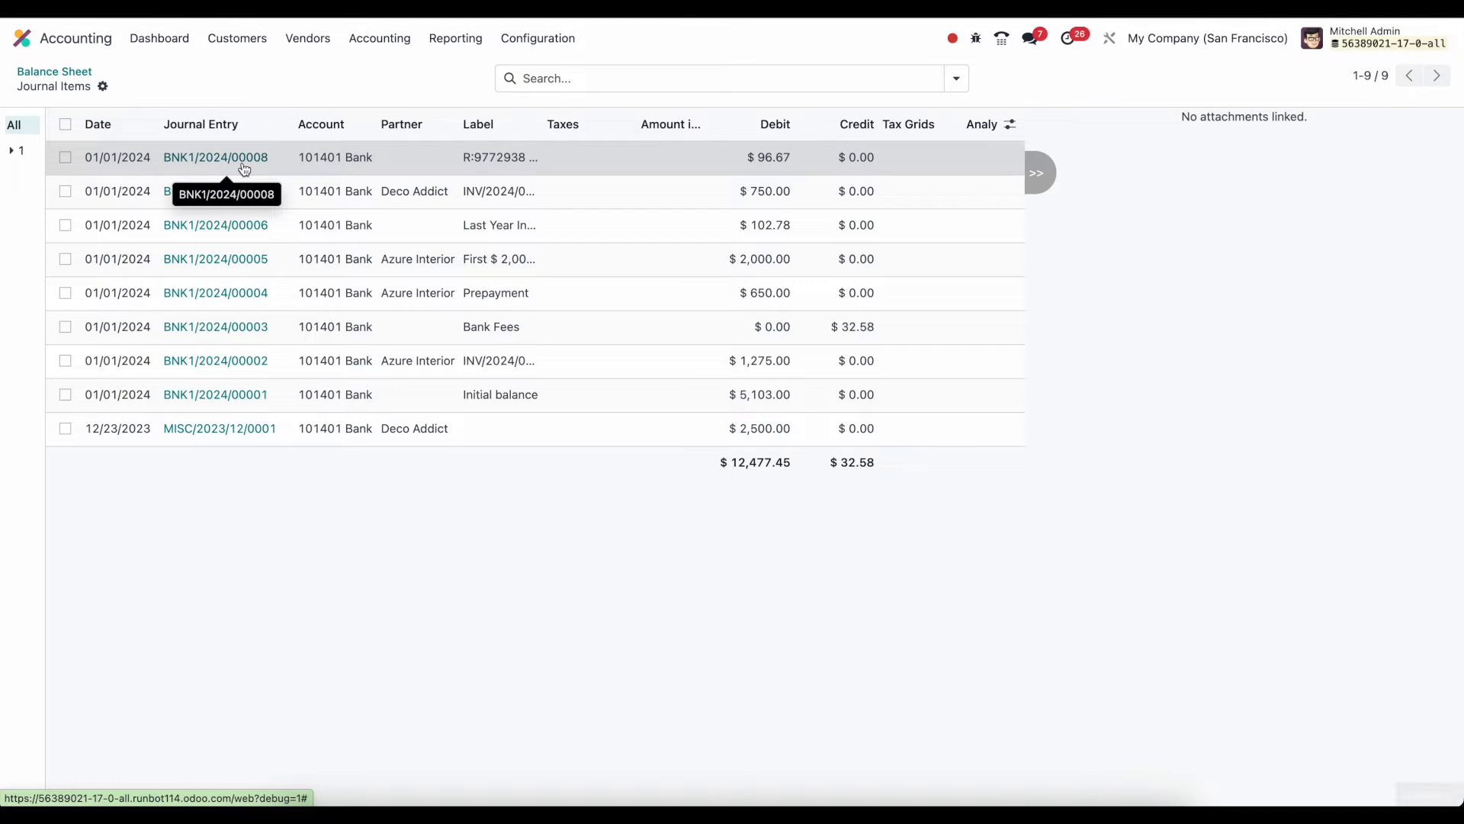
pyautogui.click(216, 157)
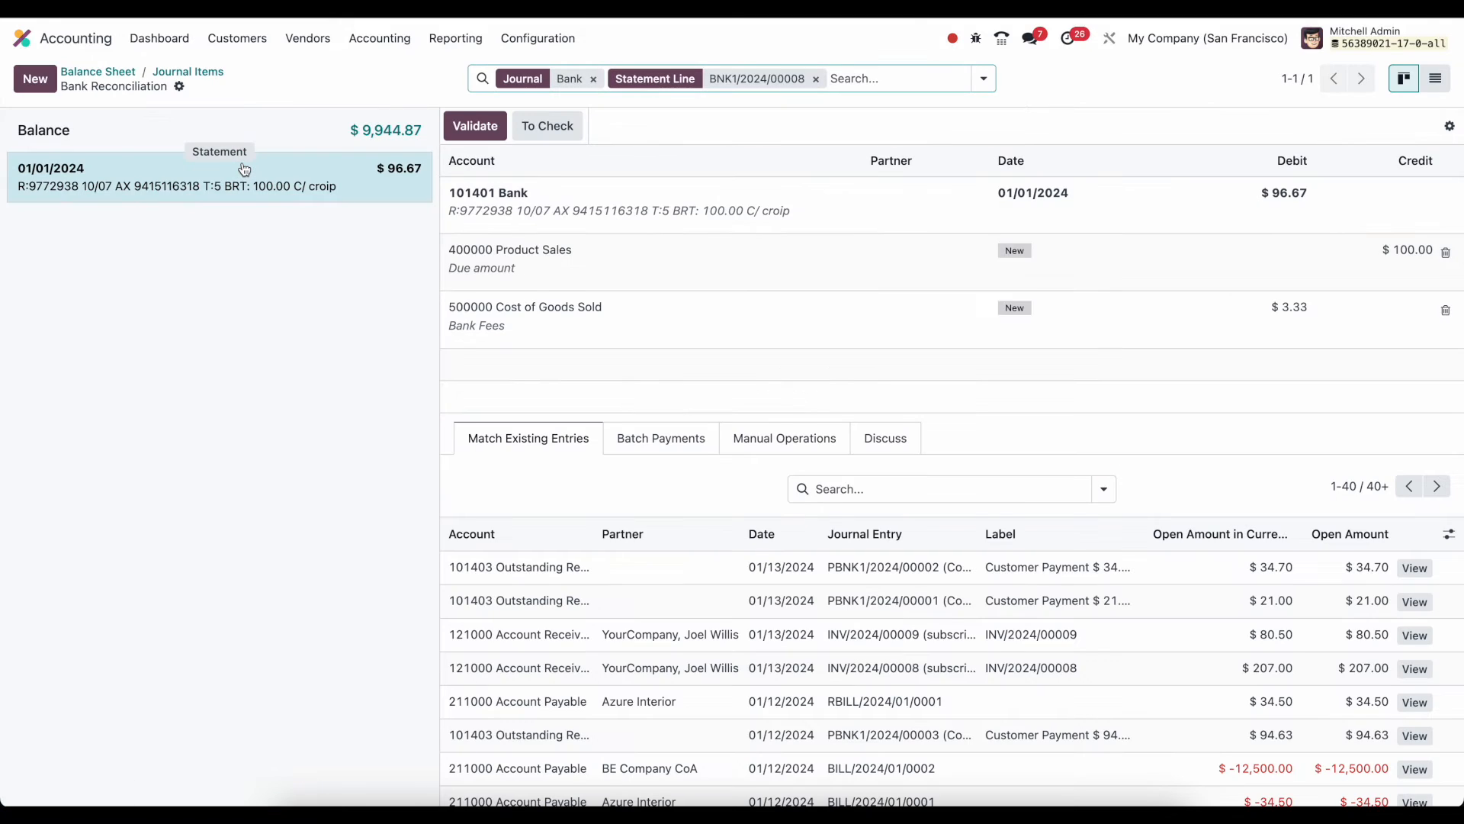
pyautogui.moveTo(188, 72)
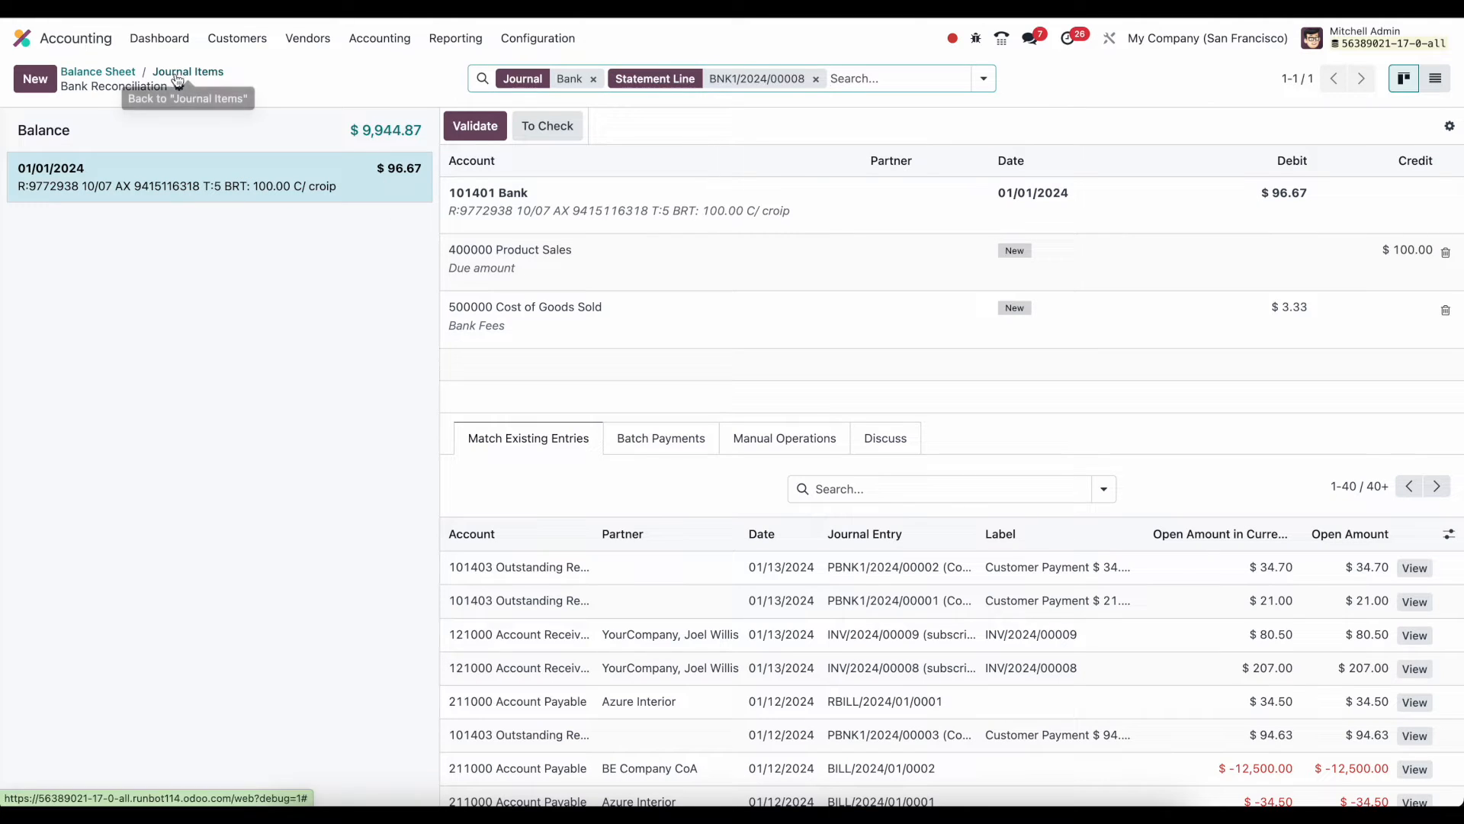
pyautogui.click(188, 71)
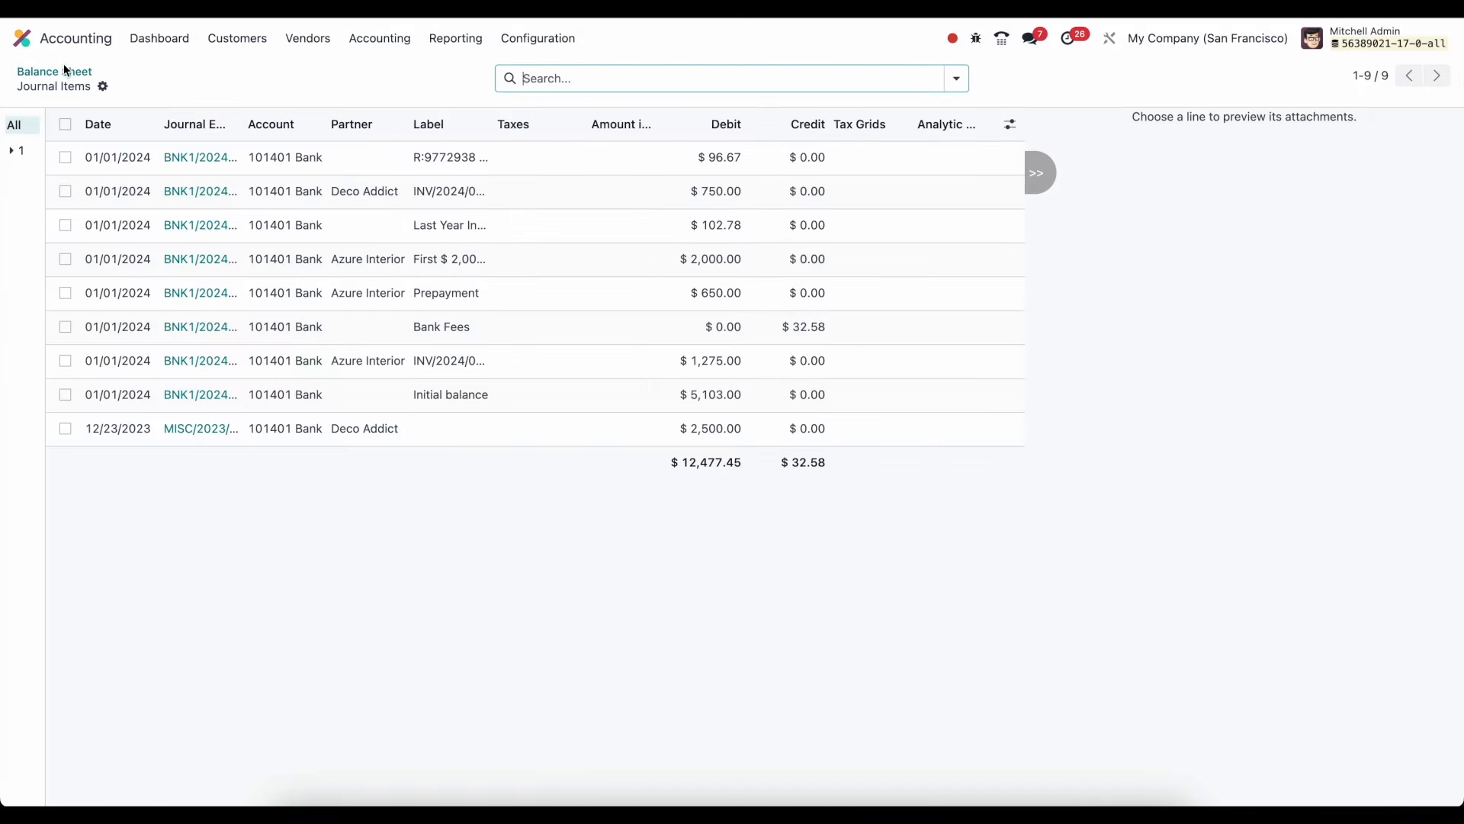
pyautogui.moveTo(54, 71)
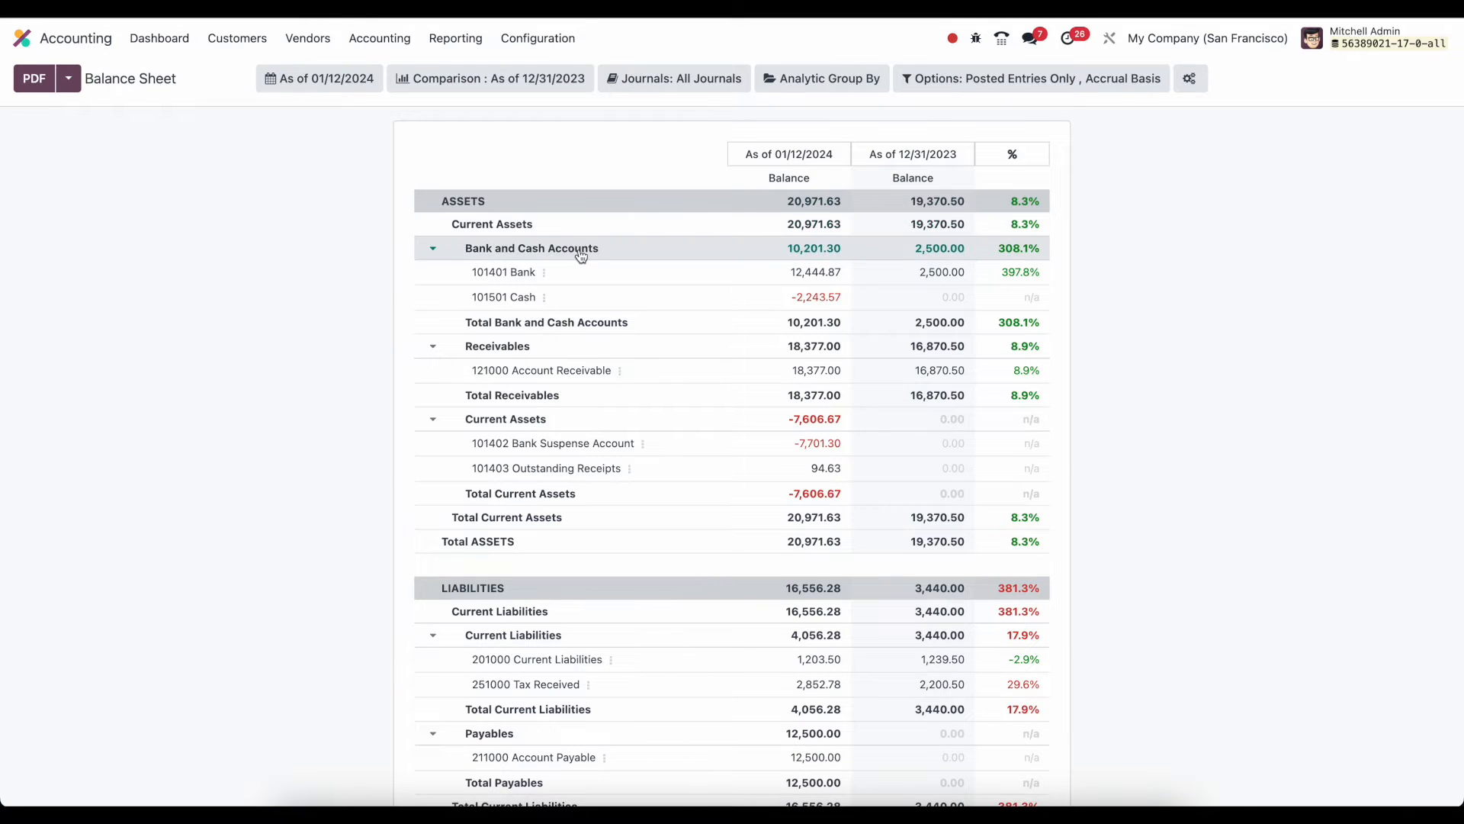
pyautogui.scroll(-3)
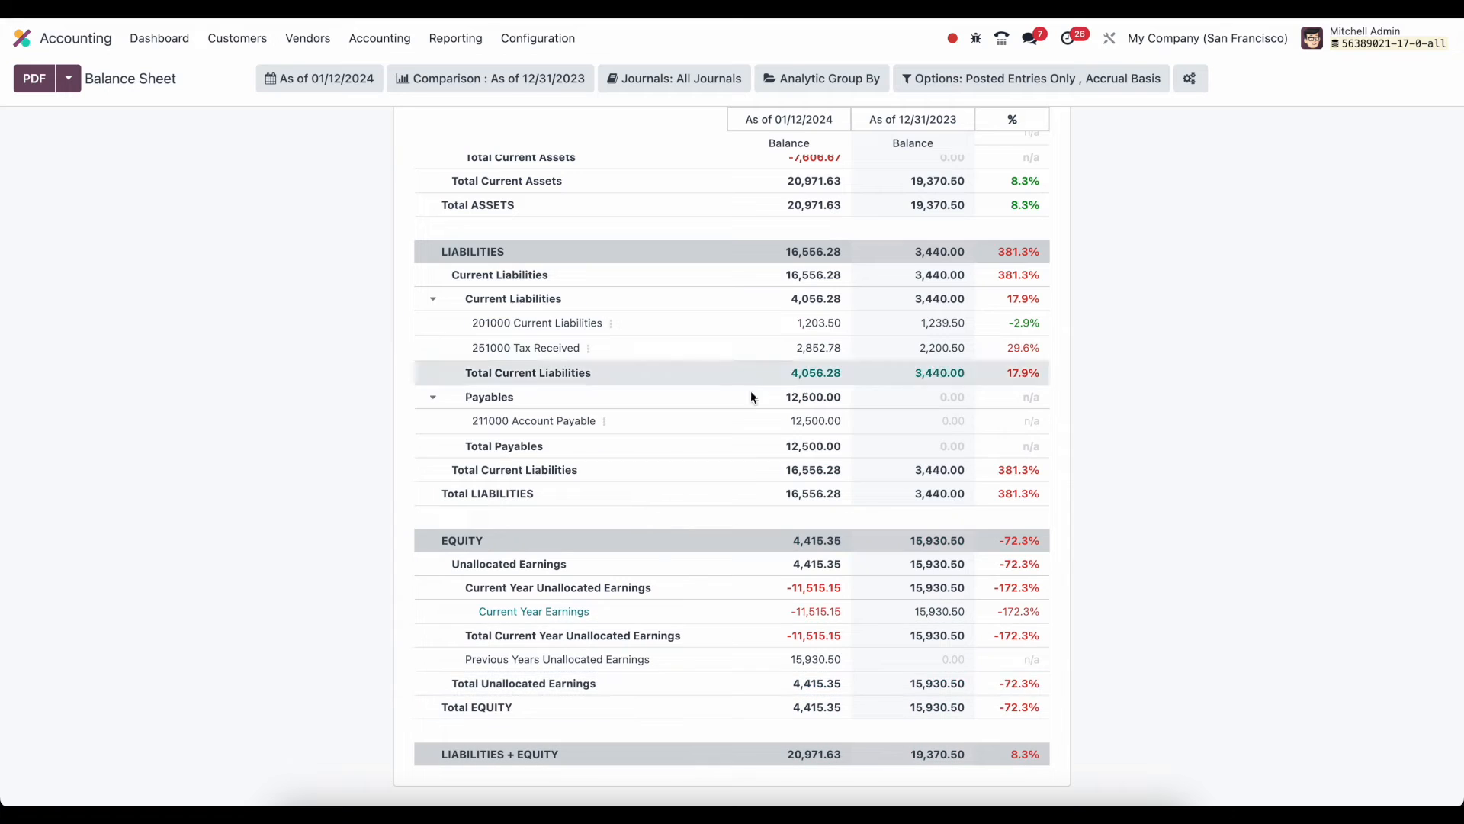
pyautogui.scroll(3)
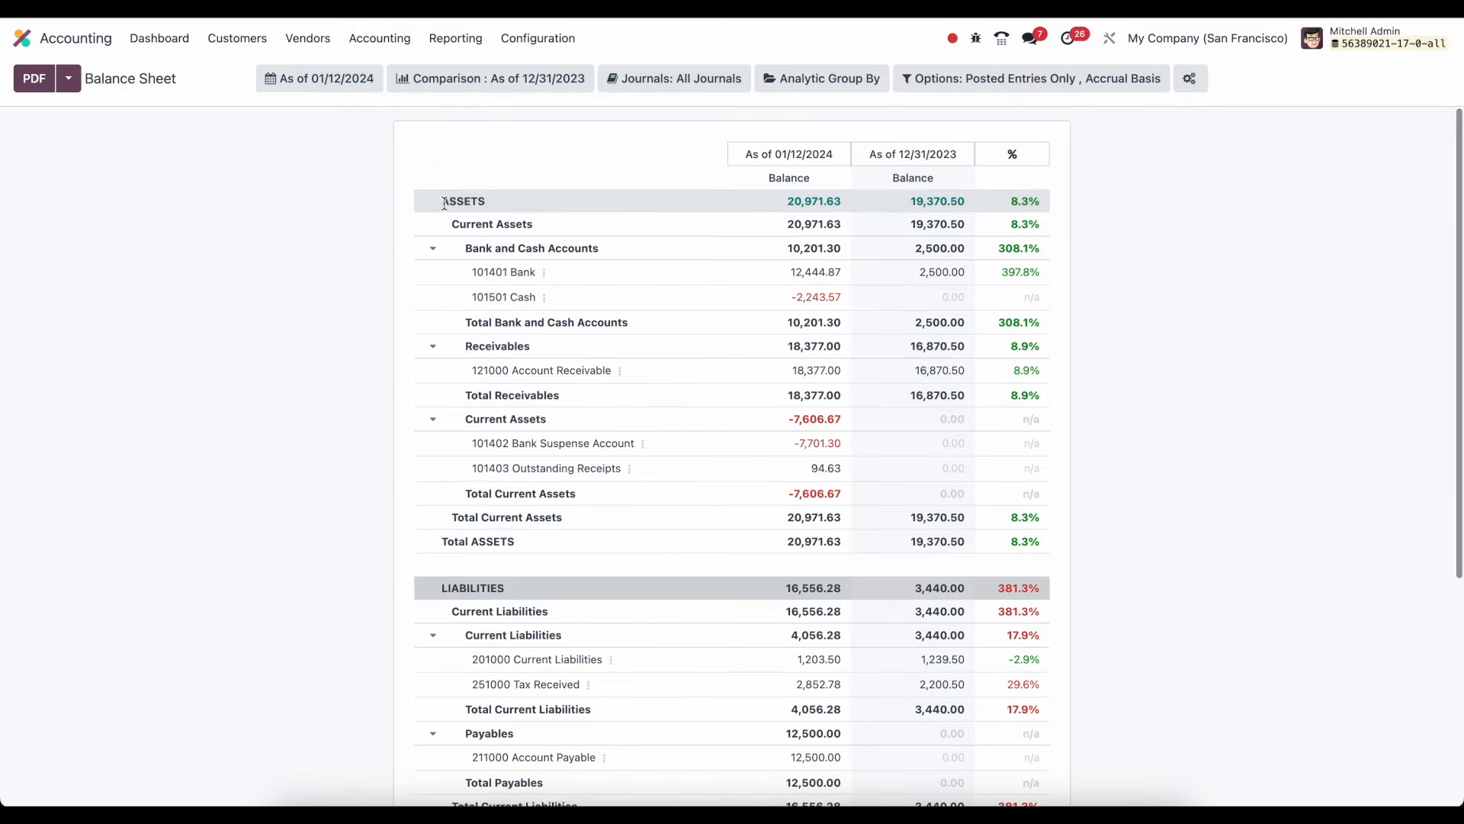
pyautogui.scroll(-3)
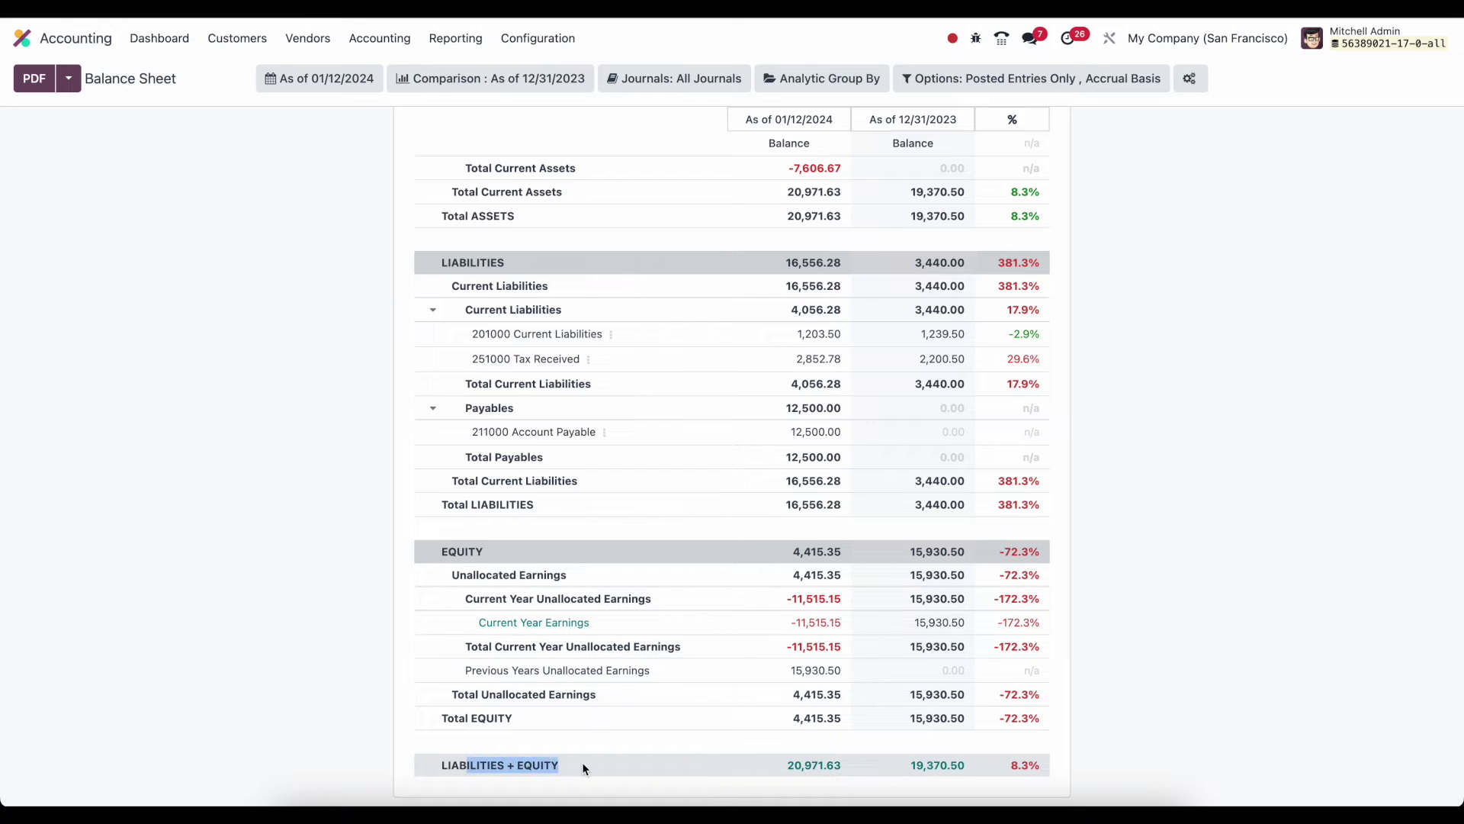
pyautogui.scroll(3)
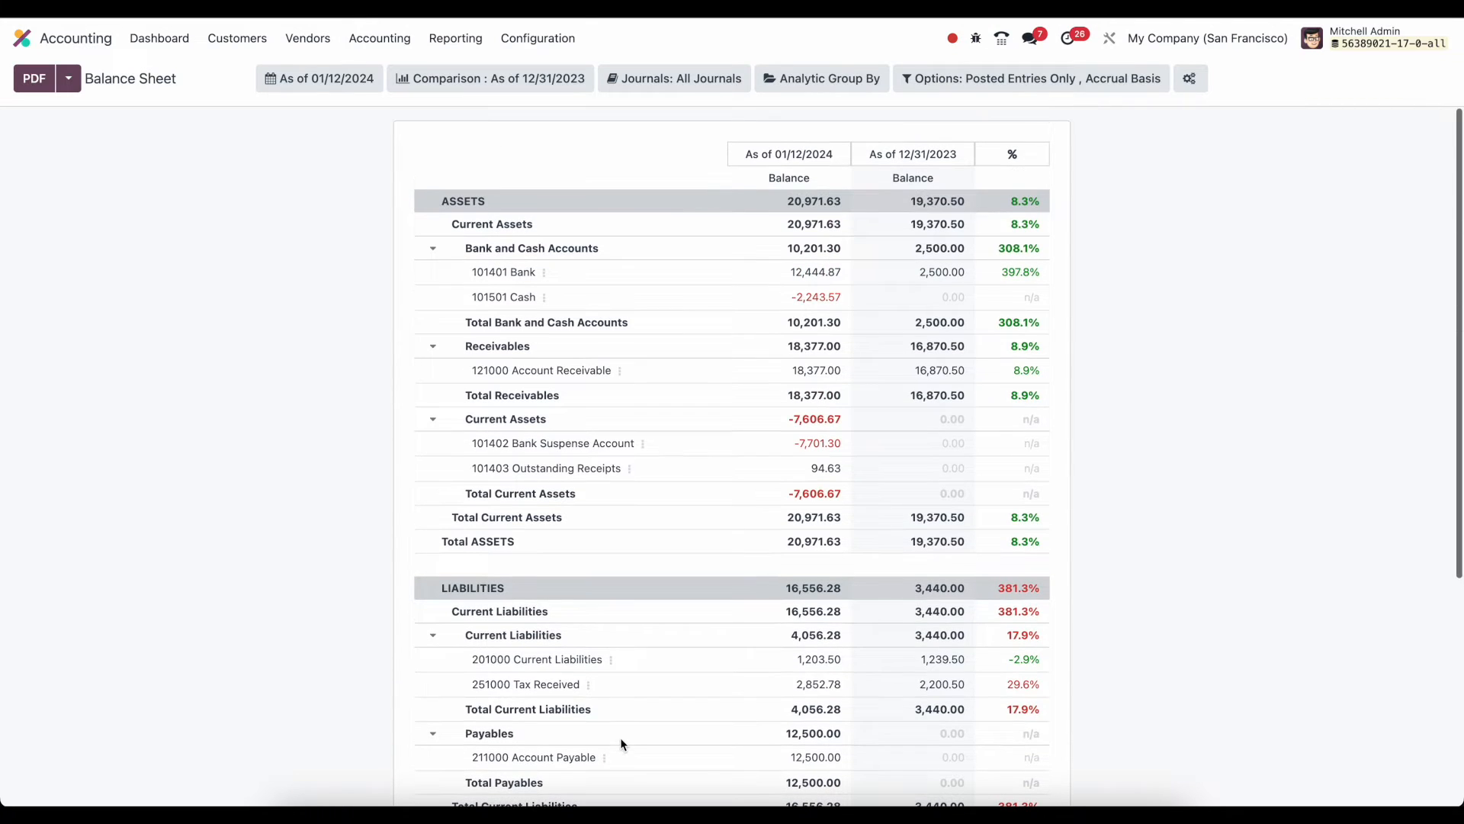
pyautogui.moveTo(290, 158)
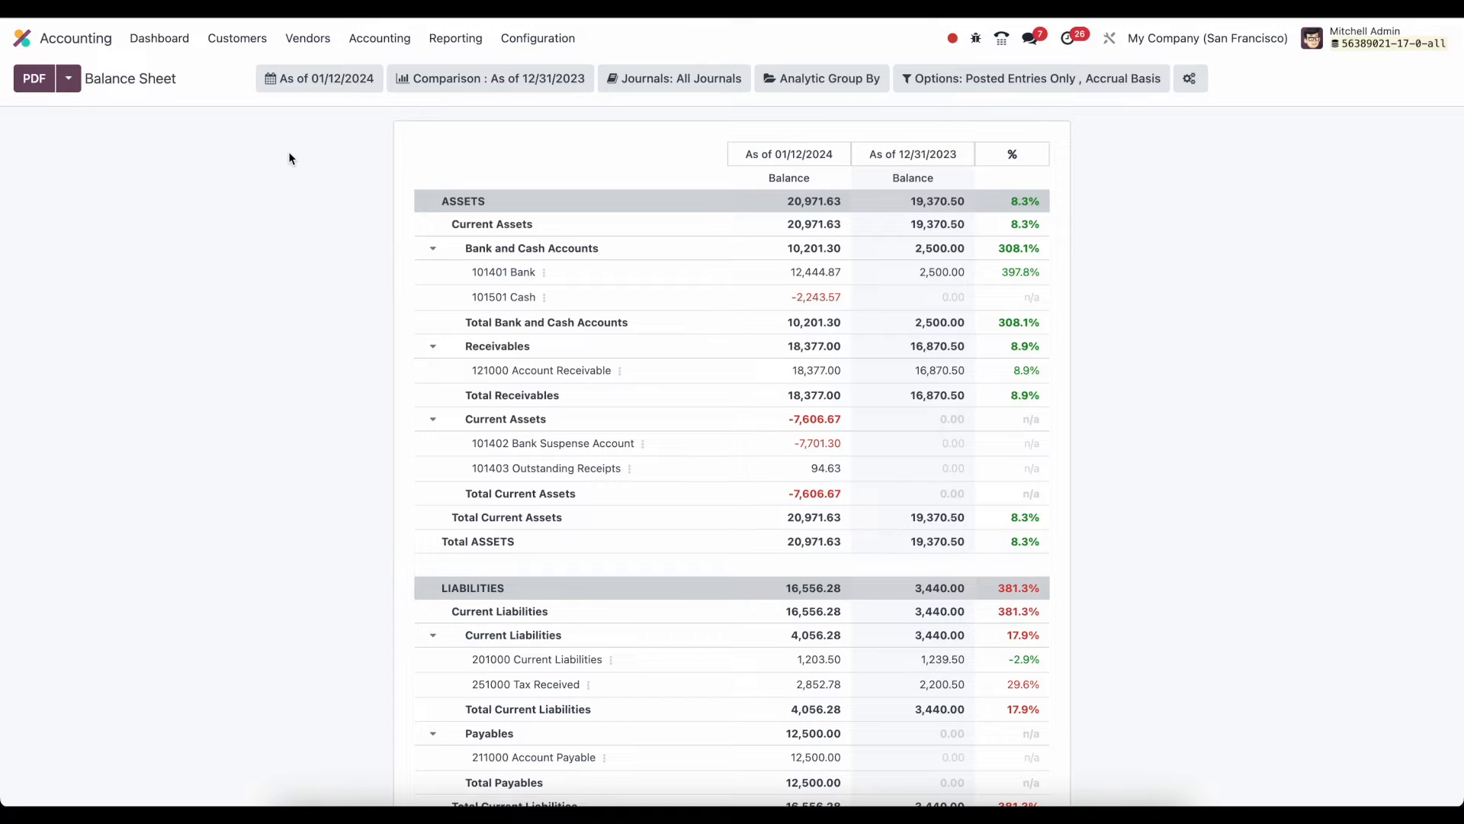
pyautogui.moveTo(212, 103)
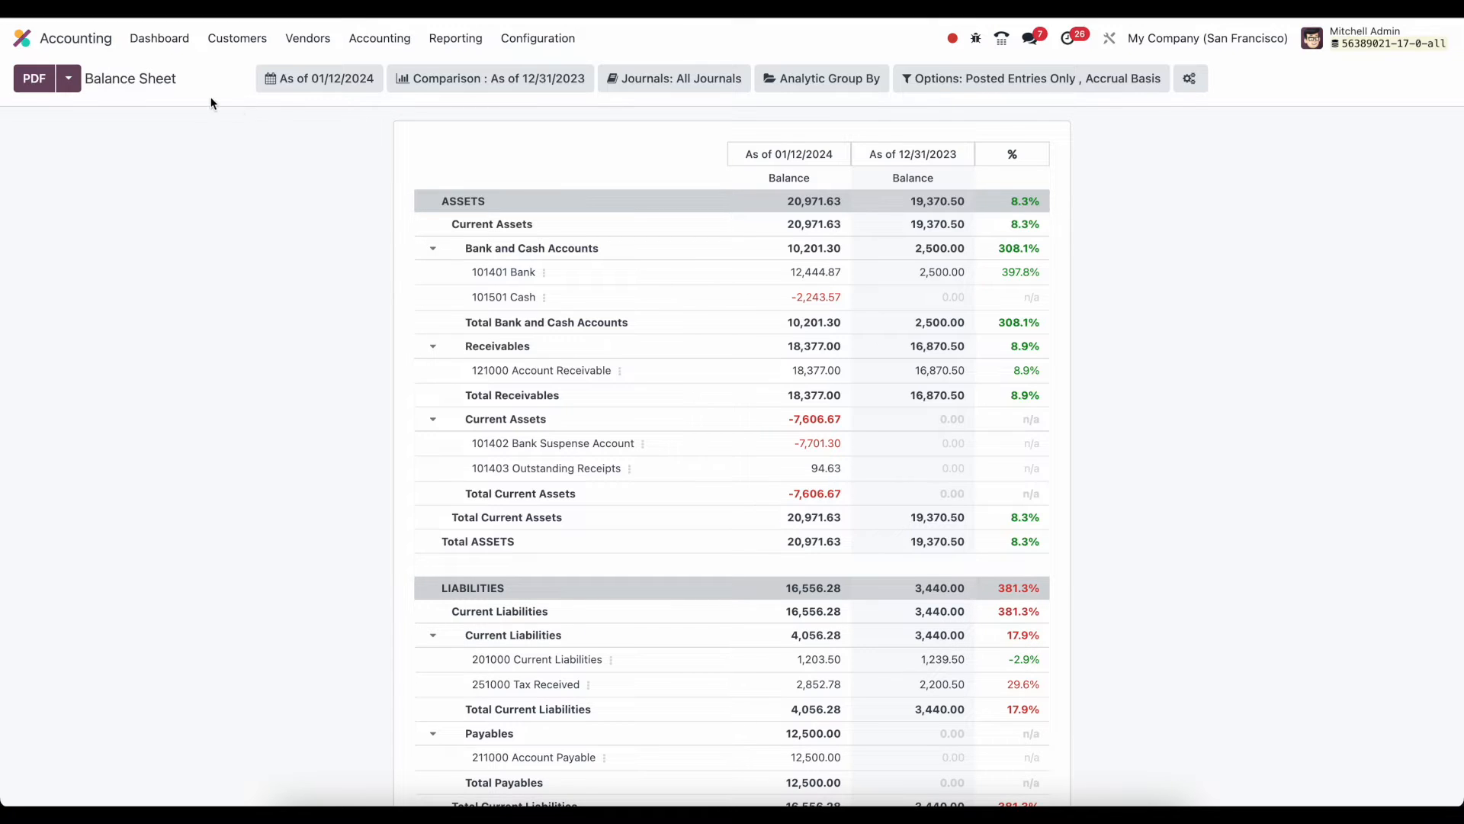
pyautogui.moveTo(310, 130)
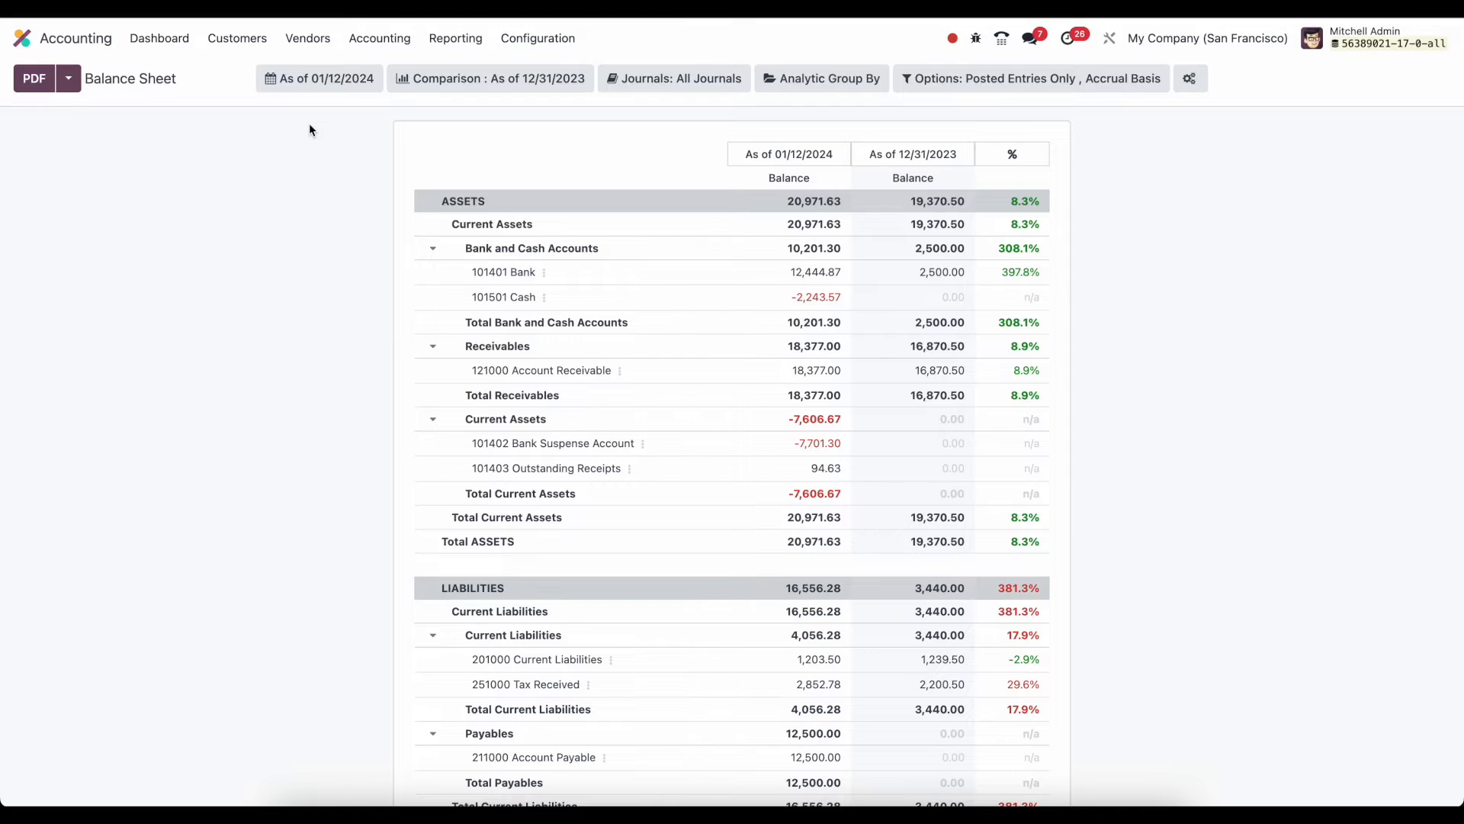
pyautogui.moveTo(325, 129)
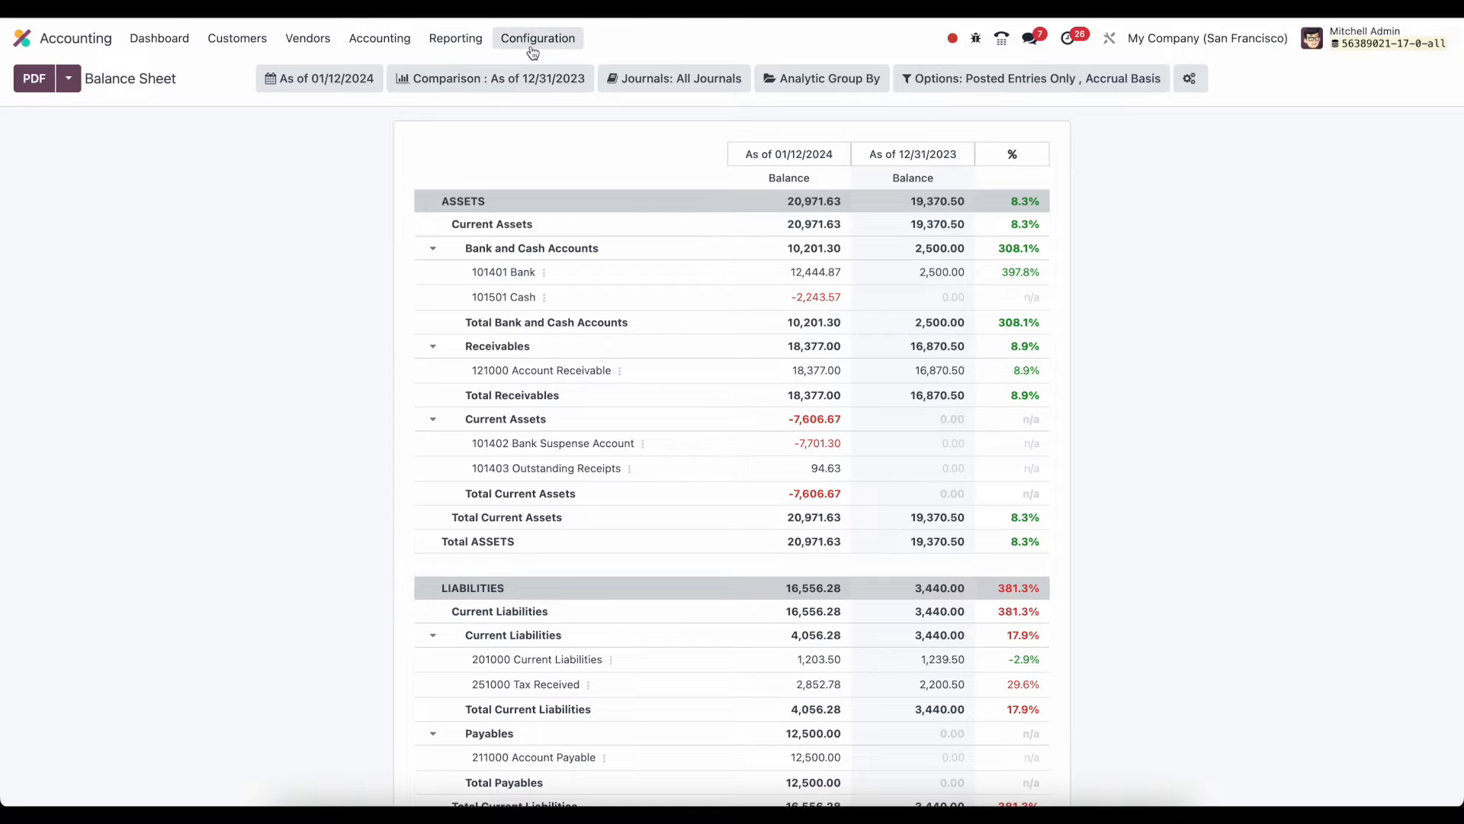
# Go to Configuration > Management > Accounting Reports and browse the 29 report definitions
pyautogui.click(537, 37)
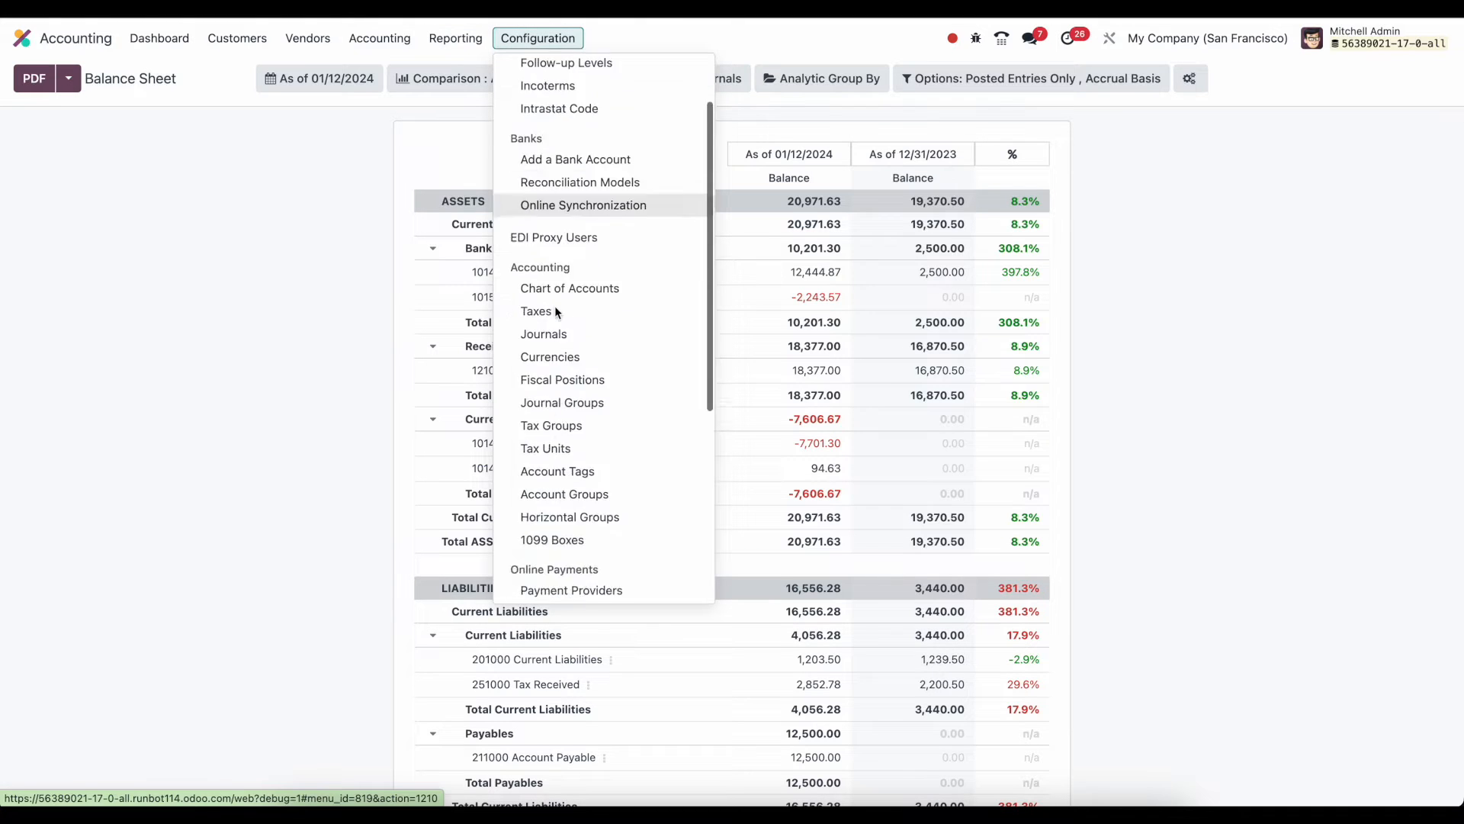
pyautogui.scroll(-3)
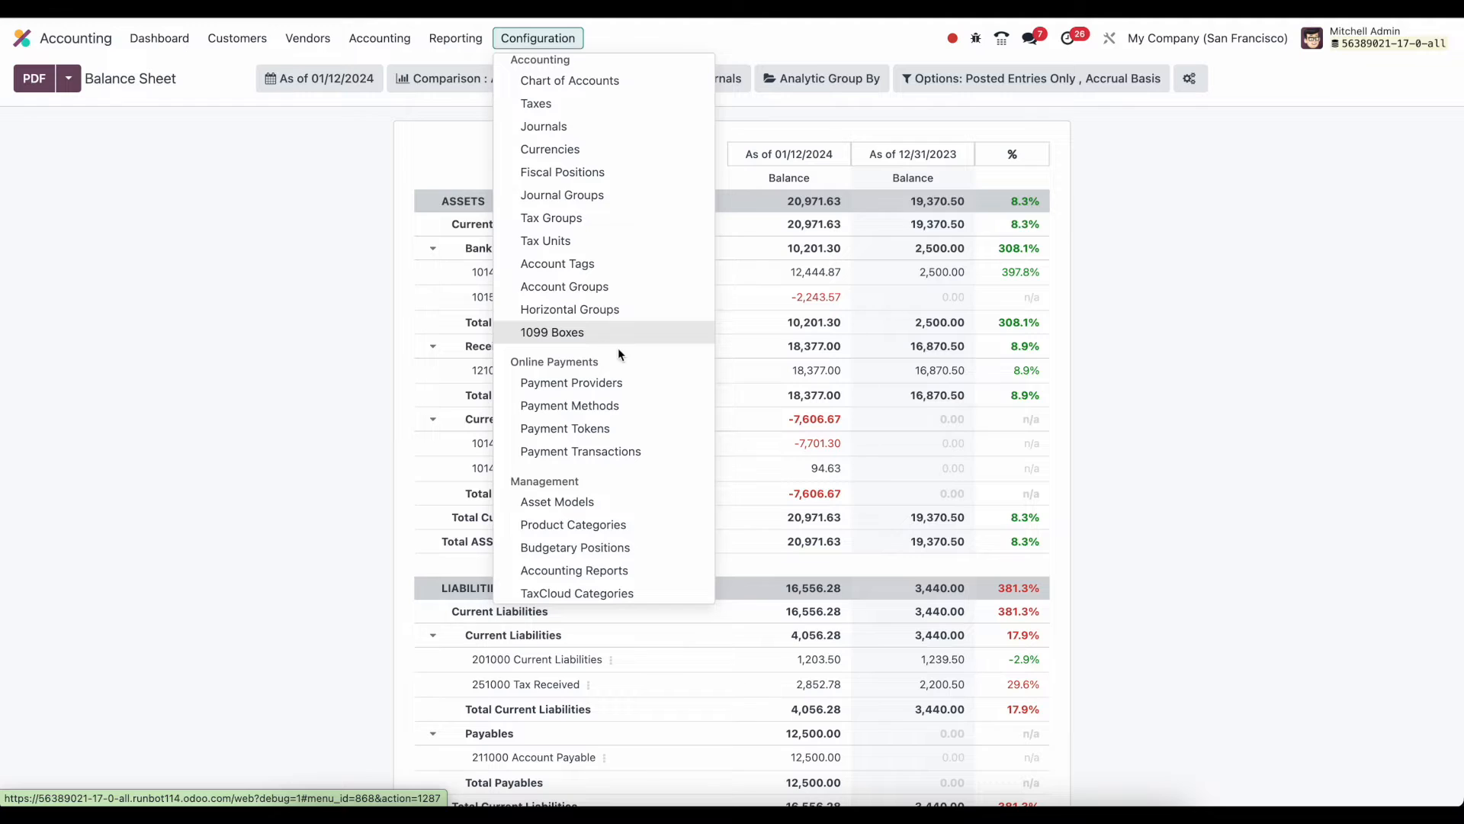
pyautogui.scroll(-3)
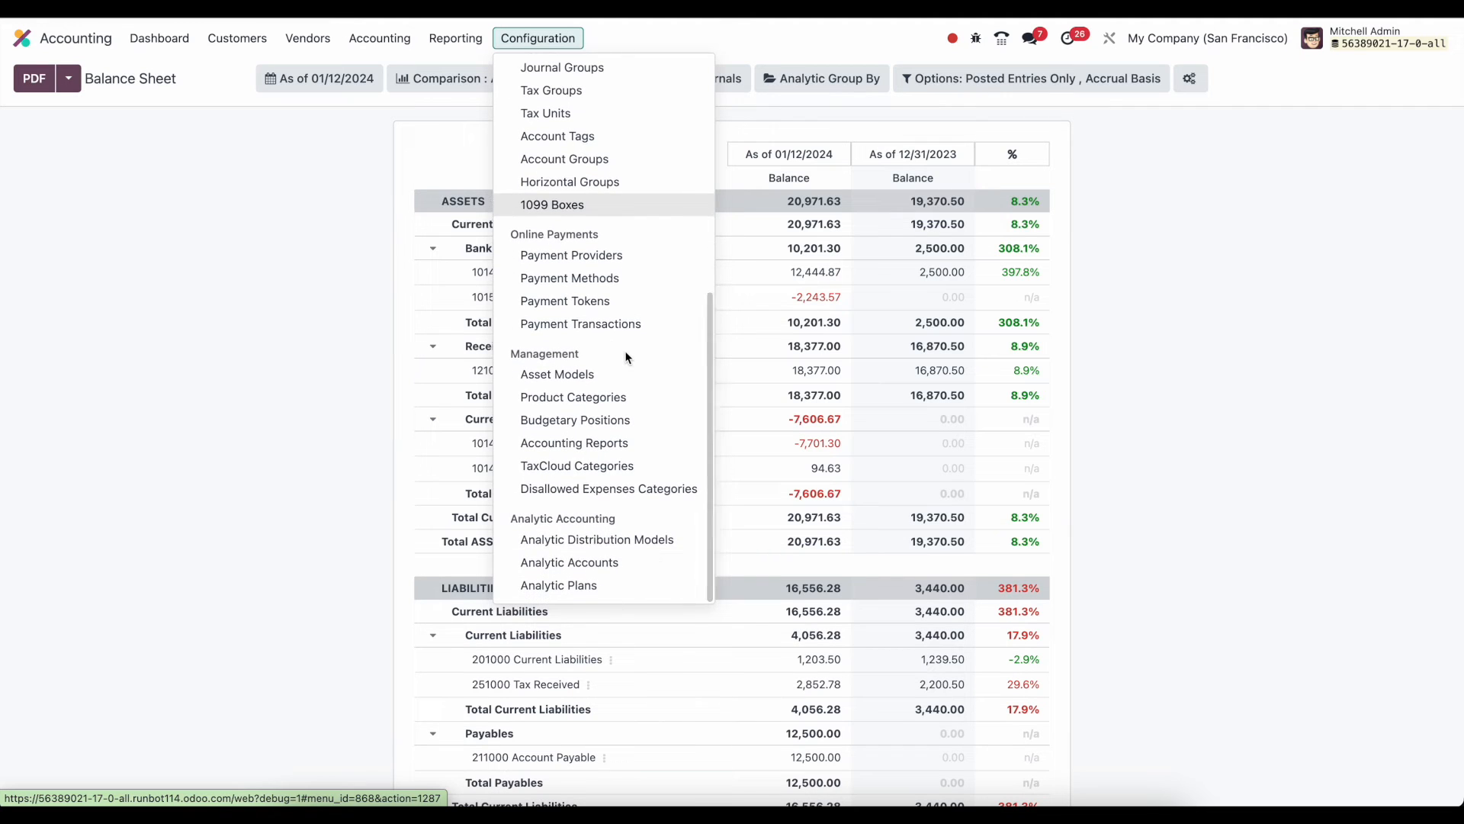
pyautogui.moveTo(575, 442)
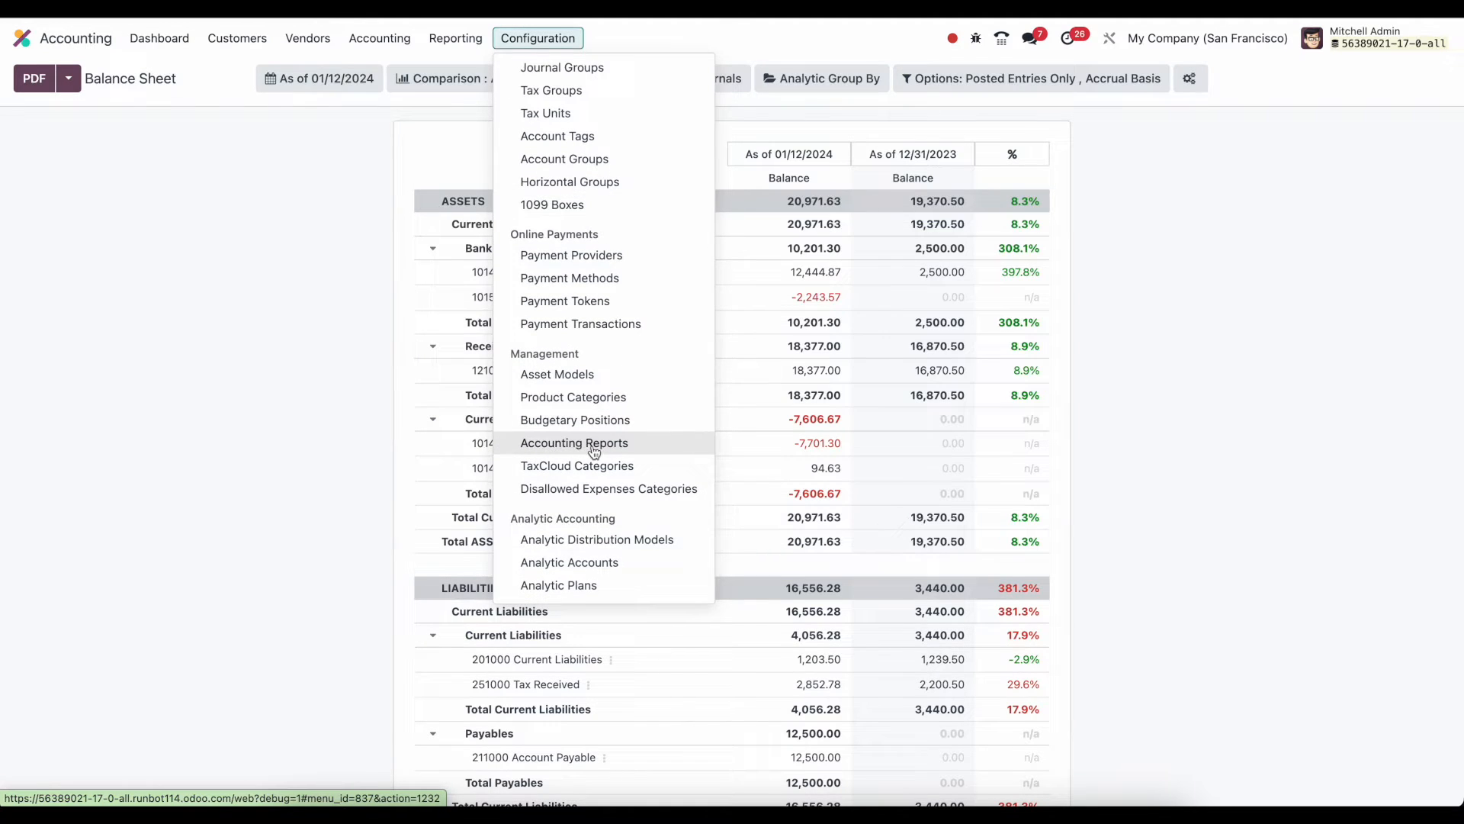
pyautogui.click(574, 442)
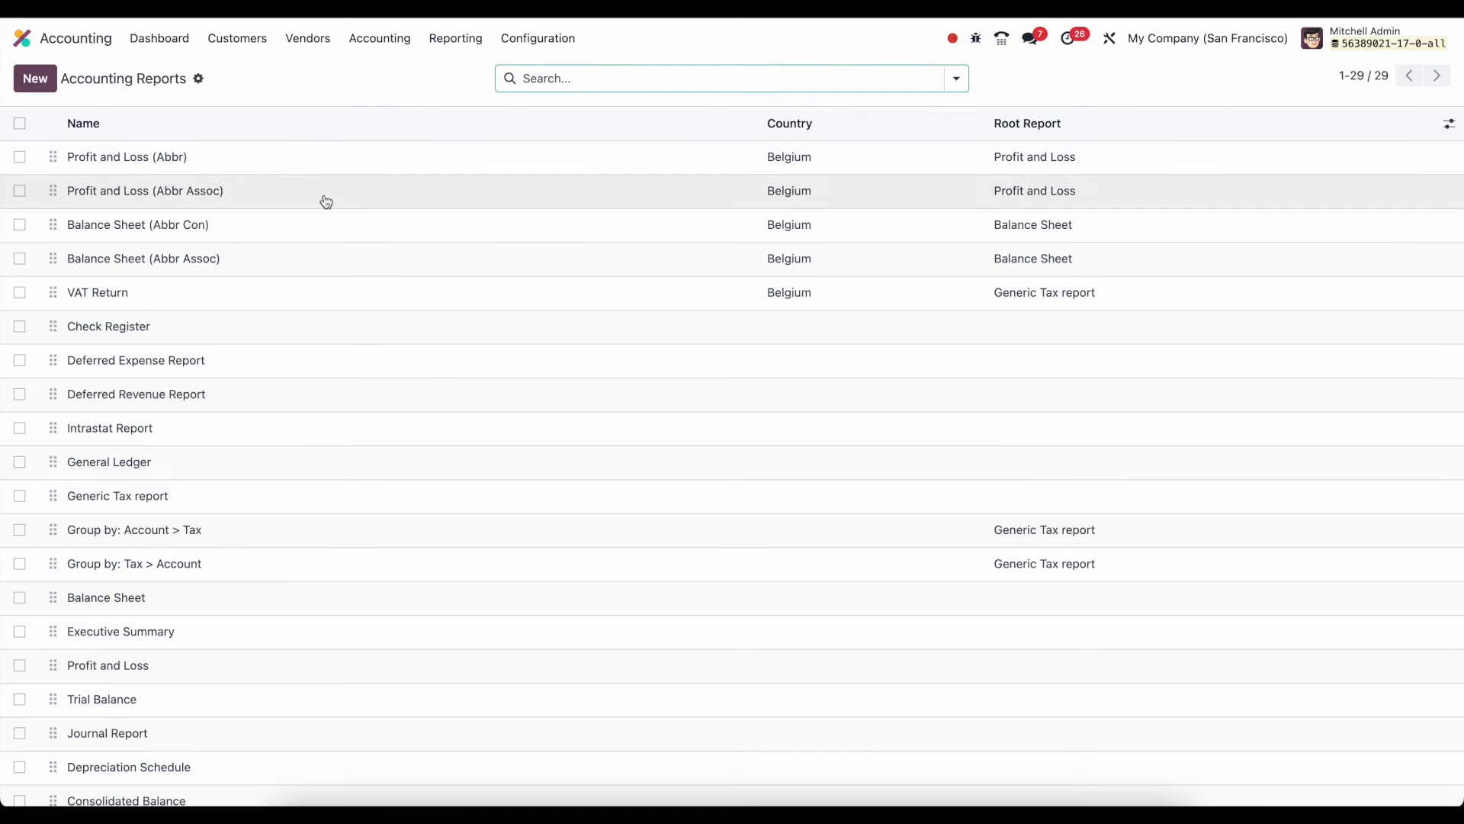
pyautogui.moveTo(313, 495)
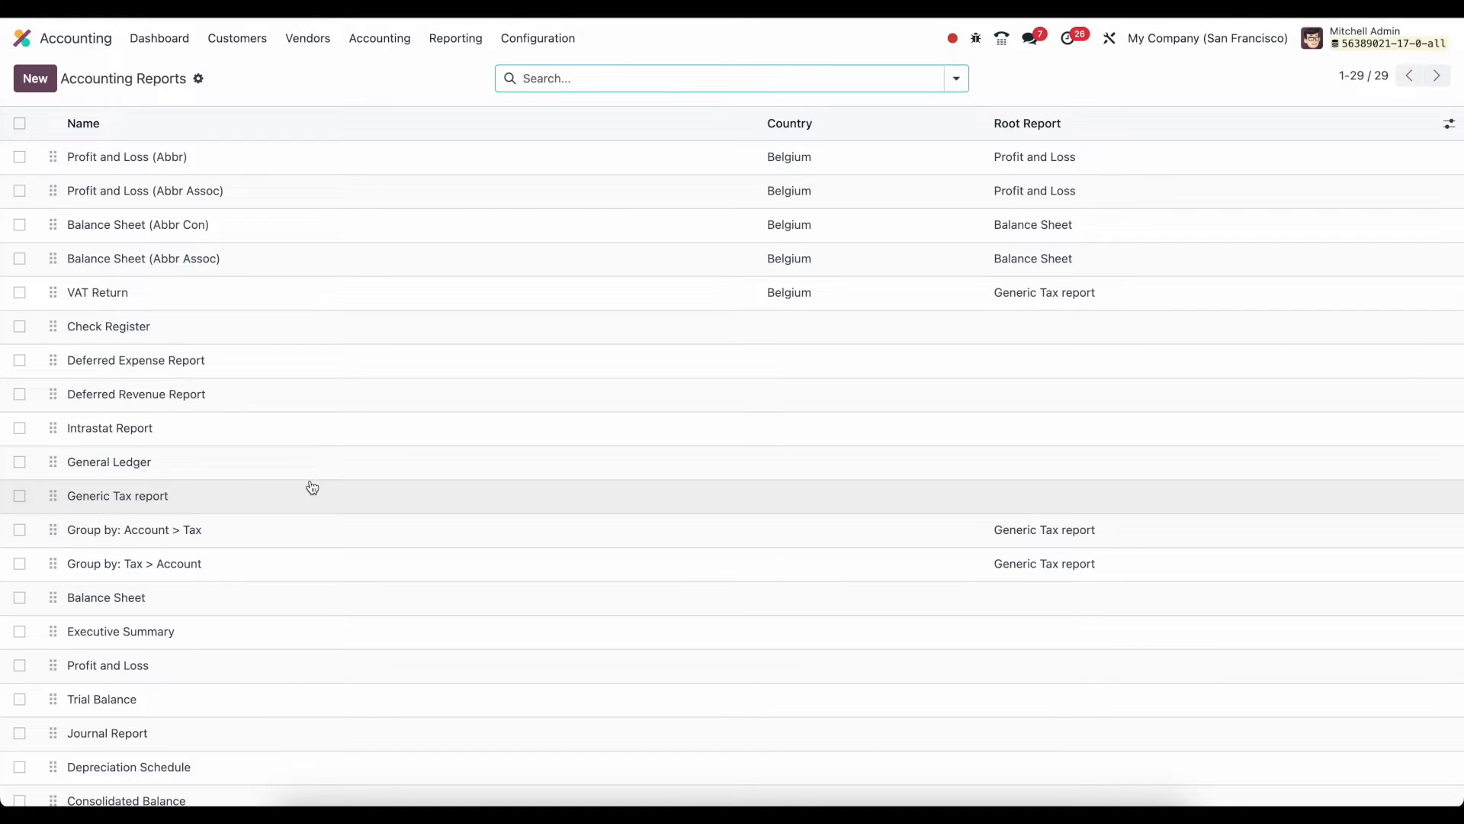
pyautogui.moveTo(265, 504)
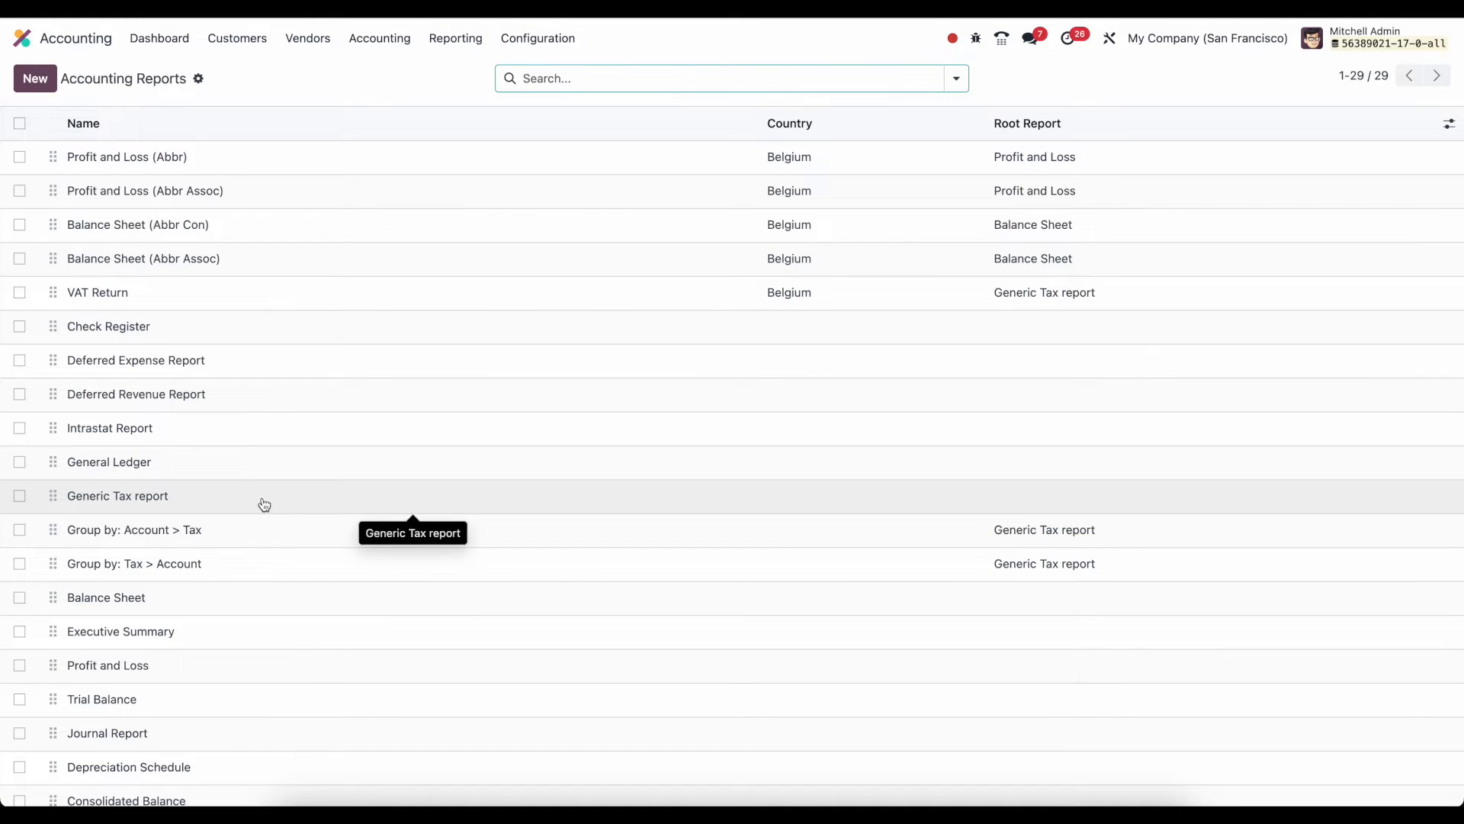
pyautogui.scroll(-3)
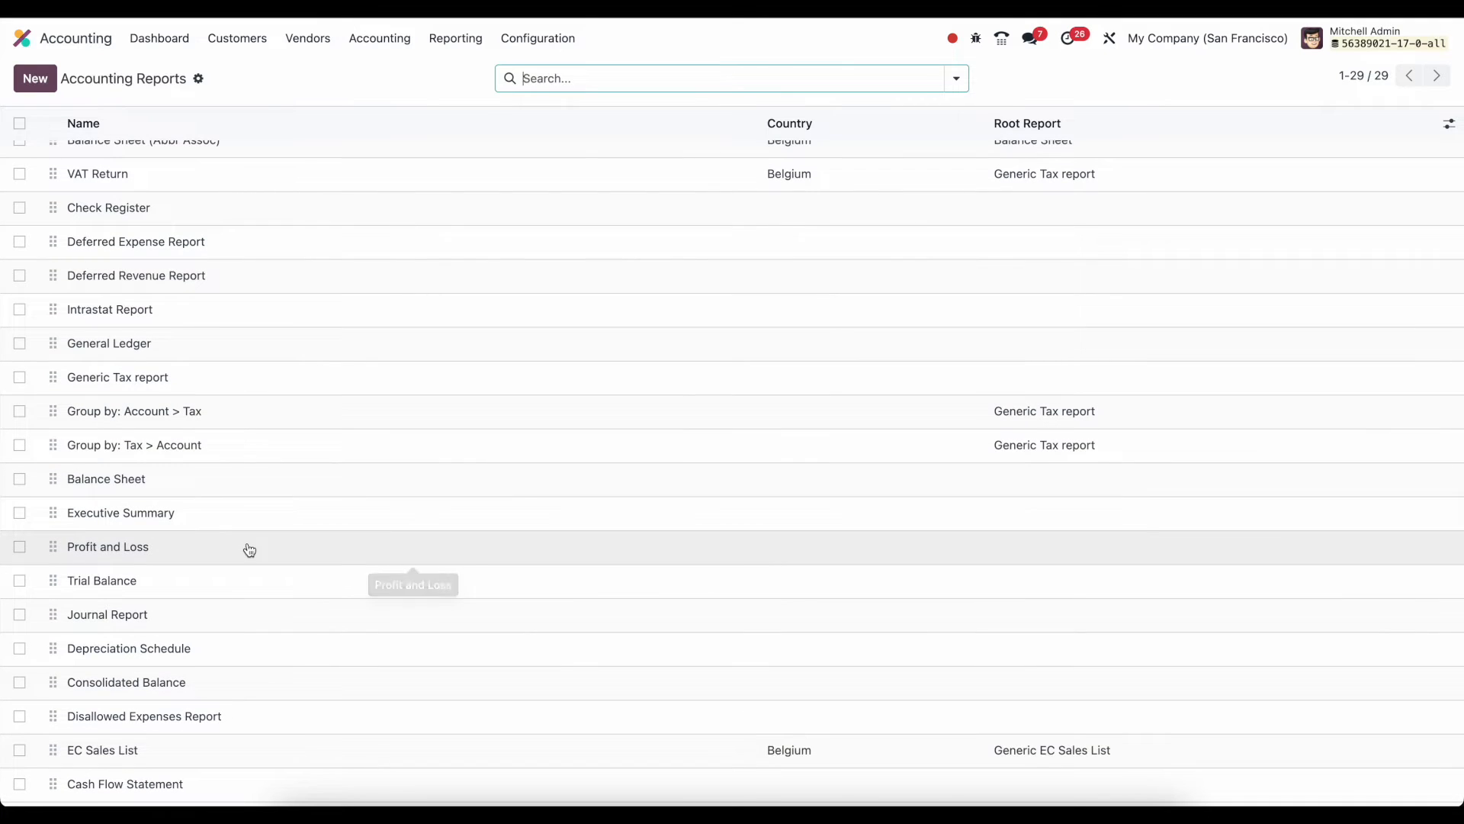
# Open the Balance Sheet definition's Assets, Liabilities and Equity lines and check the gear Actions menu
pyautogui.click(106, 478)
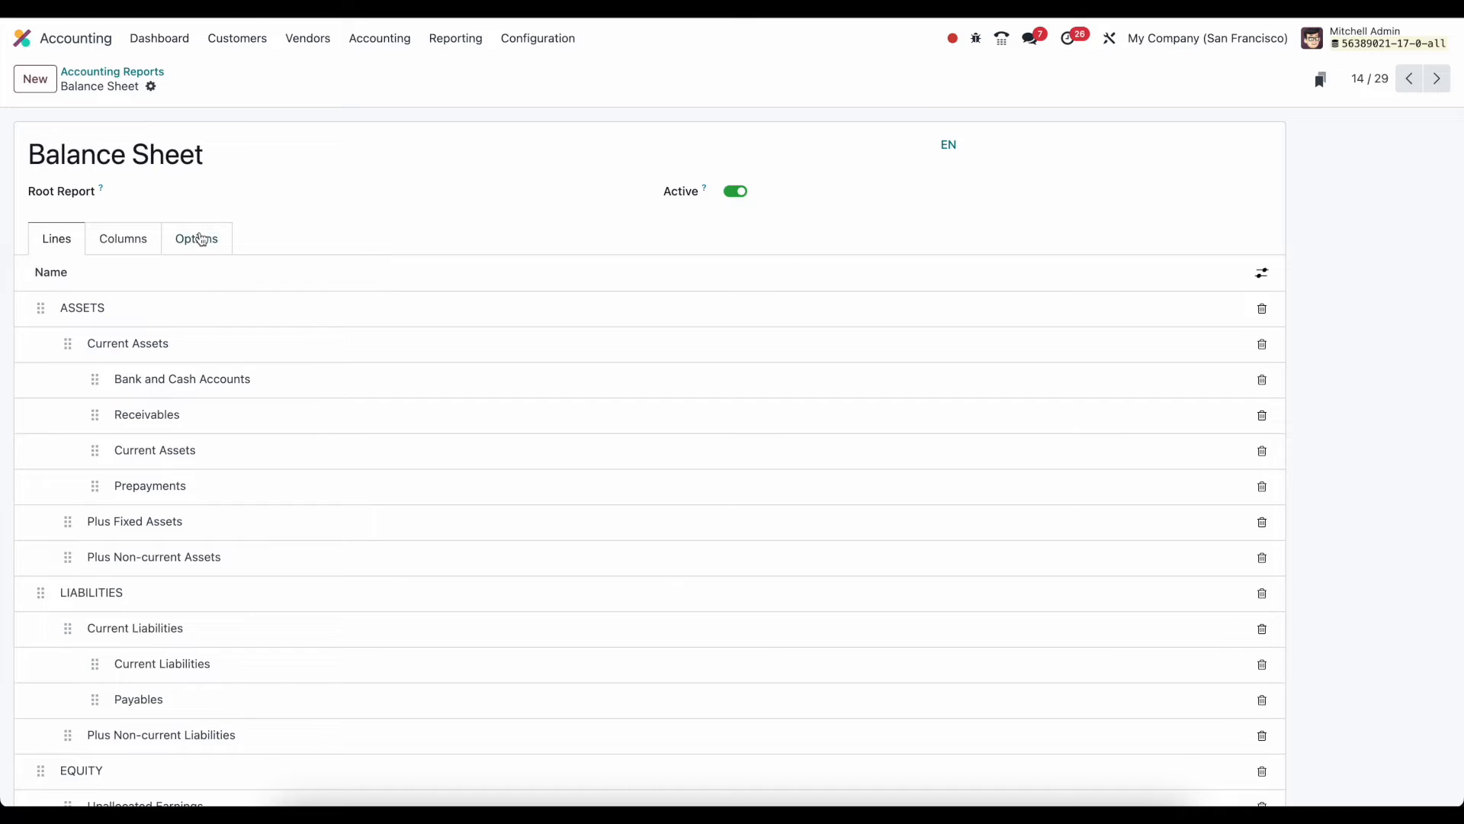
pyautogui.moveTo(254, 239)
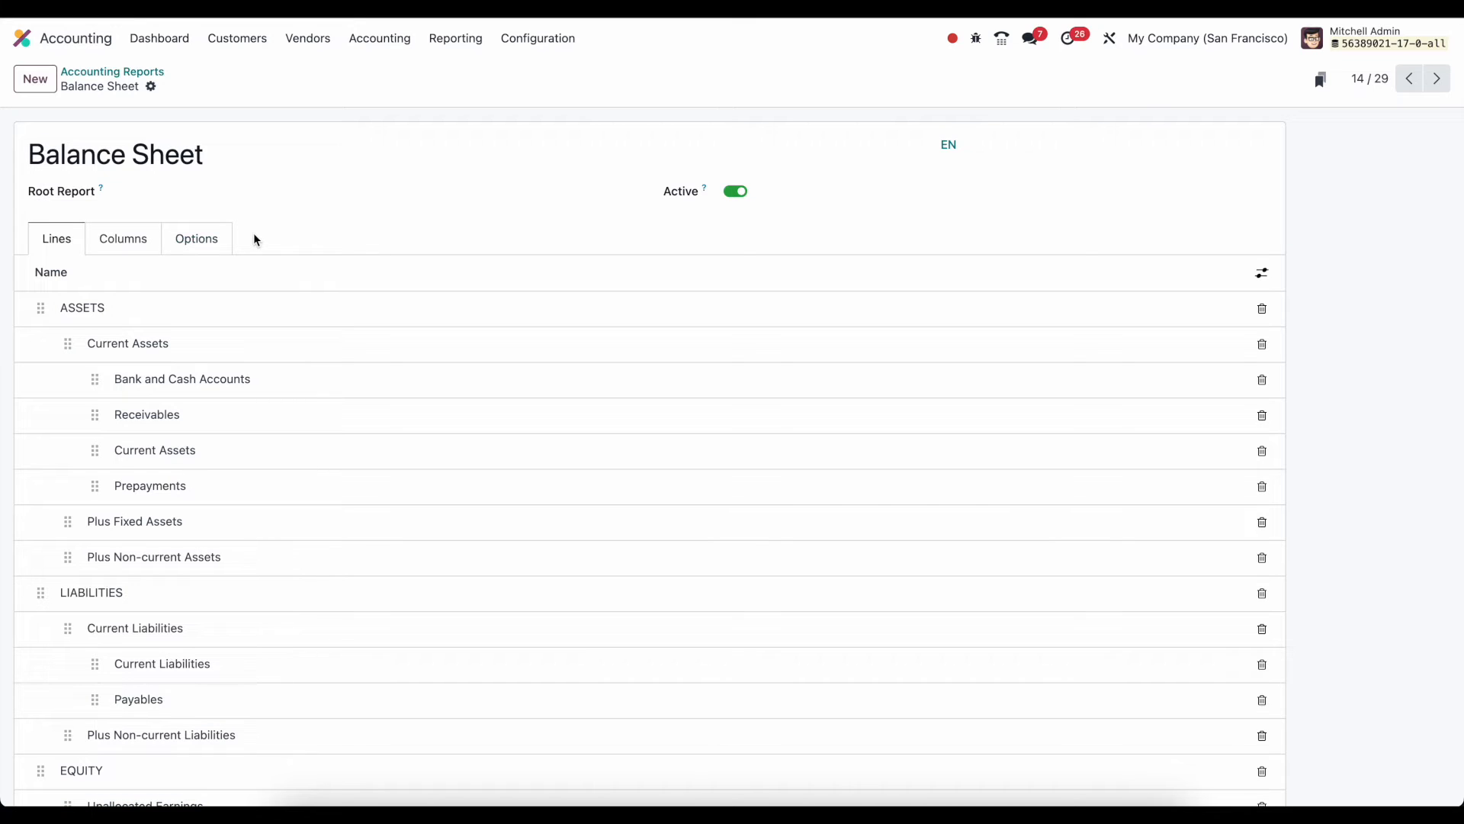
pyautogui.moveTo(250, 395)
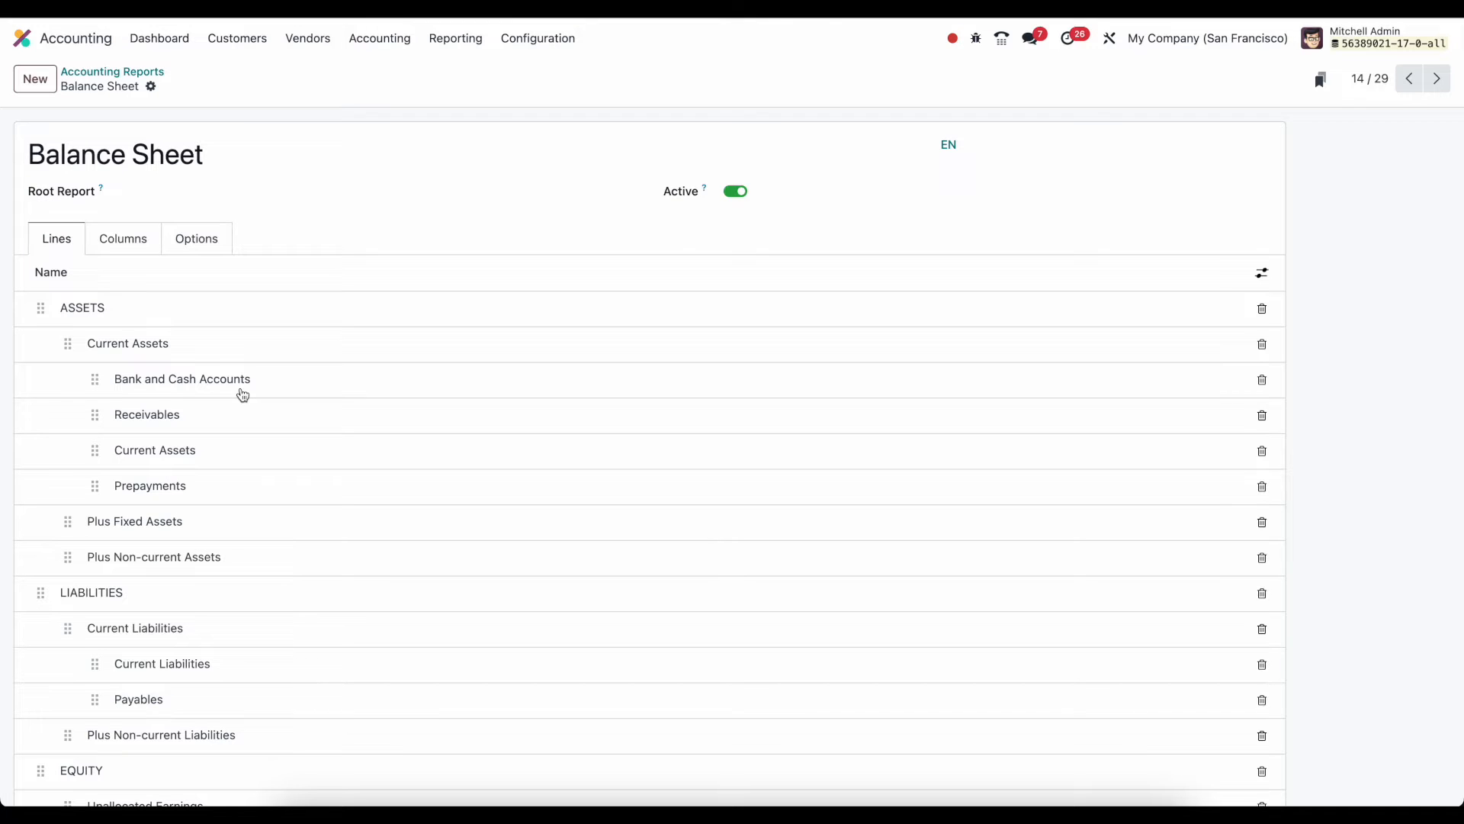
pyautogui.moveTo(247, 247)
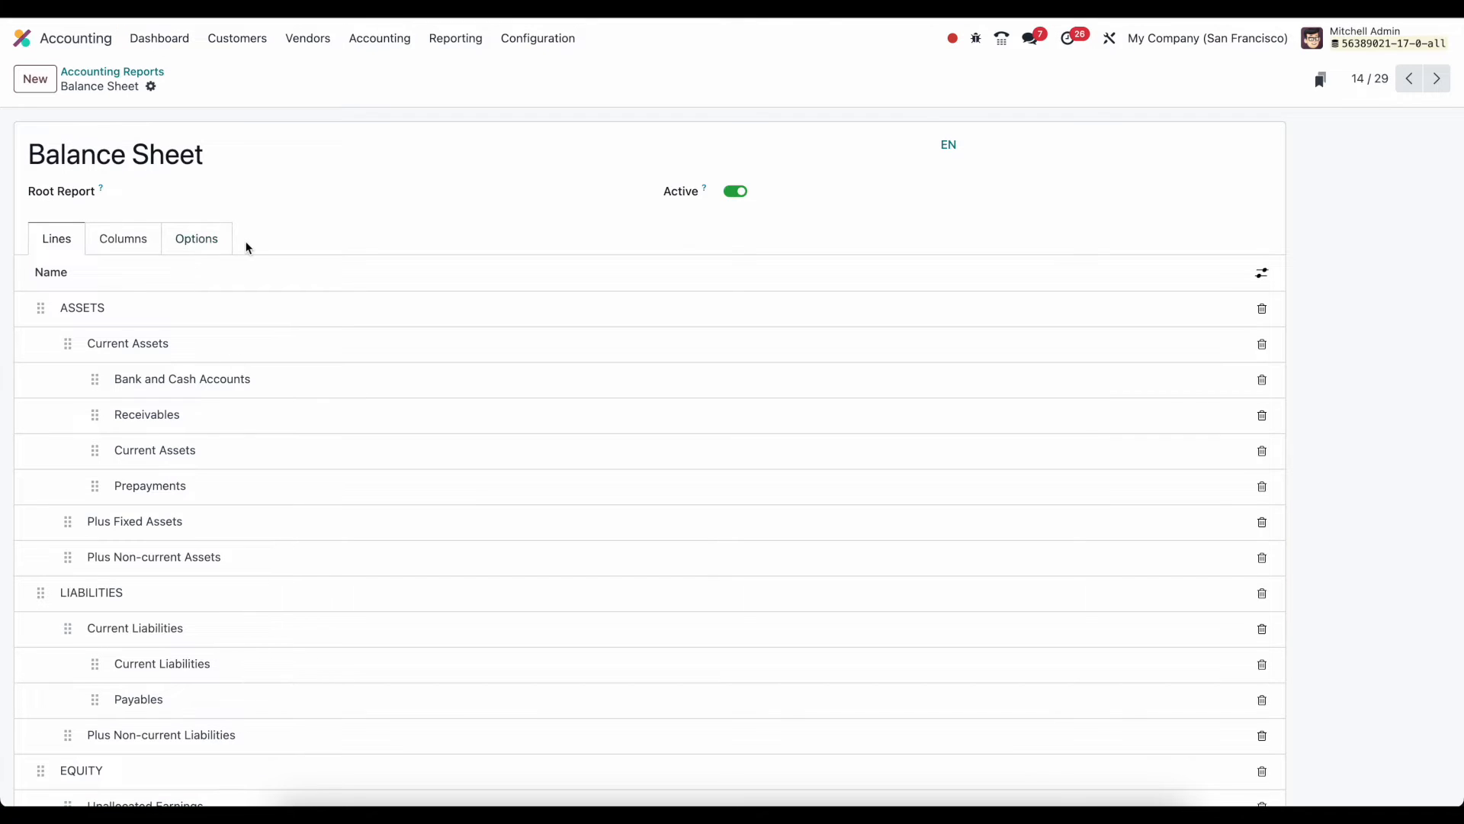
pyautogui.moveTo(354, 293)
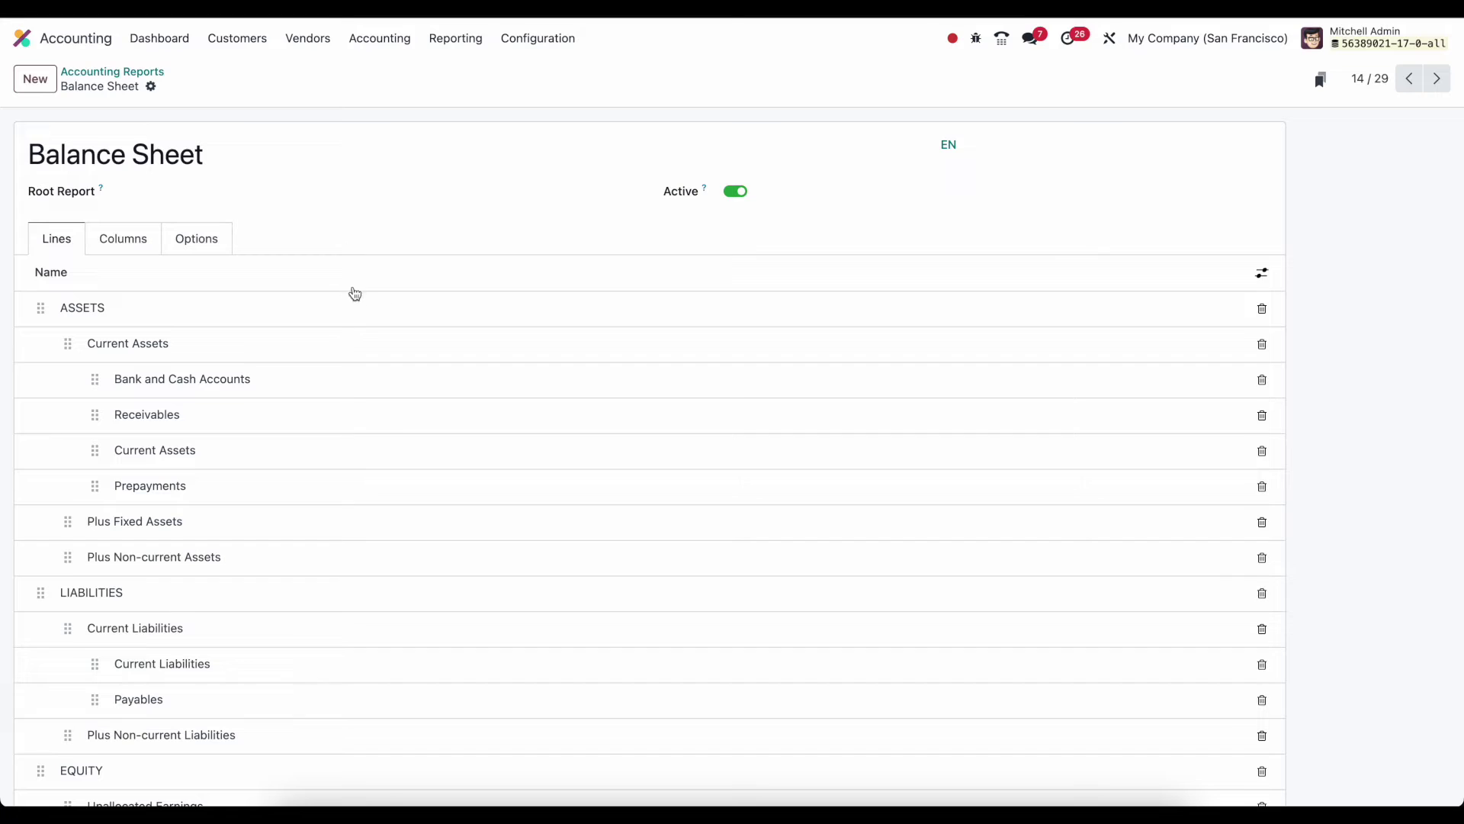
pyautogui.moveTo(264, 222)
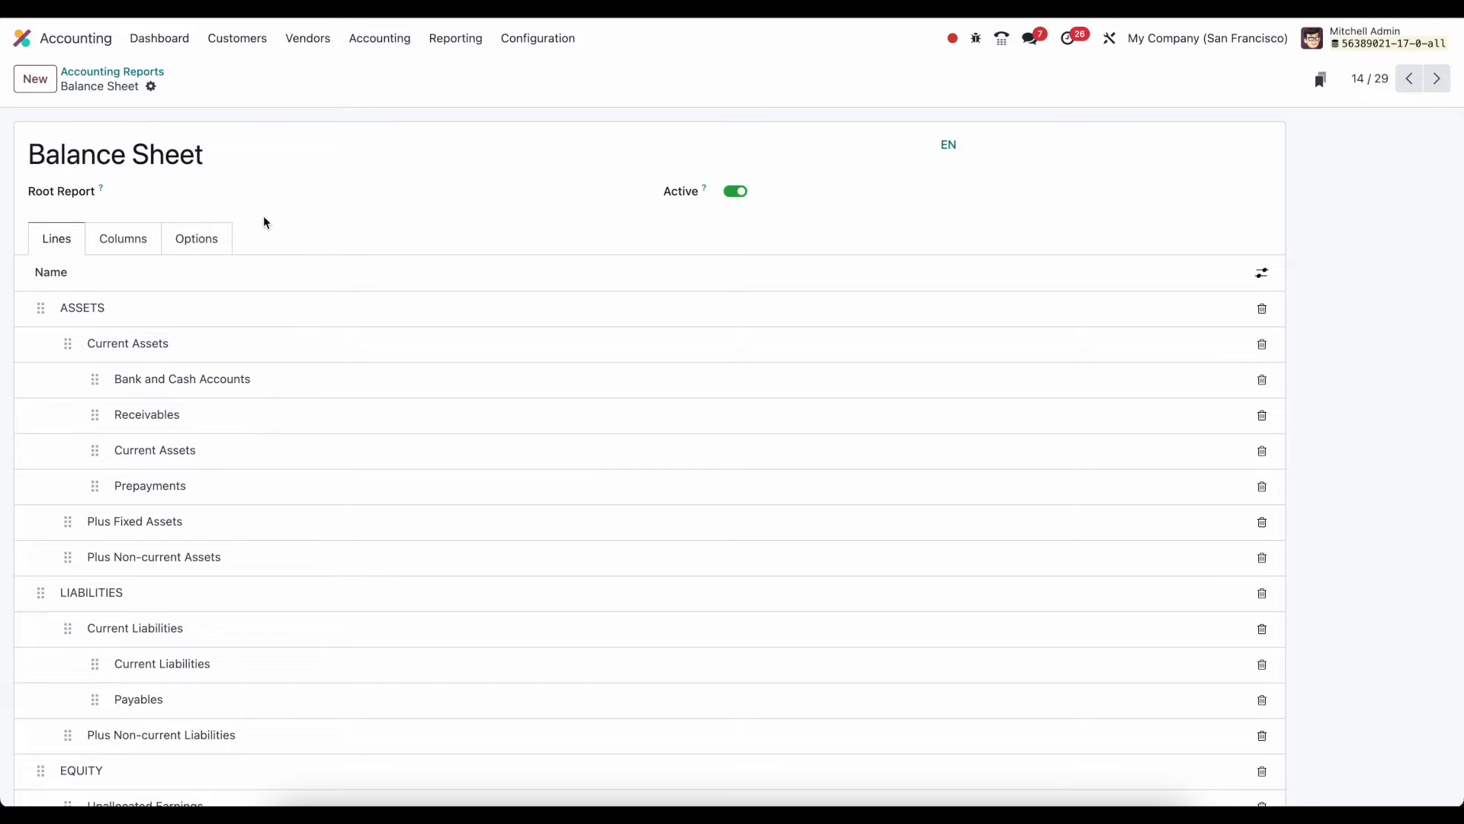
pyautogui.click(151, 86)
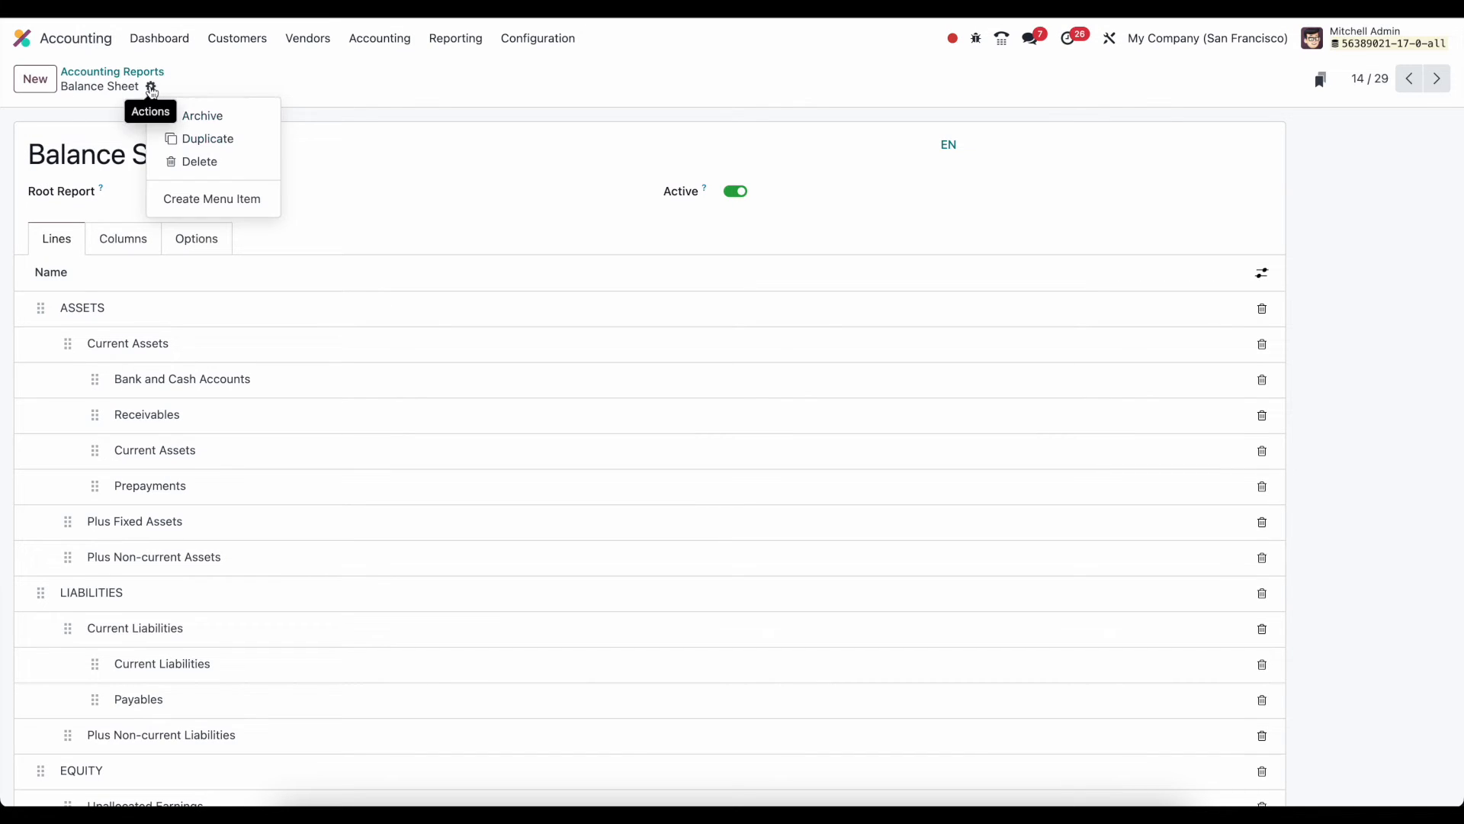
pyautogui.moveTo(207, 138)
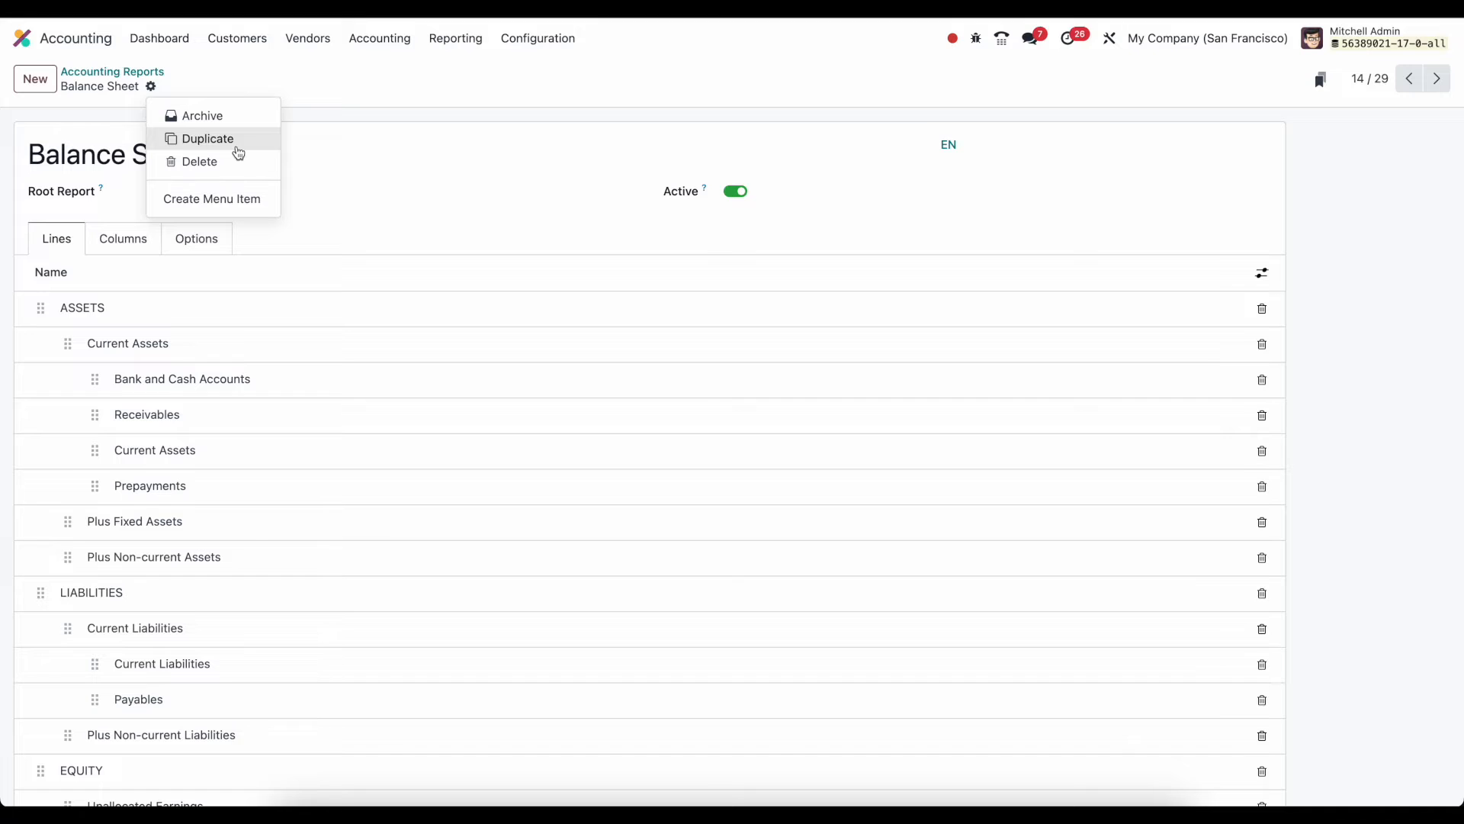
pyautogui.click(186, 292)
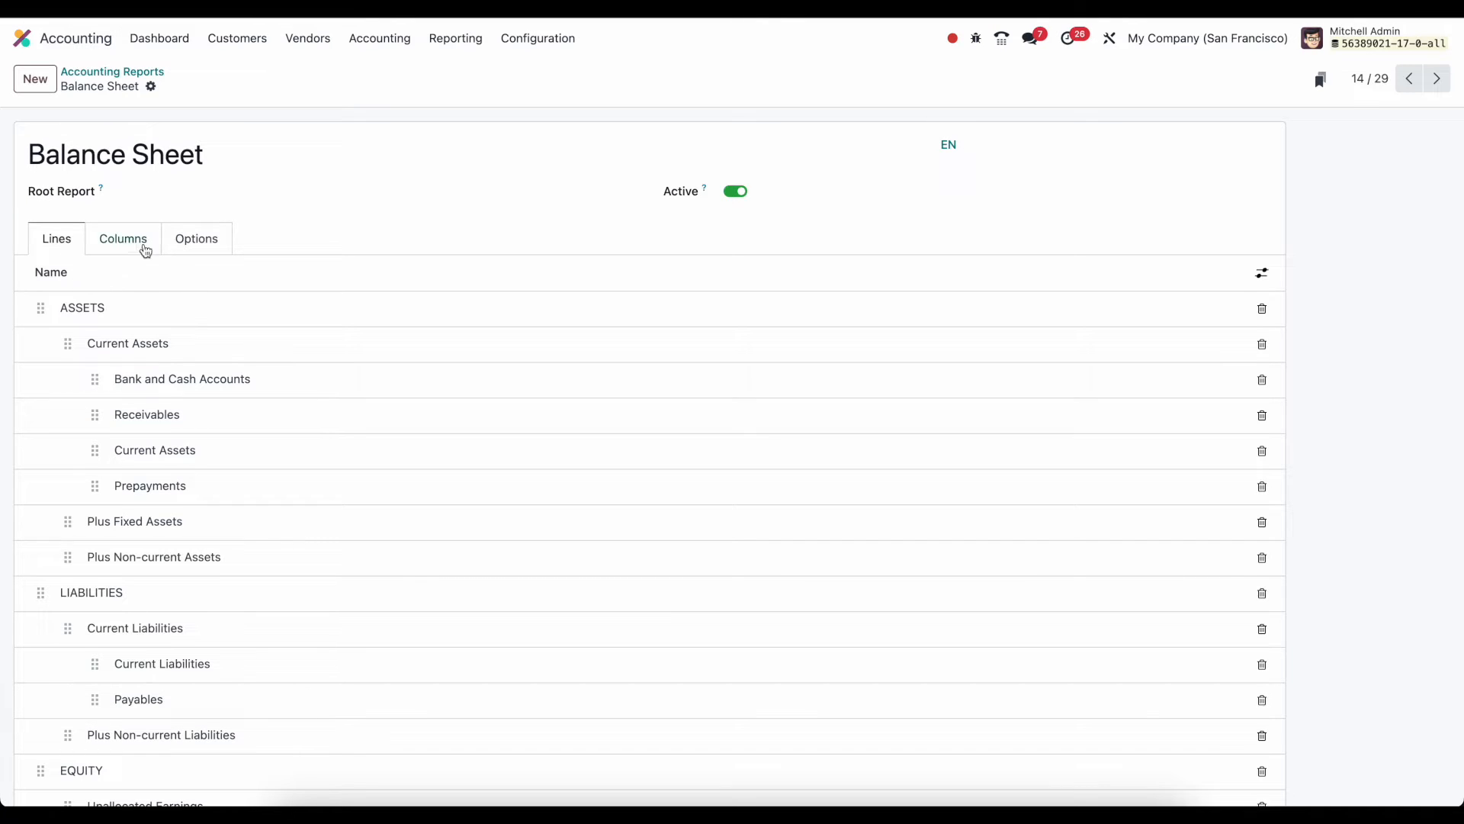
pyautogui.moveTo(56, 245)
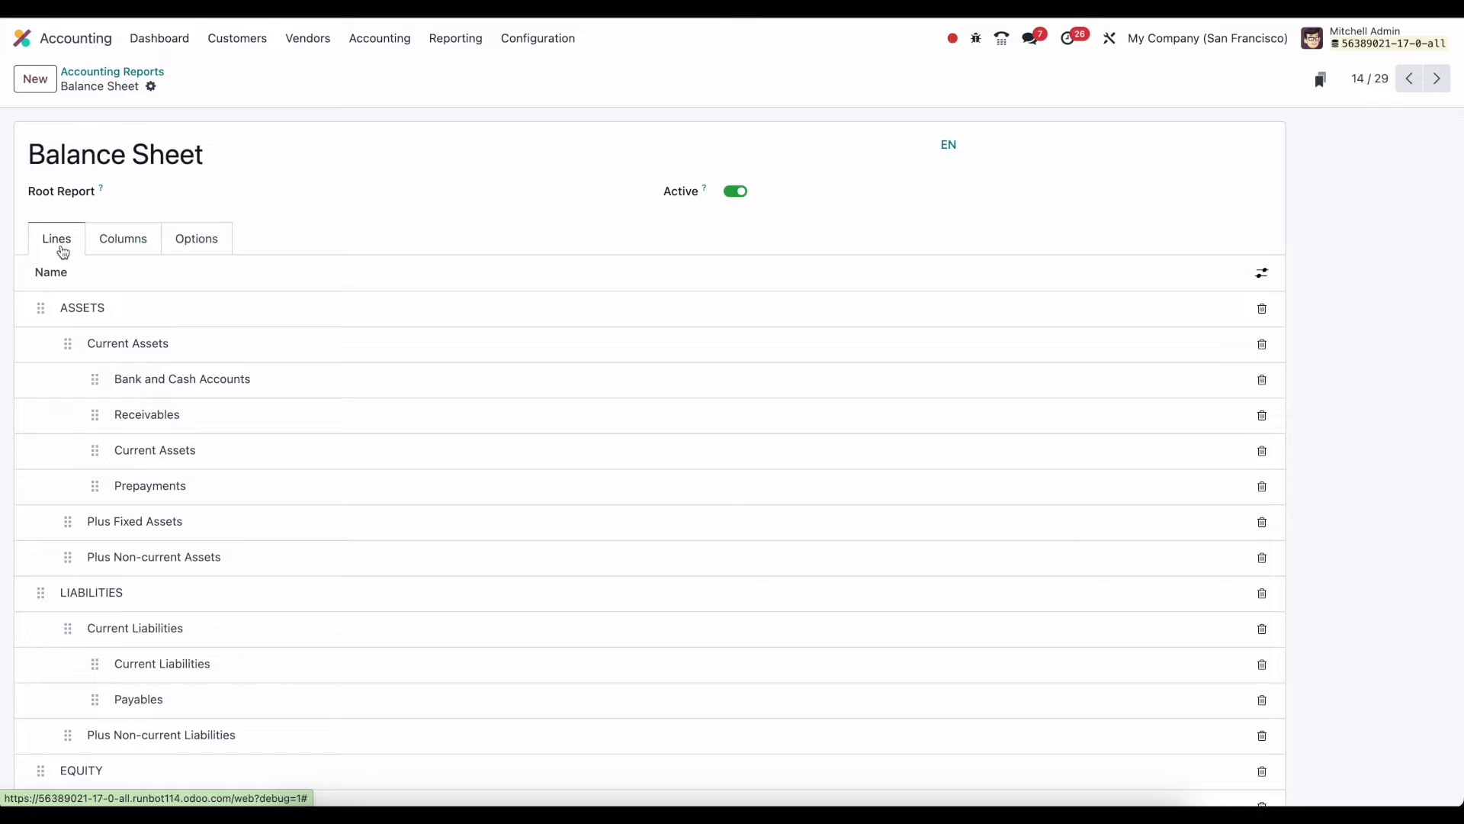
pyautogui.moveTo(161, 504)
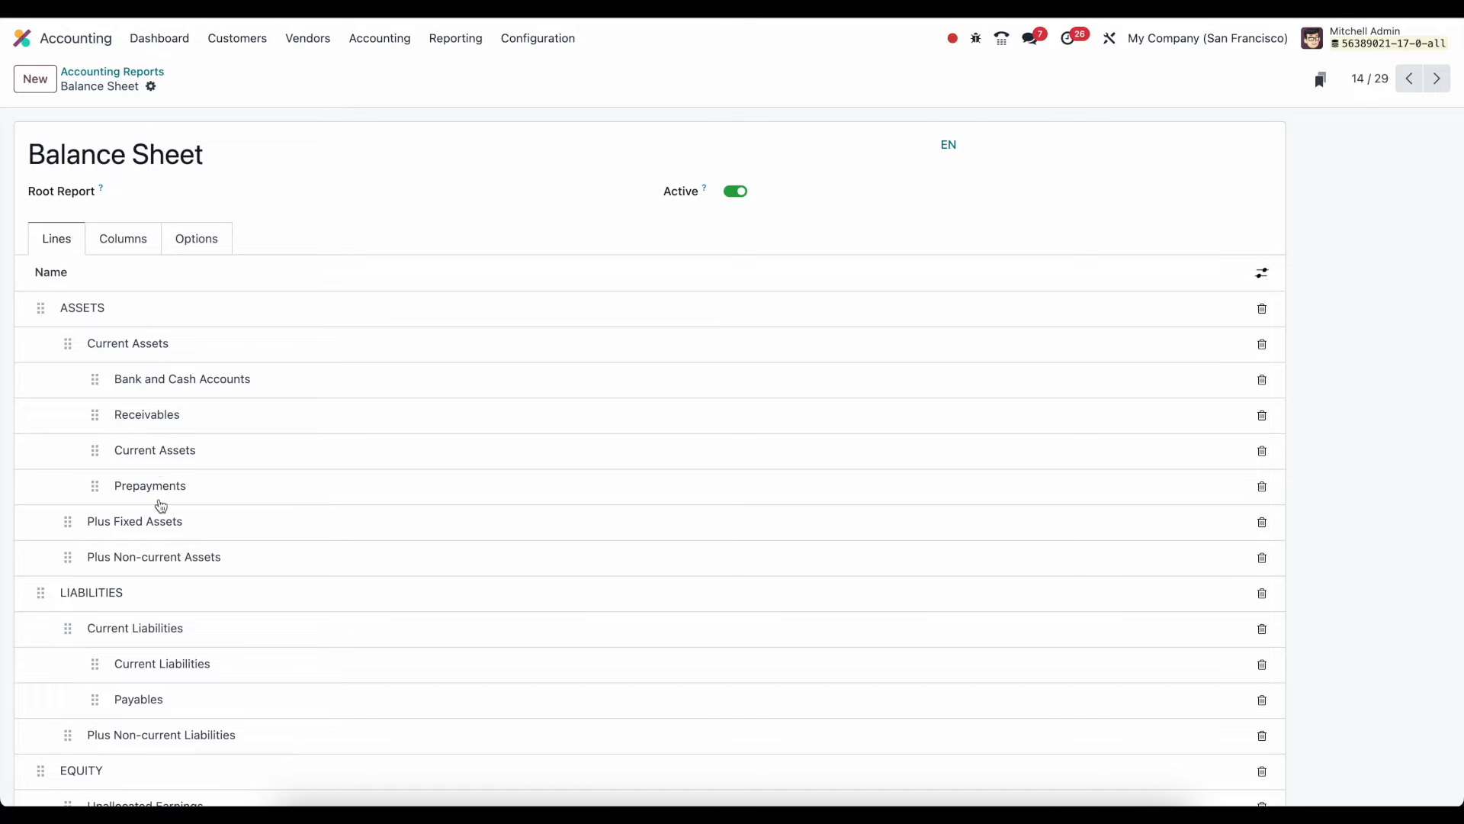
pyautogui.moveTo(99, 272)
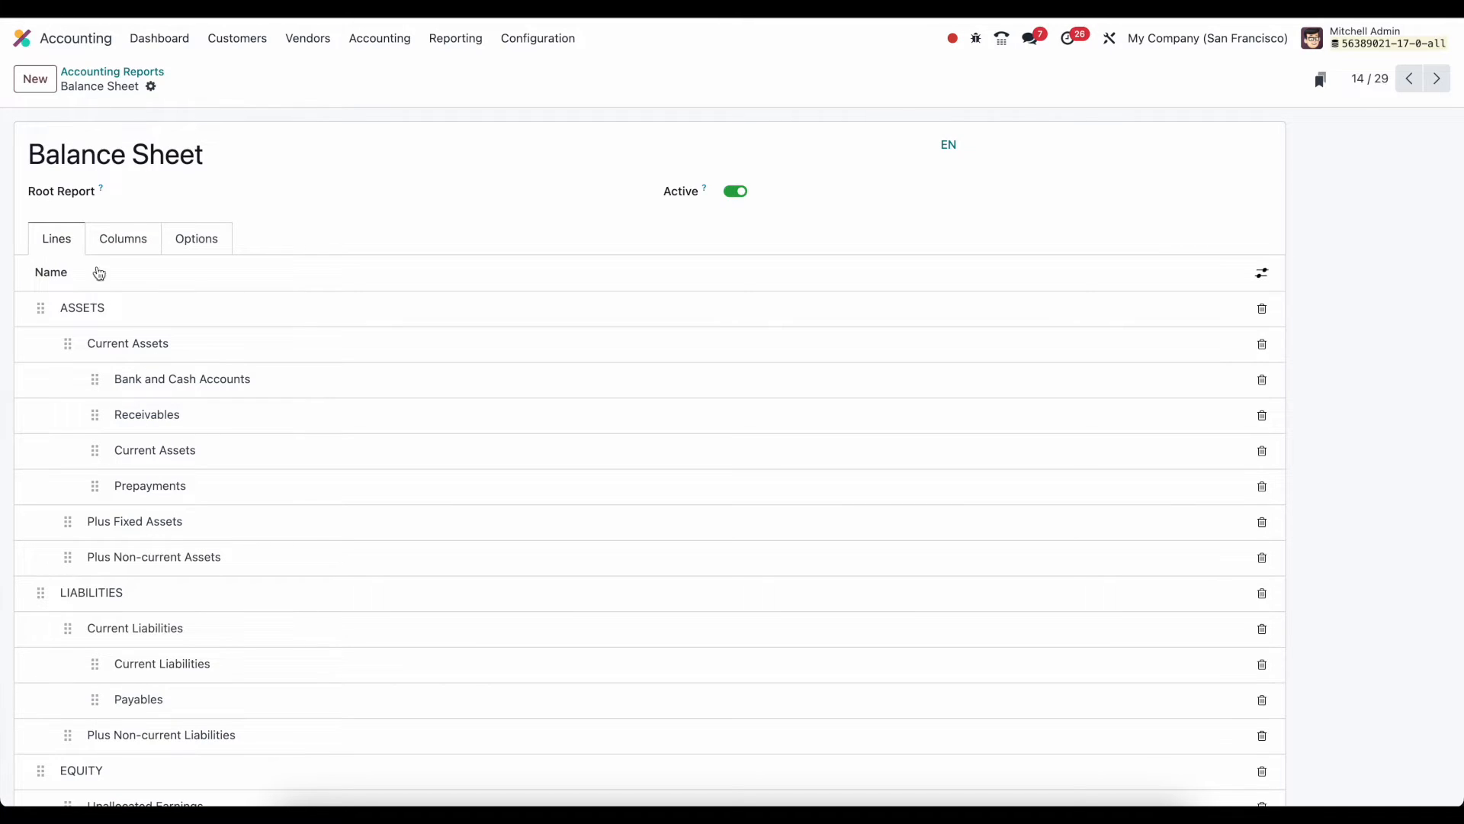
# Switch between the Lines and Columns tabs, ending on the monetary Balance column
pyautogui.click(122, 237)
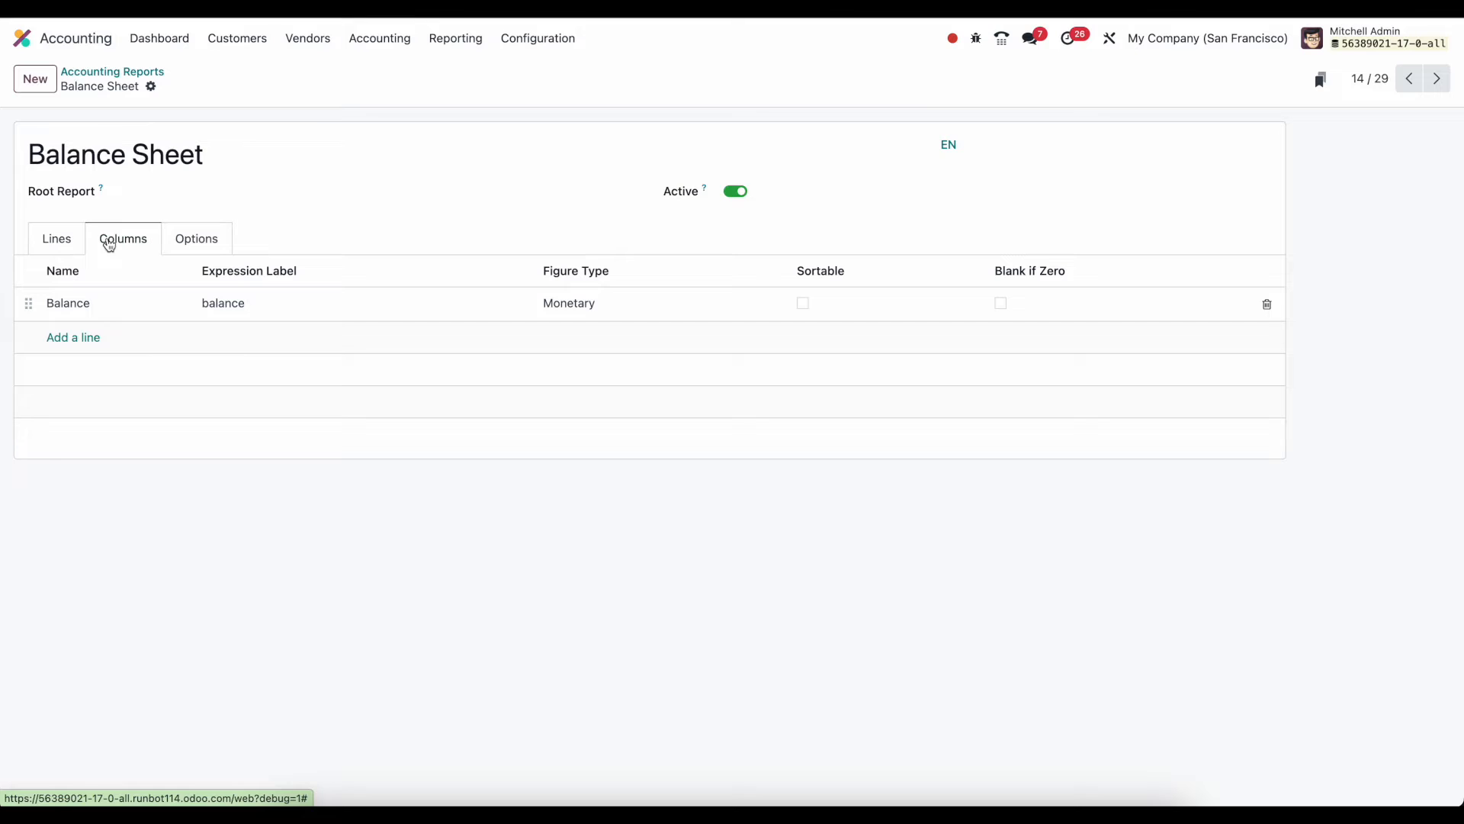
pyautogui.moveTo(105, 312)
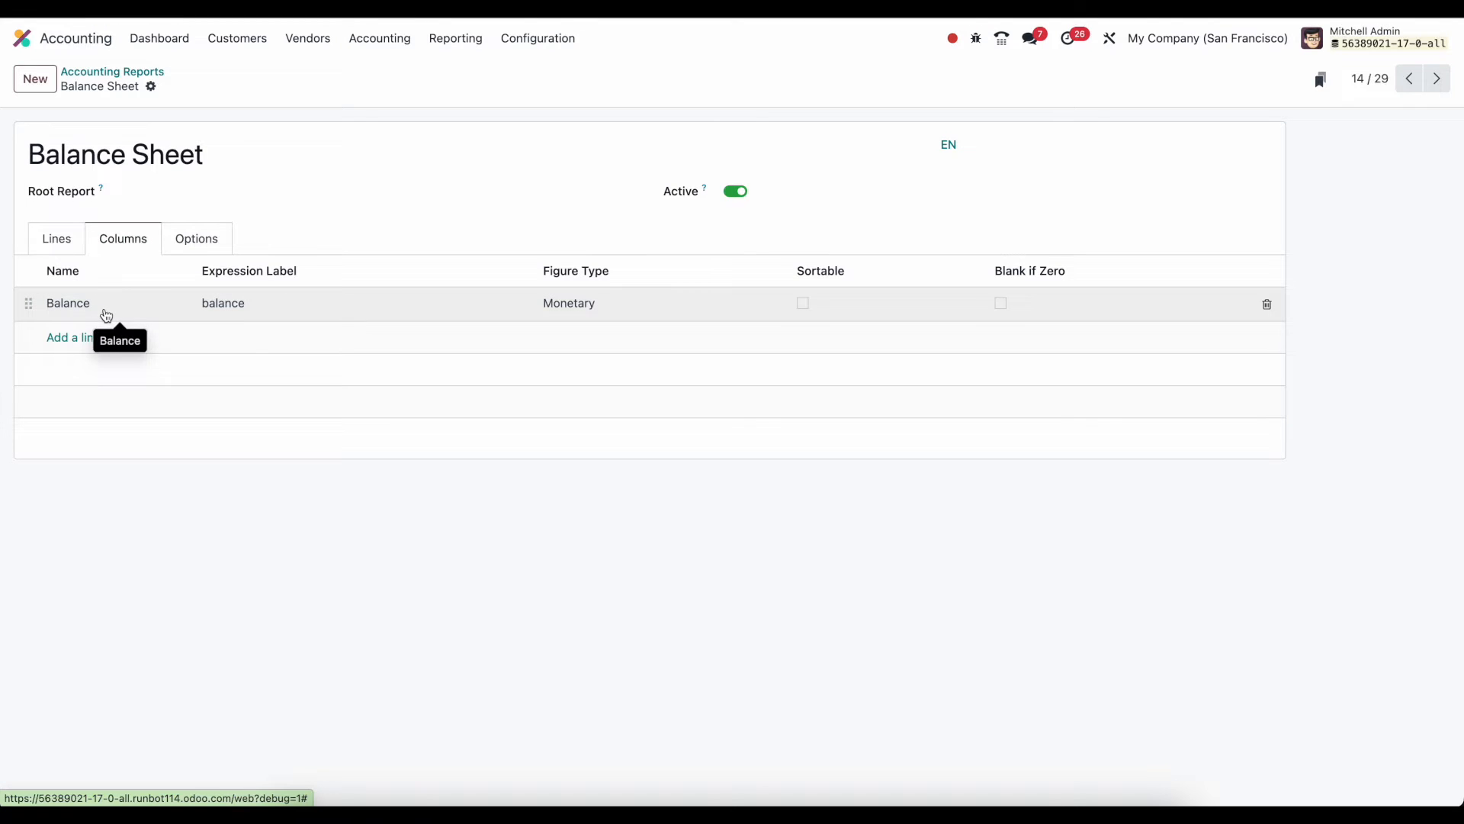
pyautogui.moveTo(100, 378)
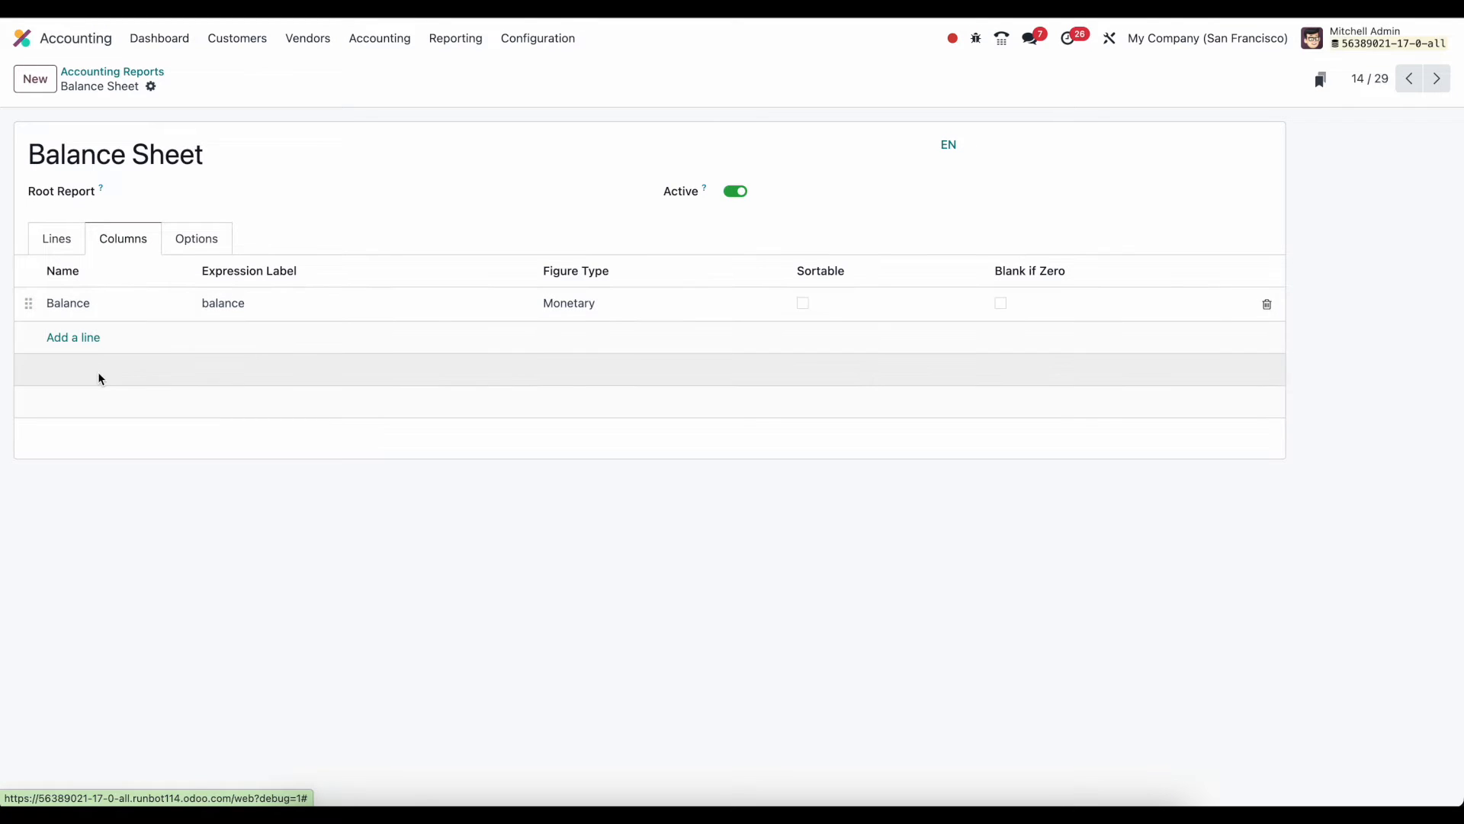
pyautogui.click(55, 238)
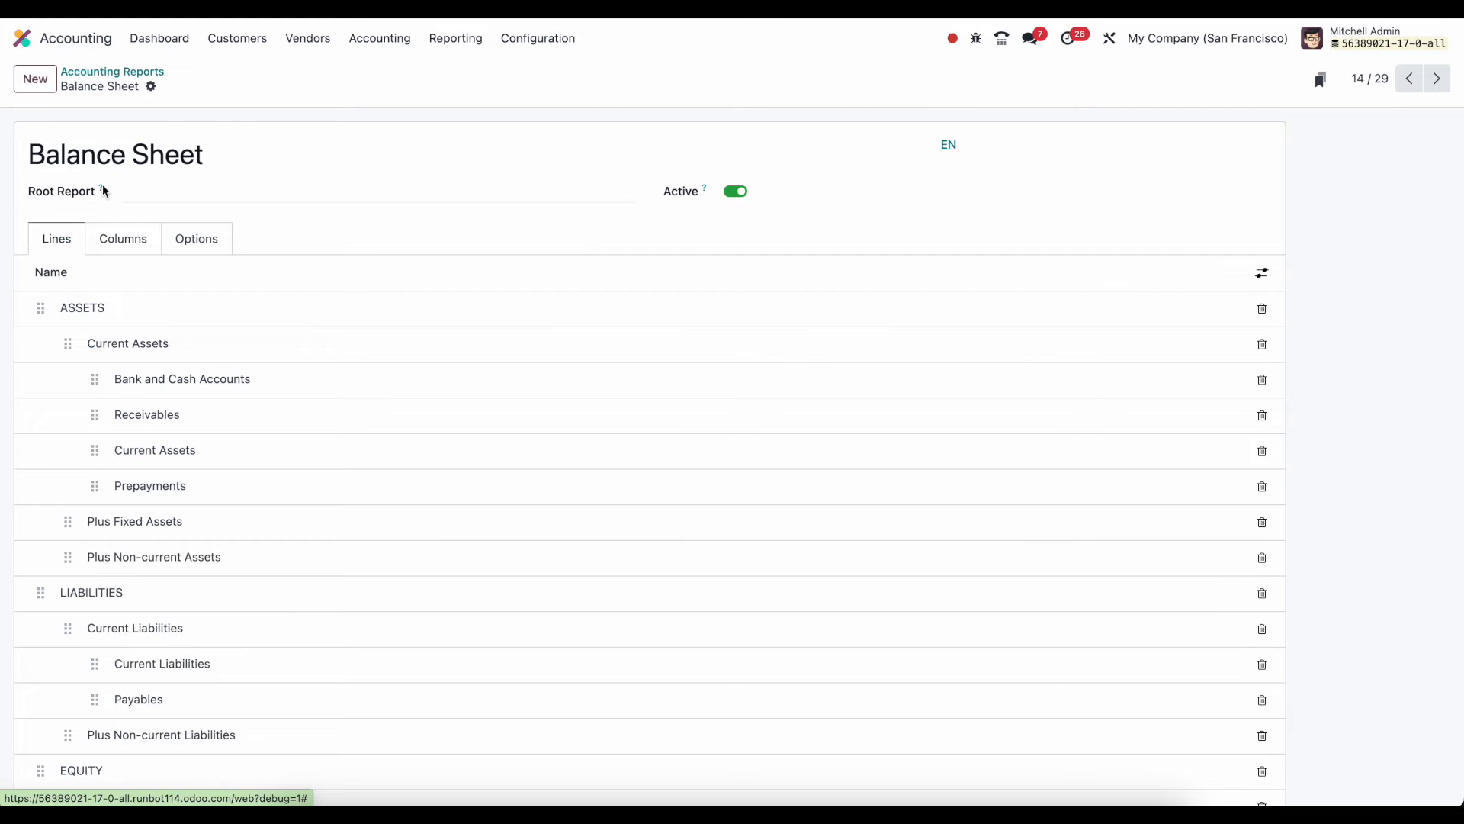
pyautogui.click(122, 238)
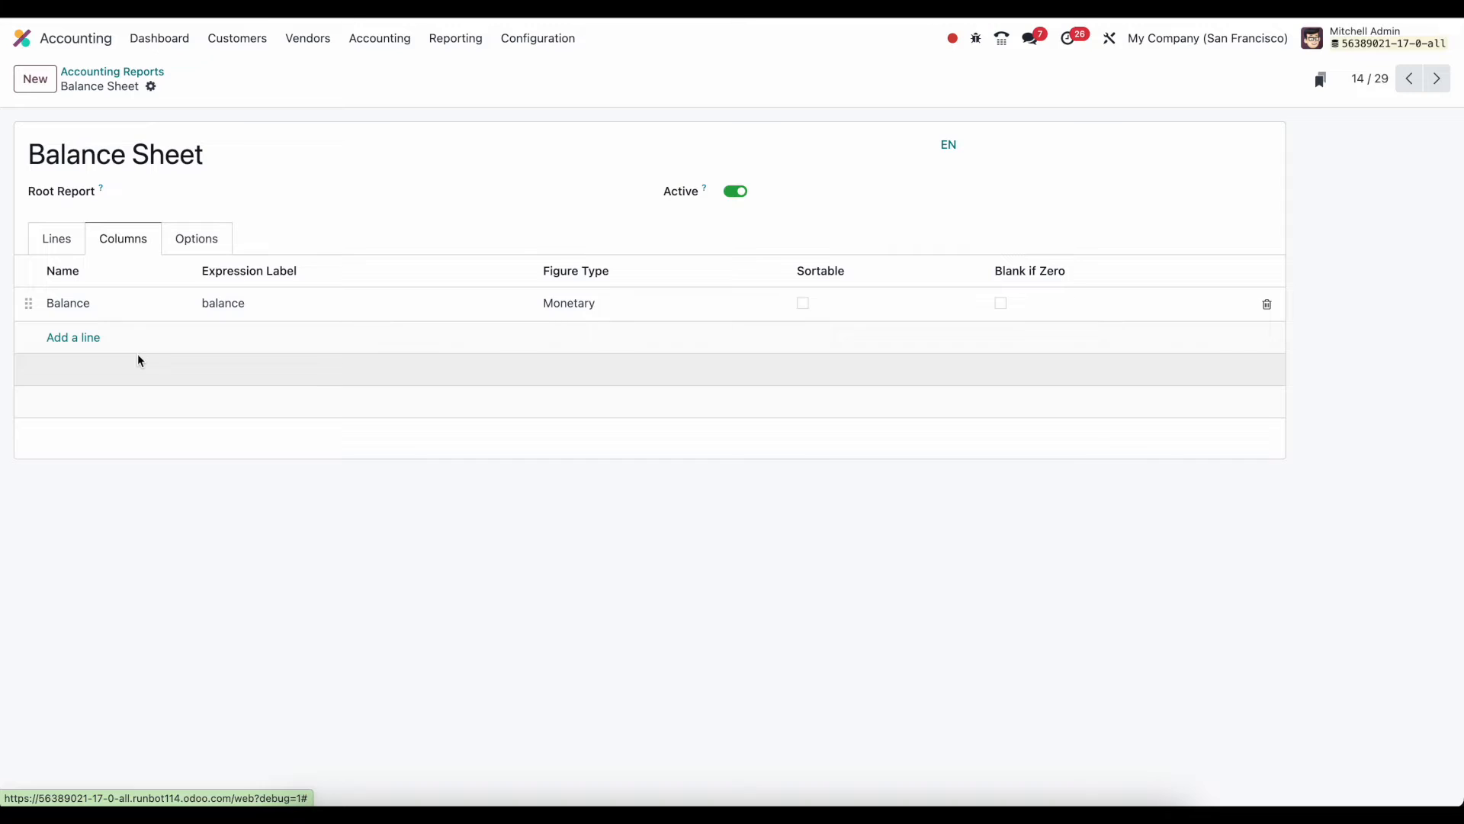
pyautogui.click(196, 238)
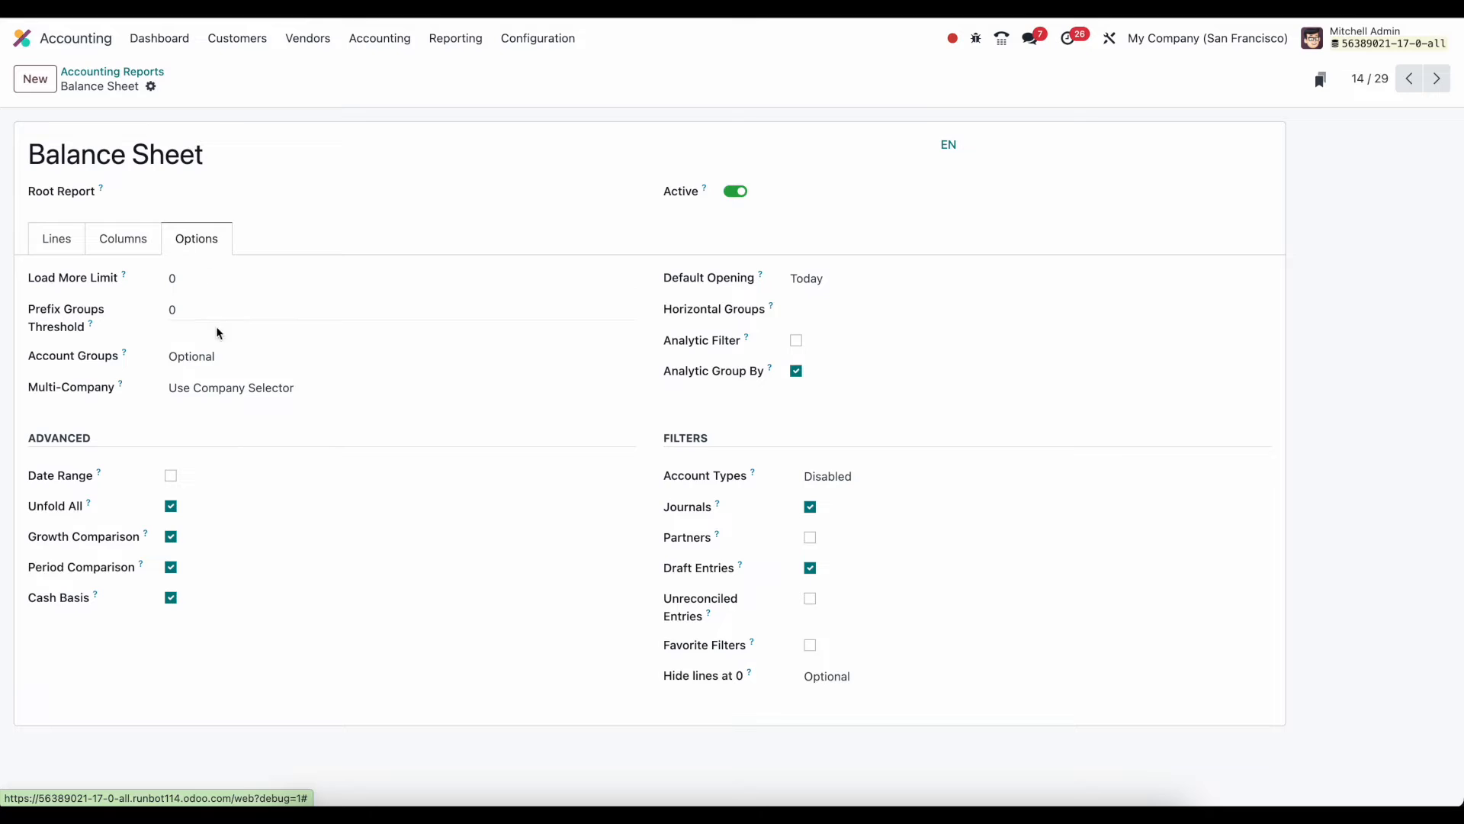
pyautogui.moveTo(110, 291)
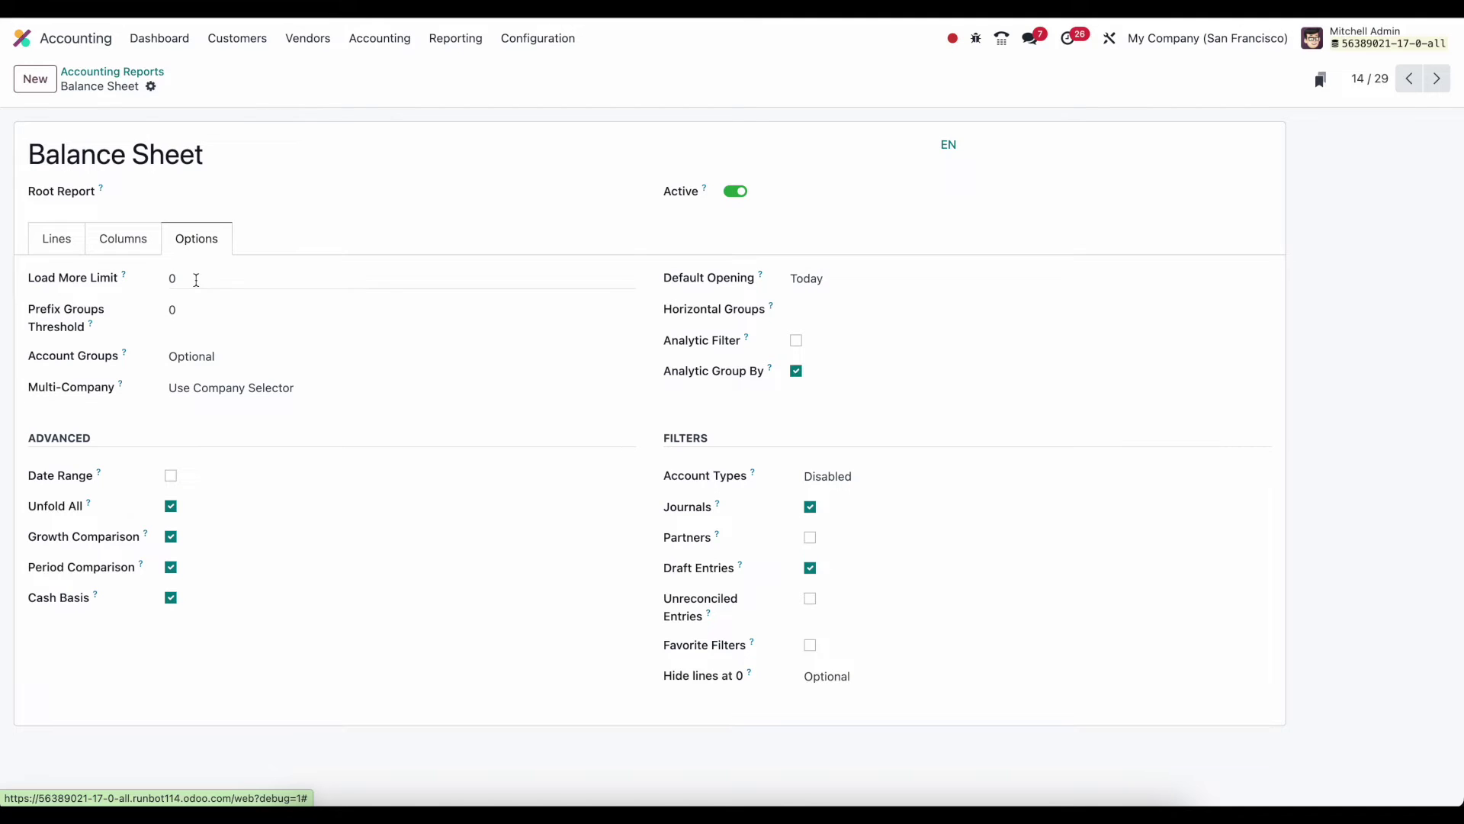
pyautogui.moveTo(131, 333)
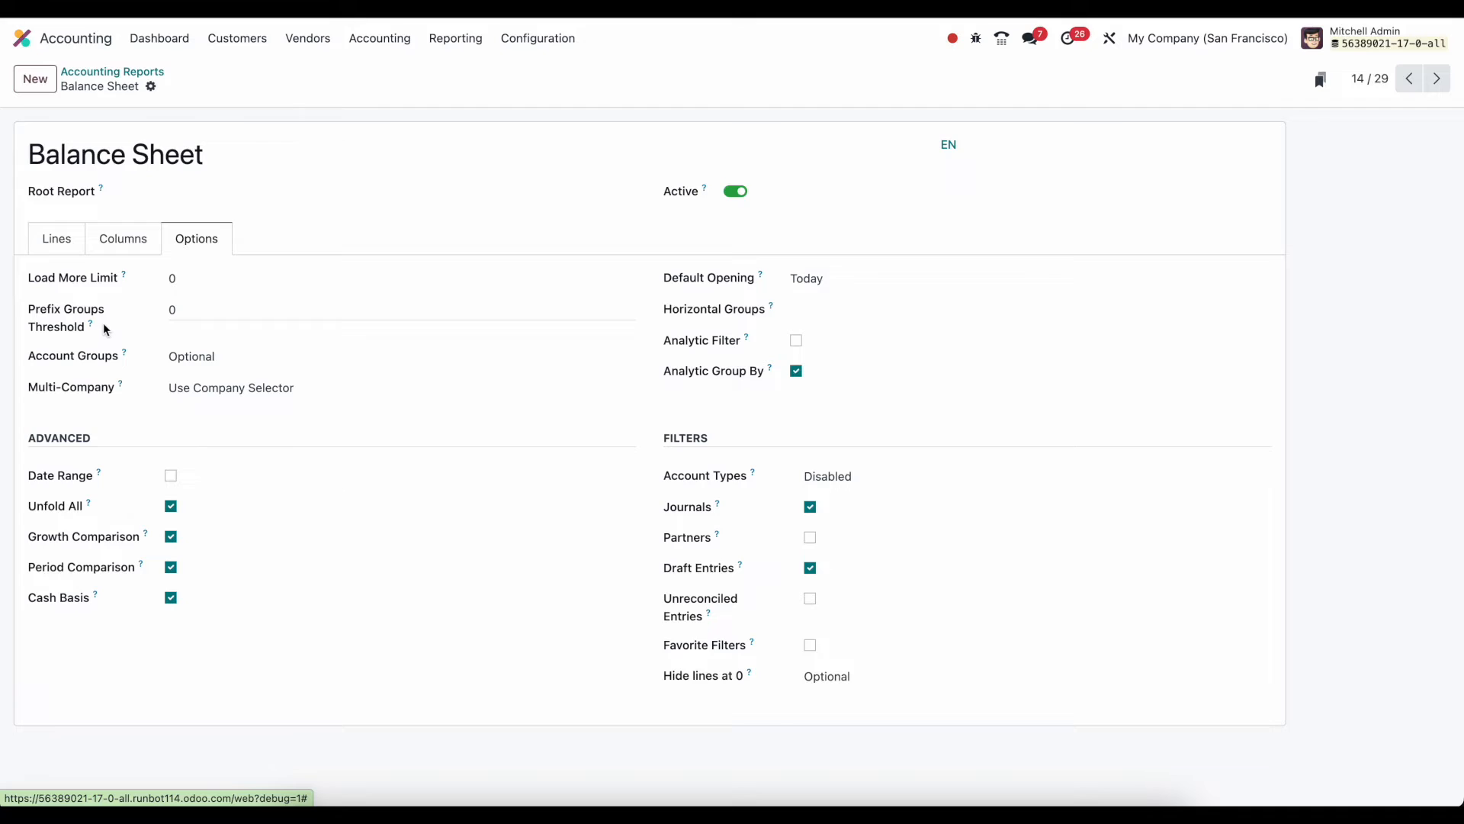
pyautogui.click(190, 356)
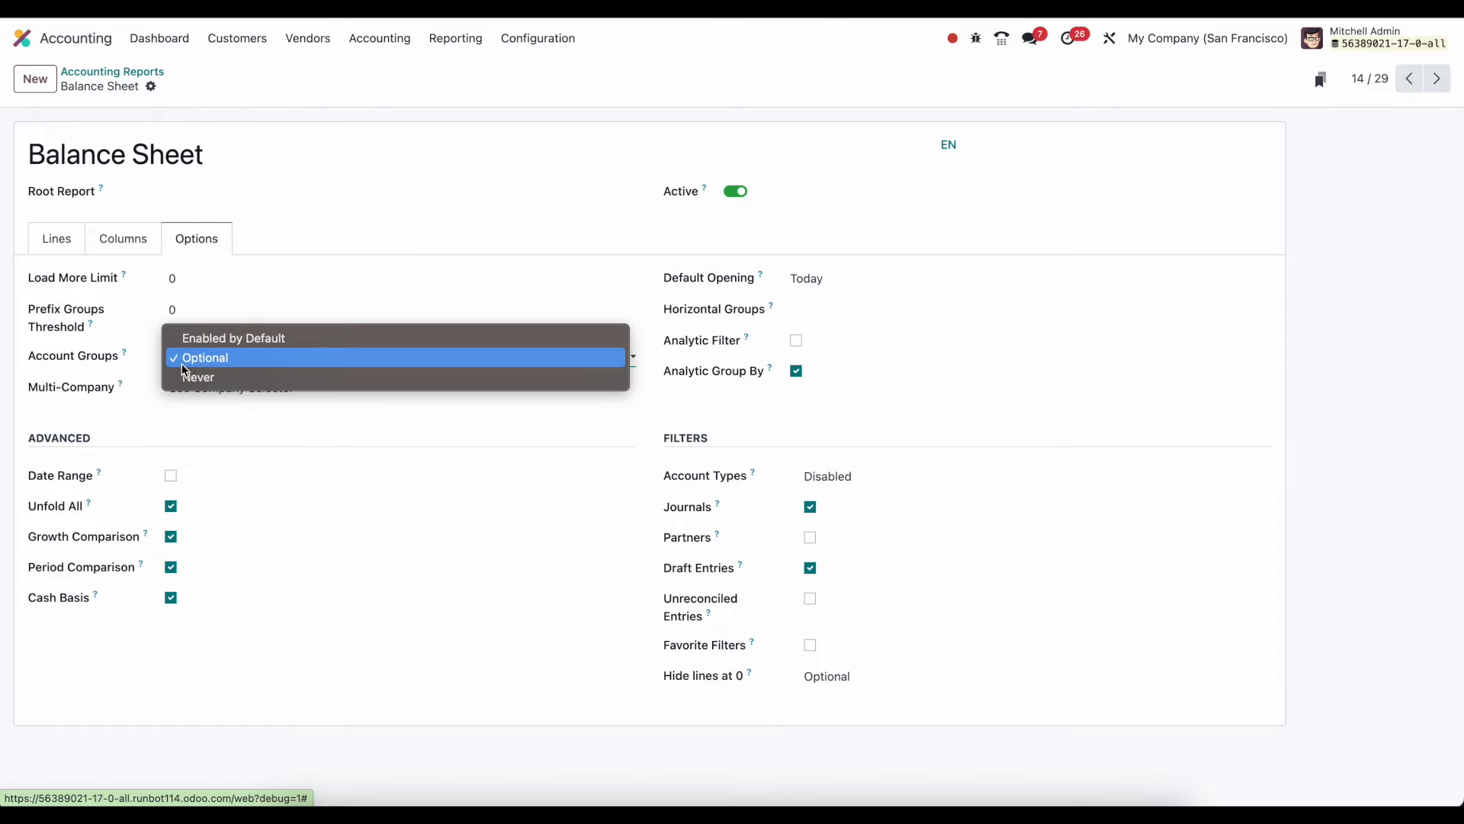
pyautogui.moveTo(197, 376)
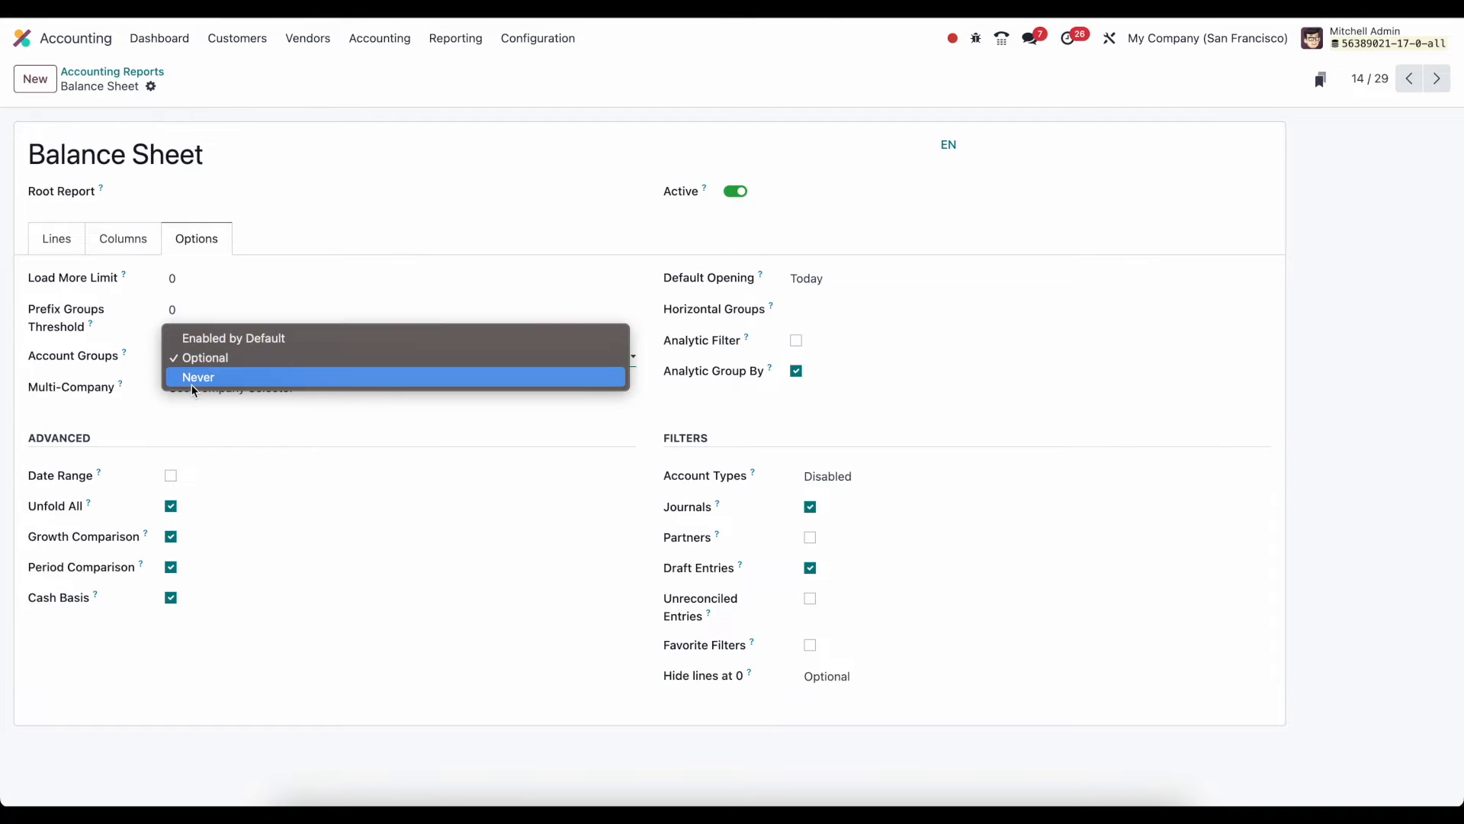
pyautogui.click(203, 358)
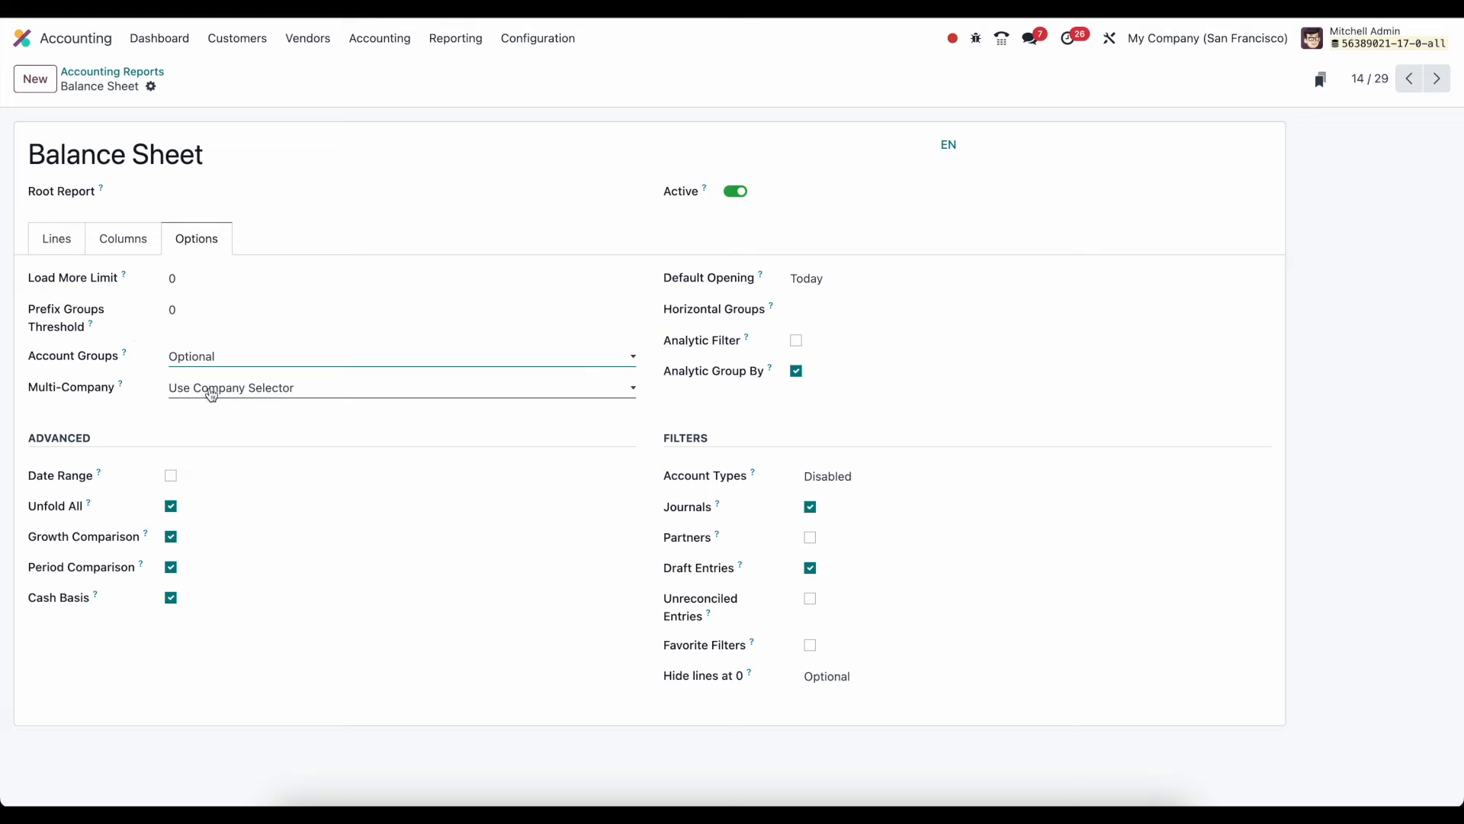
pyautogui.click(400, 386)
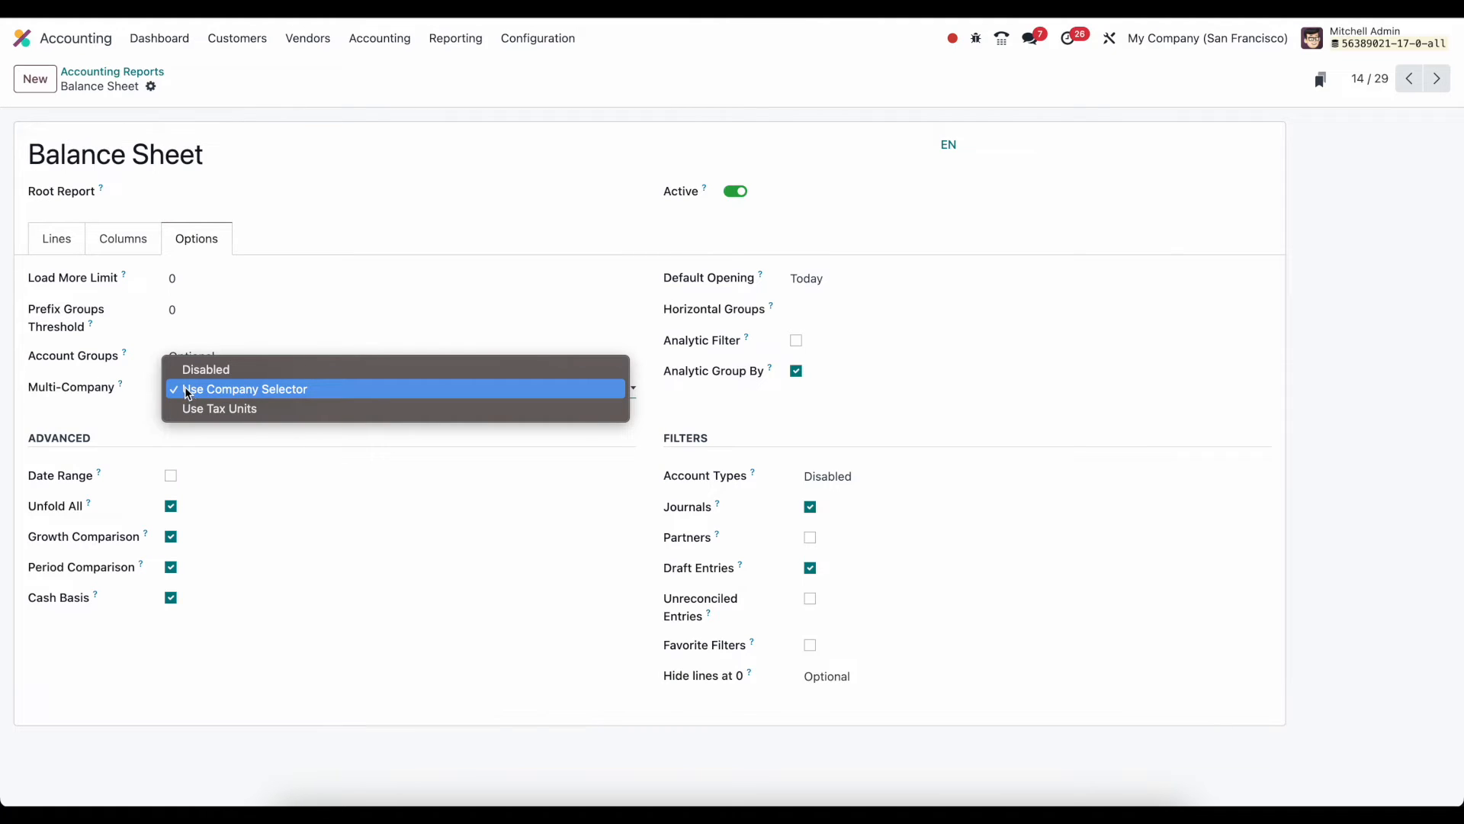
pyautogui.moveTo(205, 369)
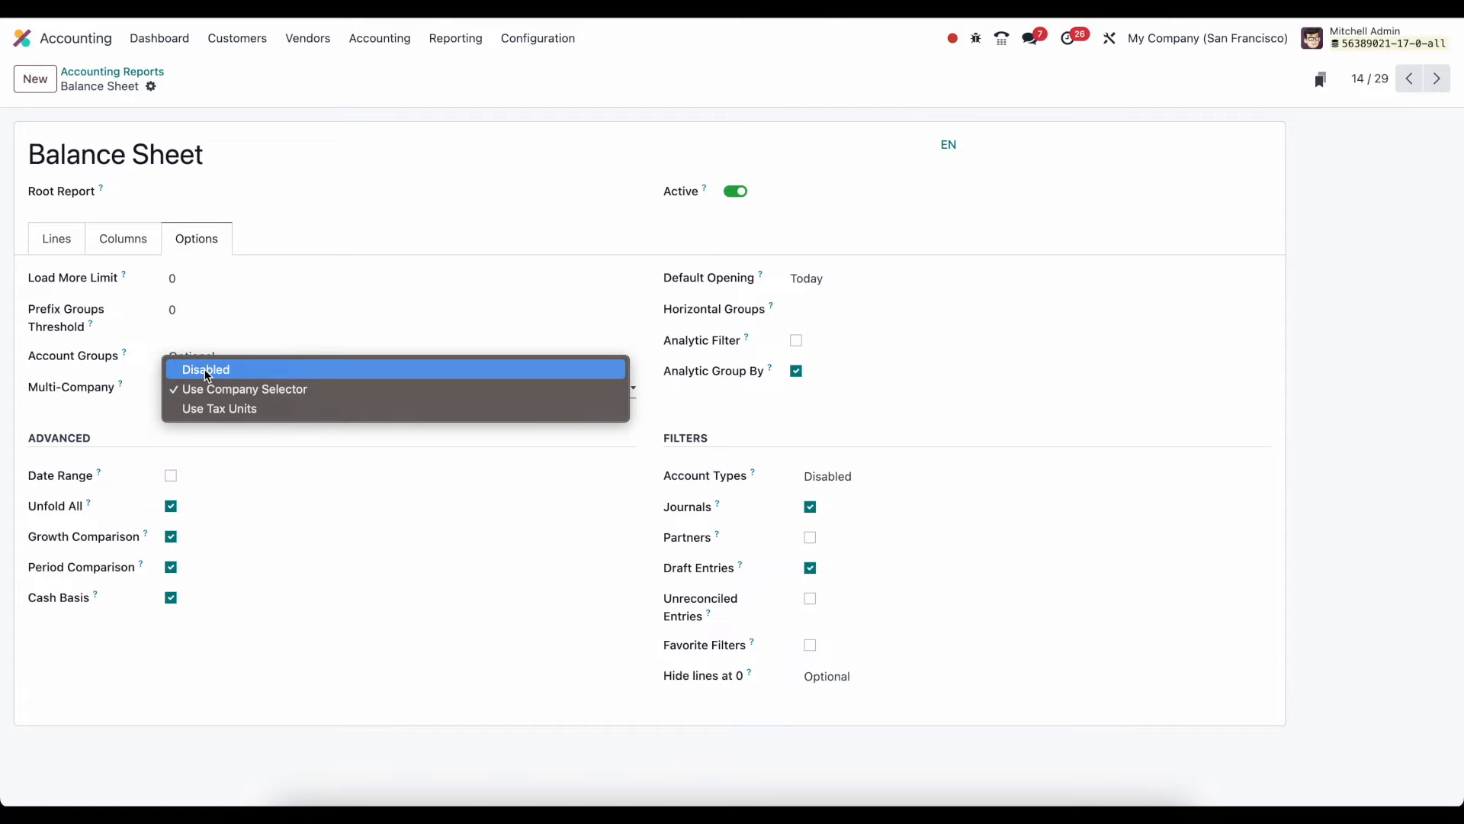
pyautogui.moveTo(107, 409)
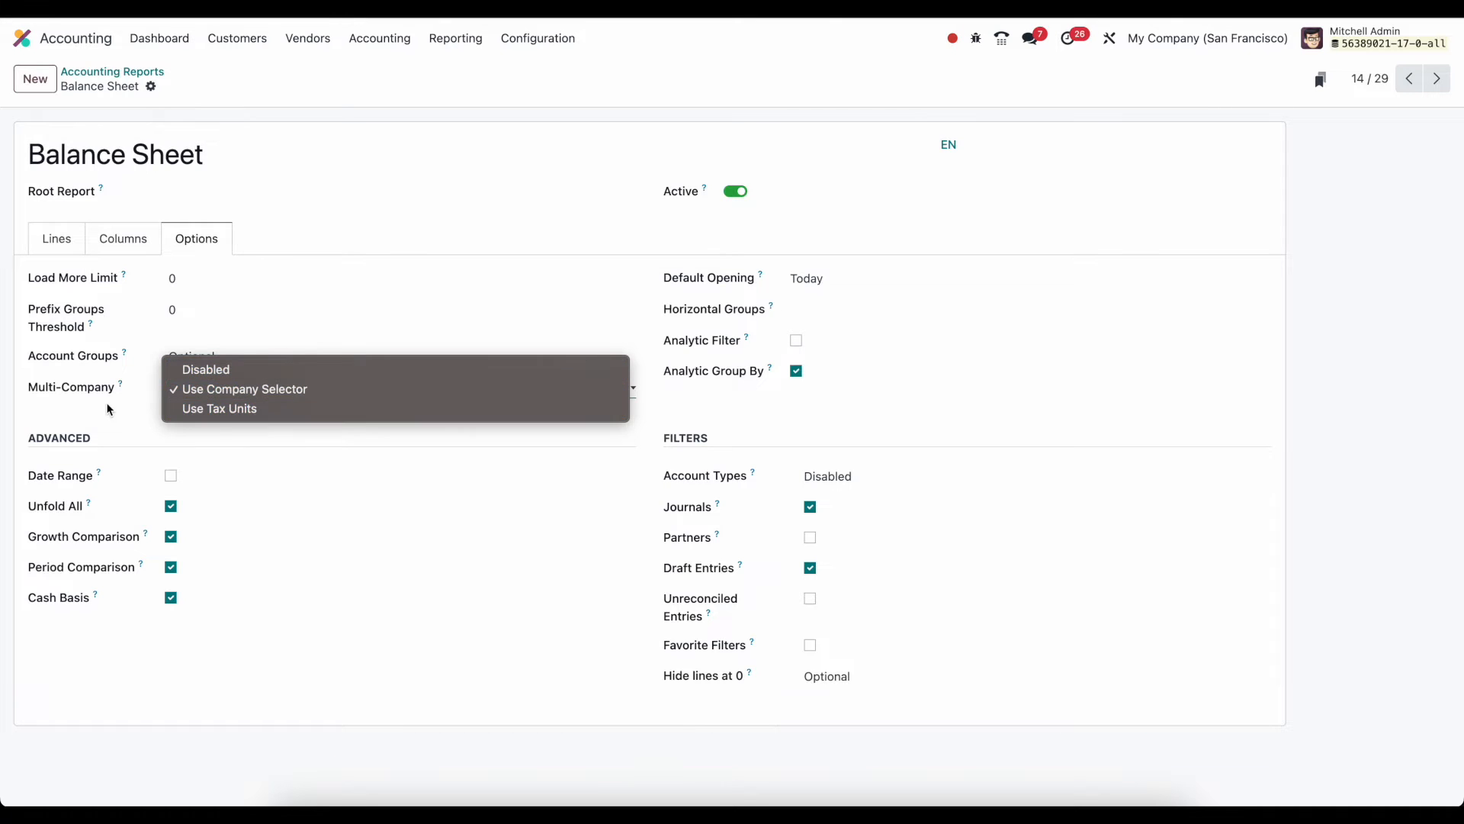
pyautogui.click(247, 390)
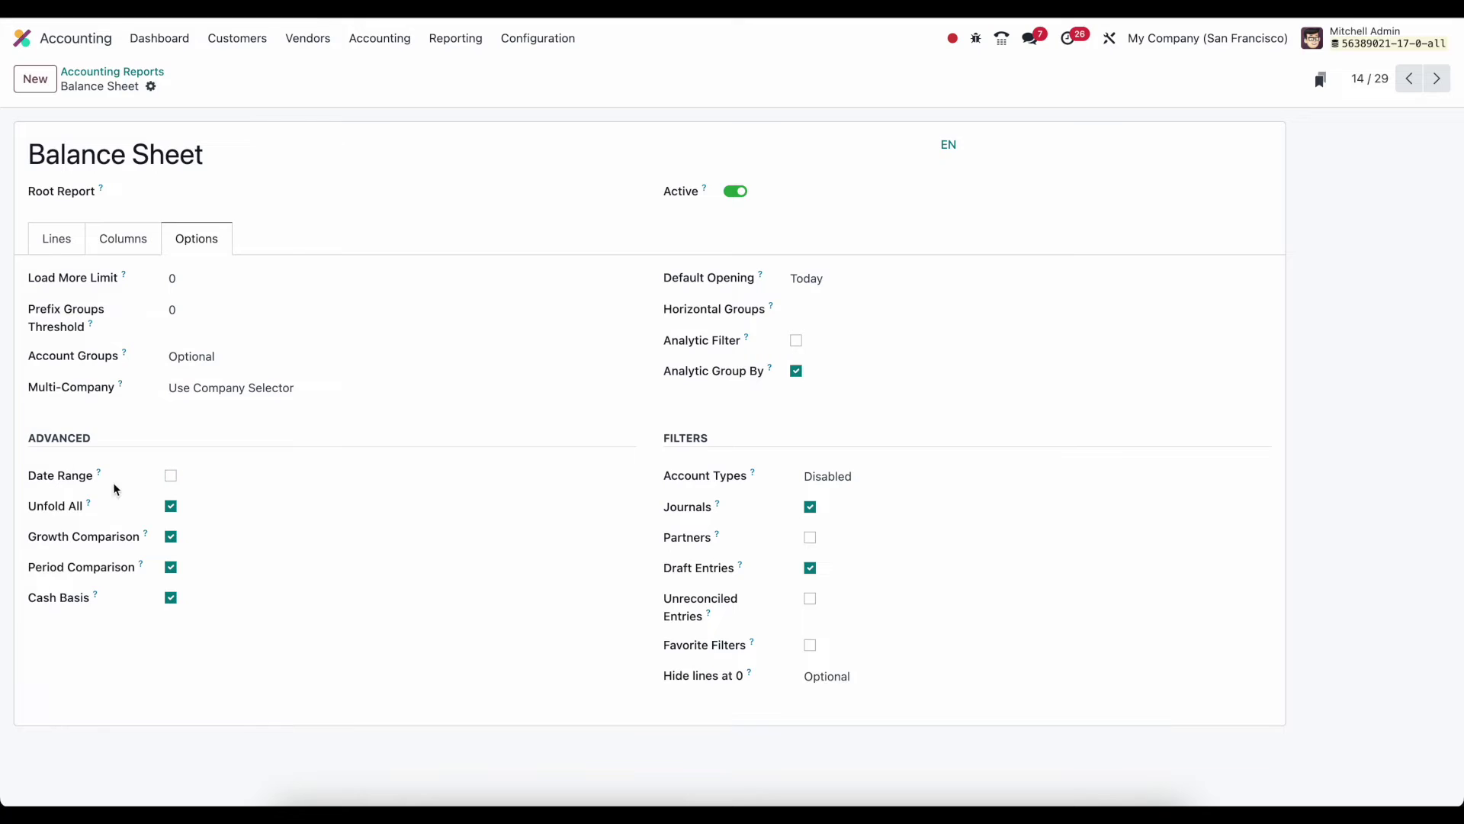
pyautogui.moveTo(103, 520)
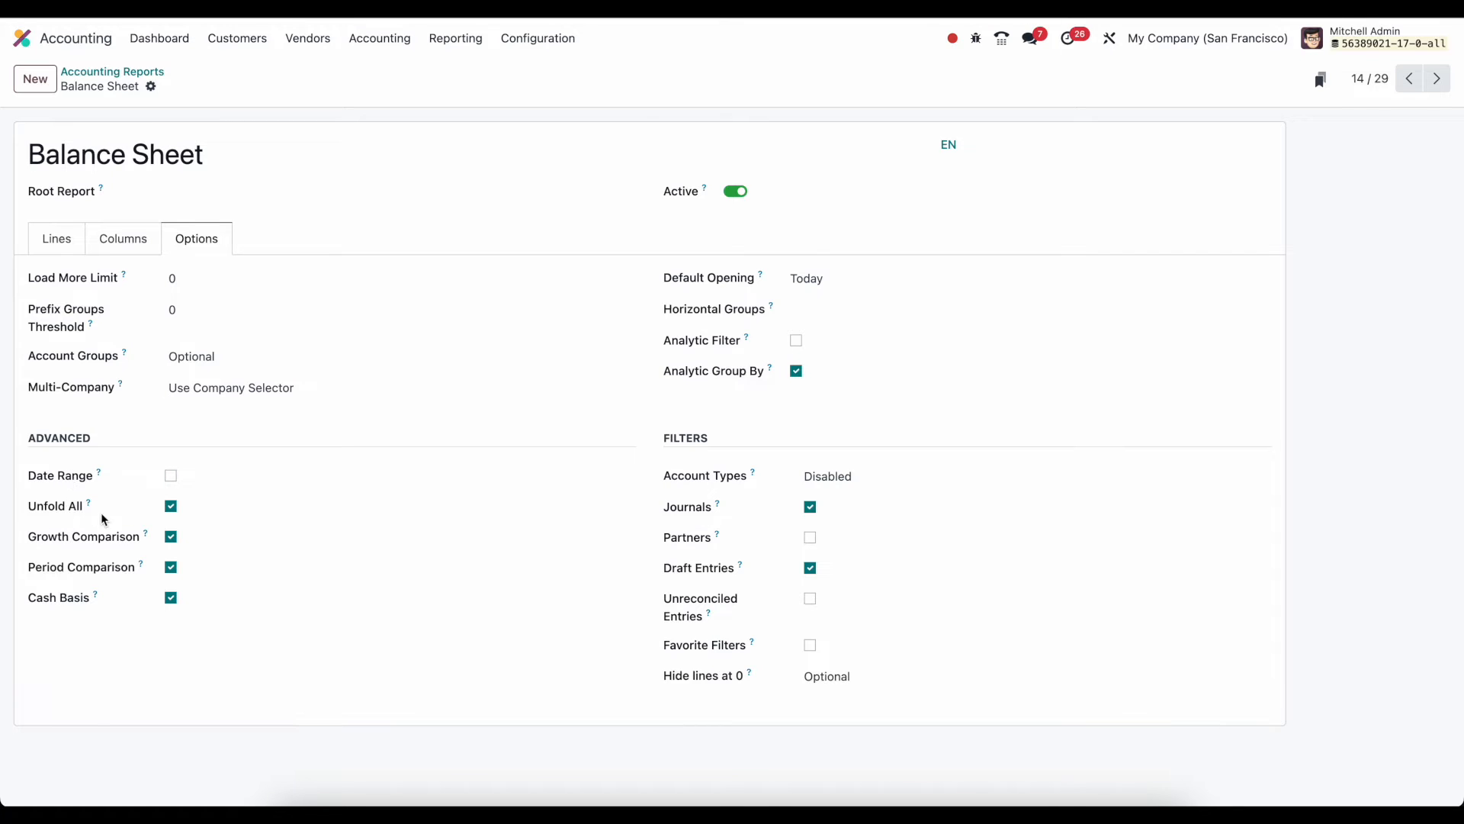
pyautogui.moveTo(94, 577)
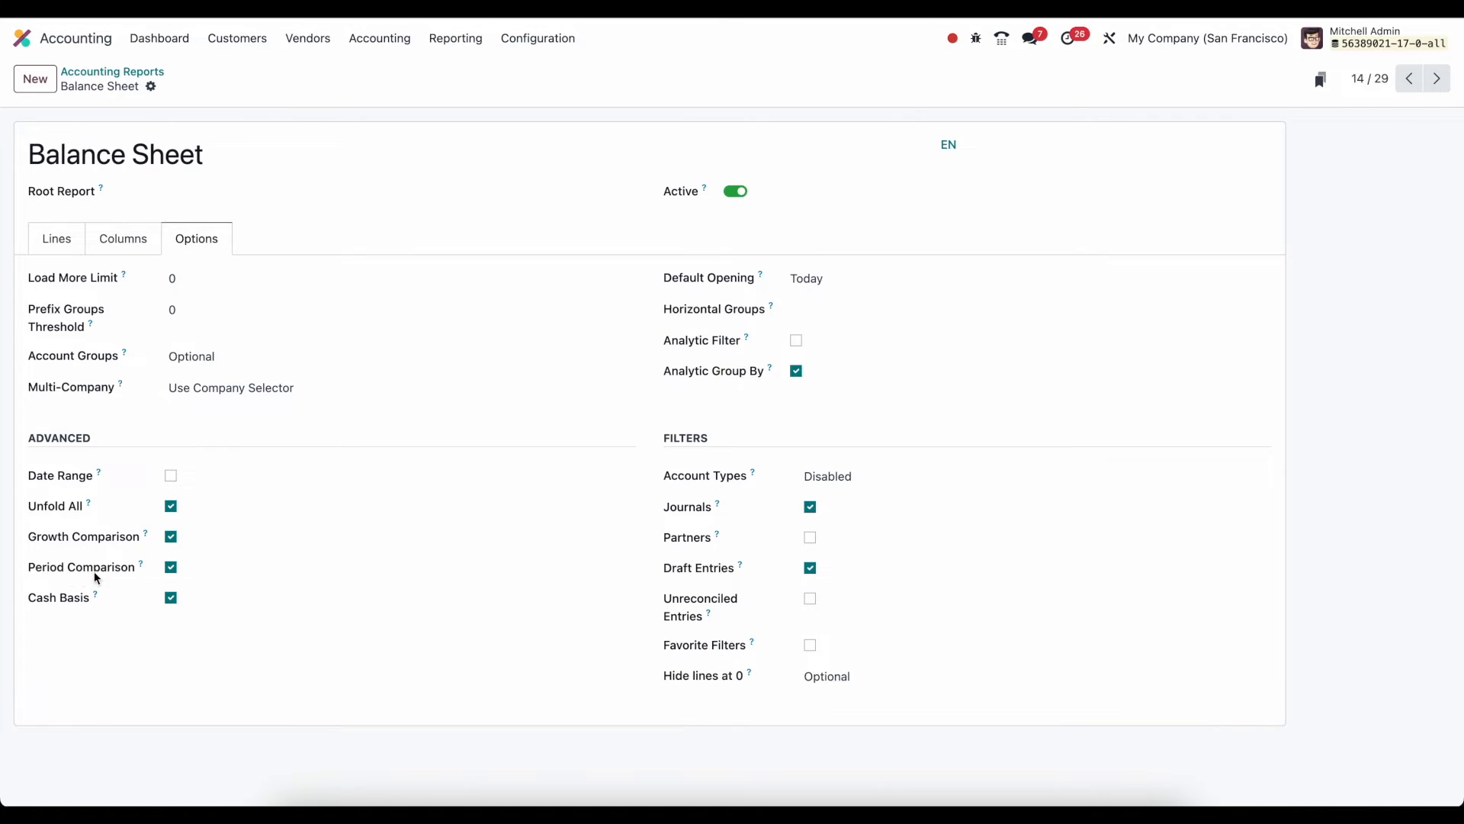
pyautogui.moveTo(141, 607)
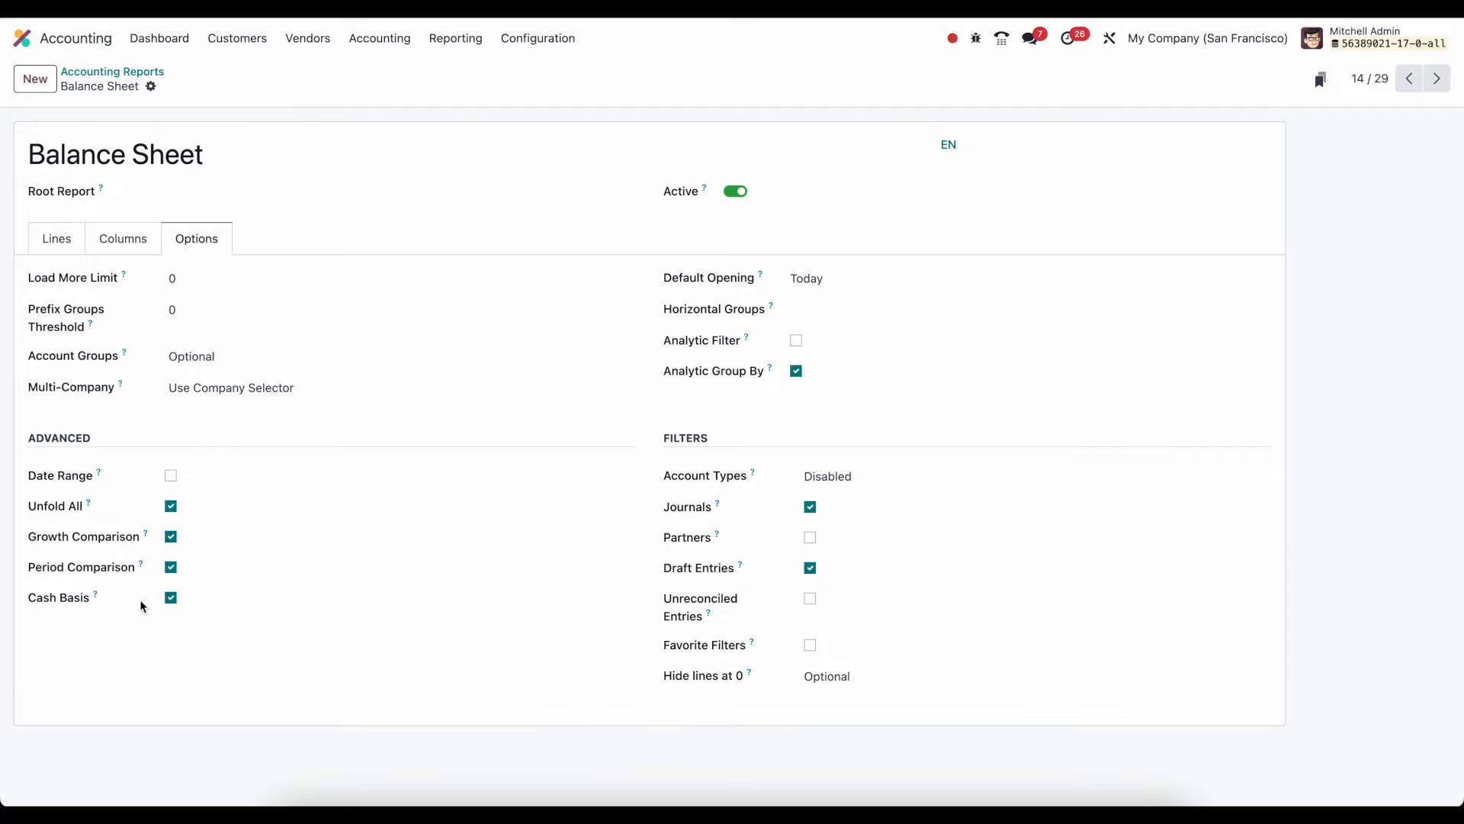
pyautogui.moveTo(169, 476)
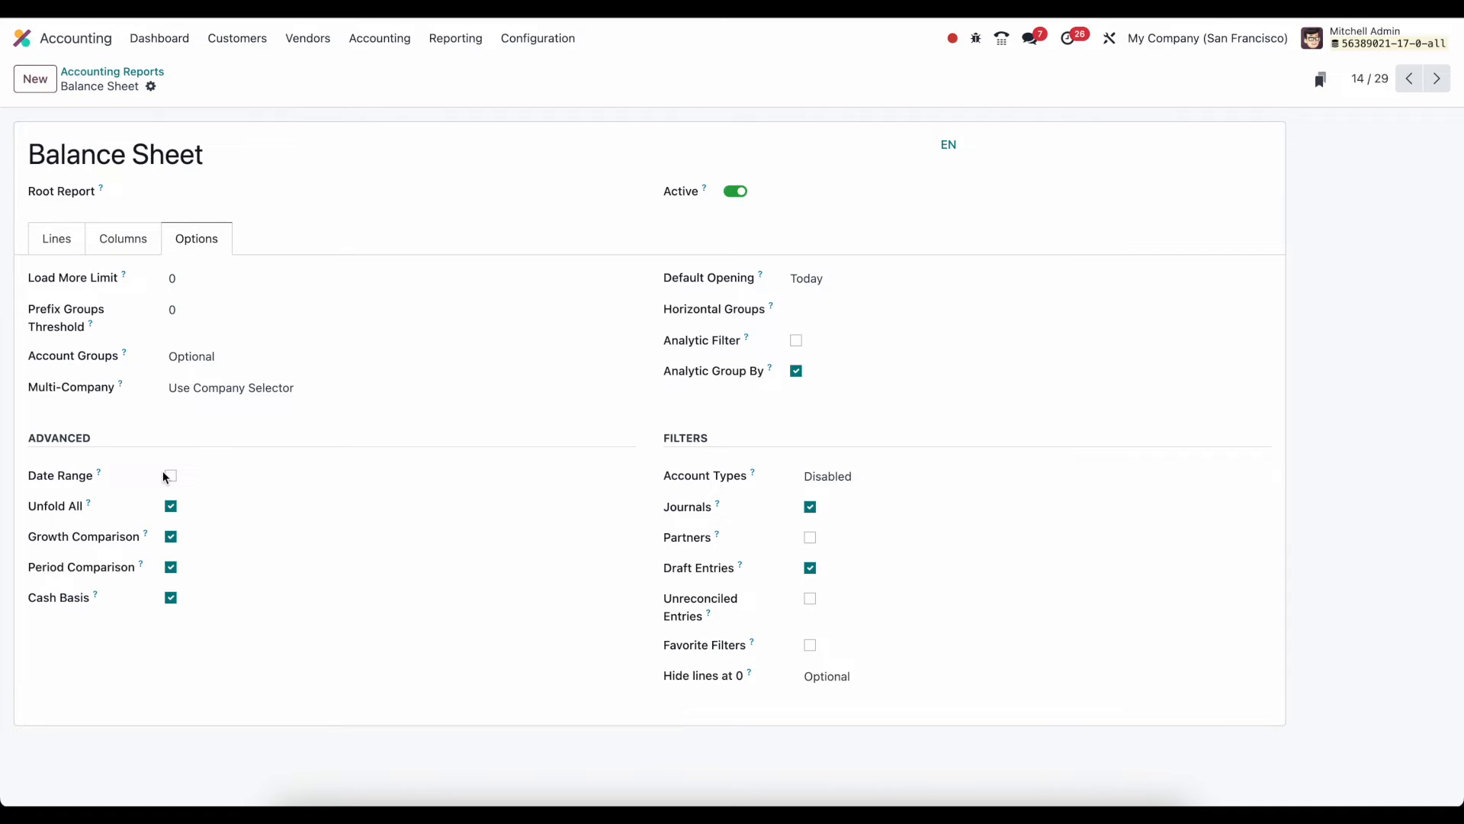
pyautogui.click(170, 475)
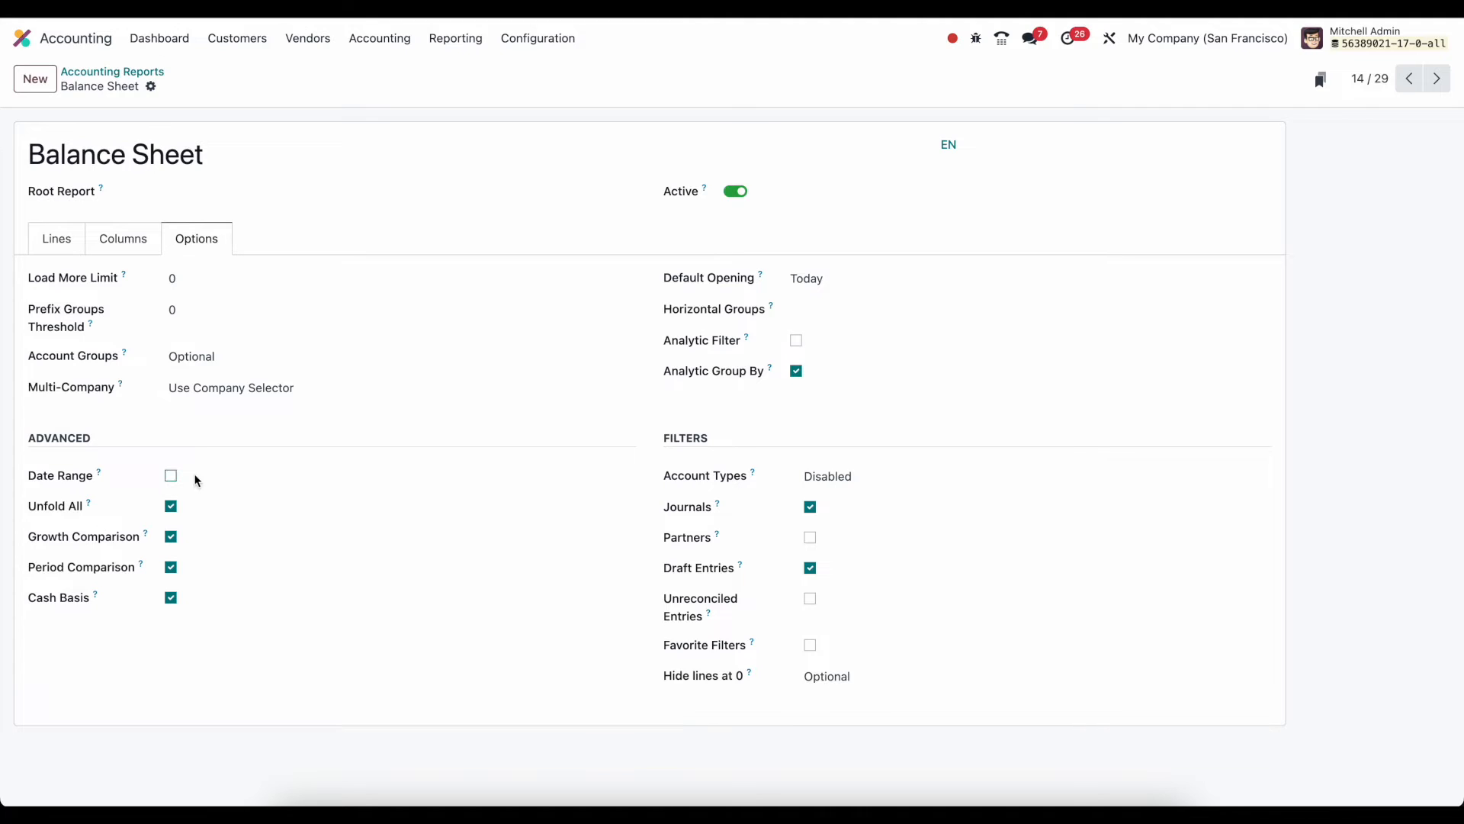
pyautogui.moveTo(257, 553)
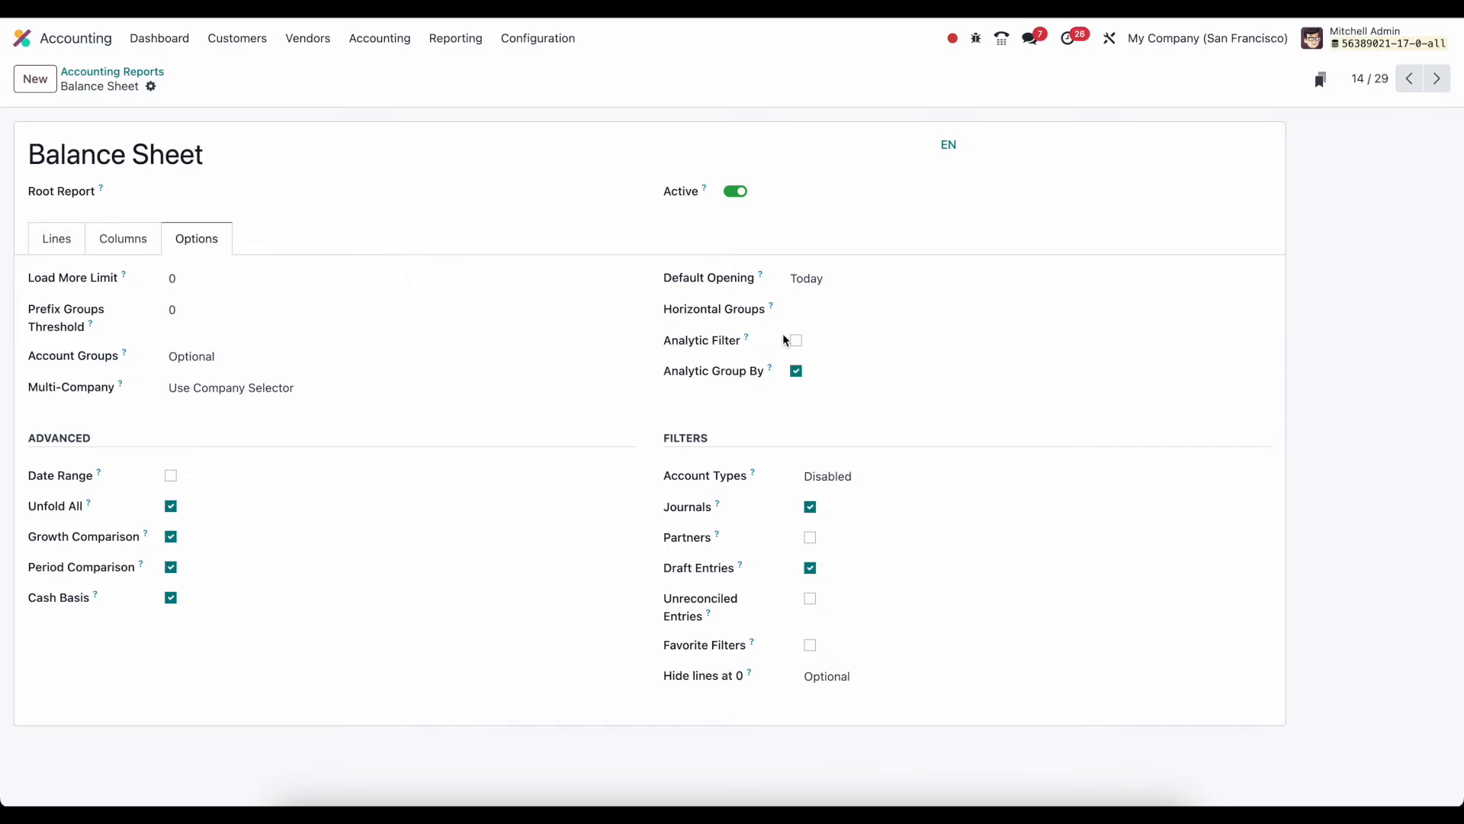
pyautogui.click(830, 278)
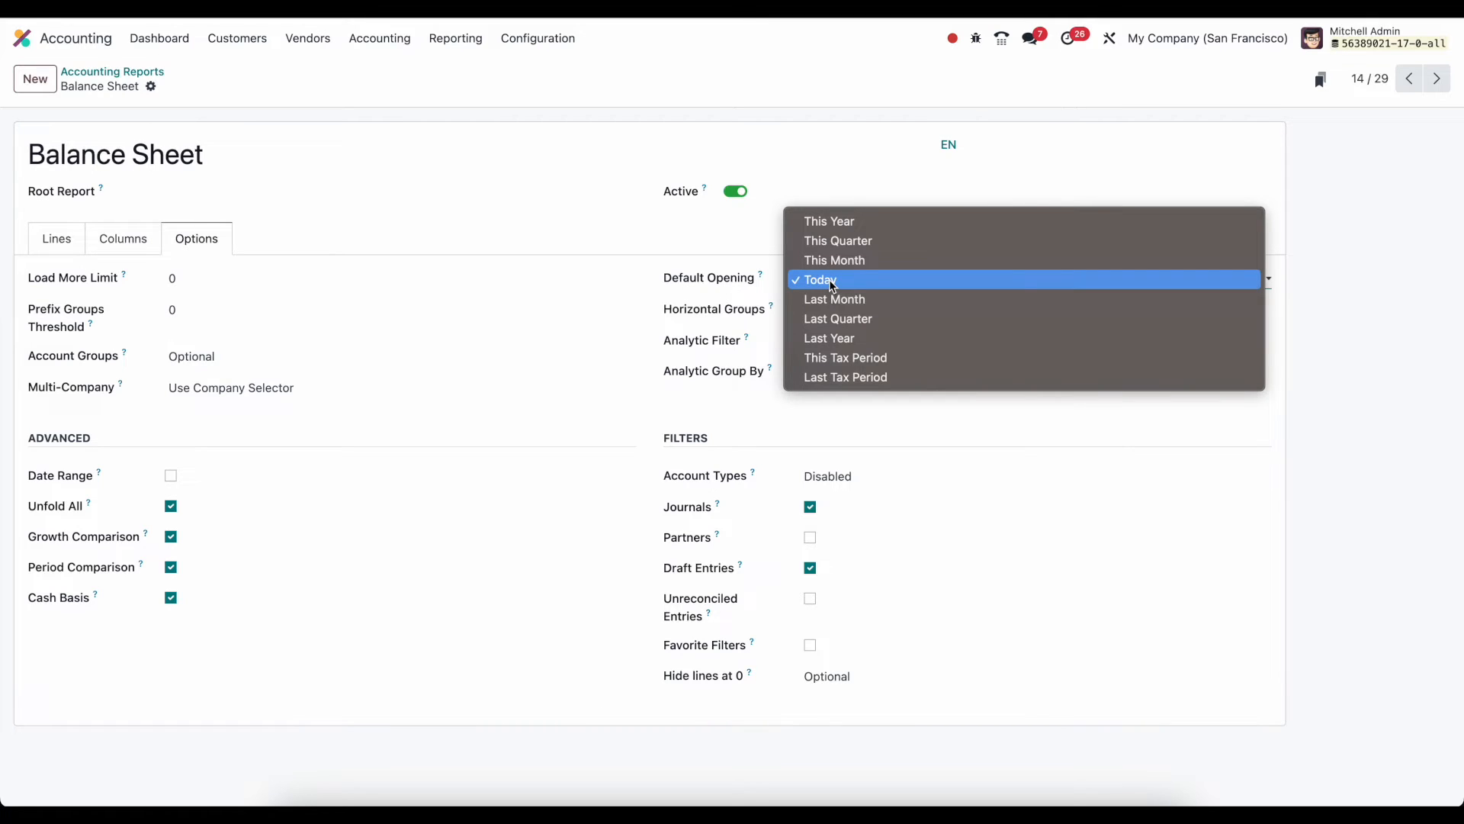
pyautogui.click(819, 279)
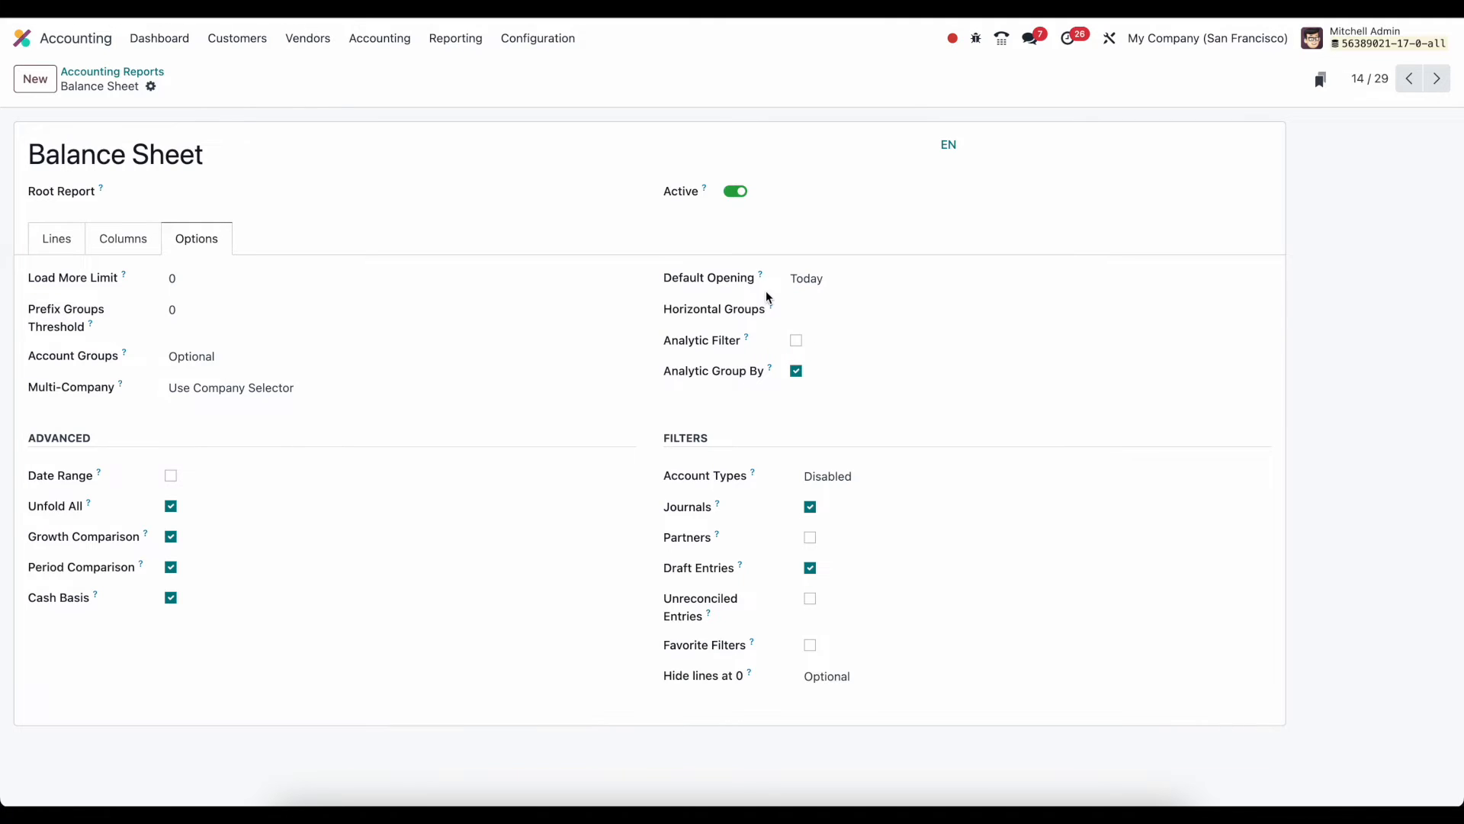
pyautogui.moveTo(777, 355)
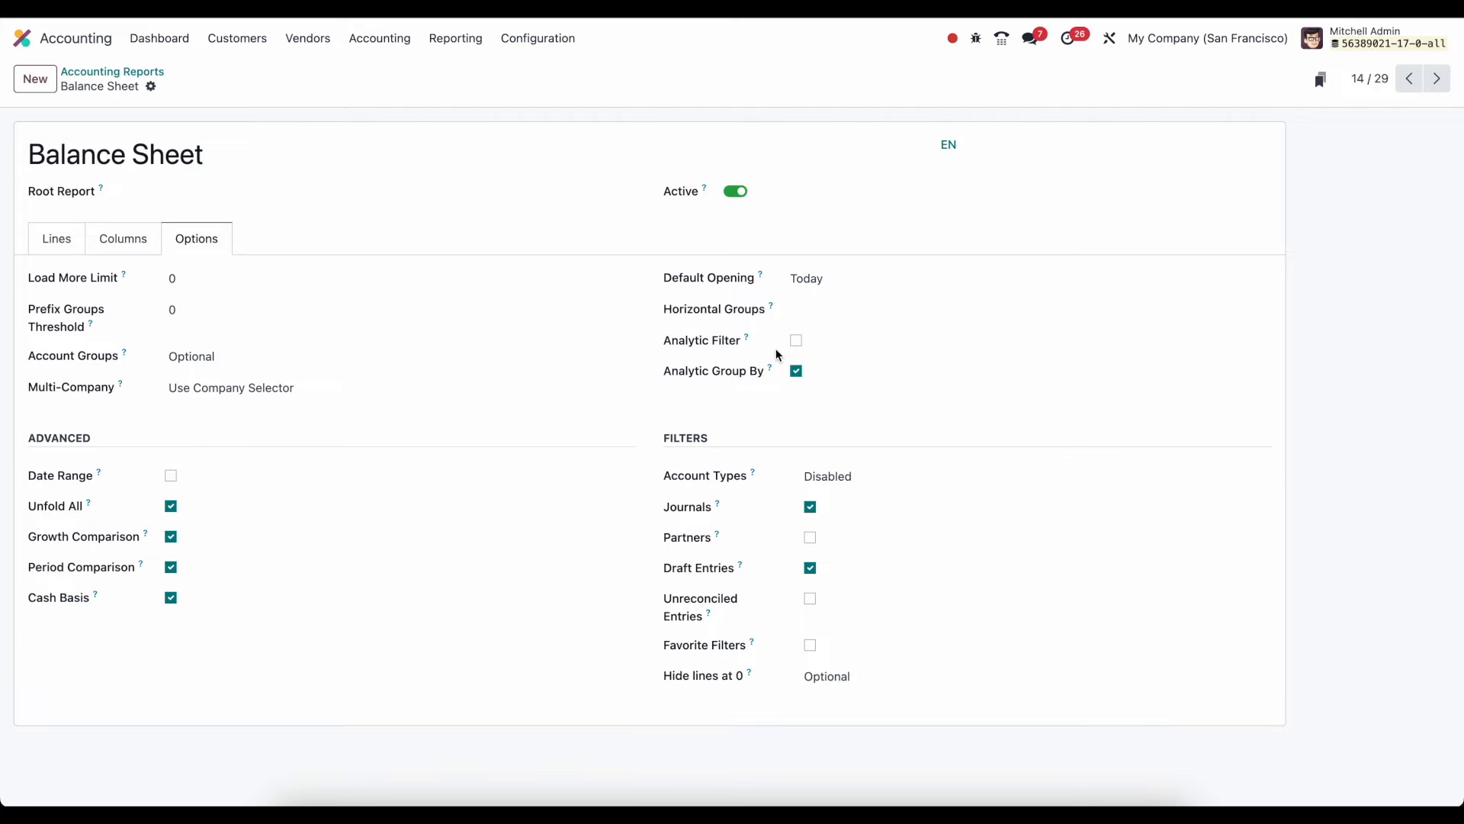
pyautogui.moveTo(736, 344)
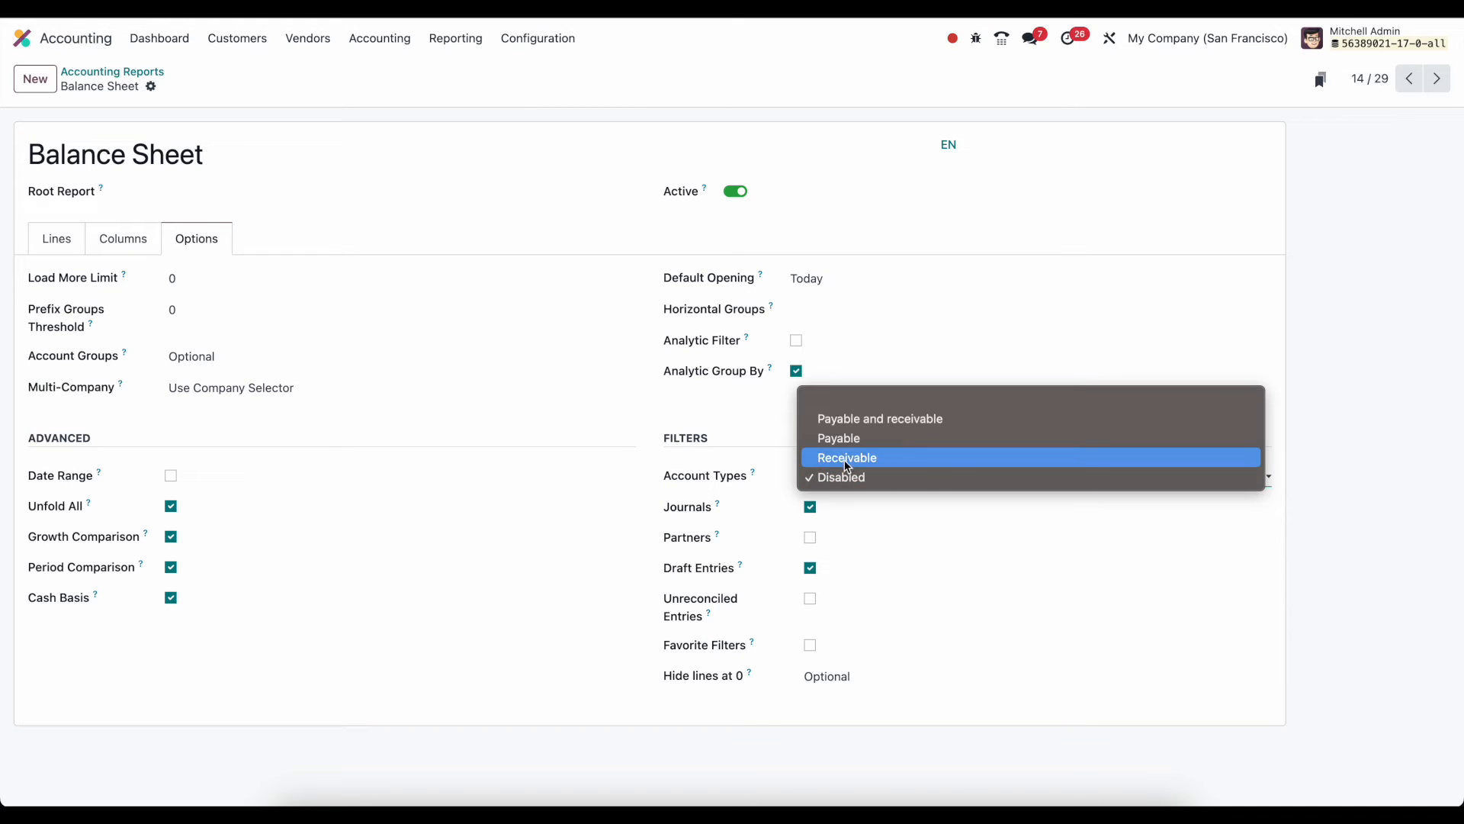
pyautogui.moveTo(851, 419)
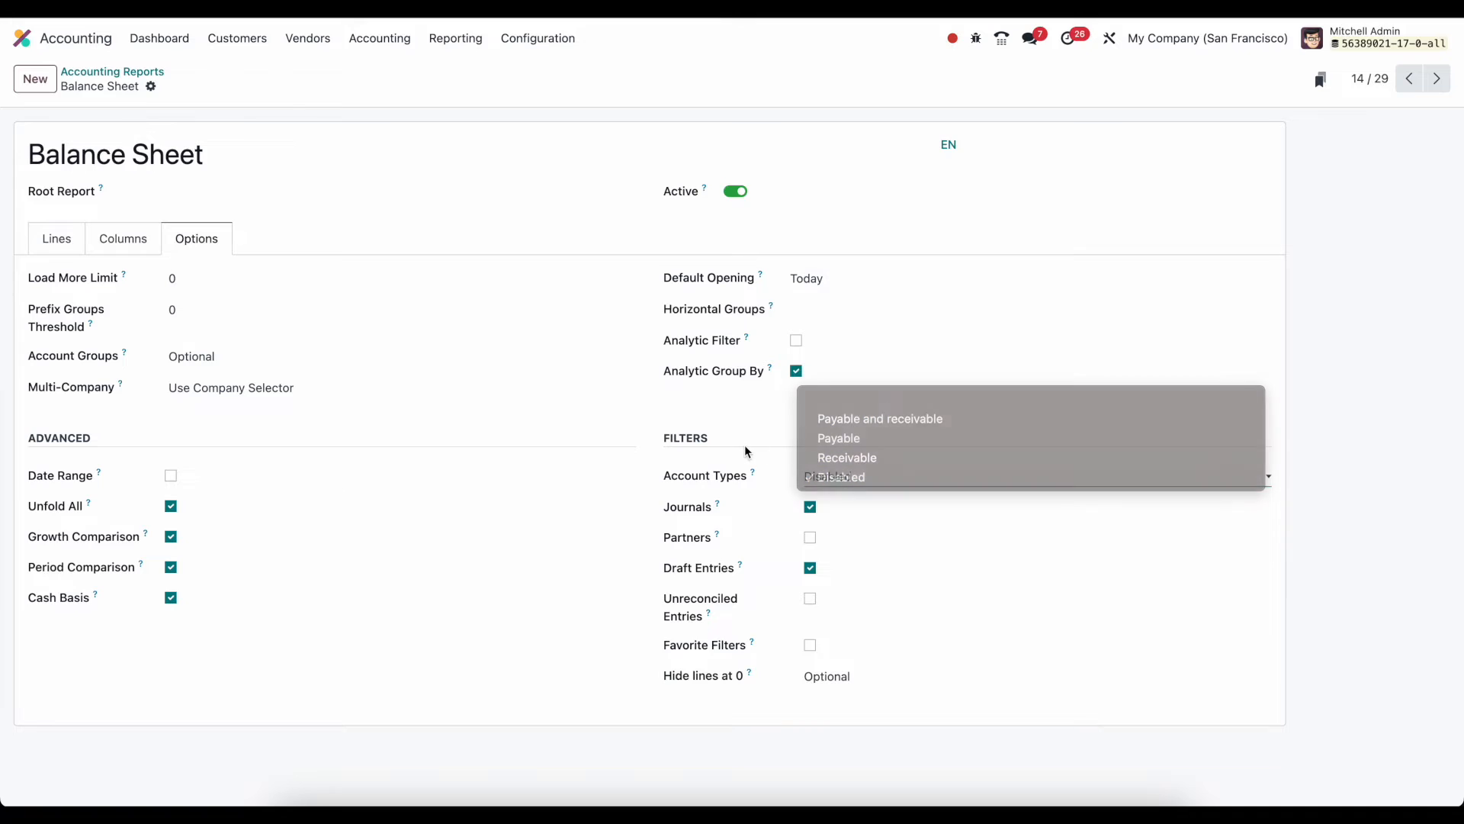
pyautogui.click(836, 475)
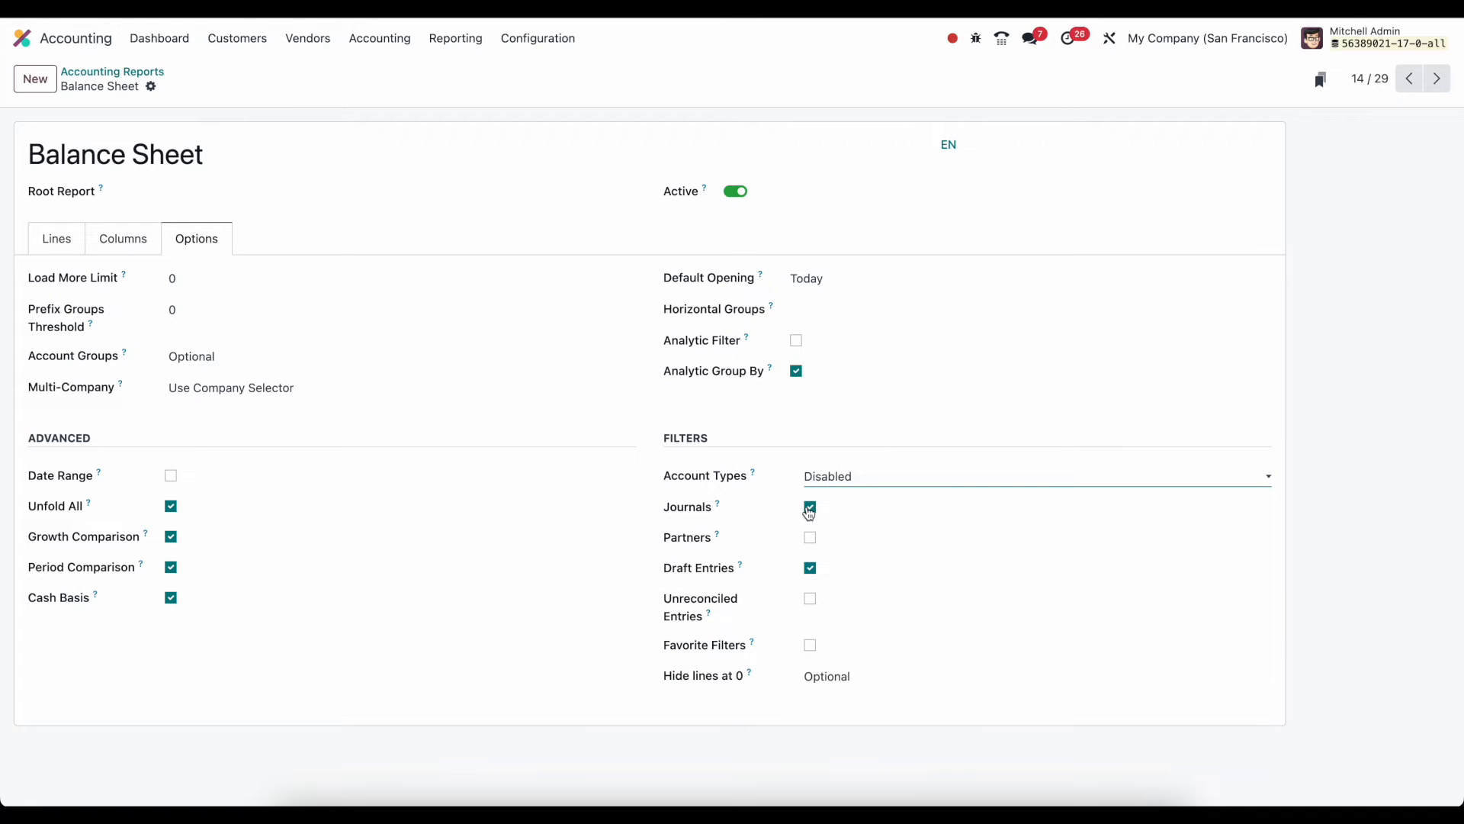
pyautogui.moveTo(809, 570)
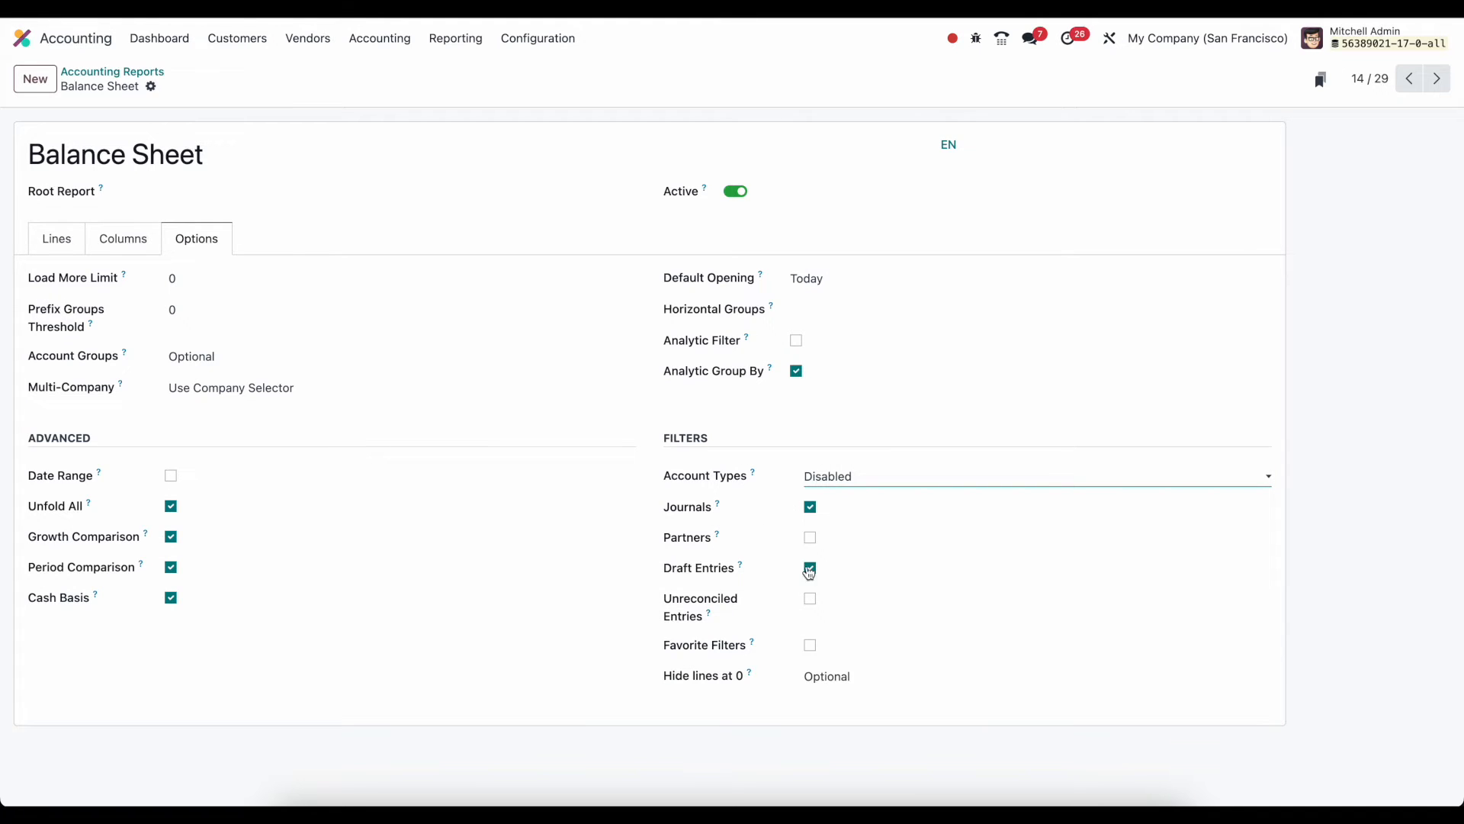
pyautogui.click(810, 568)
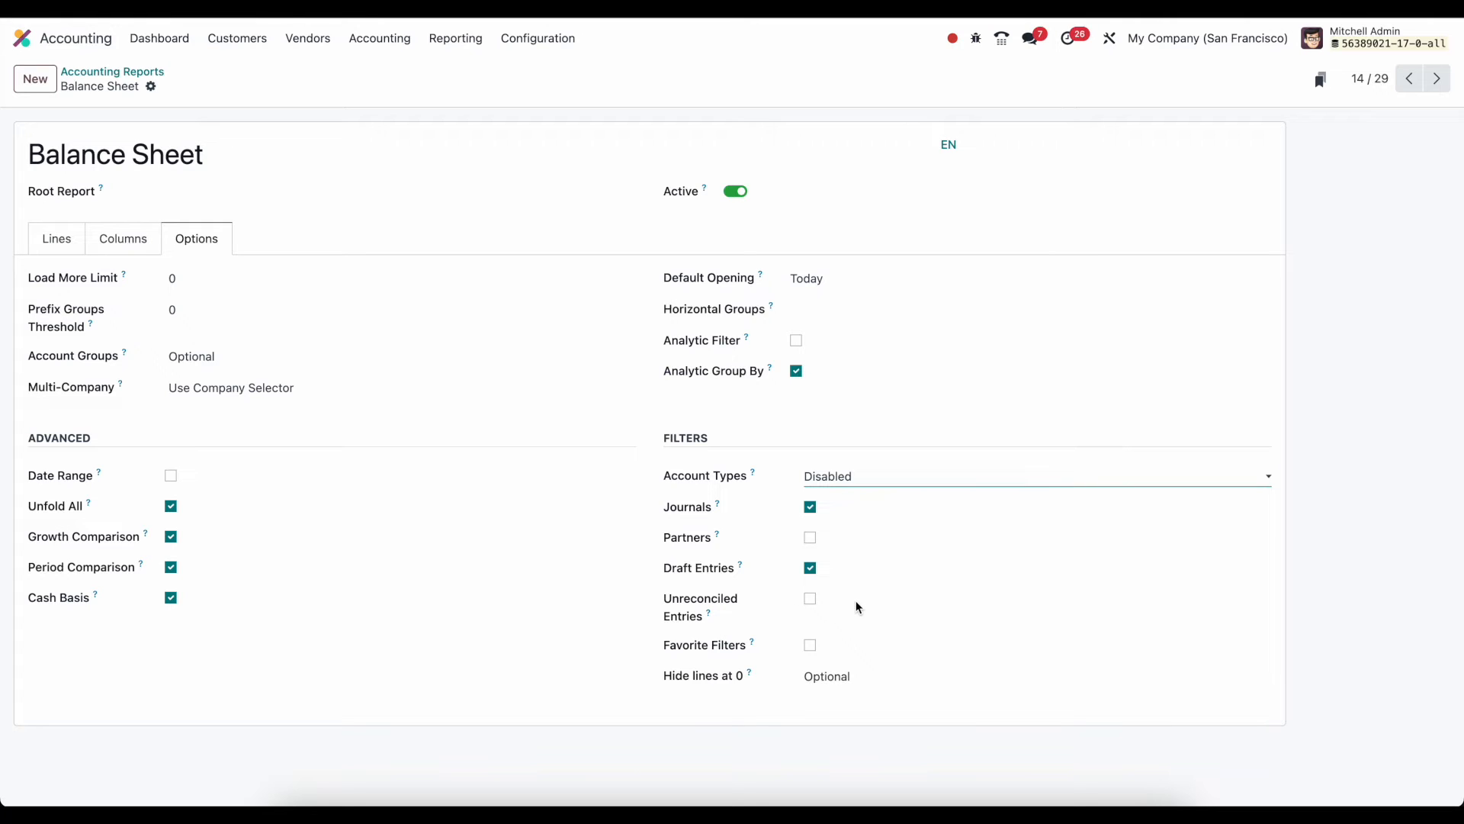
pyautogui.moveTo(833, 649)
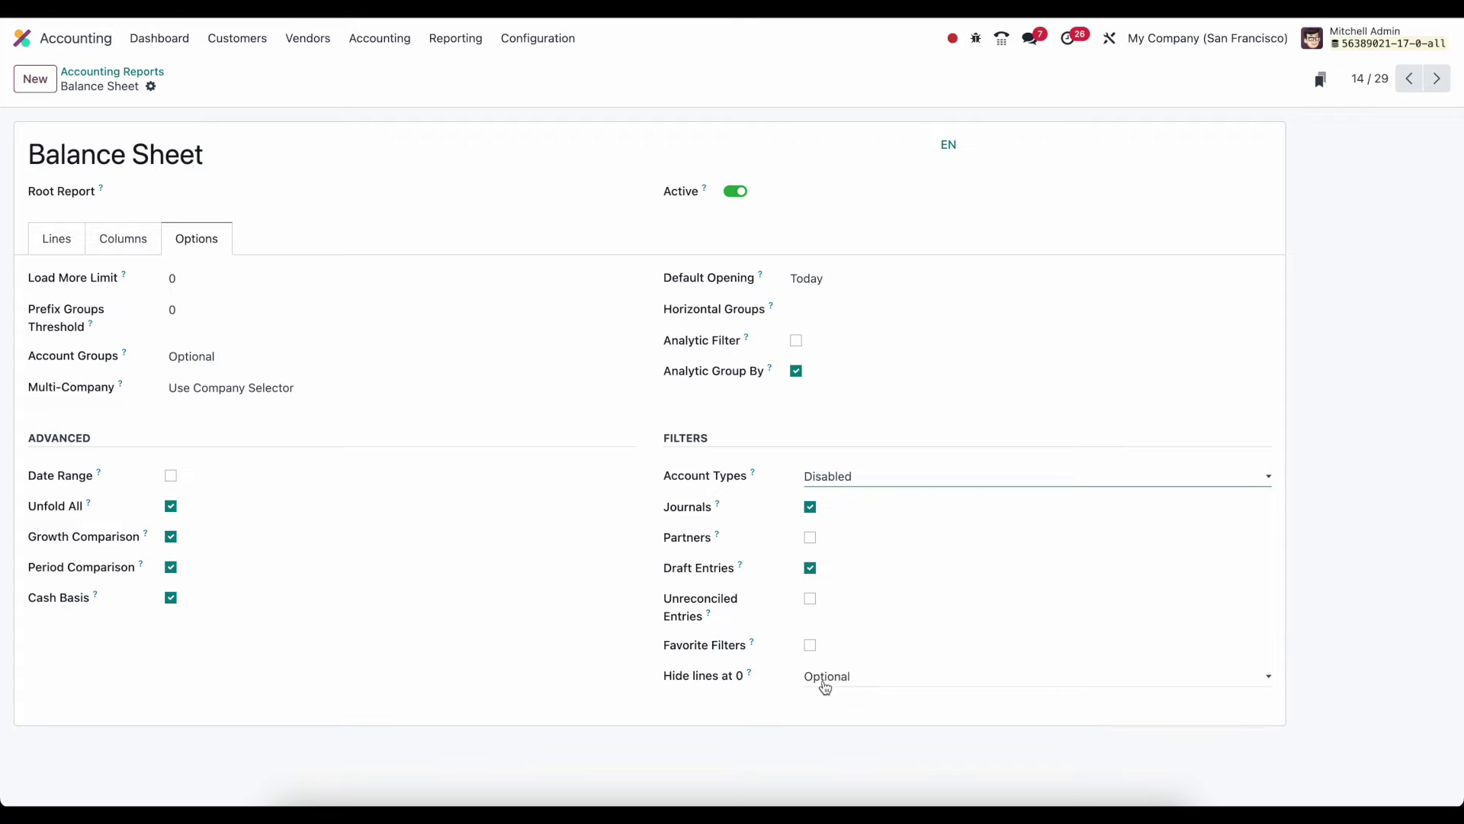
pyautogui.moveTo(771, 688)
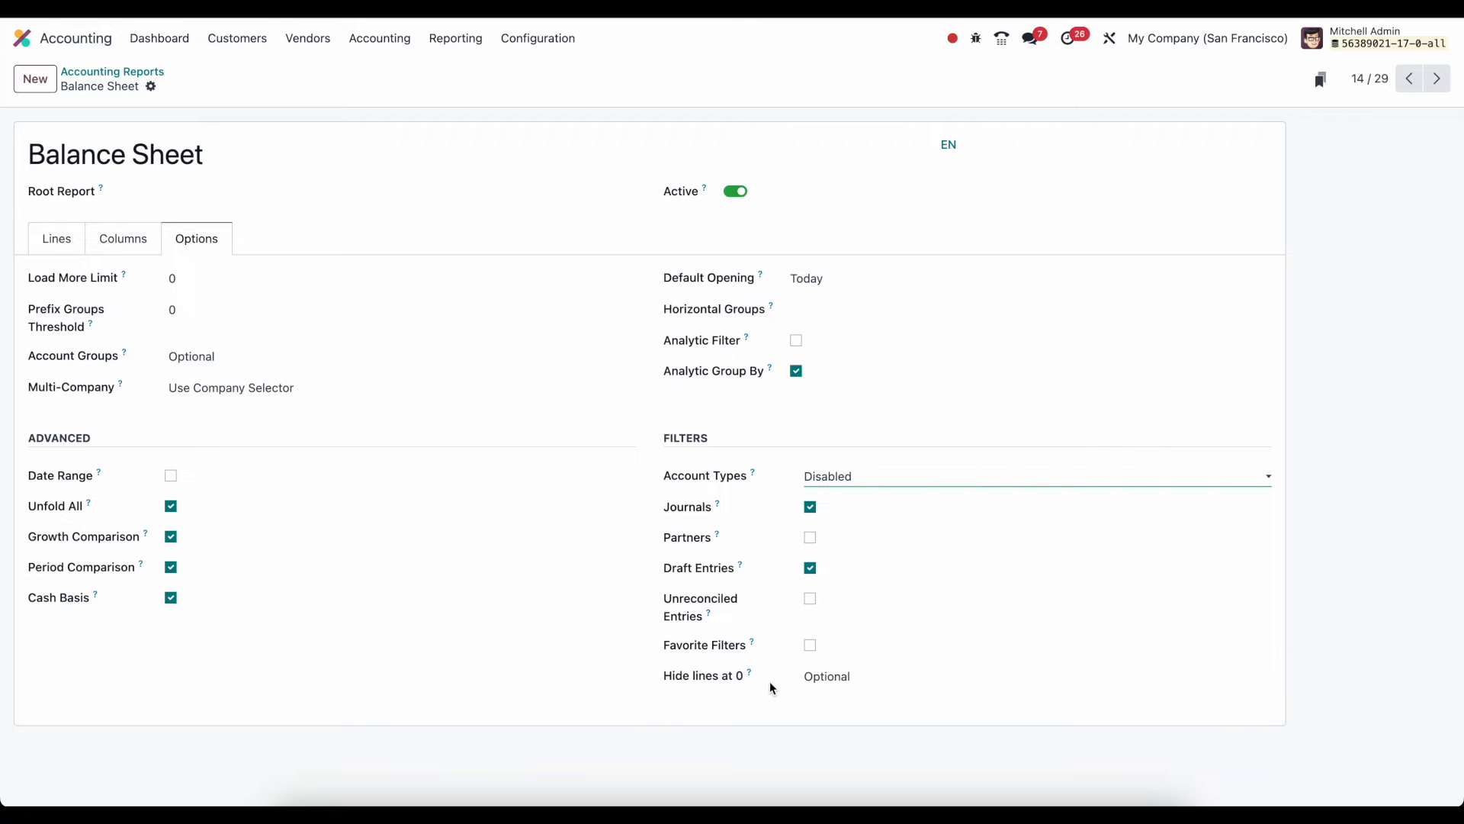
pyautogui.moveTo(703, 490)
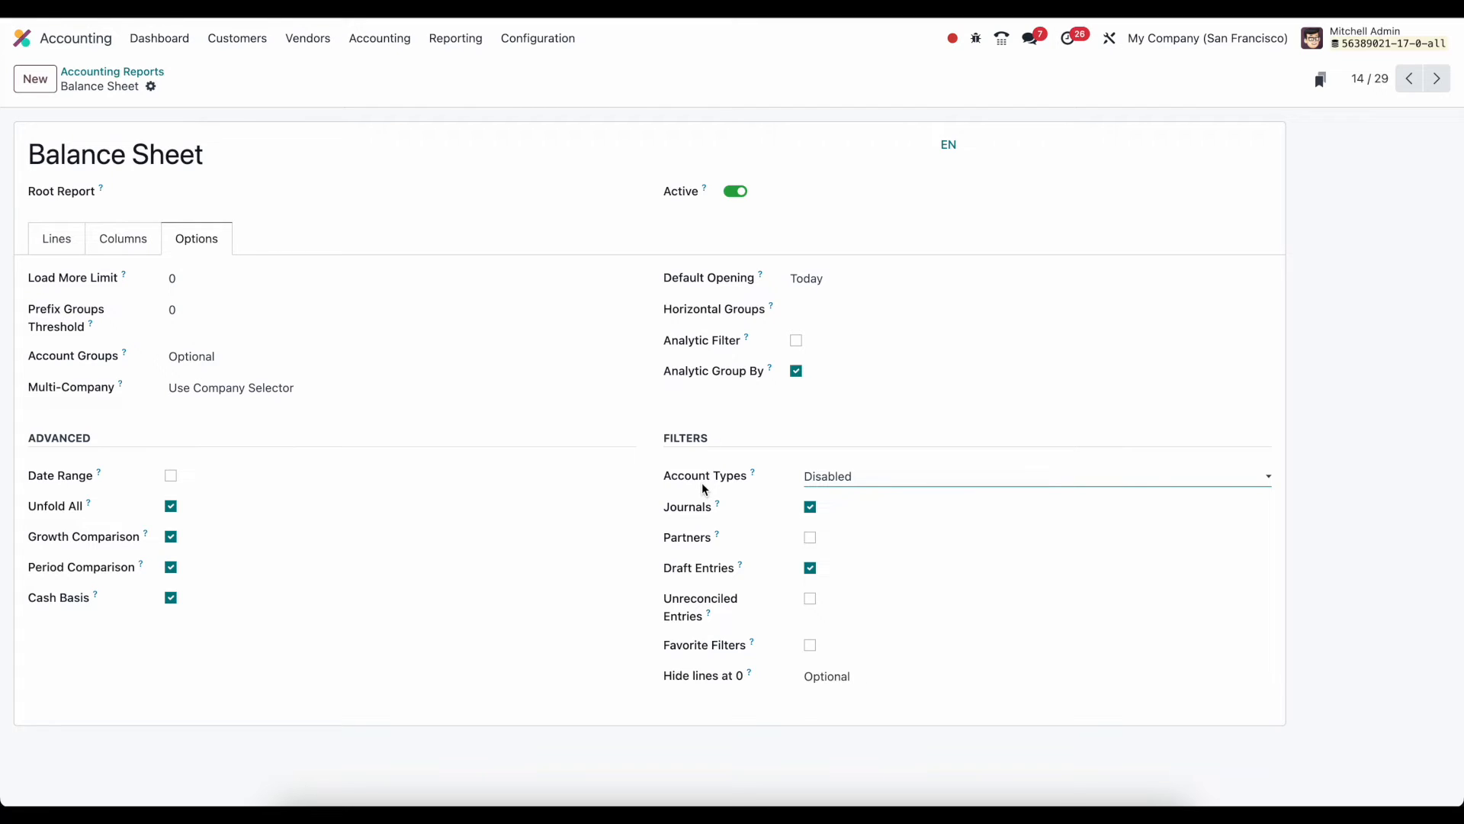
pyautogui.moveTo(762, 482)
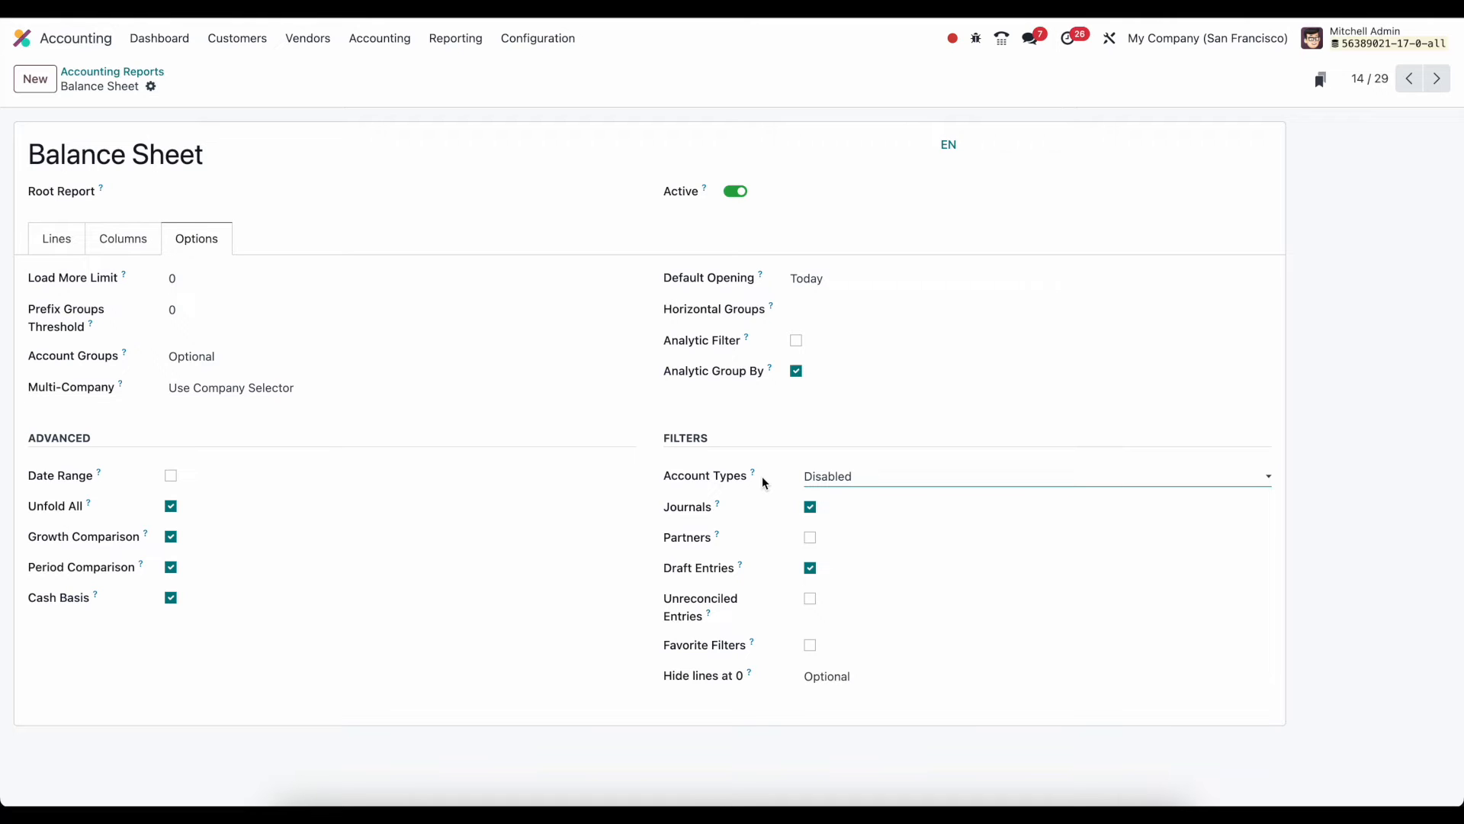
pyautogui.moveTo(601, 416)
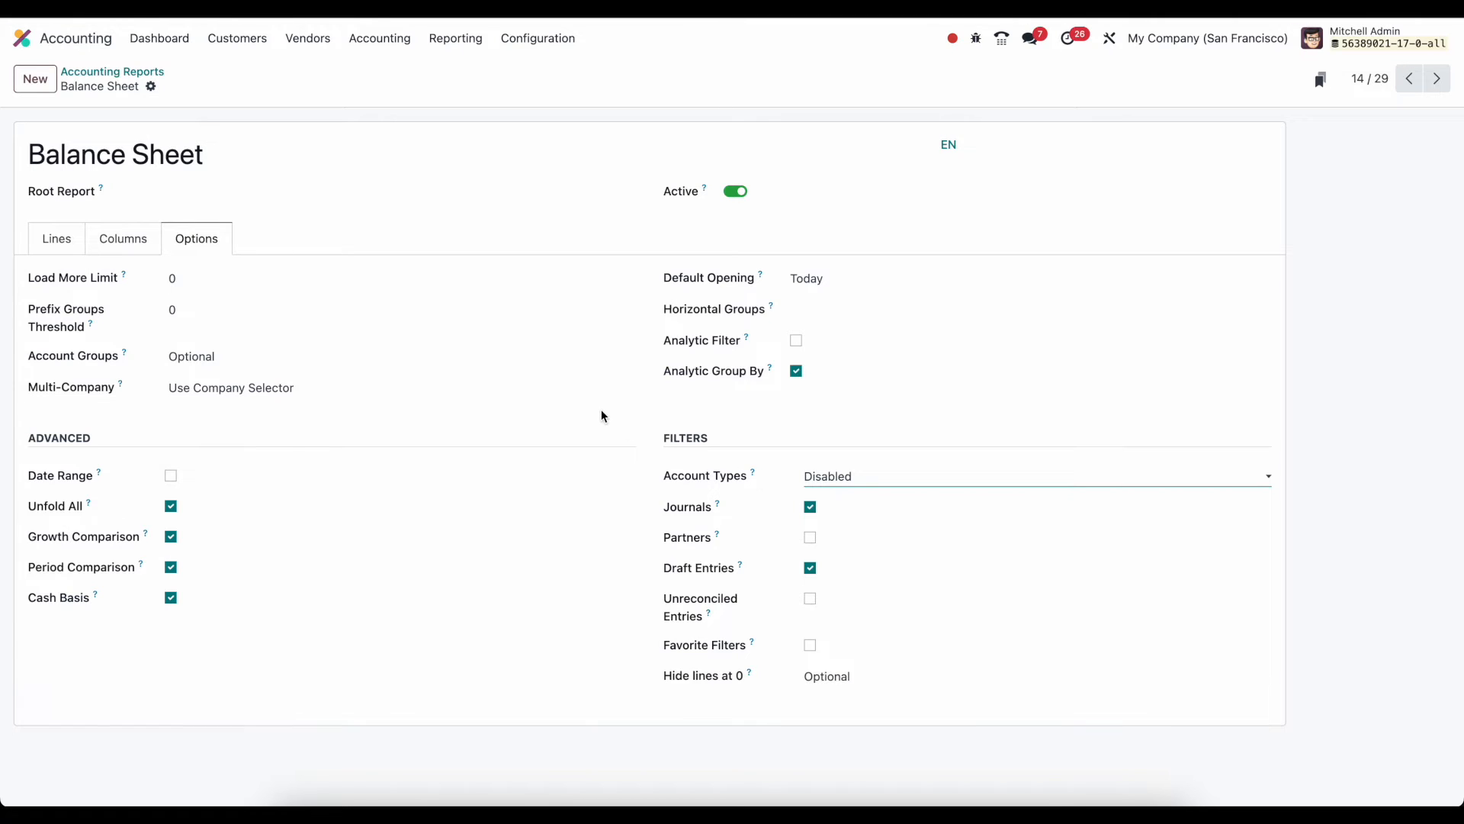
pyautogui.moveTo(445, 58)
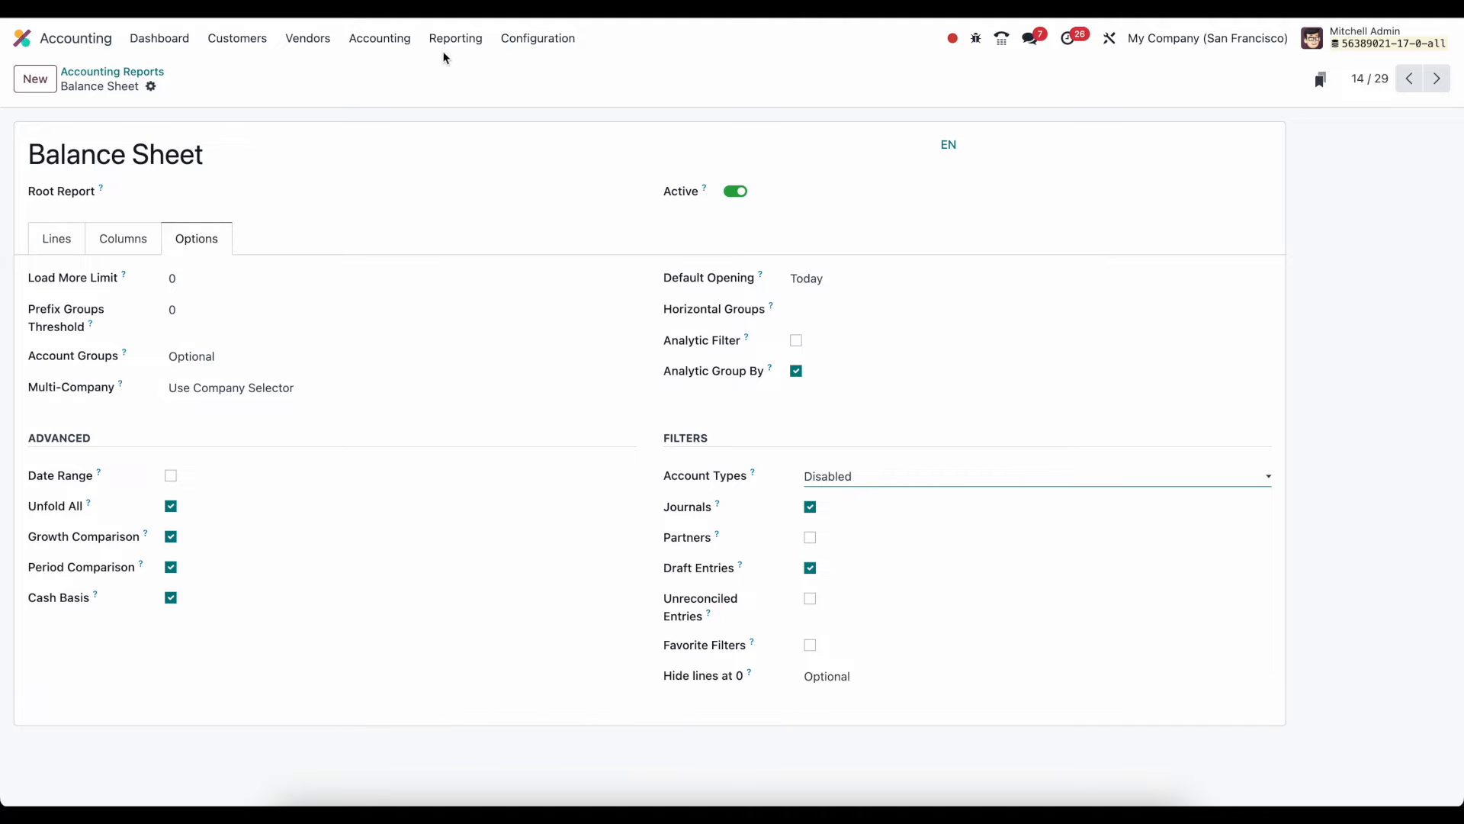
# Open the Journal Items list and filter it to the Sales journal
pyautogui.click(379, 38)
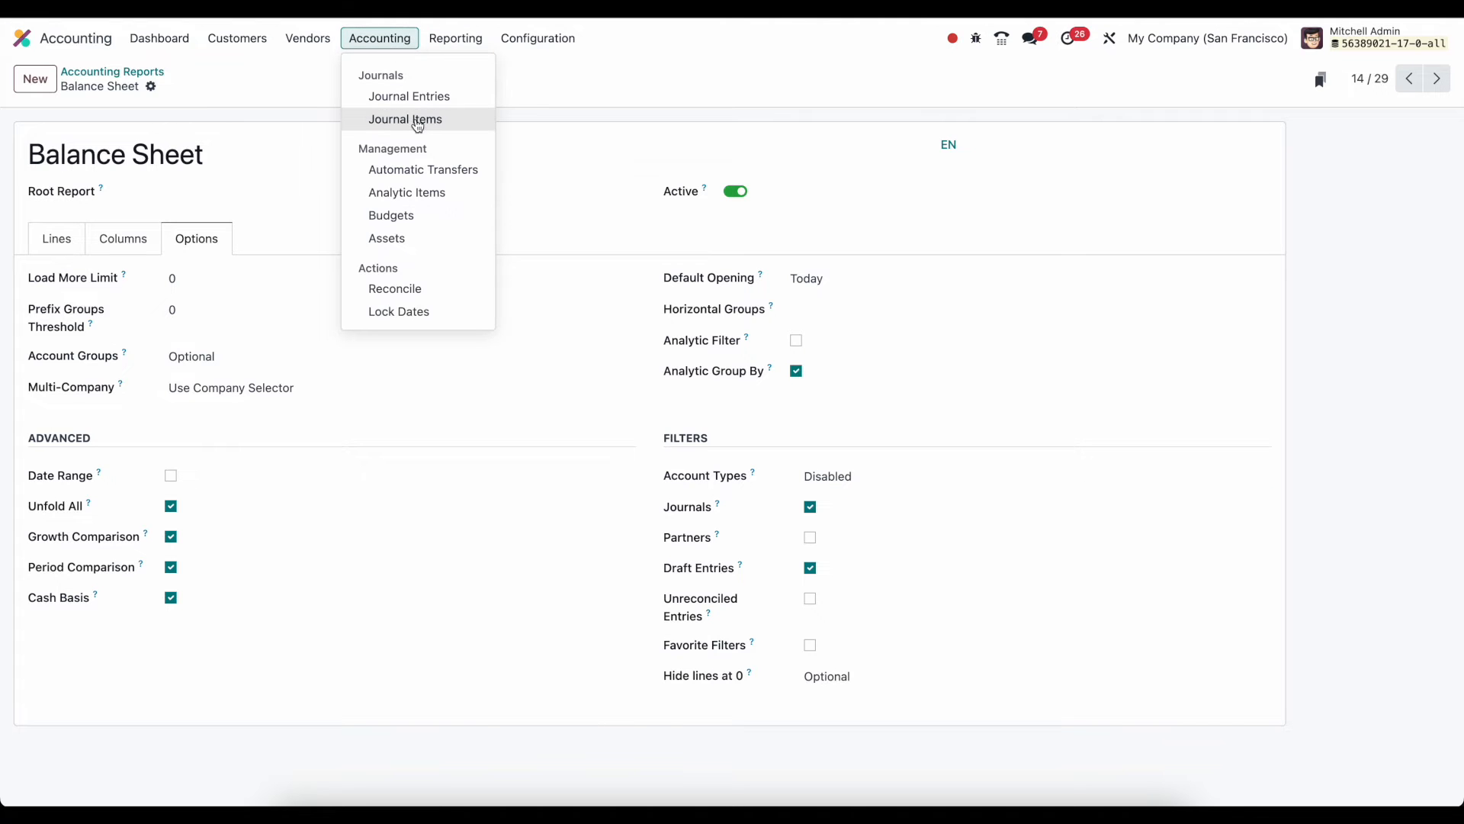
pyautogui.click(404, 119)
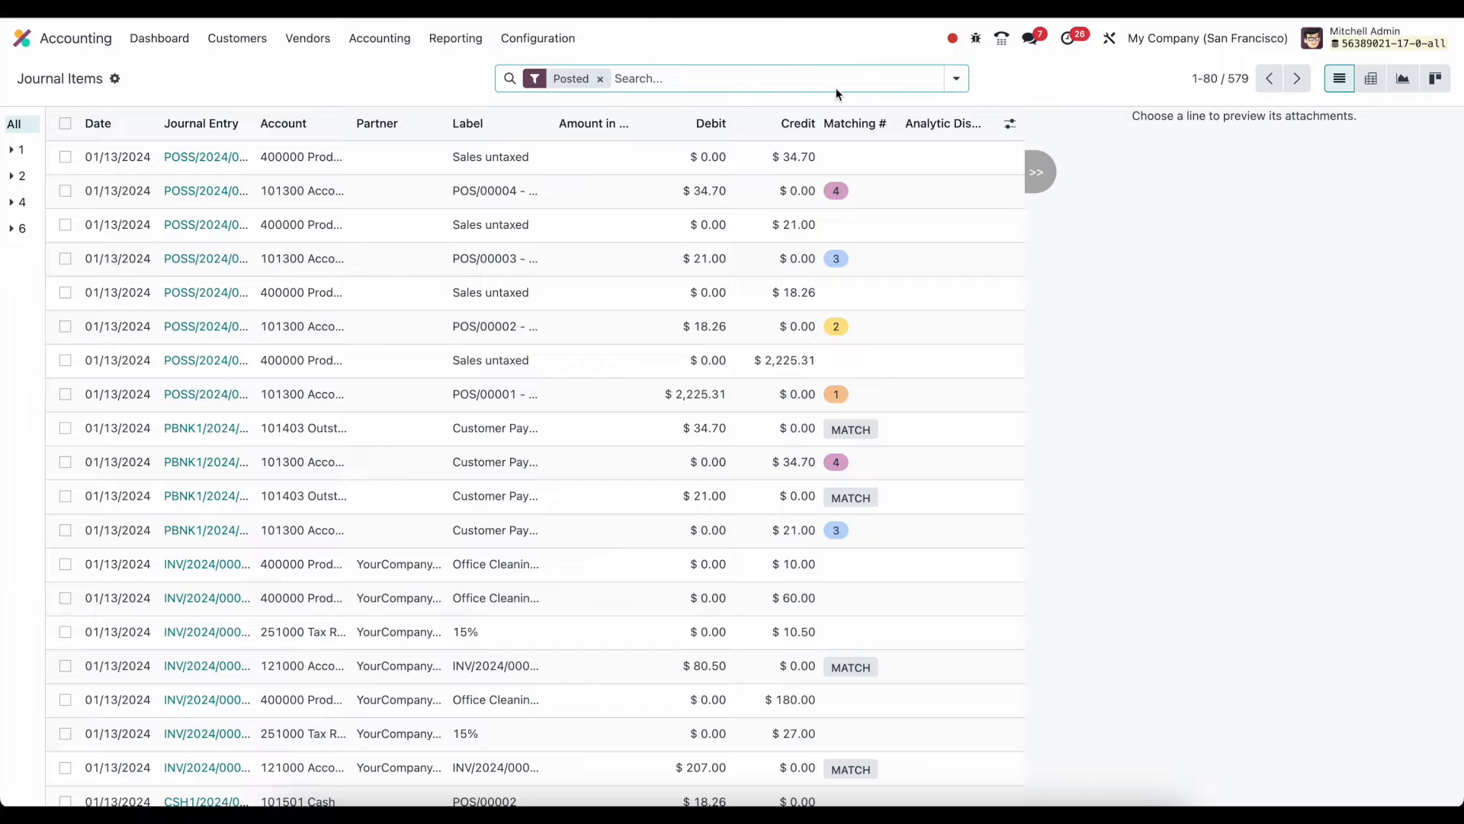
pyautogui.click(955, 78)
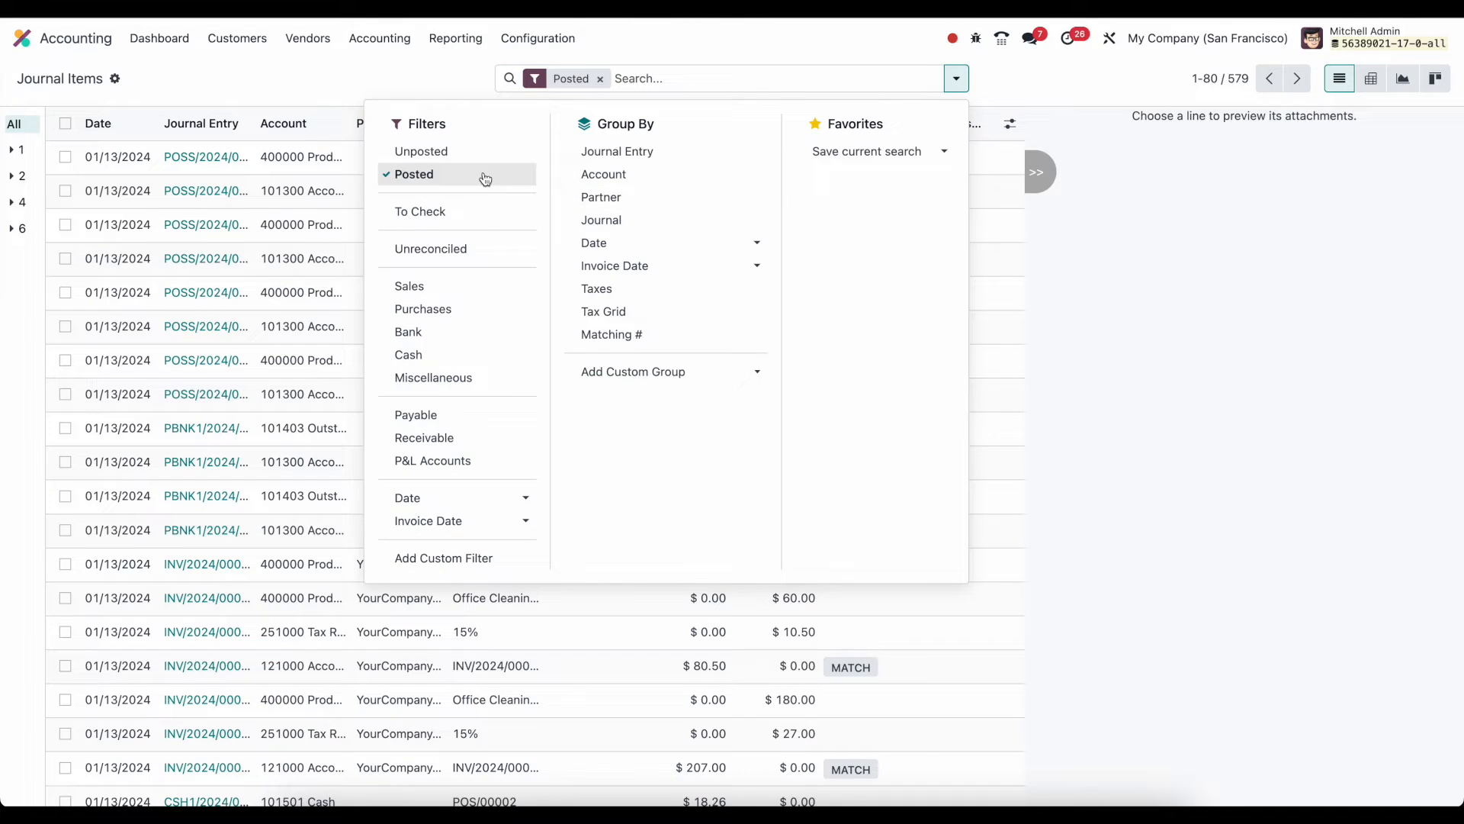
pyautogui.click(409, 286)
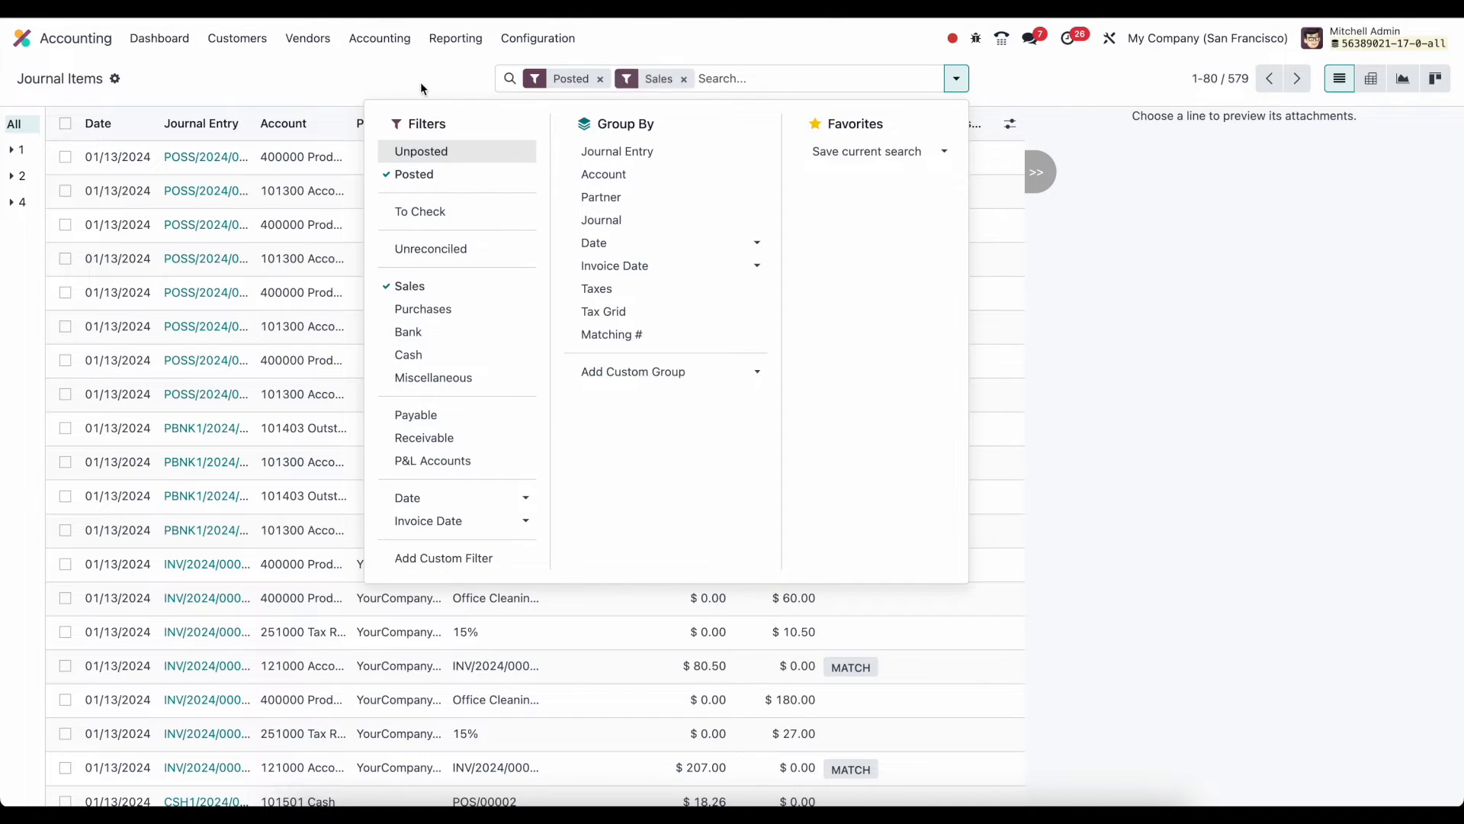
# Save the Posted and Sales search as a favorite named 'Sales'
pyautogui.click(421, 151)
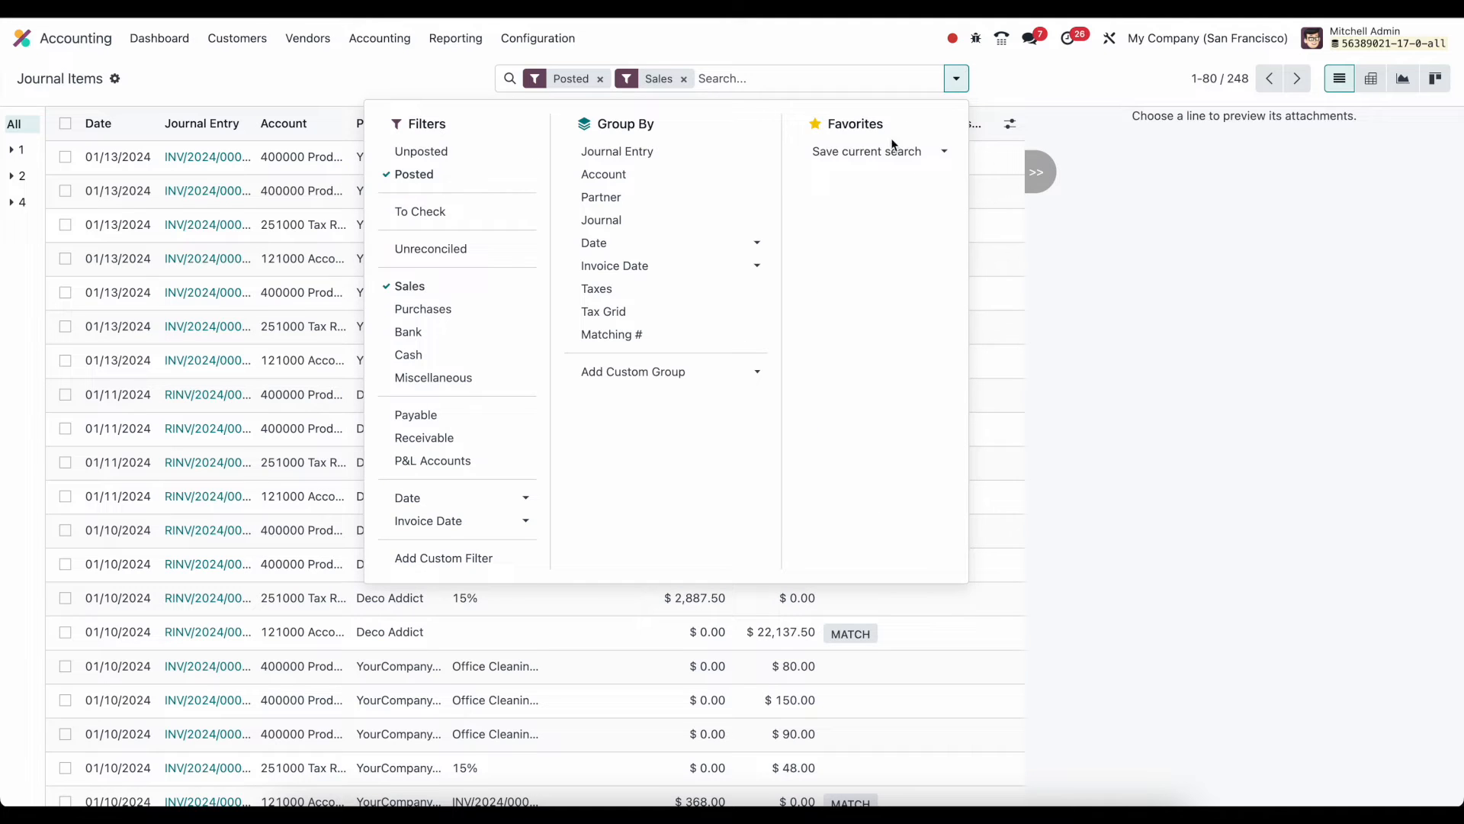
pyautogui.click(866, 151)
pyautogui.write('Sales')
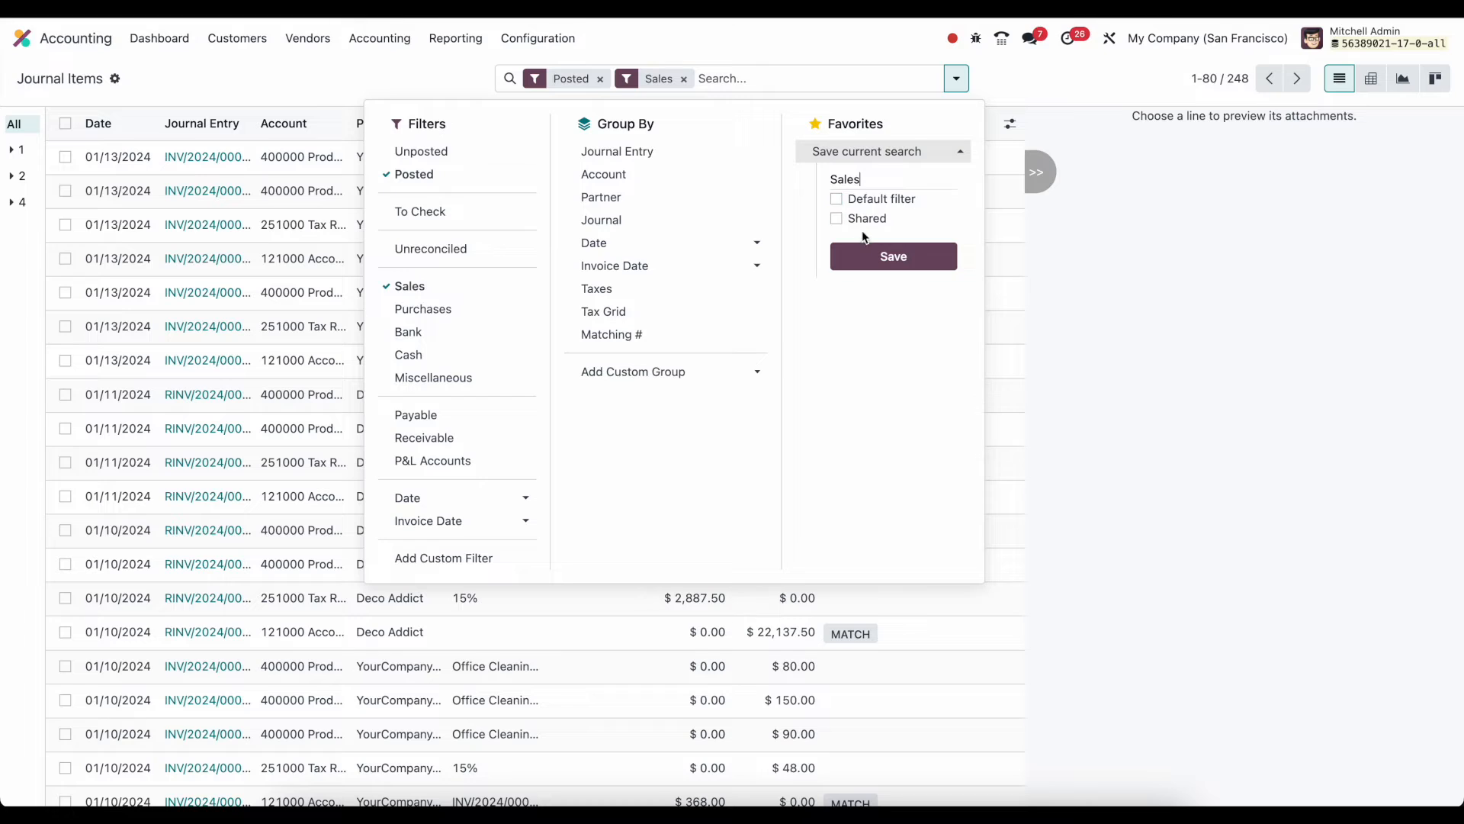
pyautogui.click(891, 256)
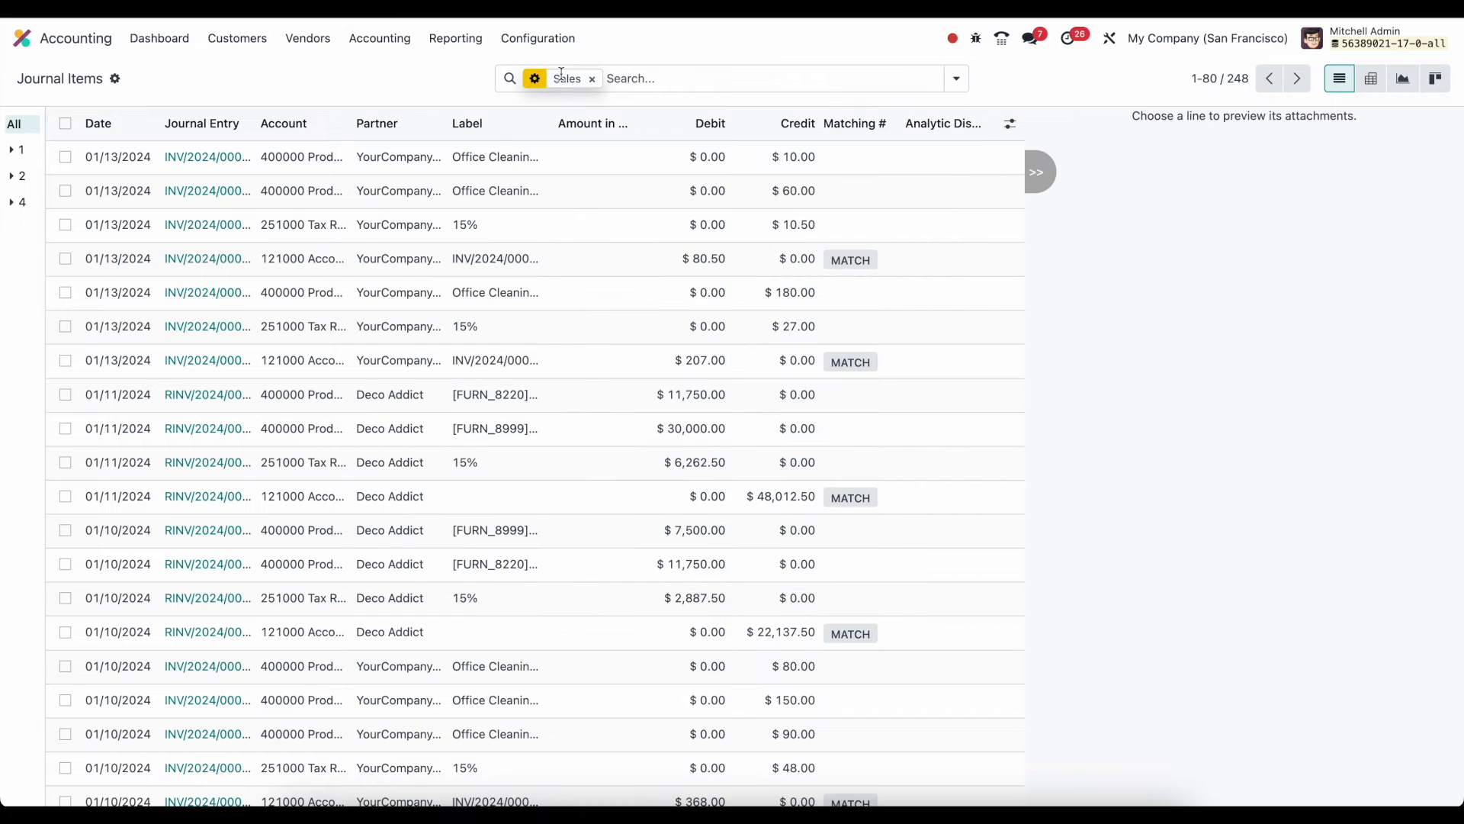
pyautogui.click(535, 78)
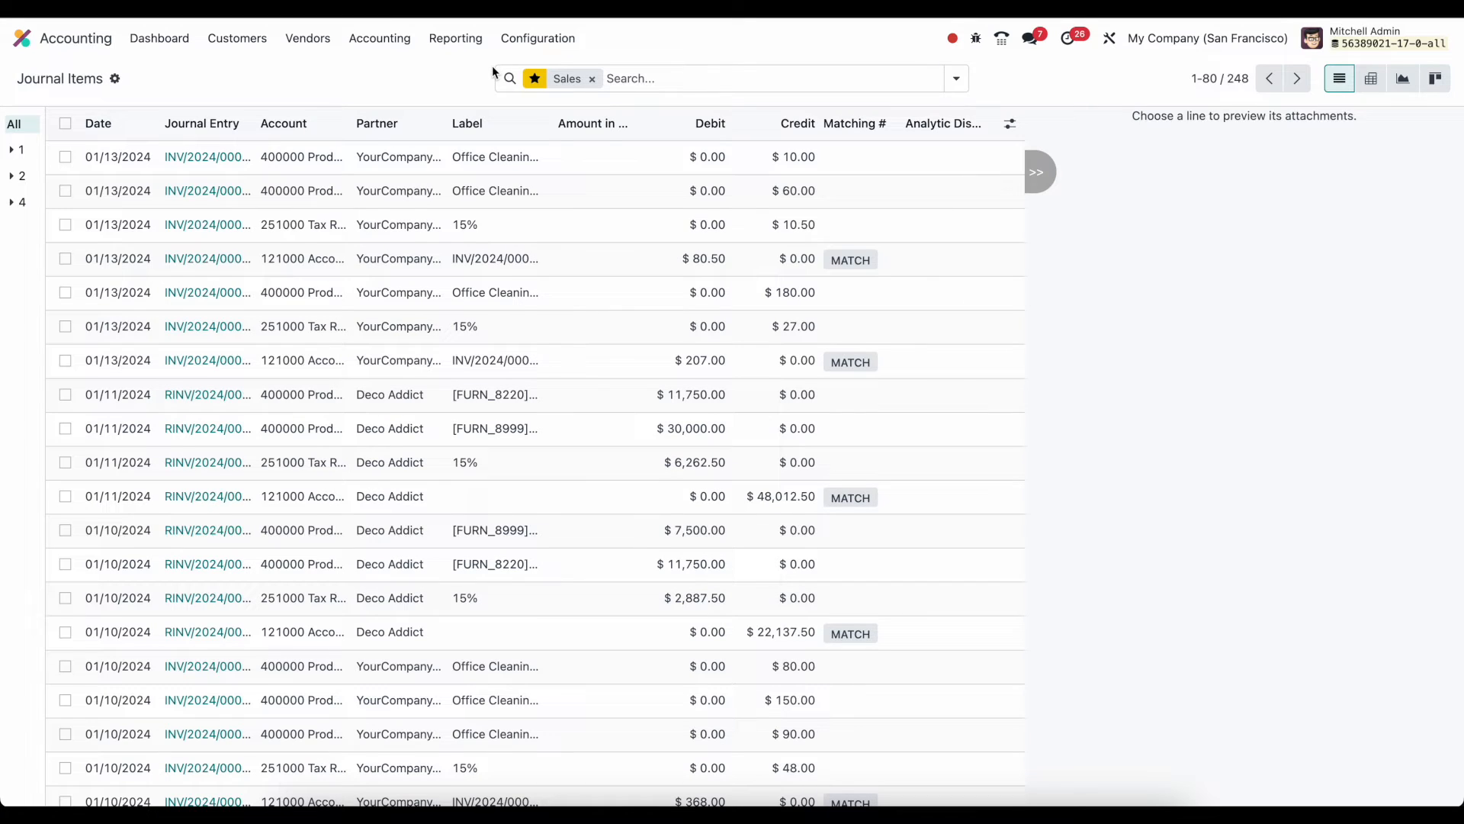
pyautogui.click(537, 38)
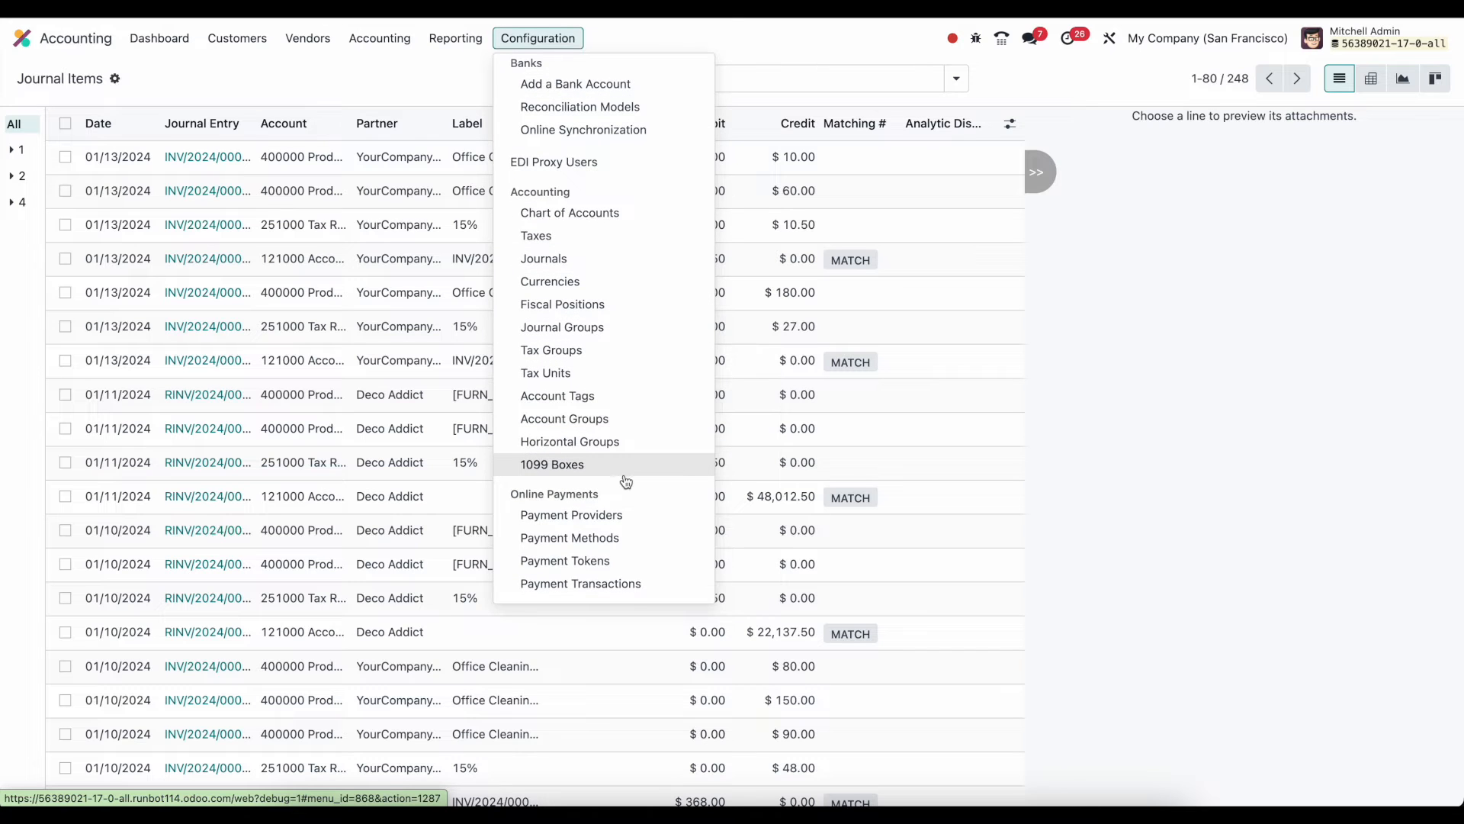
# Tick Favorite Filters on the Balance Sheet definition's Options tab, alongside Journals and Draft Entries
pyautogui.scroll(-3)
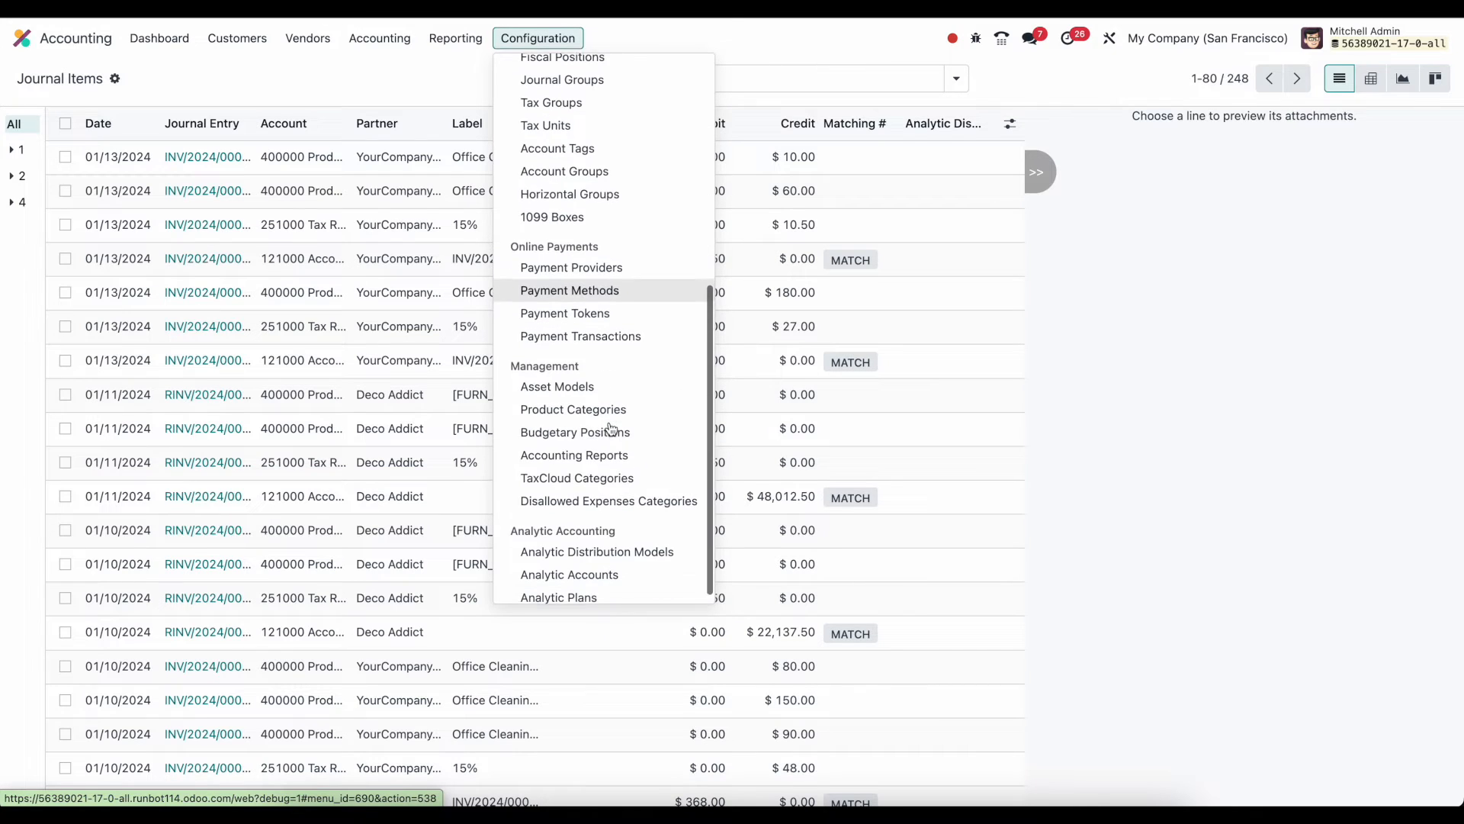
pyautogui.click(574, 454)
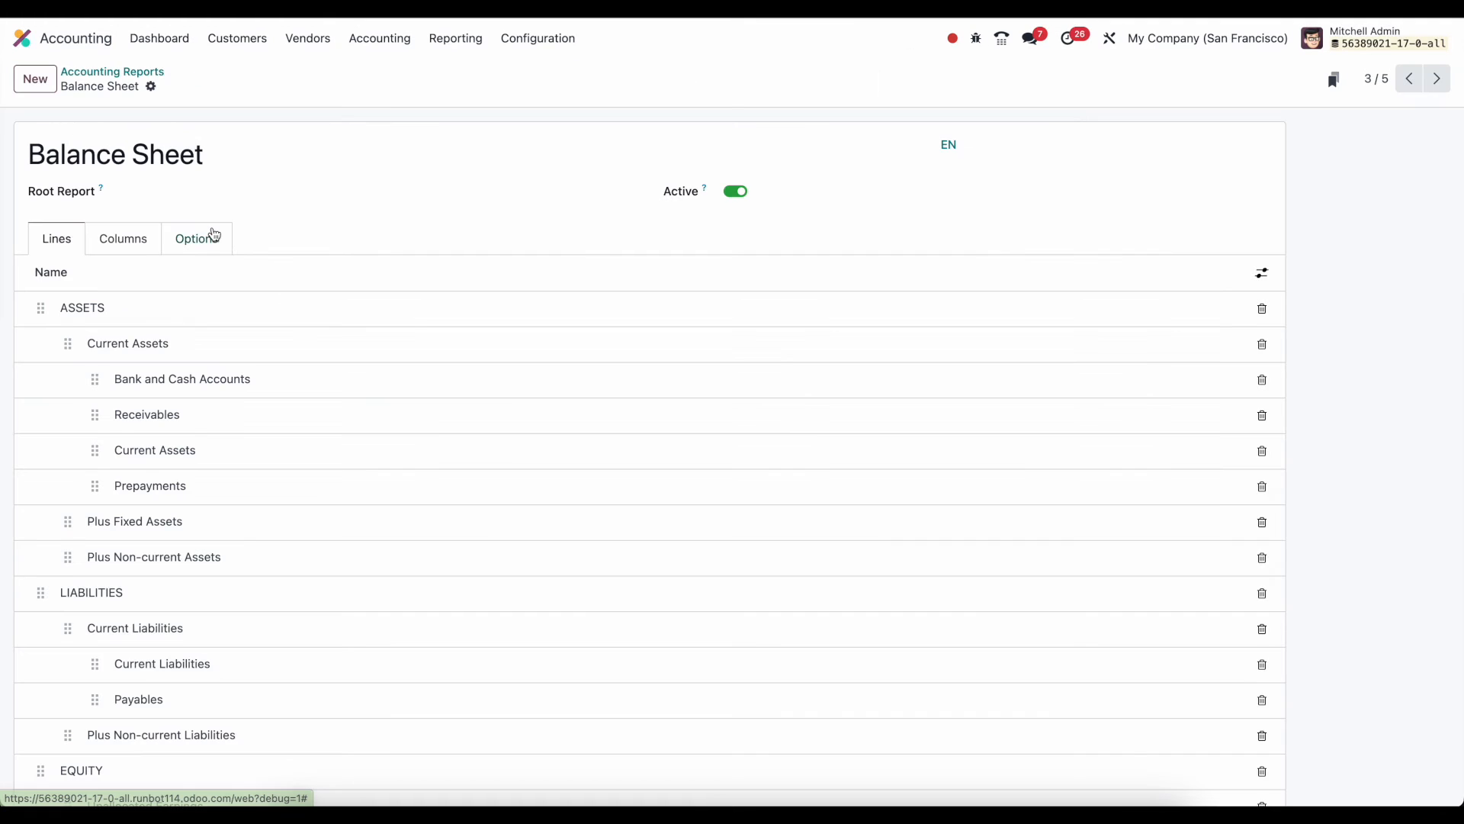
pyautogui.click(196, 238)
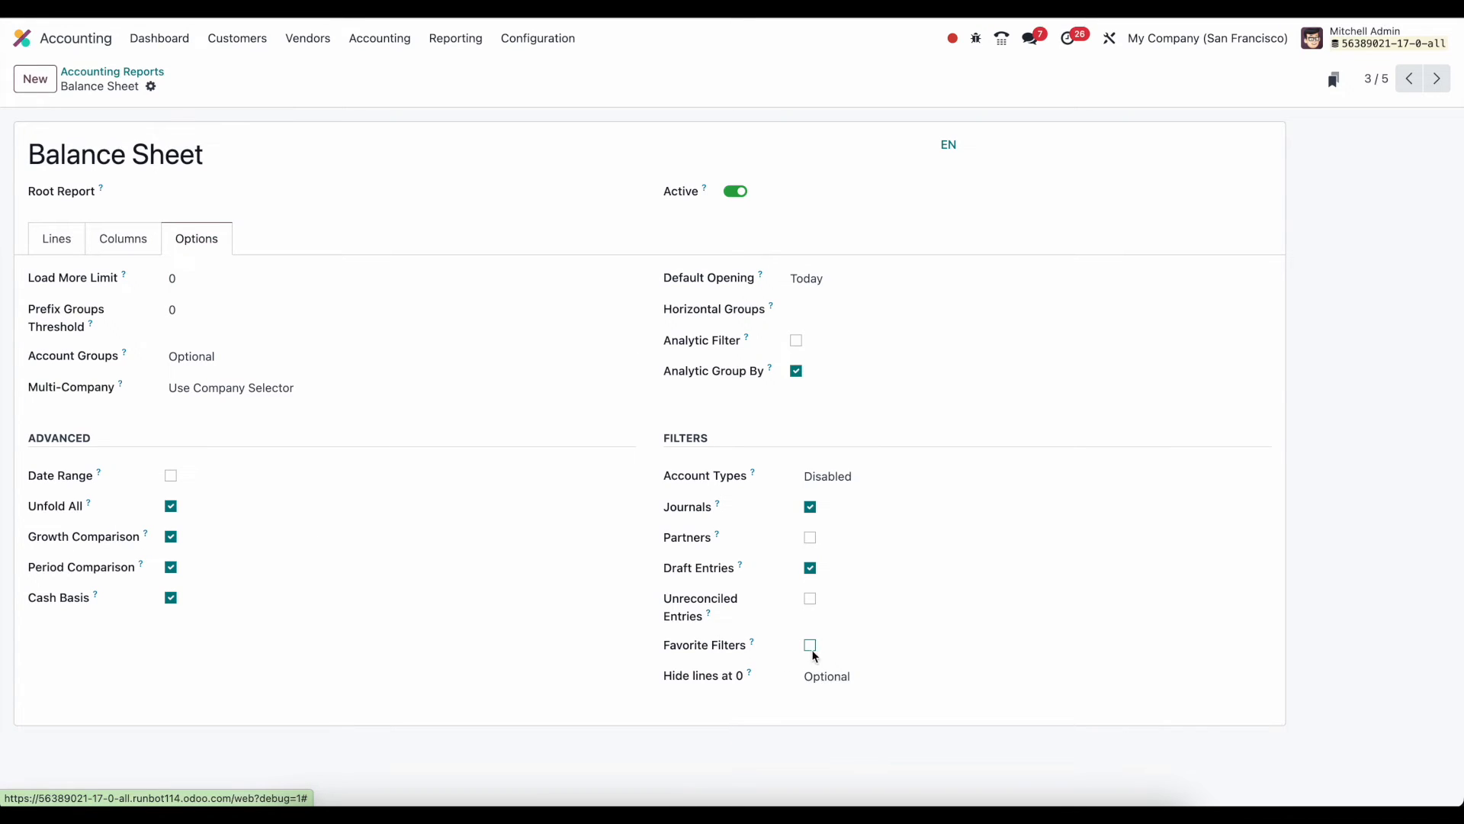
pyautogui.click(810, 644)
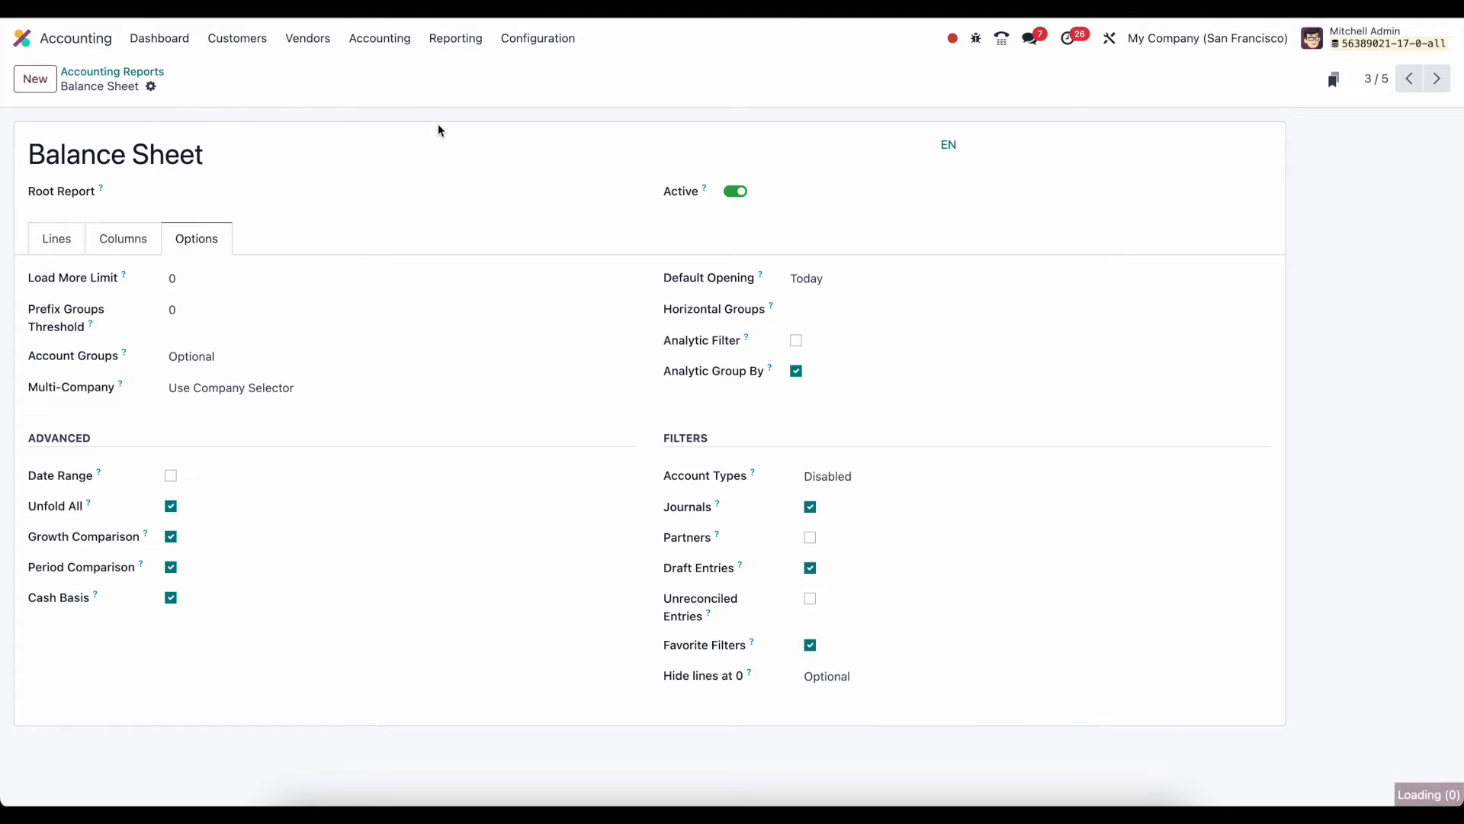
pyautogui.moveTo(430, 113)
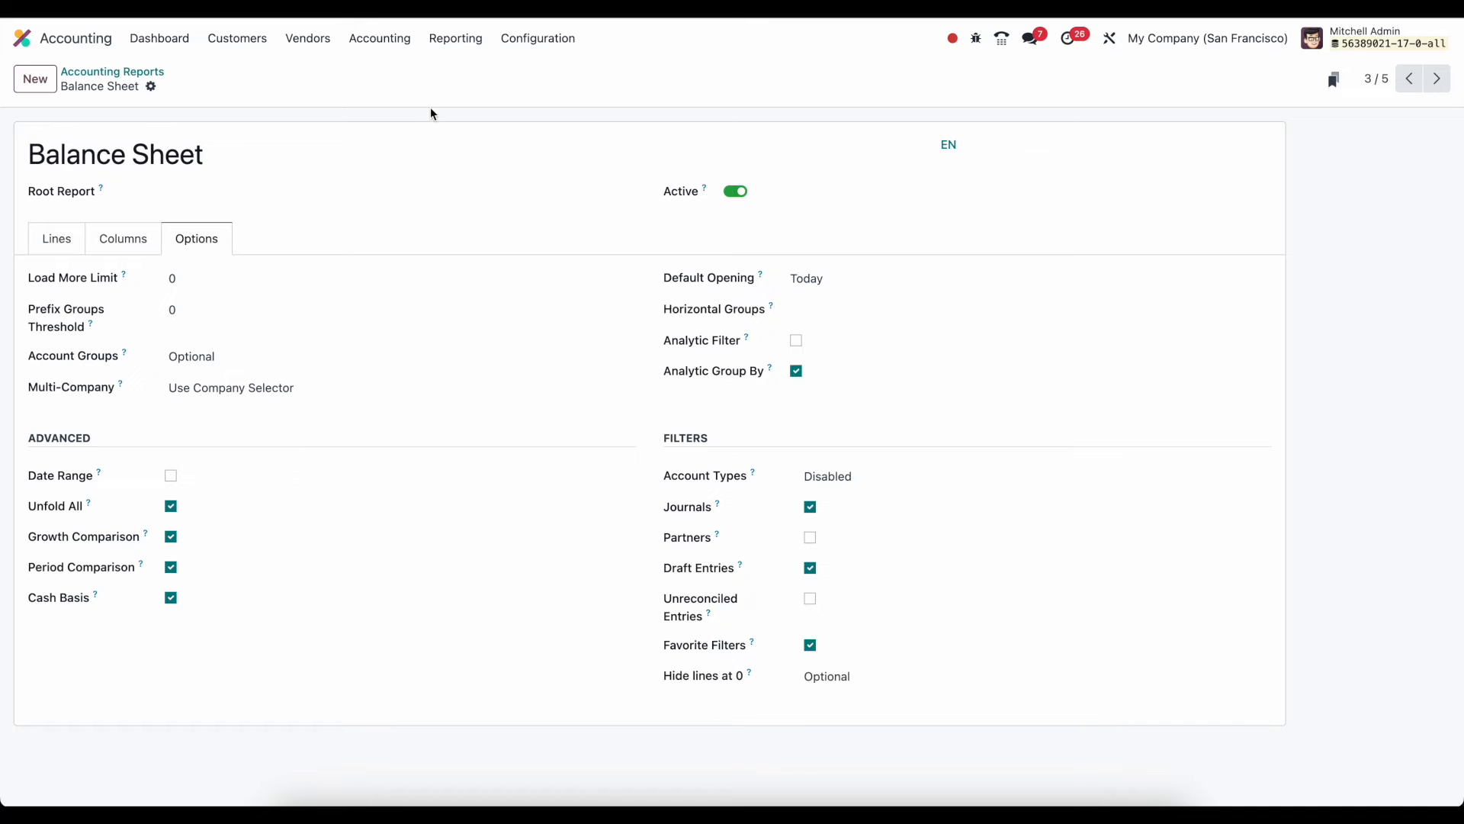
pyautogui.moveTo(380, 38)
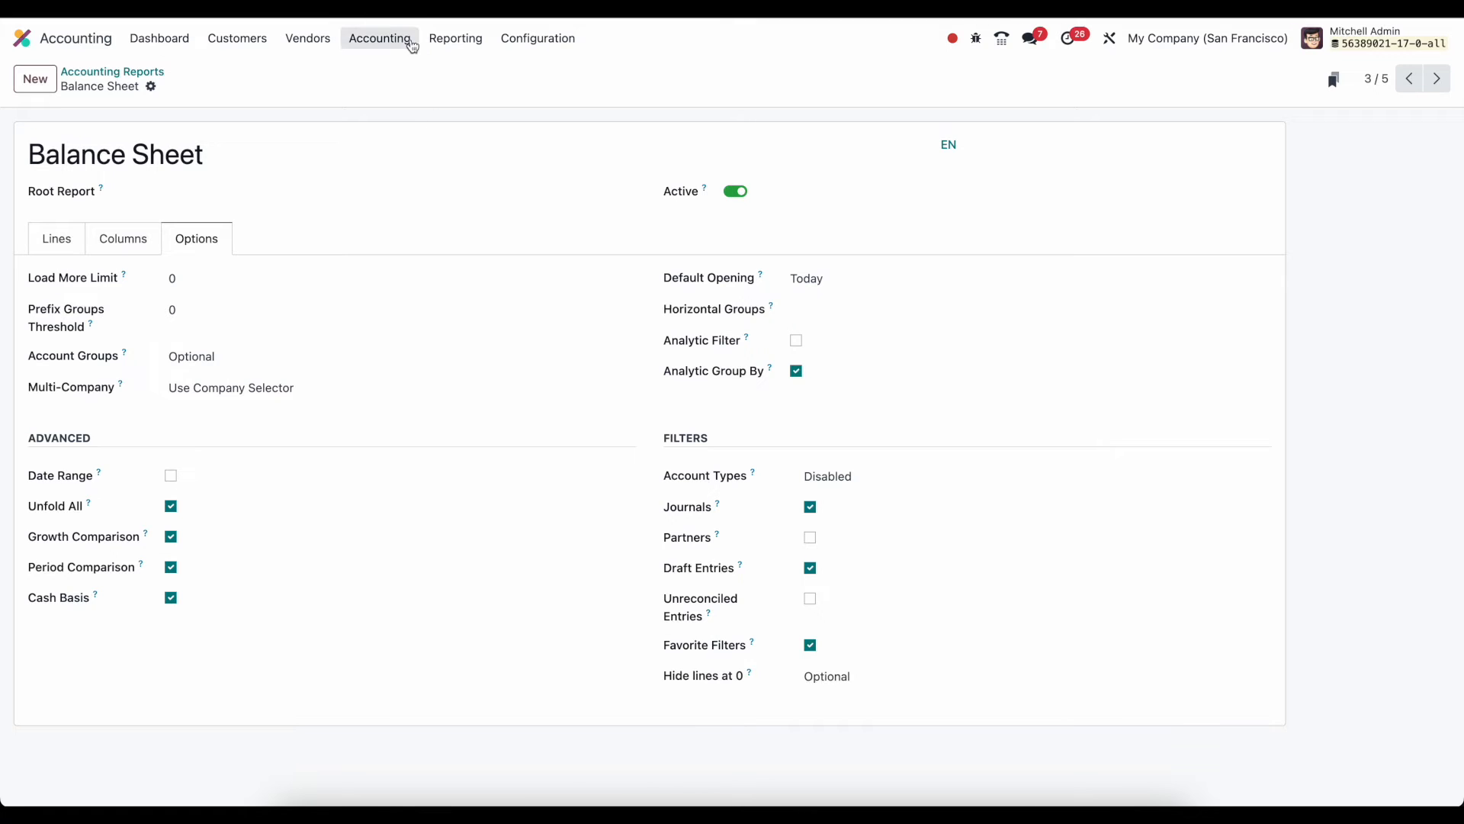
pyautogui.click(457, 38)
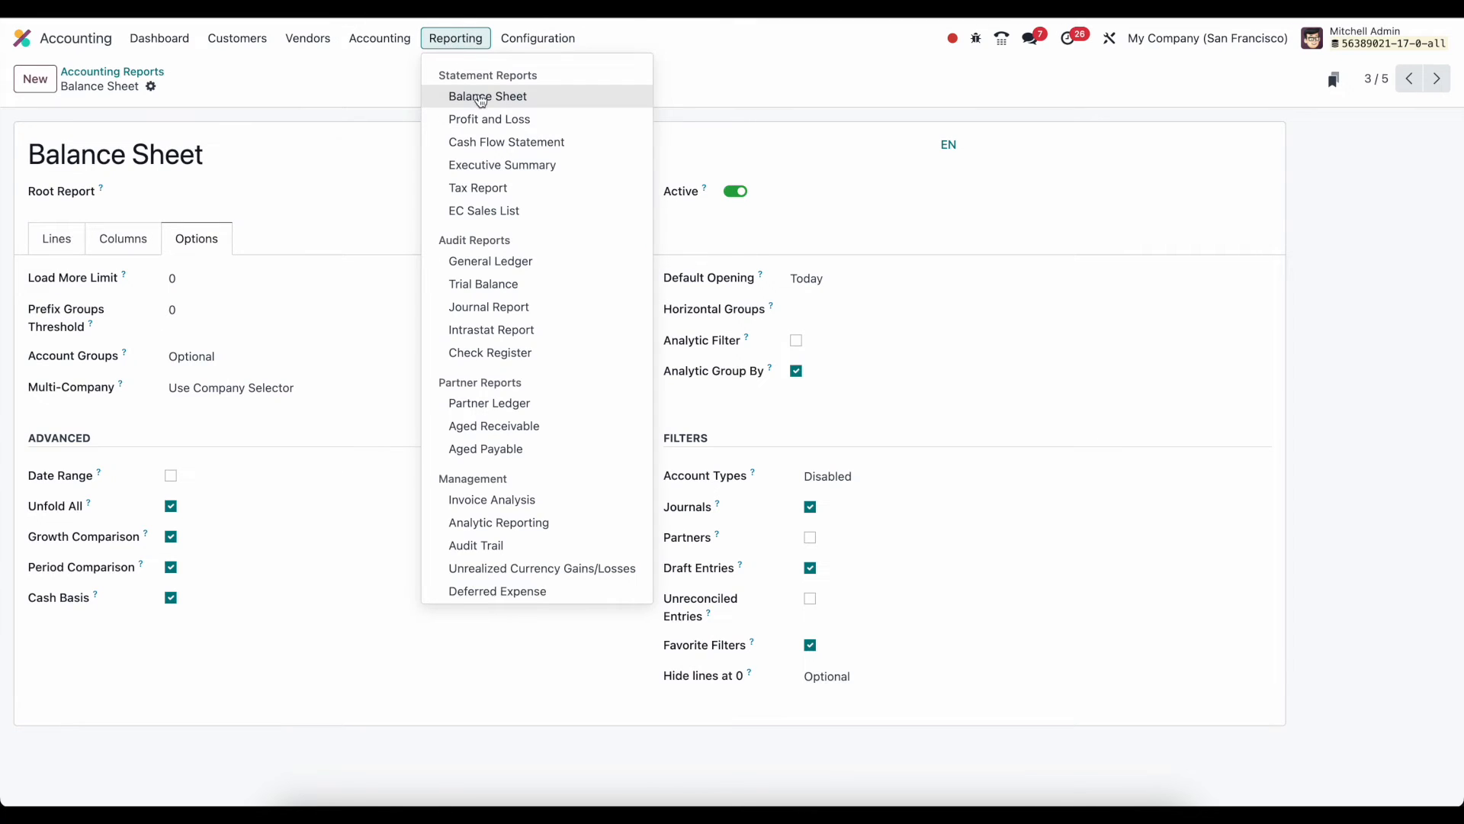
# Open the Balance Sheet report and apply the Sales favorite filter
pyautogui.click(487, 96)
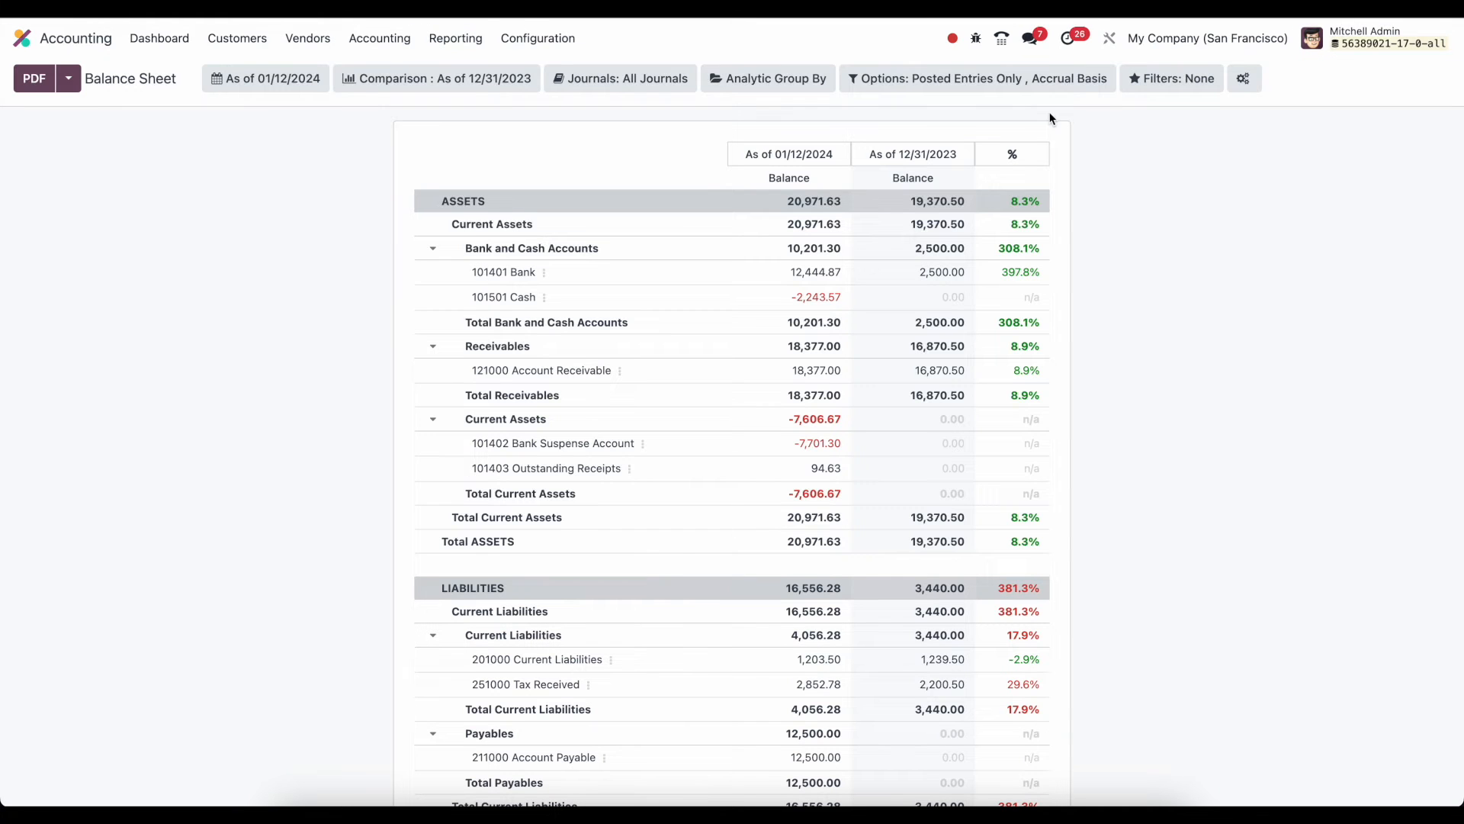
pyautogui.click(1171, 78)
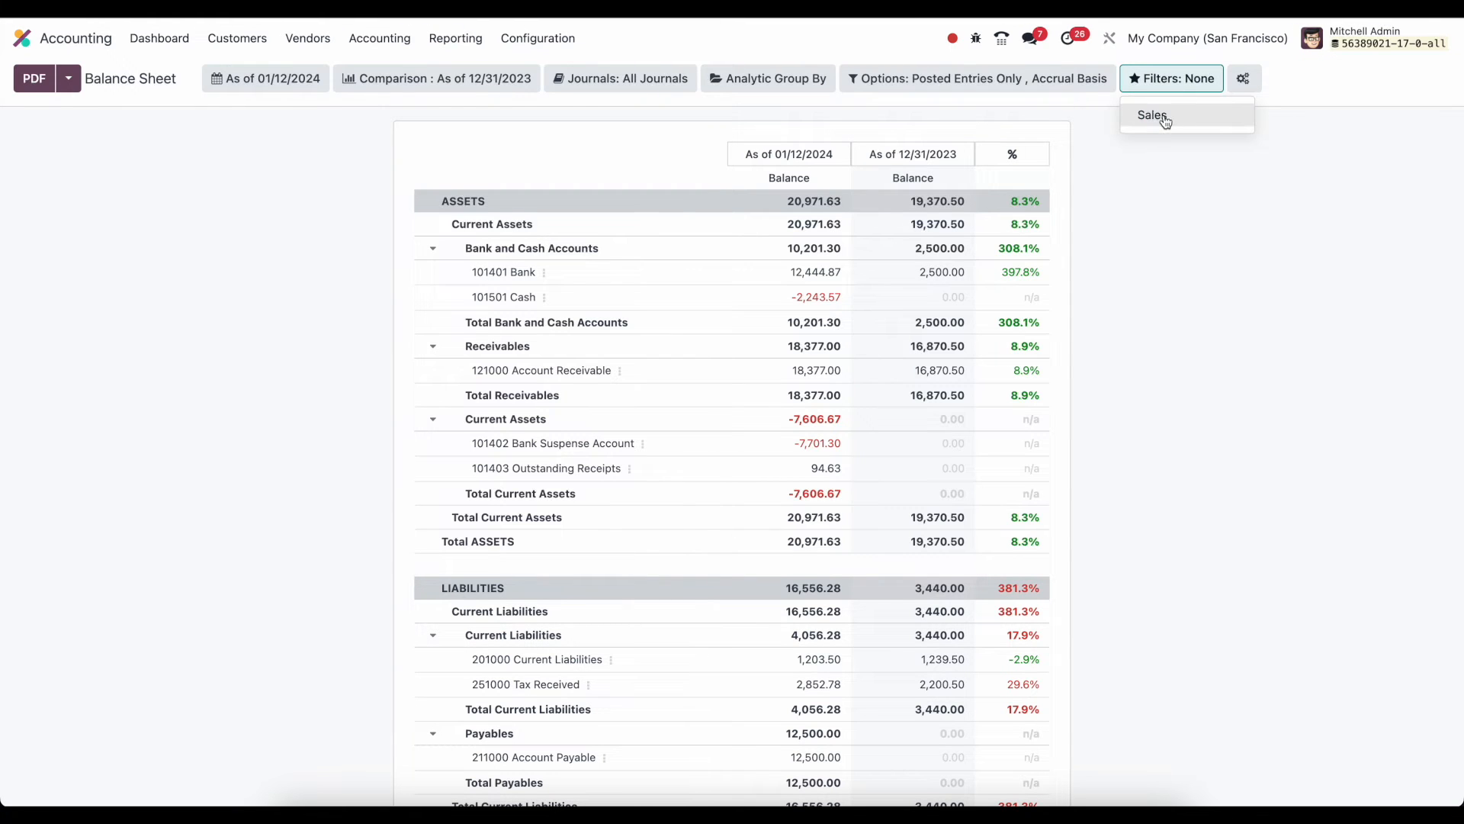
pyautogui.click(1152, 115)
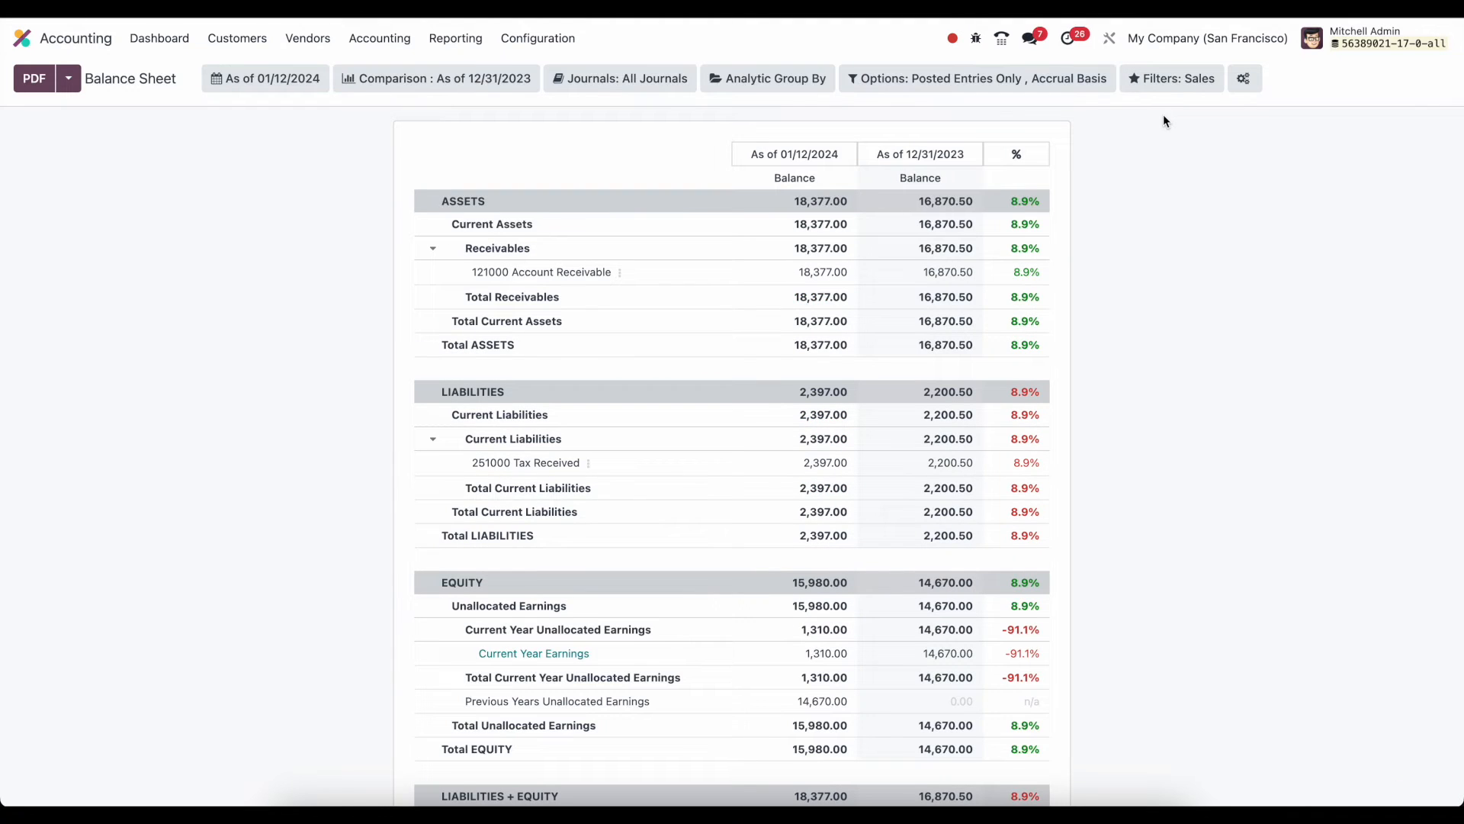
pyautogui.moveTo(1170, 78)
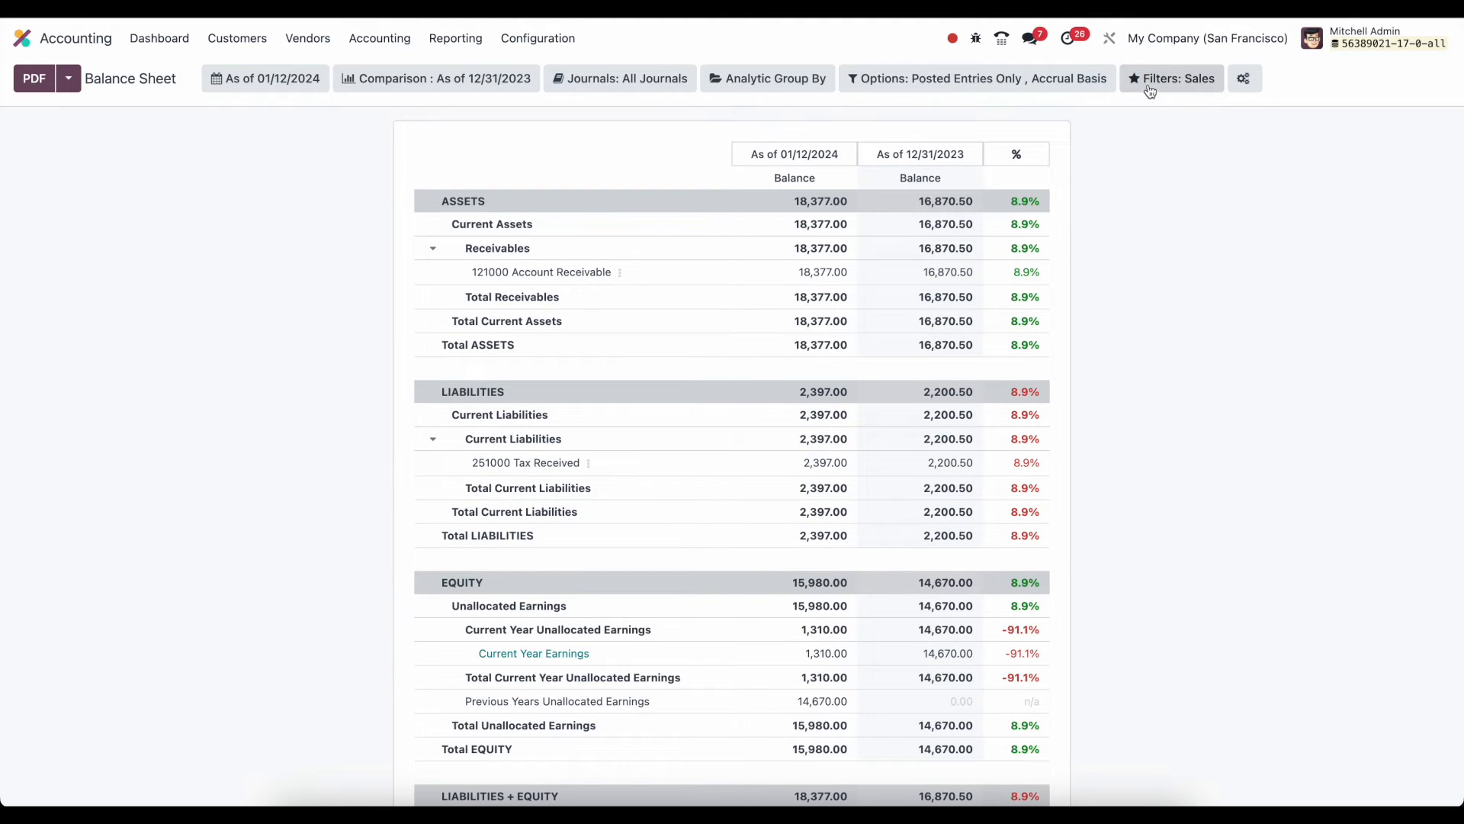
# Deselect the Sales filter so total assets return to 20,971.63
pyautogui.click(1171, 78)
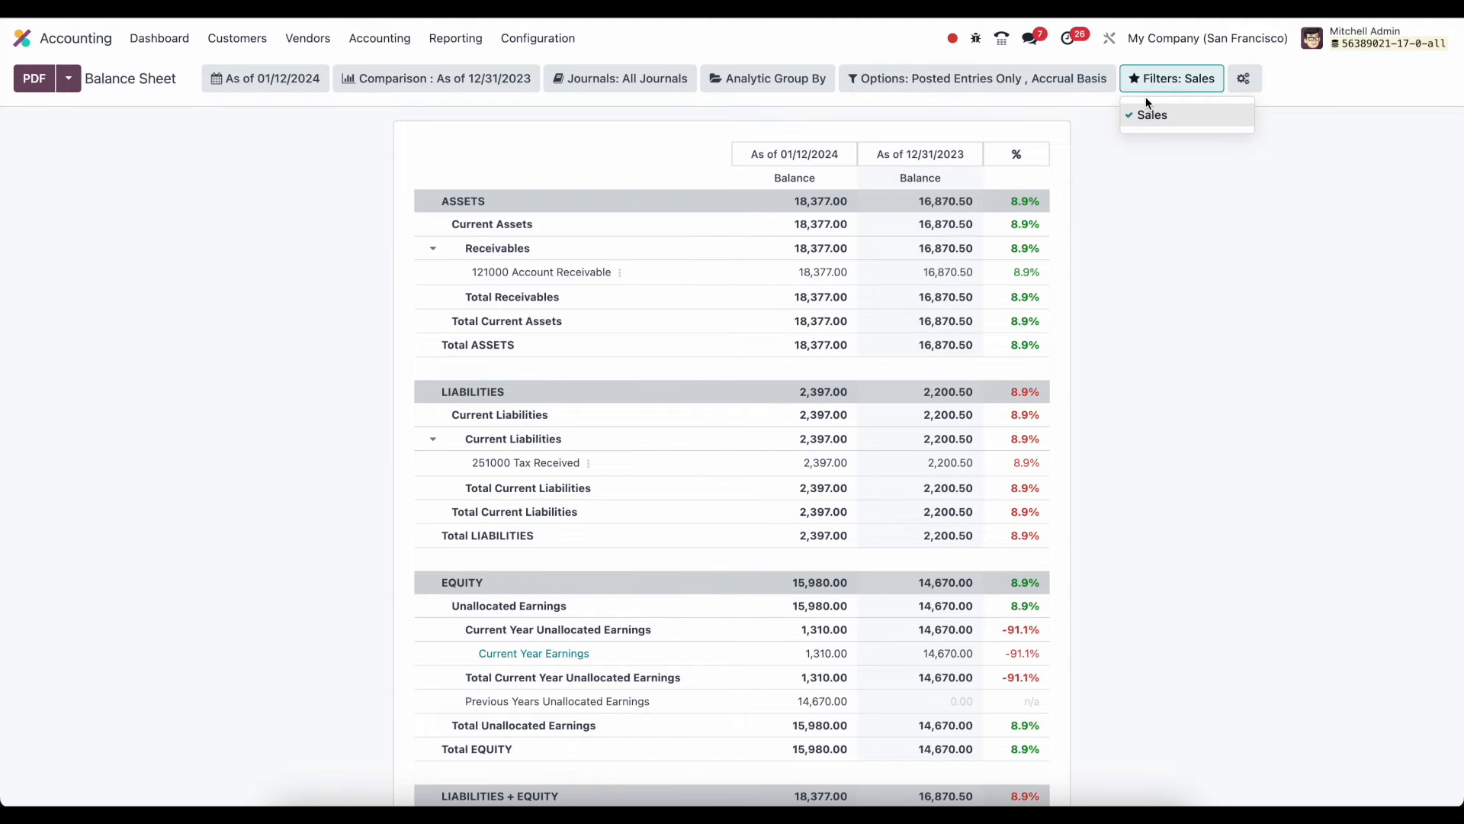
pyautogui.moveTo(640, 224)
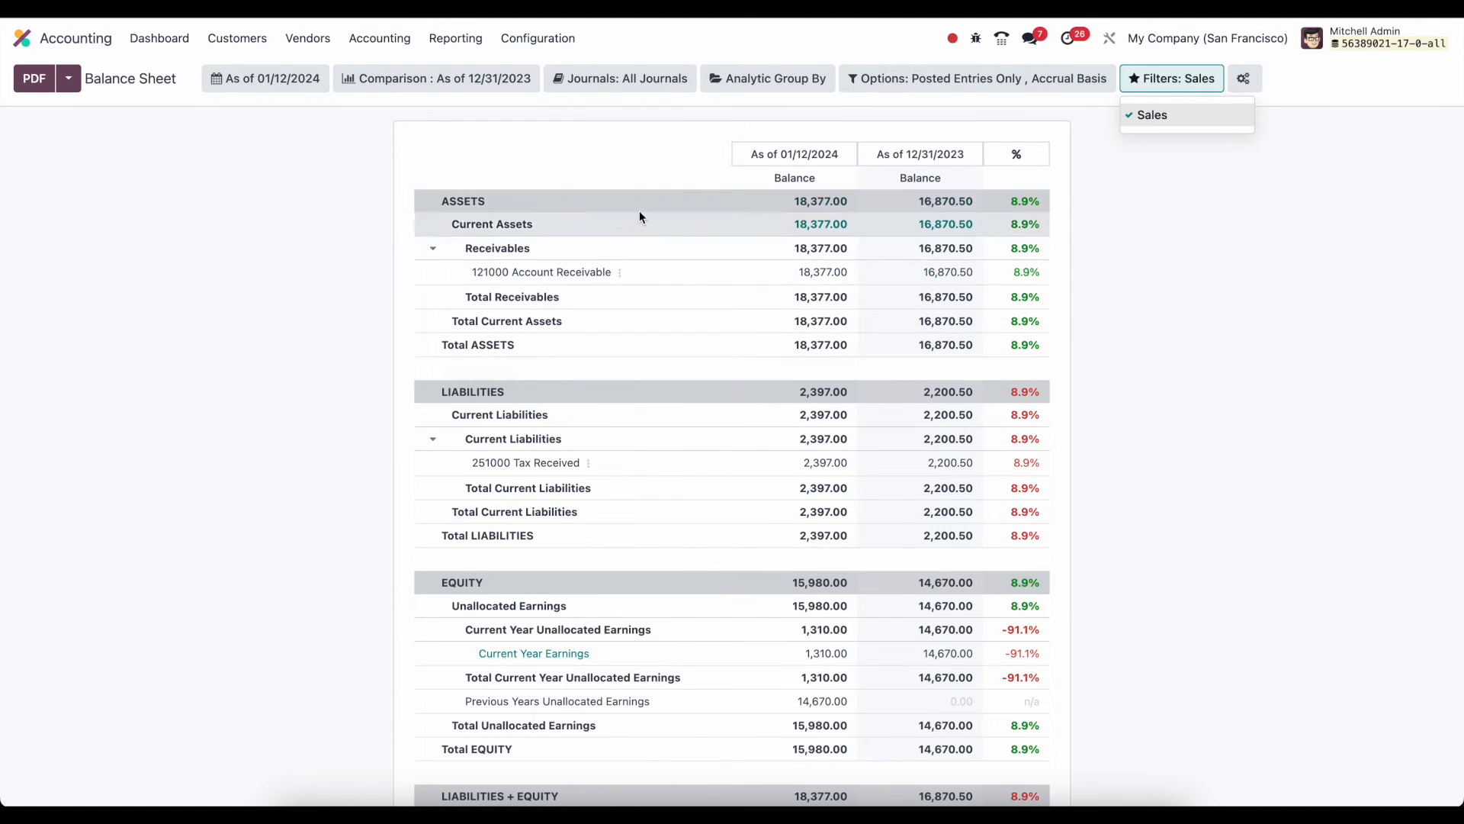
pyautogui.moveTo(1198, 119)
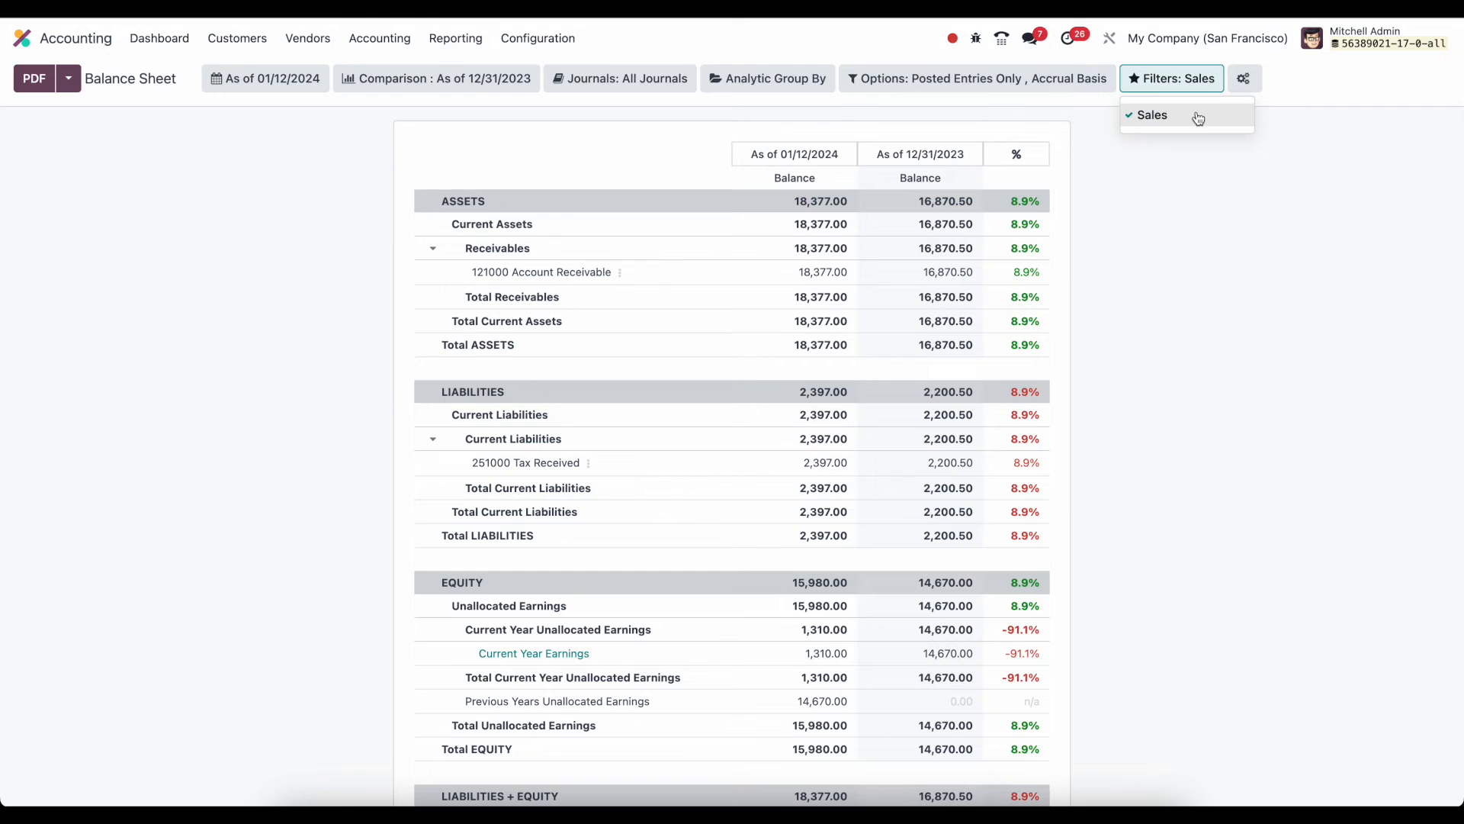
pyautogui.click(1152, 115)
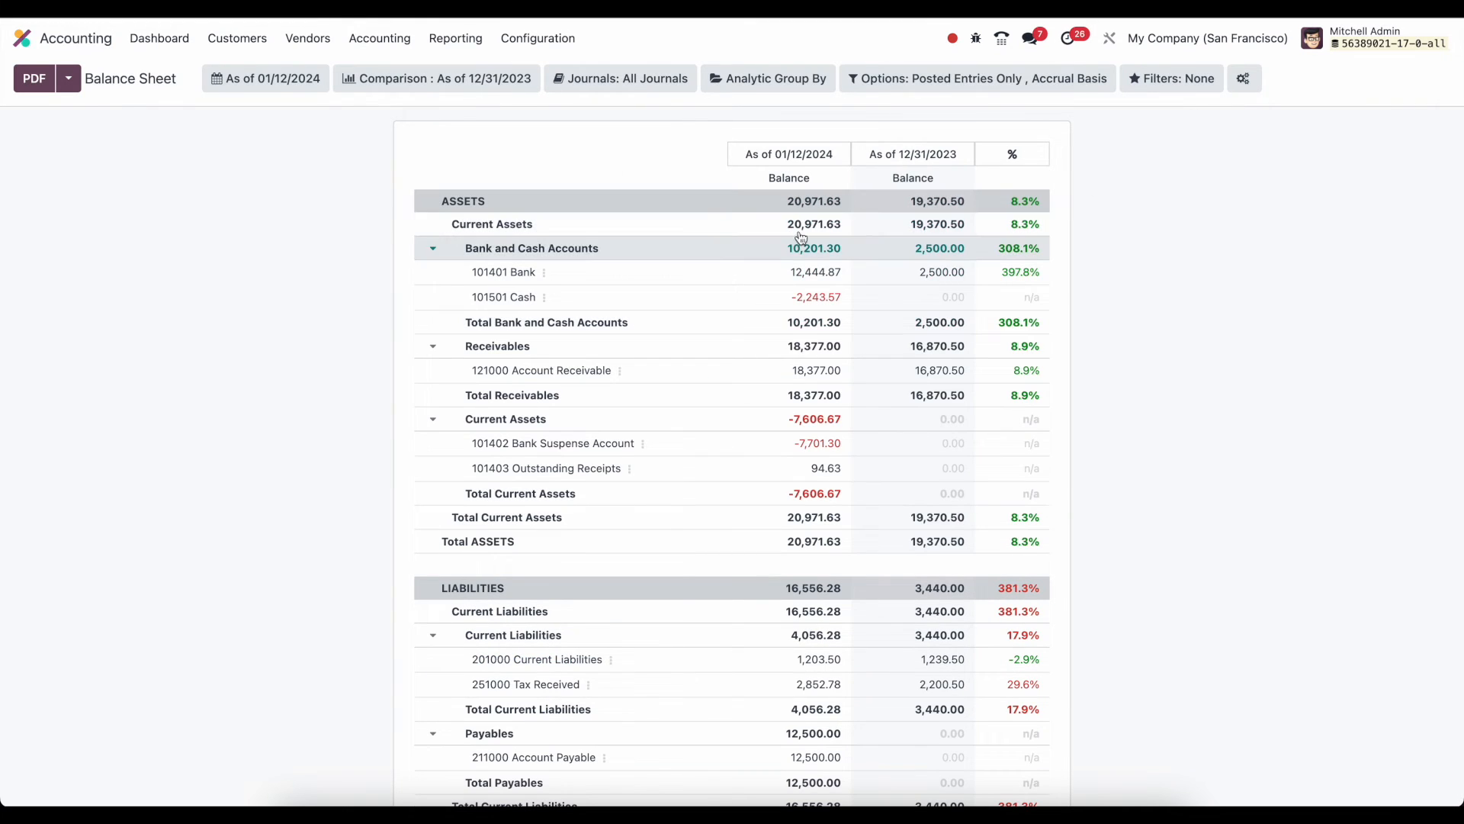
pyautogui.click(537, 38)
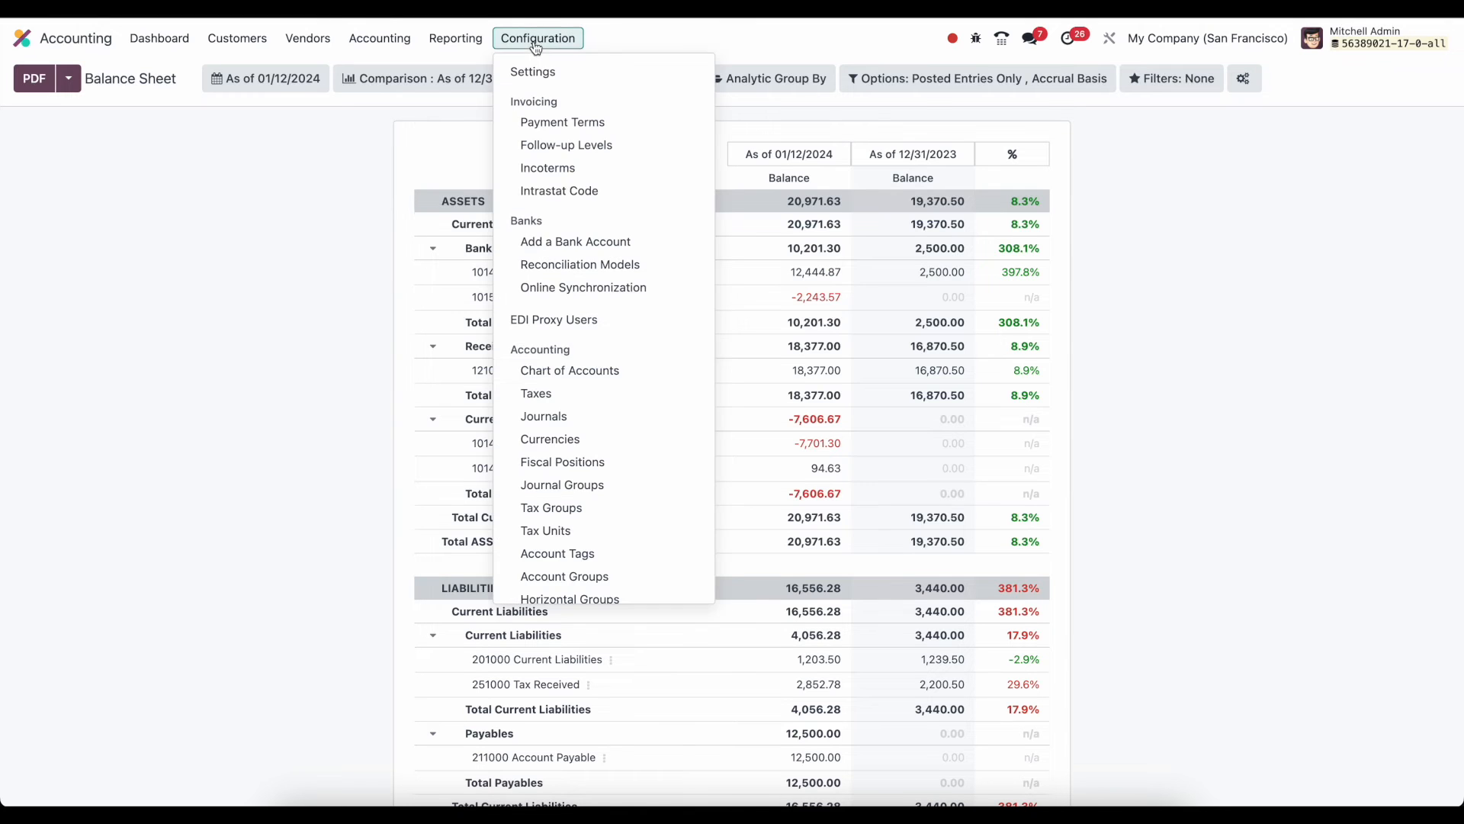
# Open the Balance Sheet row from Configuration > Accounting Reports to show its Assets, Liabilities, Equity lines
pyautogui.scroll(-3)
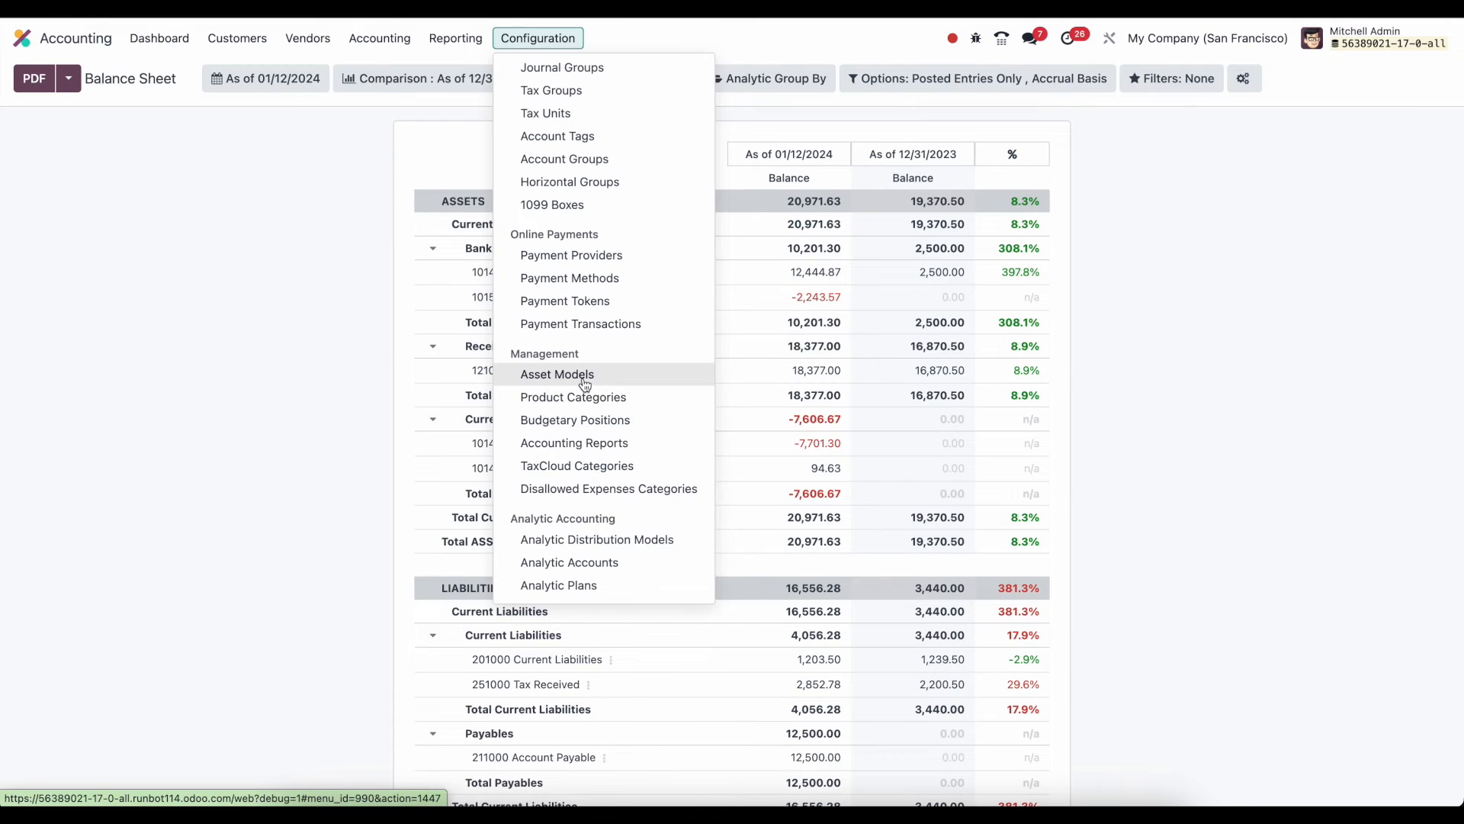
pyautogui.click(574, 443)
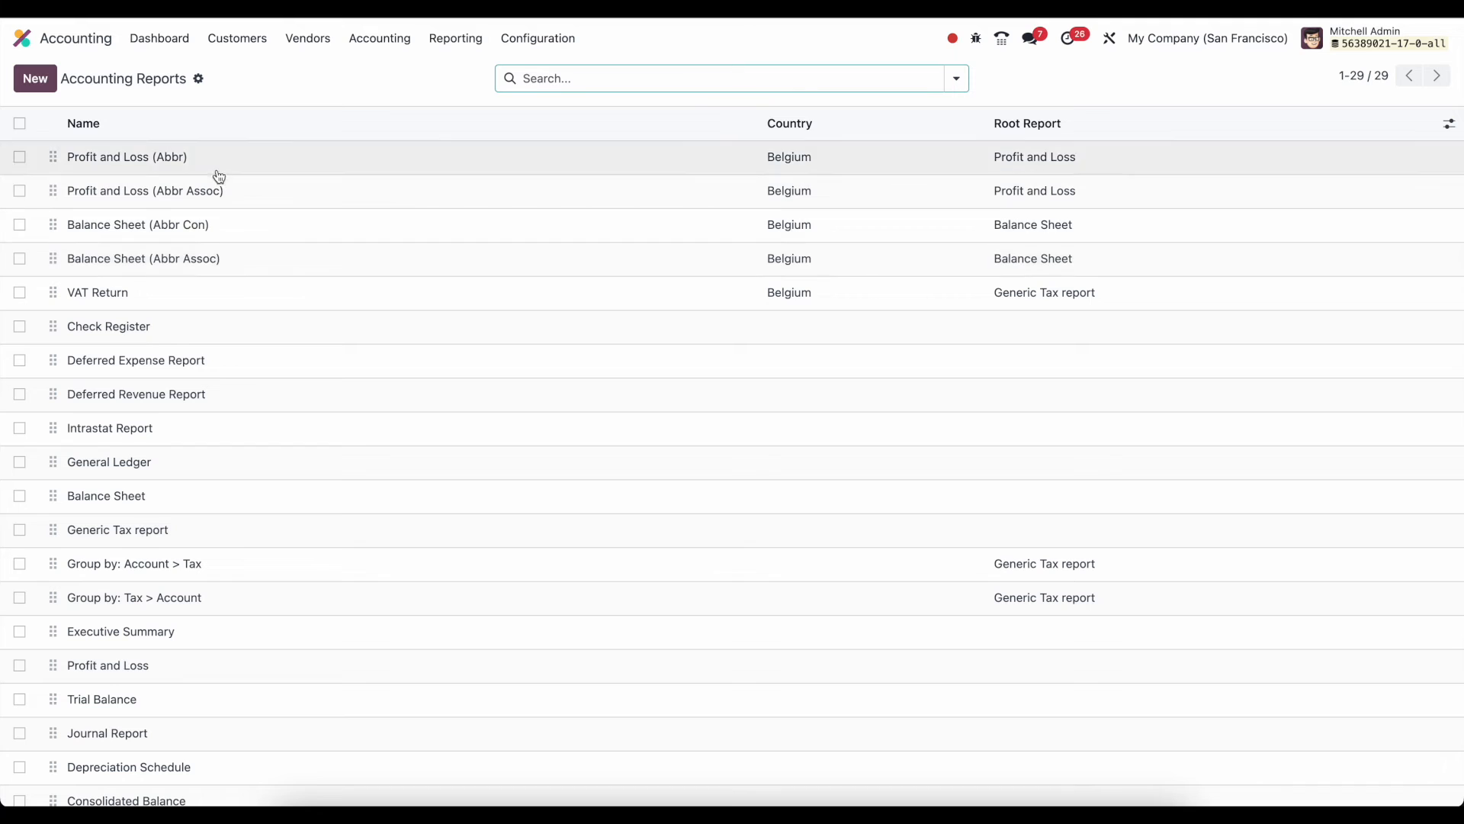
pyautogui.scroll(-3)
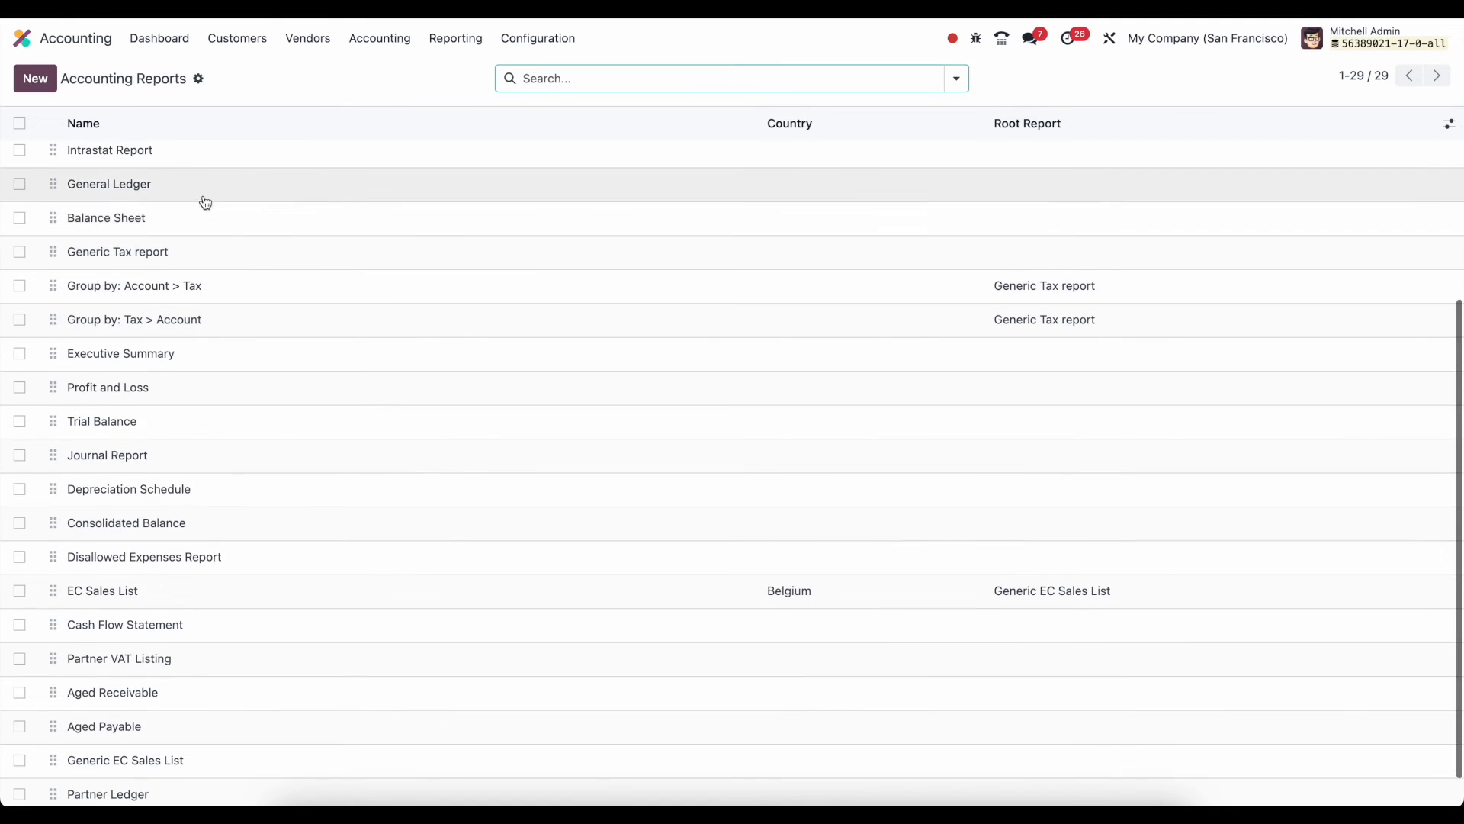
pyautogui.click(105, 217)
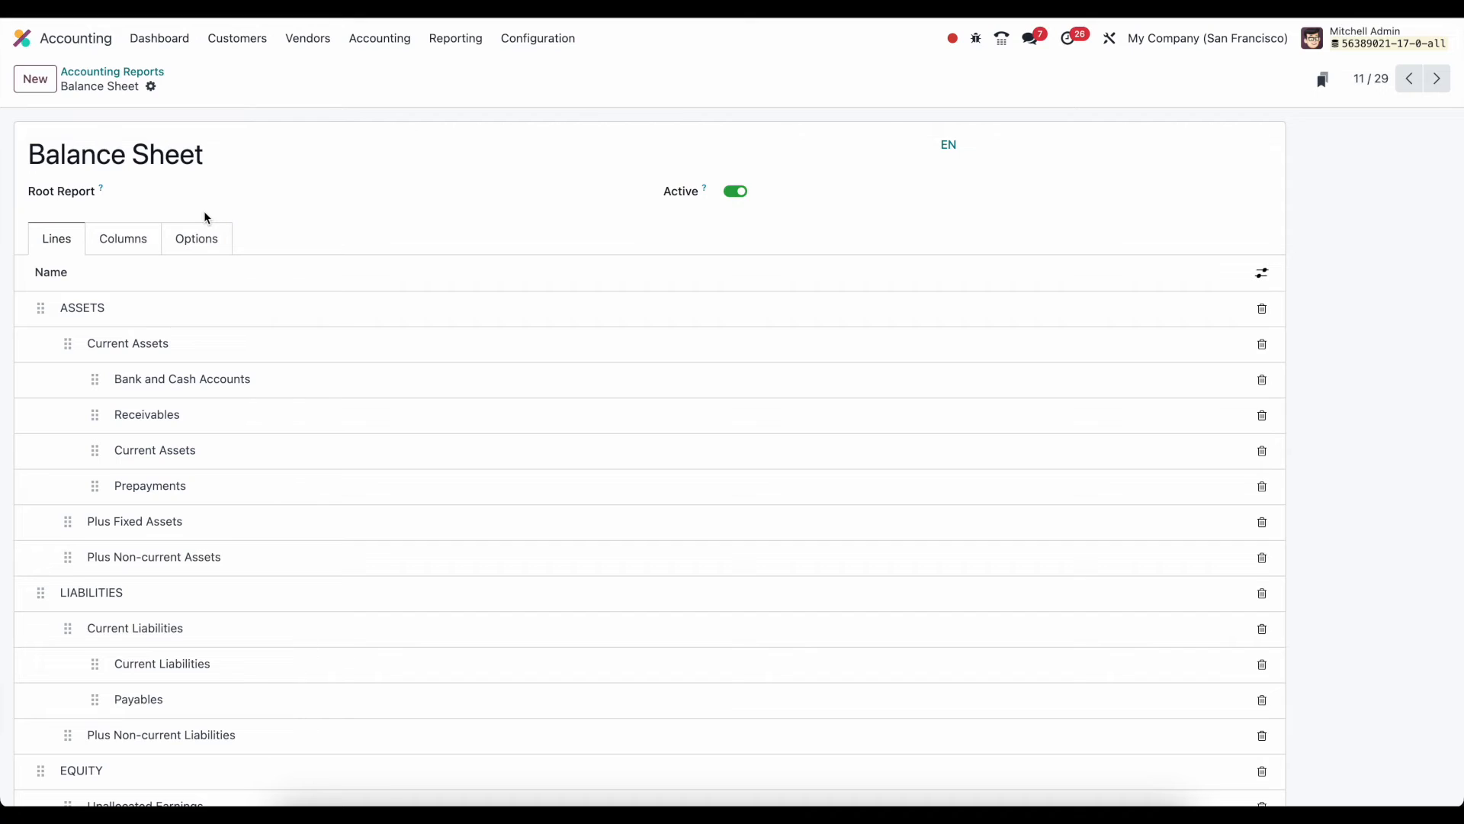
pyautogui.moveTo(65, 324)
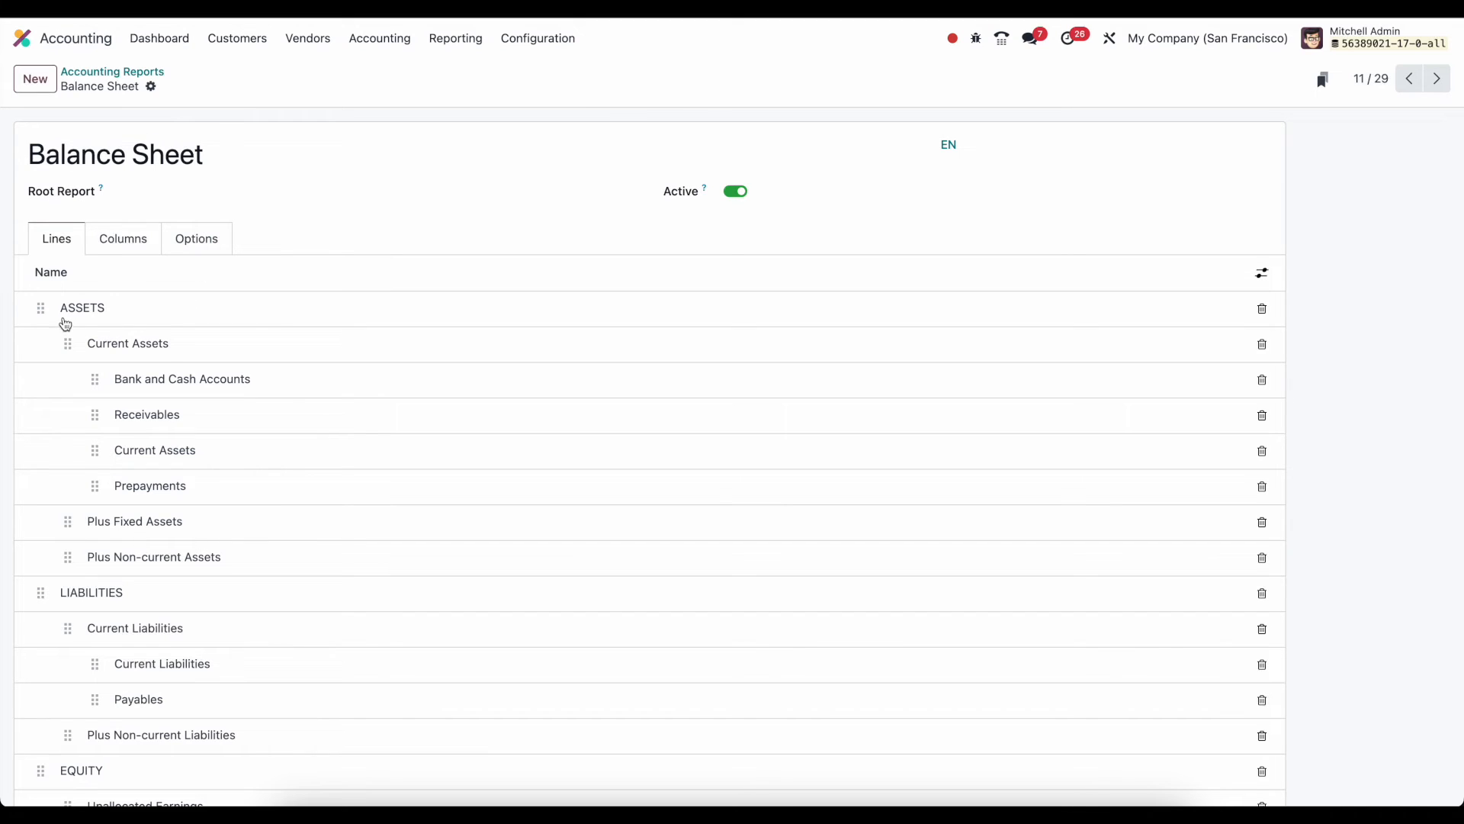
pyautogui.moveTo(41, 312)
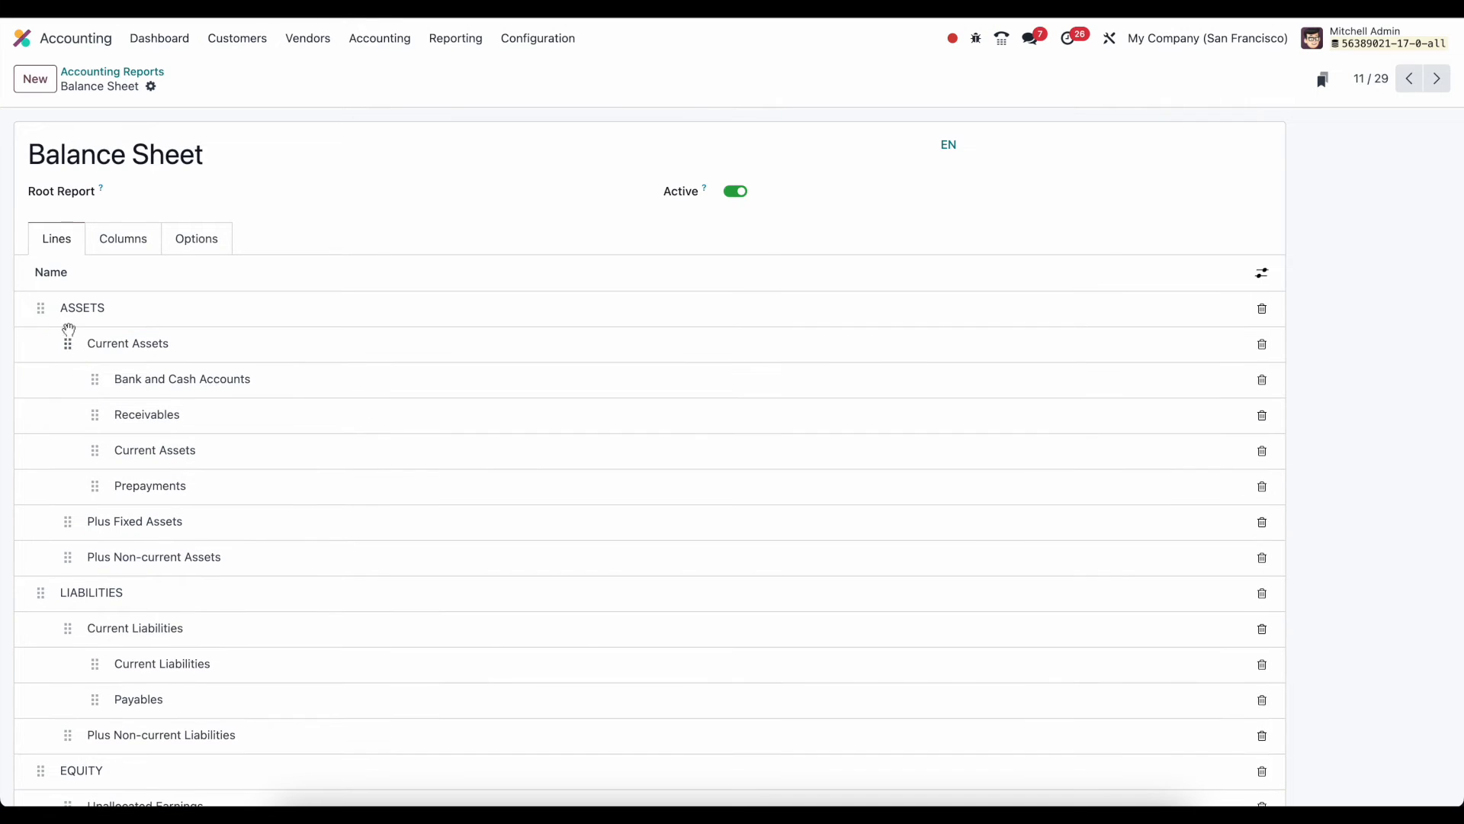
pyautogui.moveTo(128, 369)
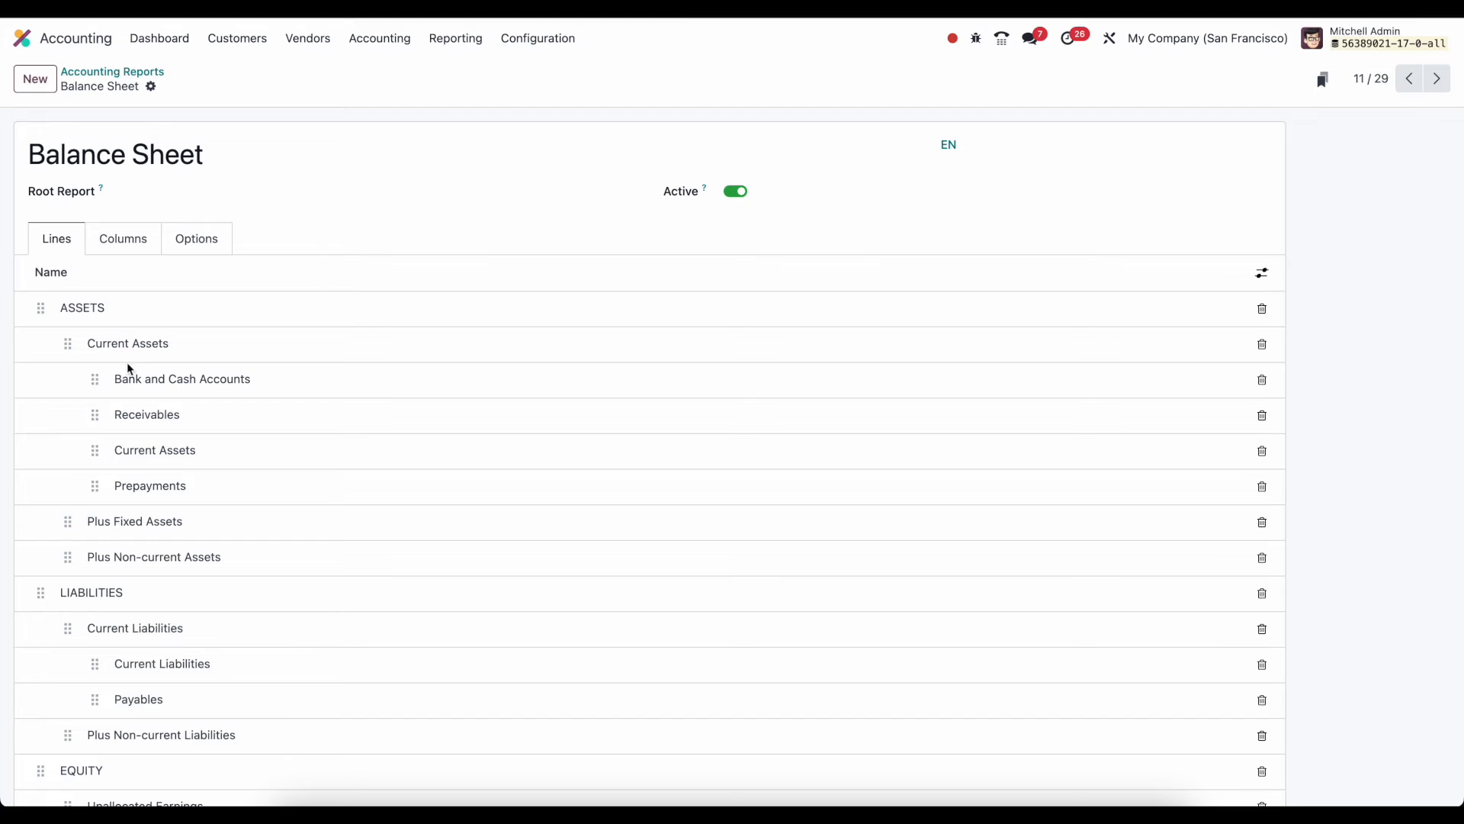
pyautogui.moveTo(96, 558)
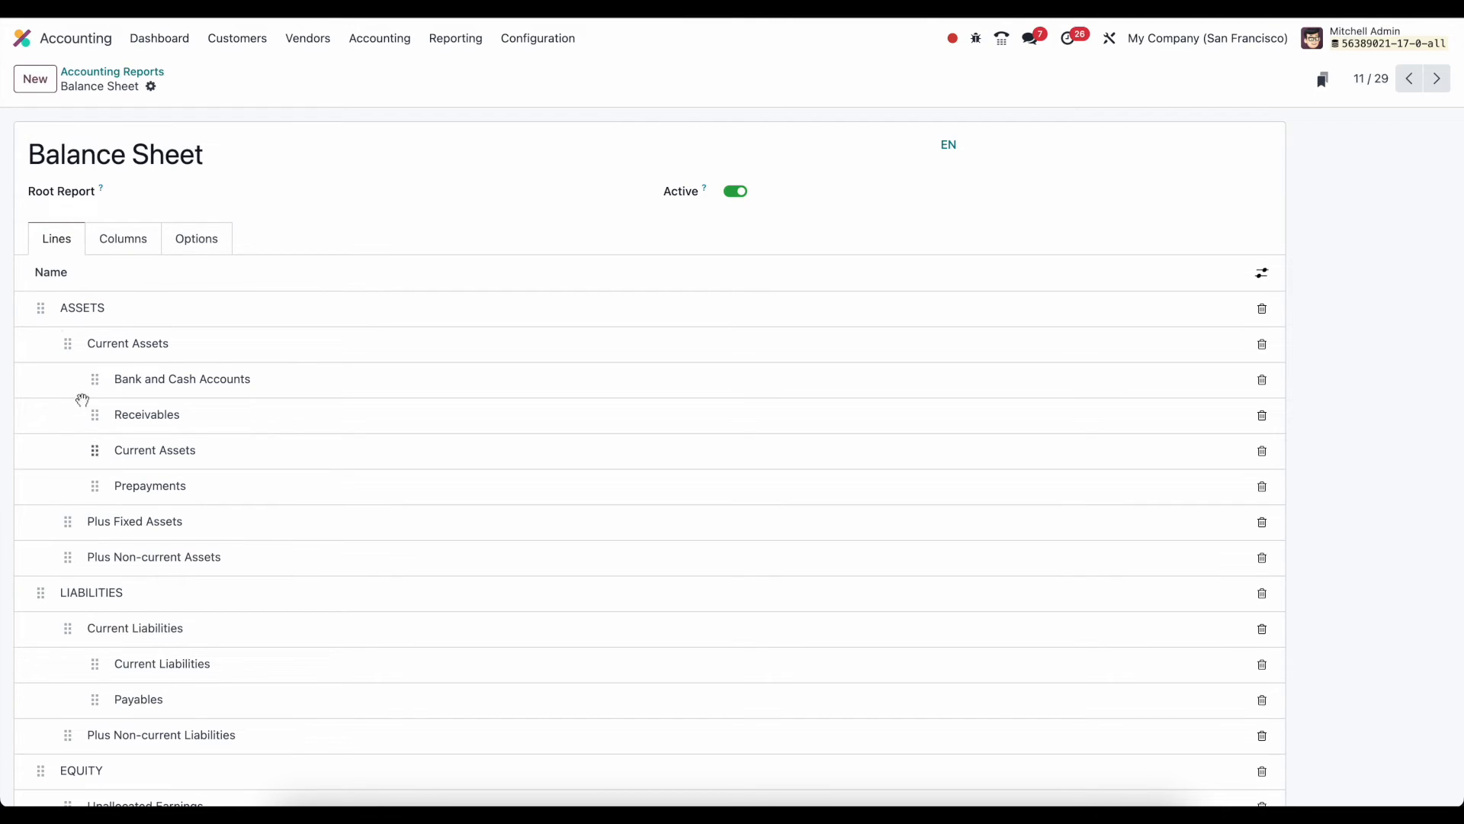
pyautogui.click(83, 307)
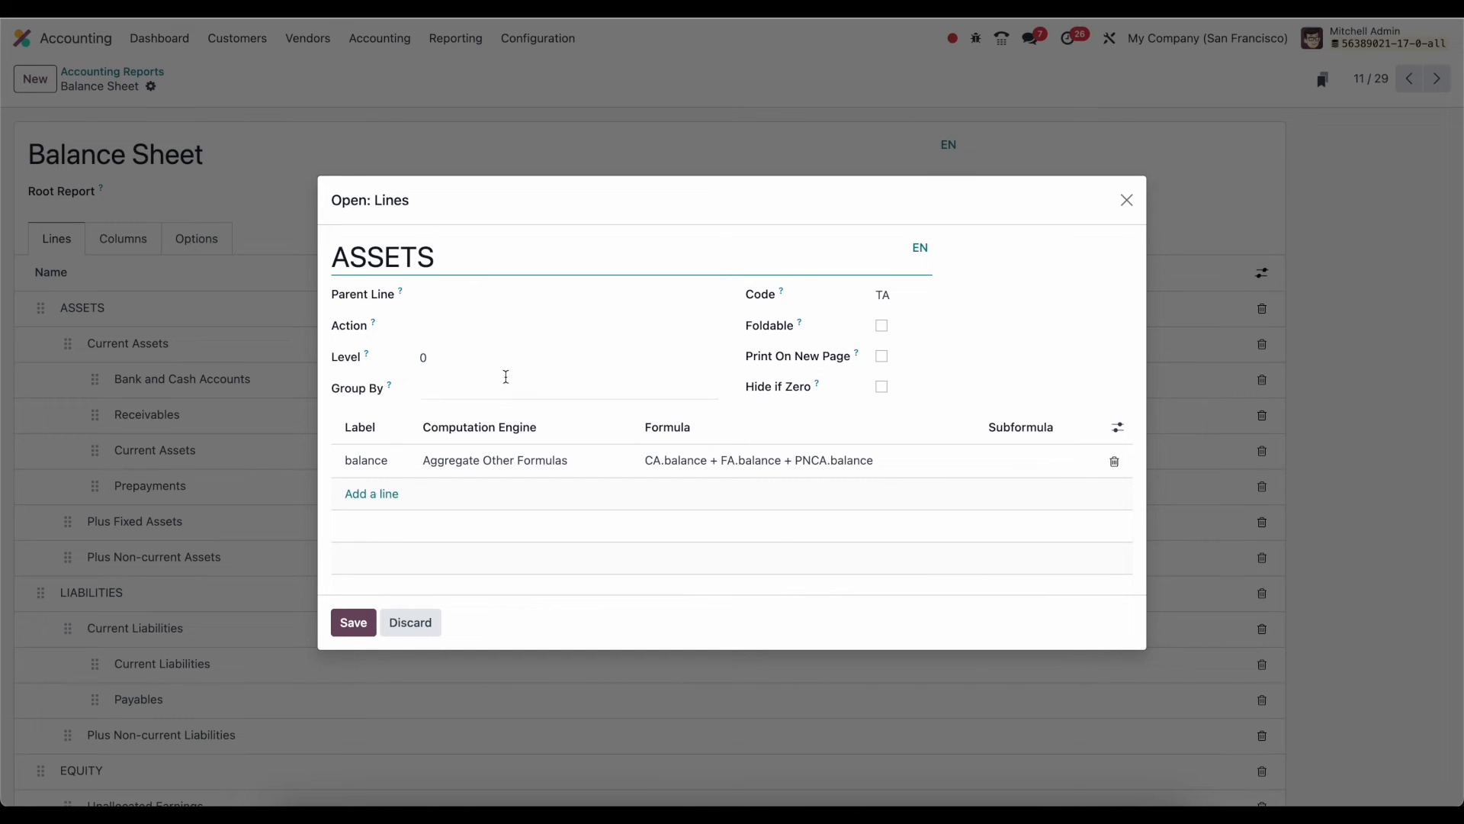
pyautogui.click(392, 257)
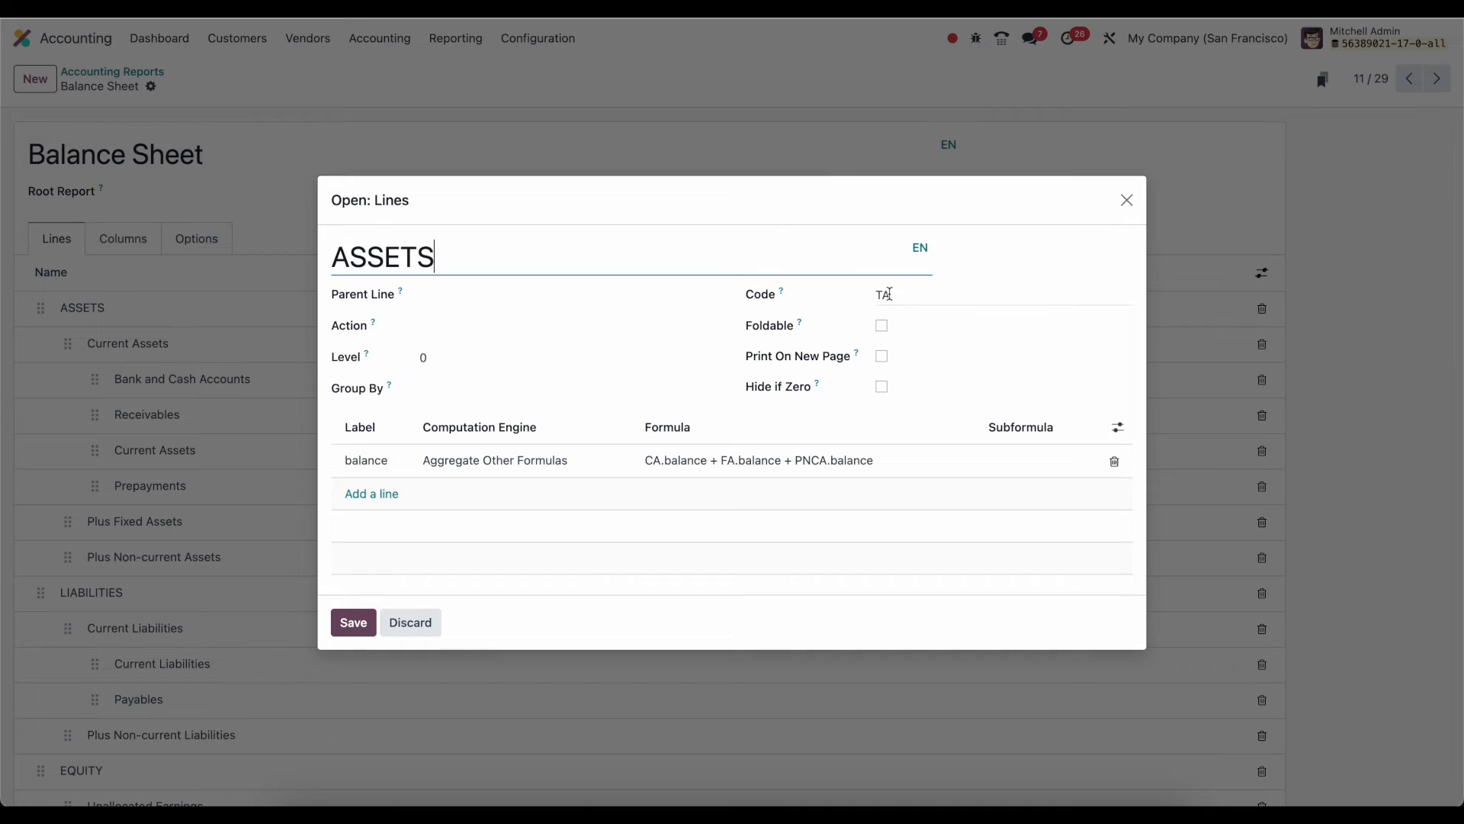
pyautogui.moveTo(190, 412)
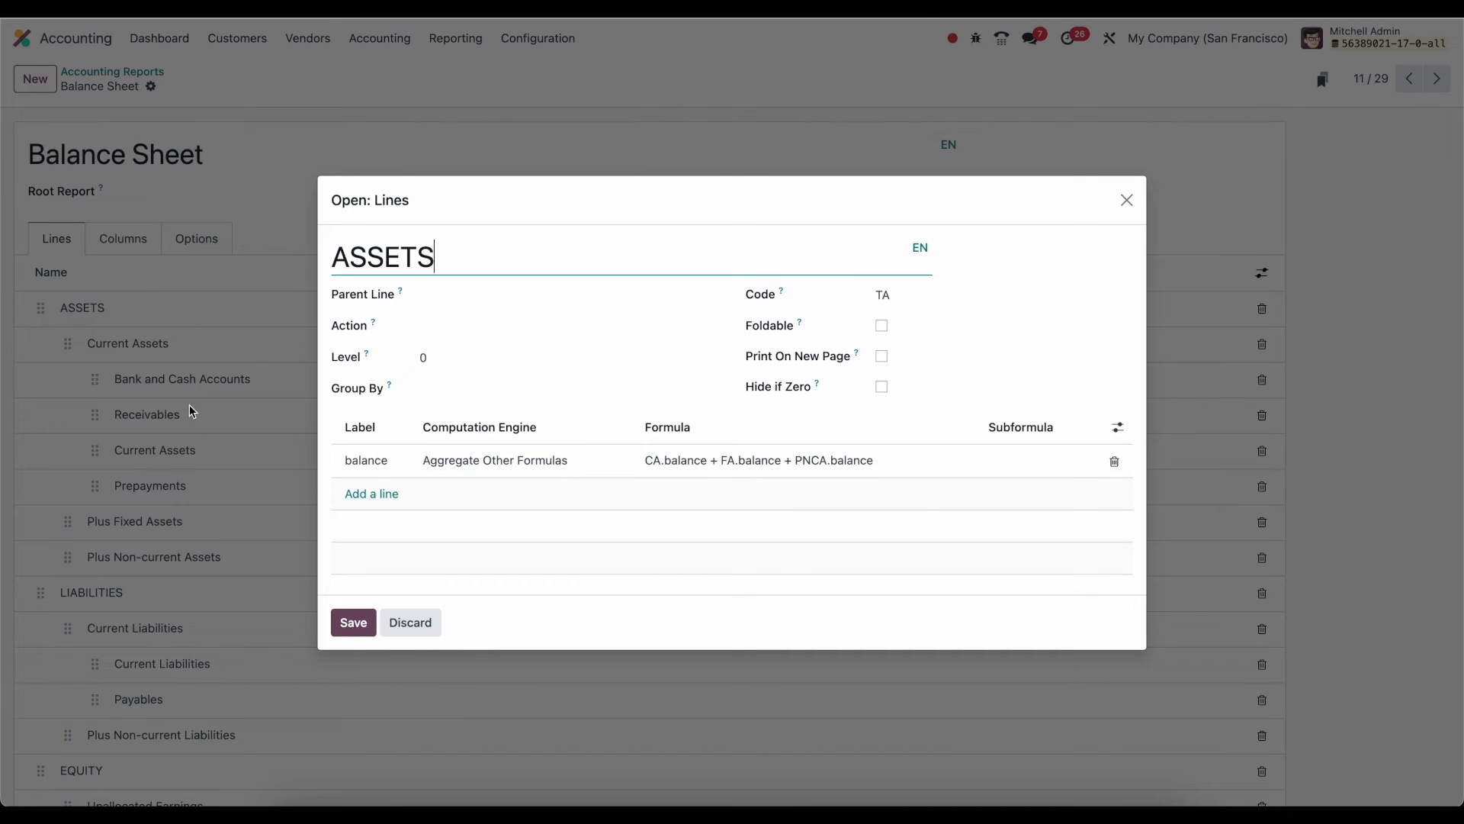
pyautogui.moveTo(205, 455)
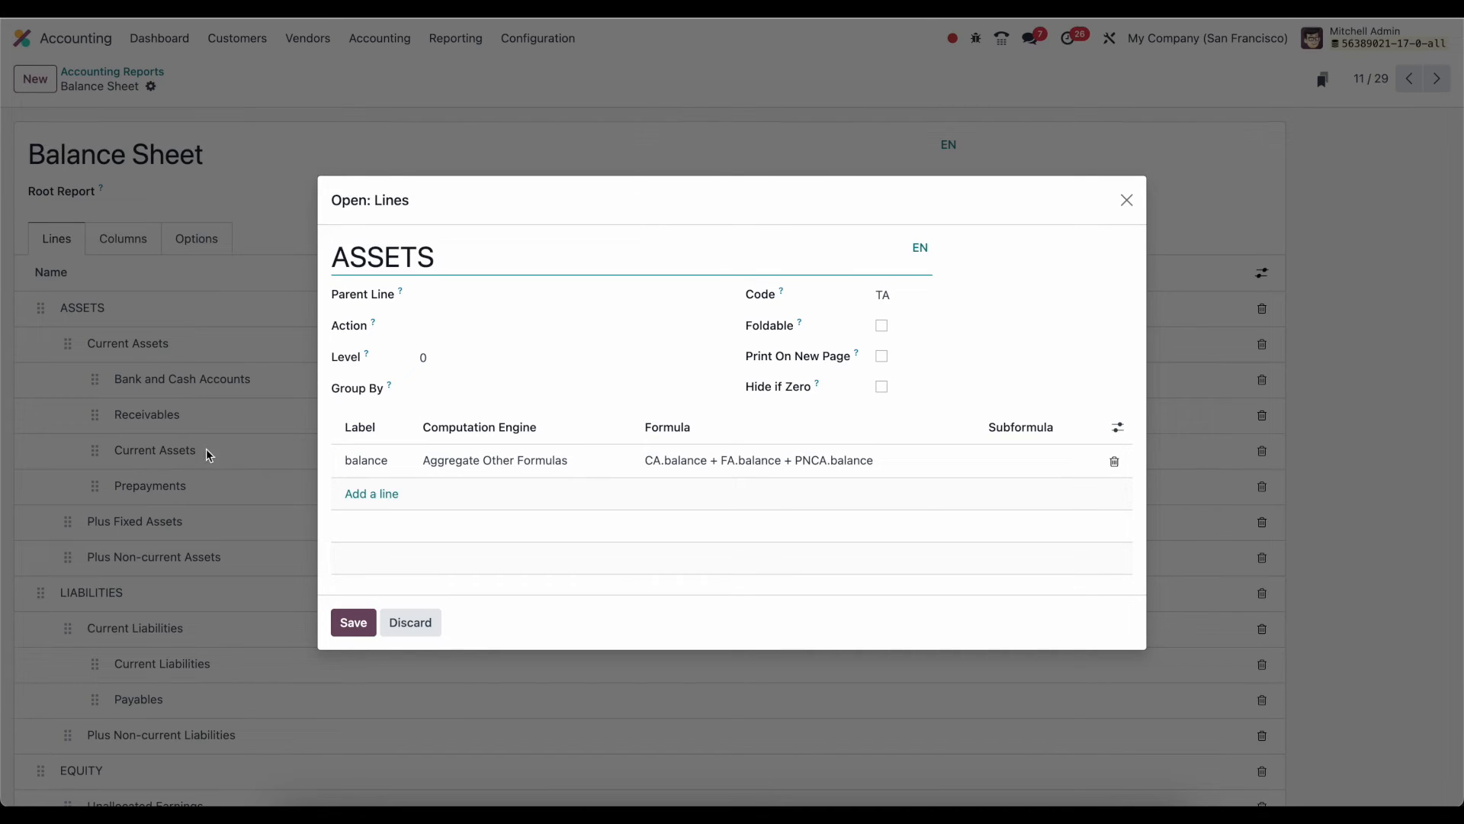
pyautogui.moveTo(366, 459)
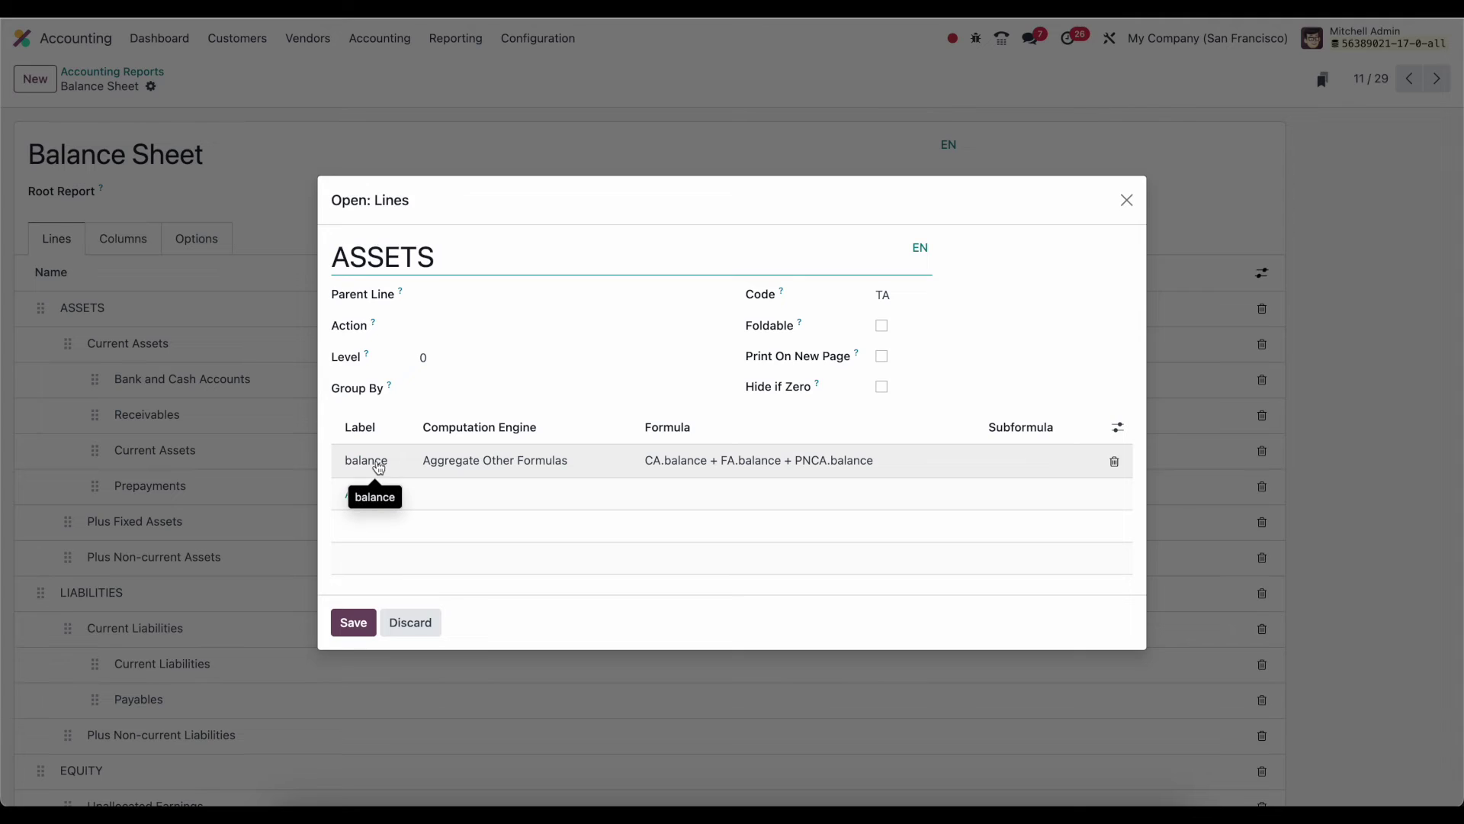
pyautogui.click(365, 459)
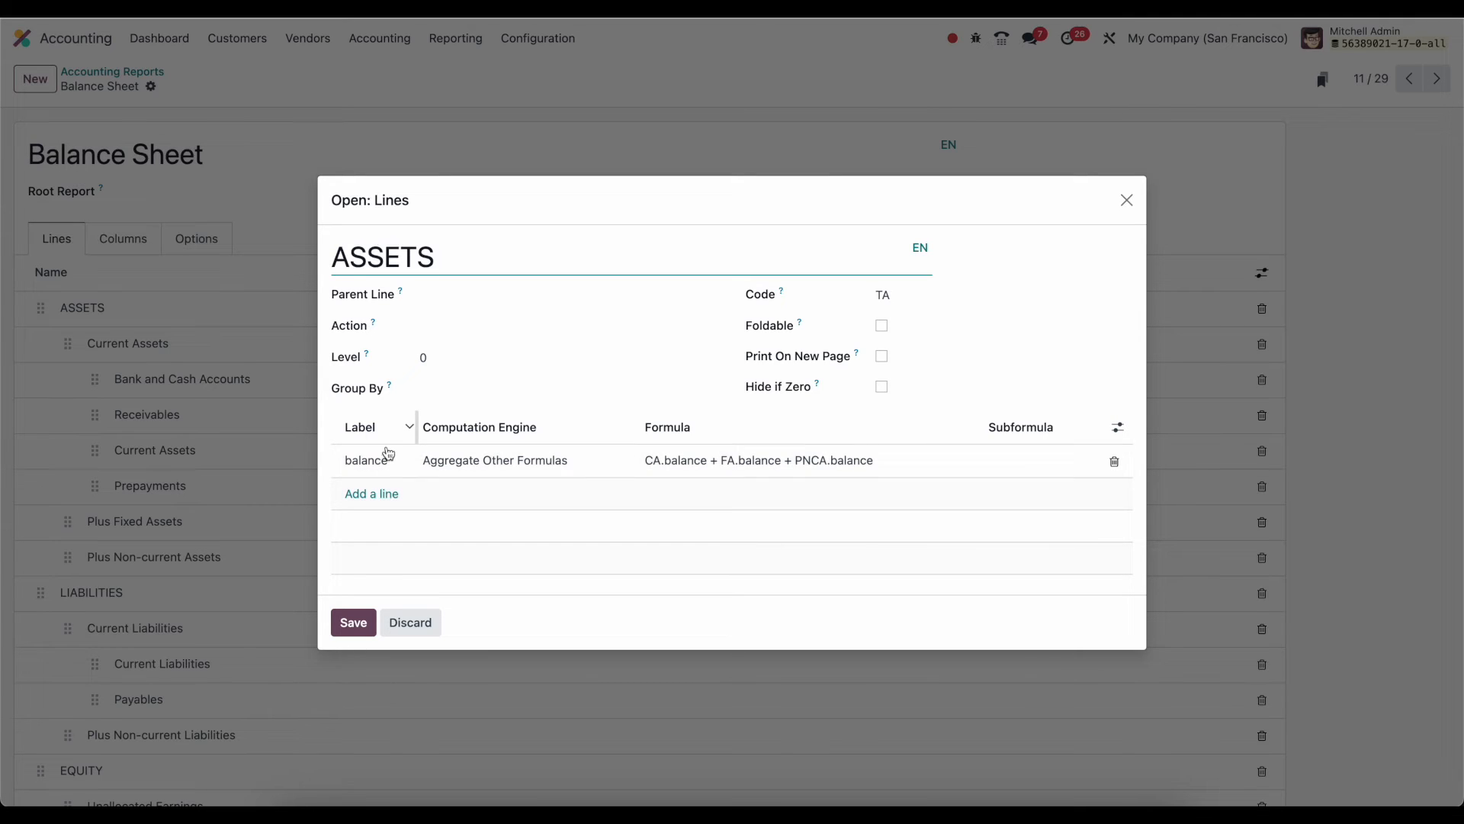
pyautogui.moveTo(366, 459)
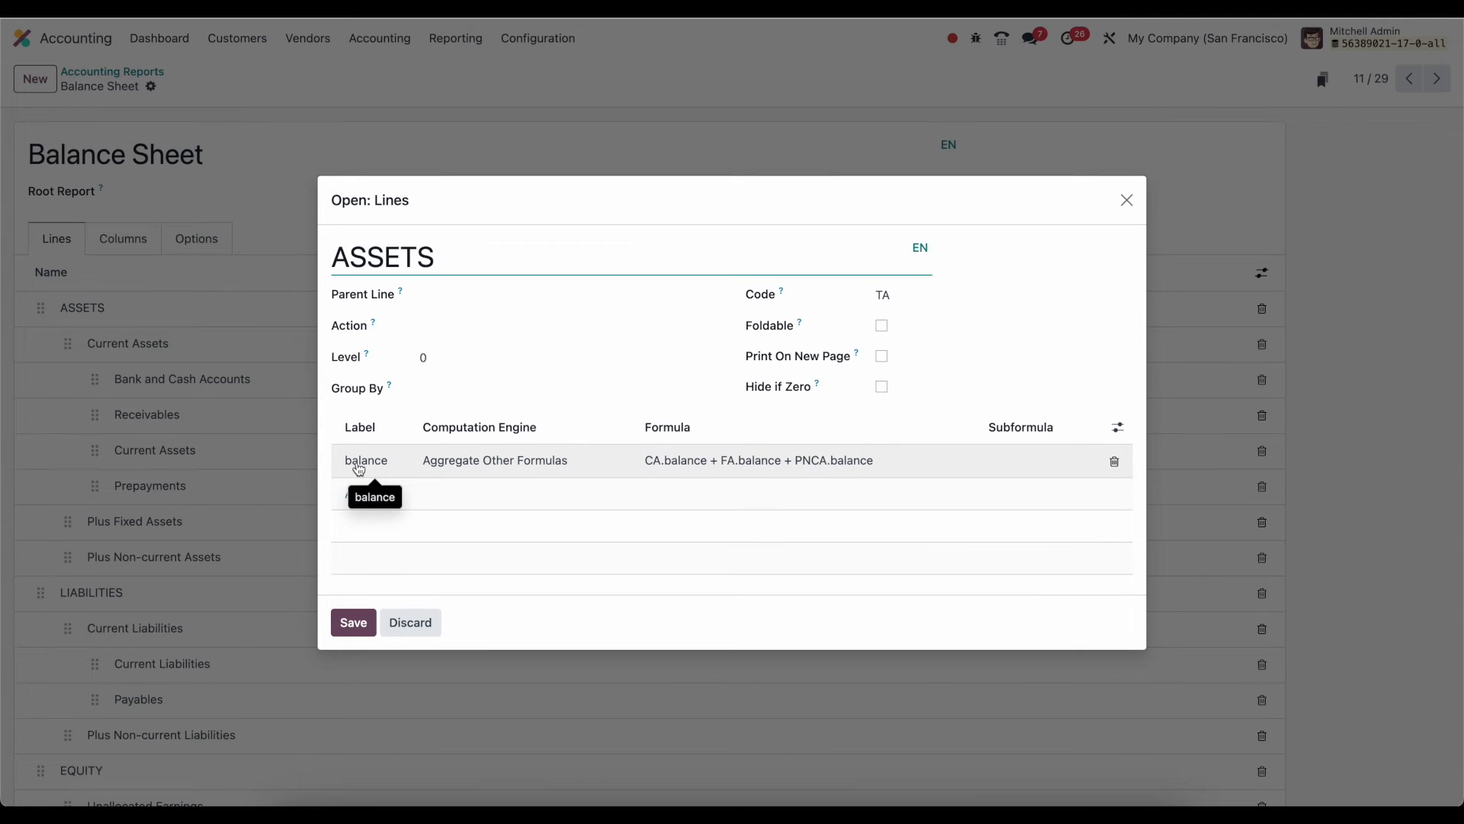
pyautogui.moveTo(502, 469)
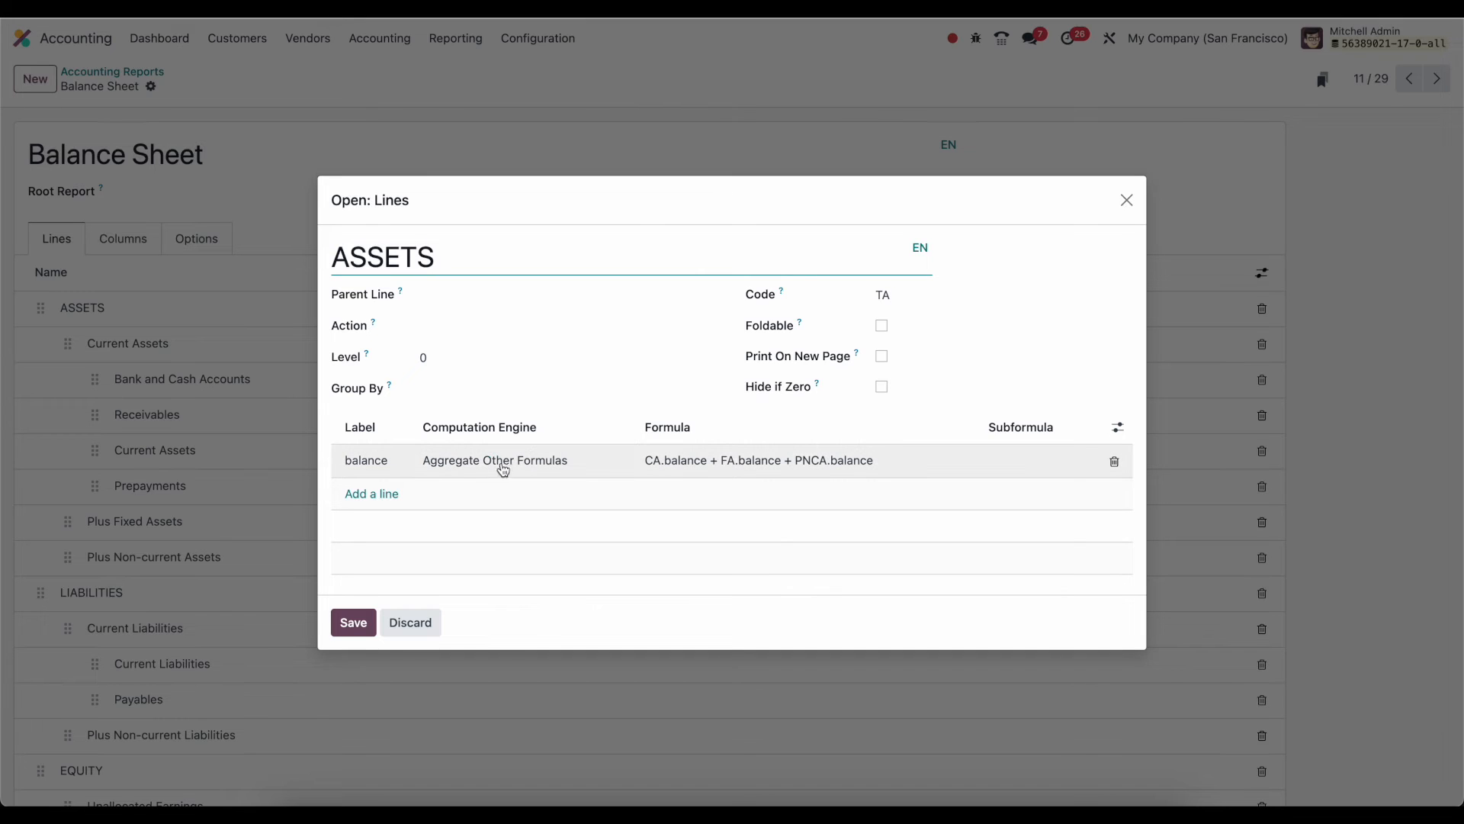
pyautogui.click(382, 256)
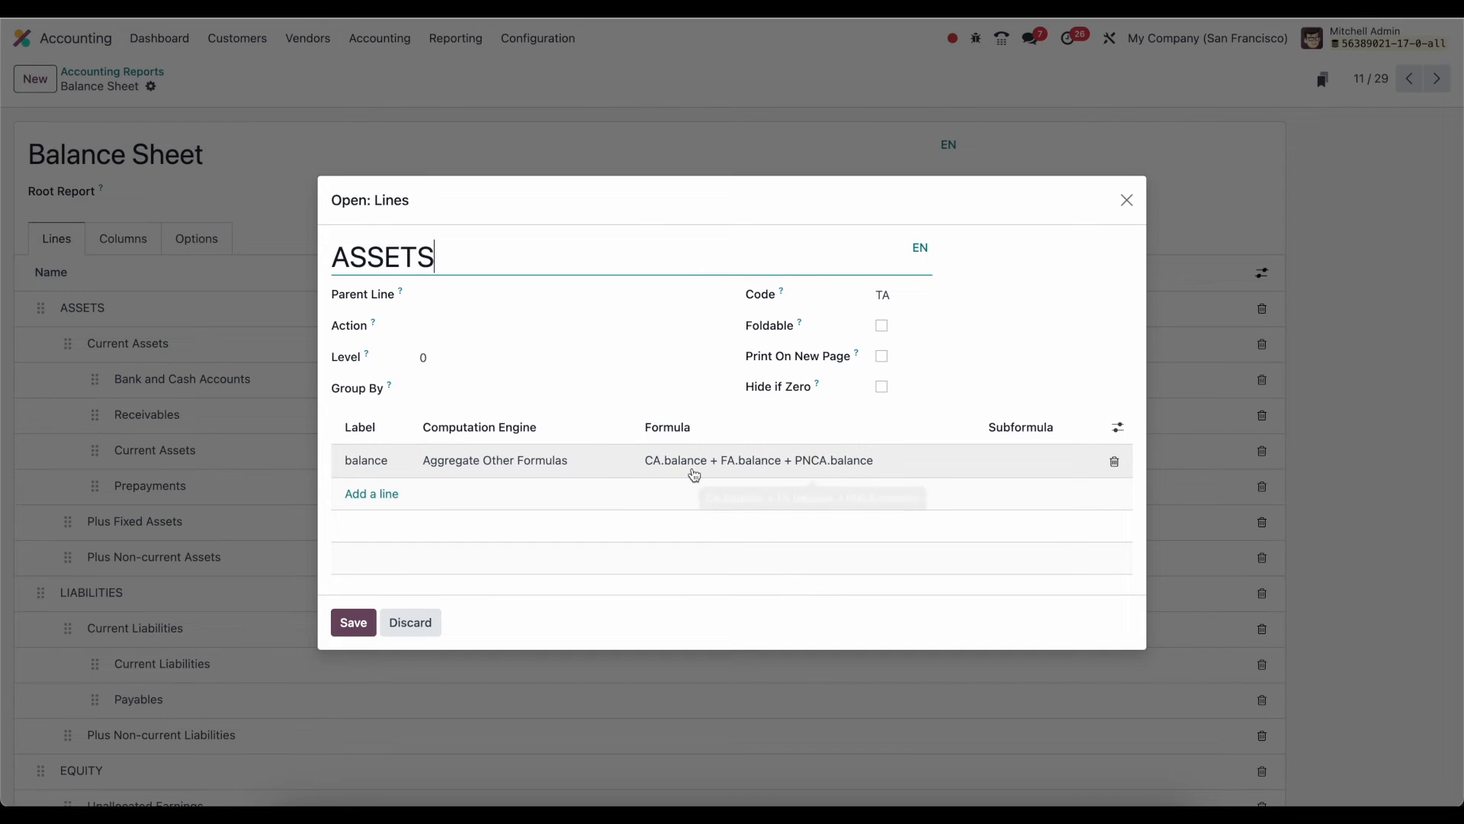
pyautogui.moveTo(682, 467)
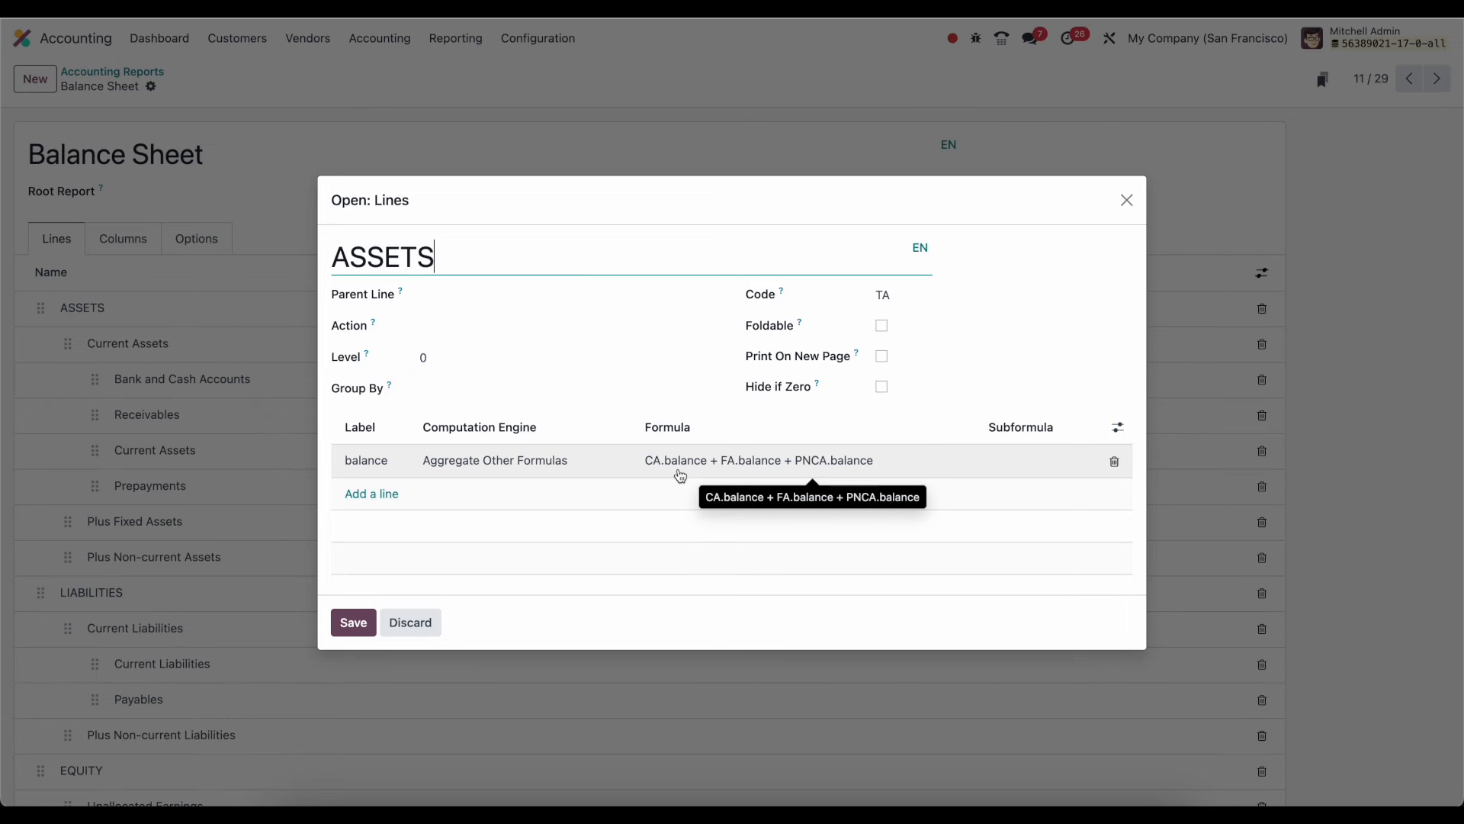
pyautogui.moveTo(655, 473)
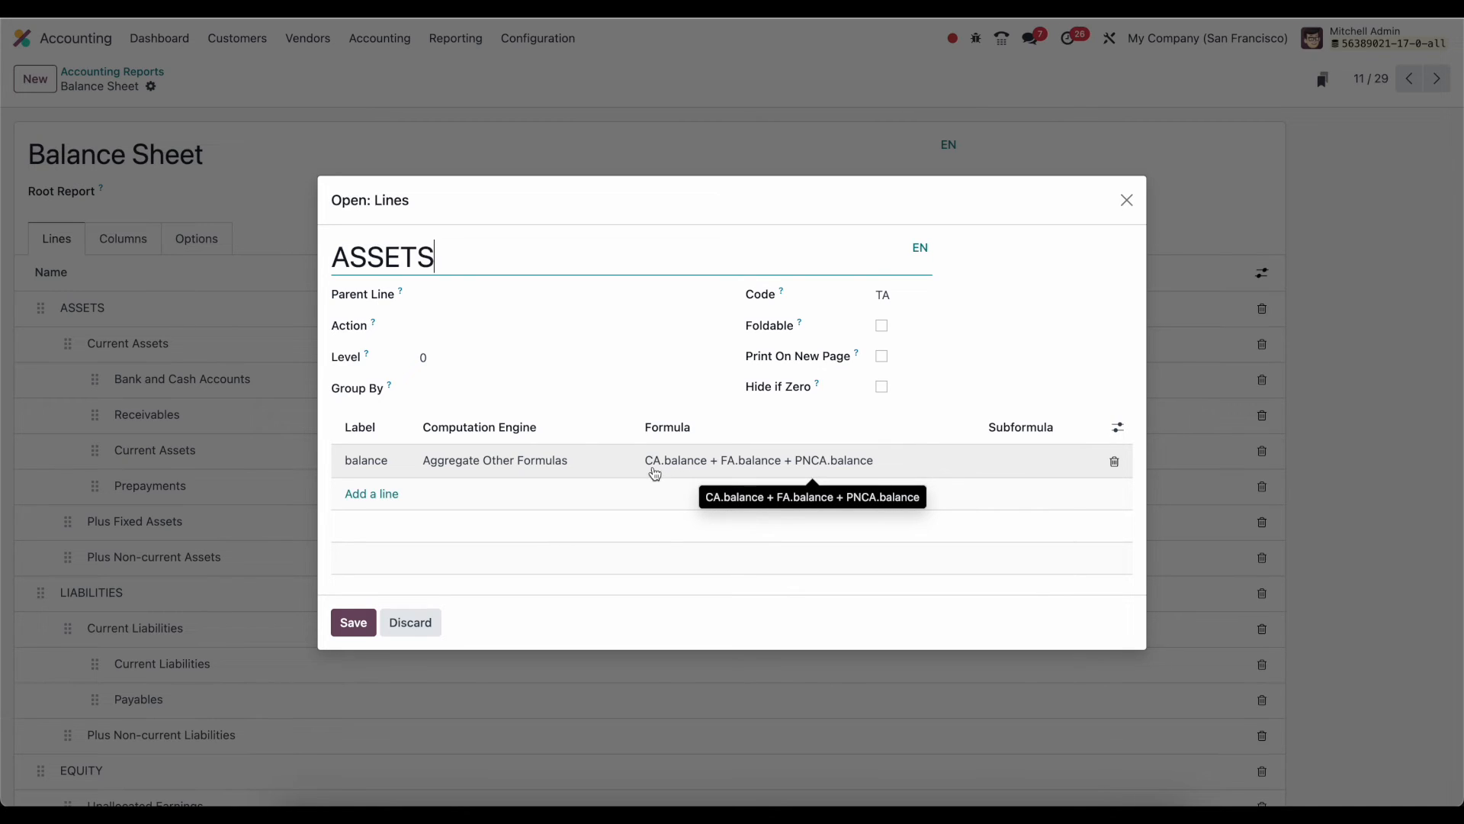
pyautogui.moveTo(753, 467)
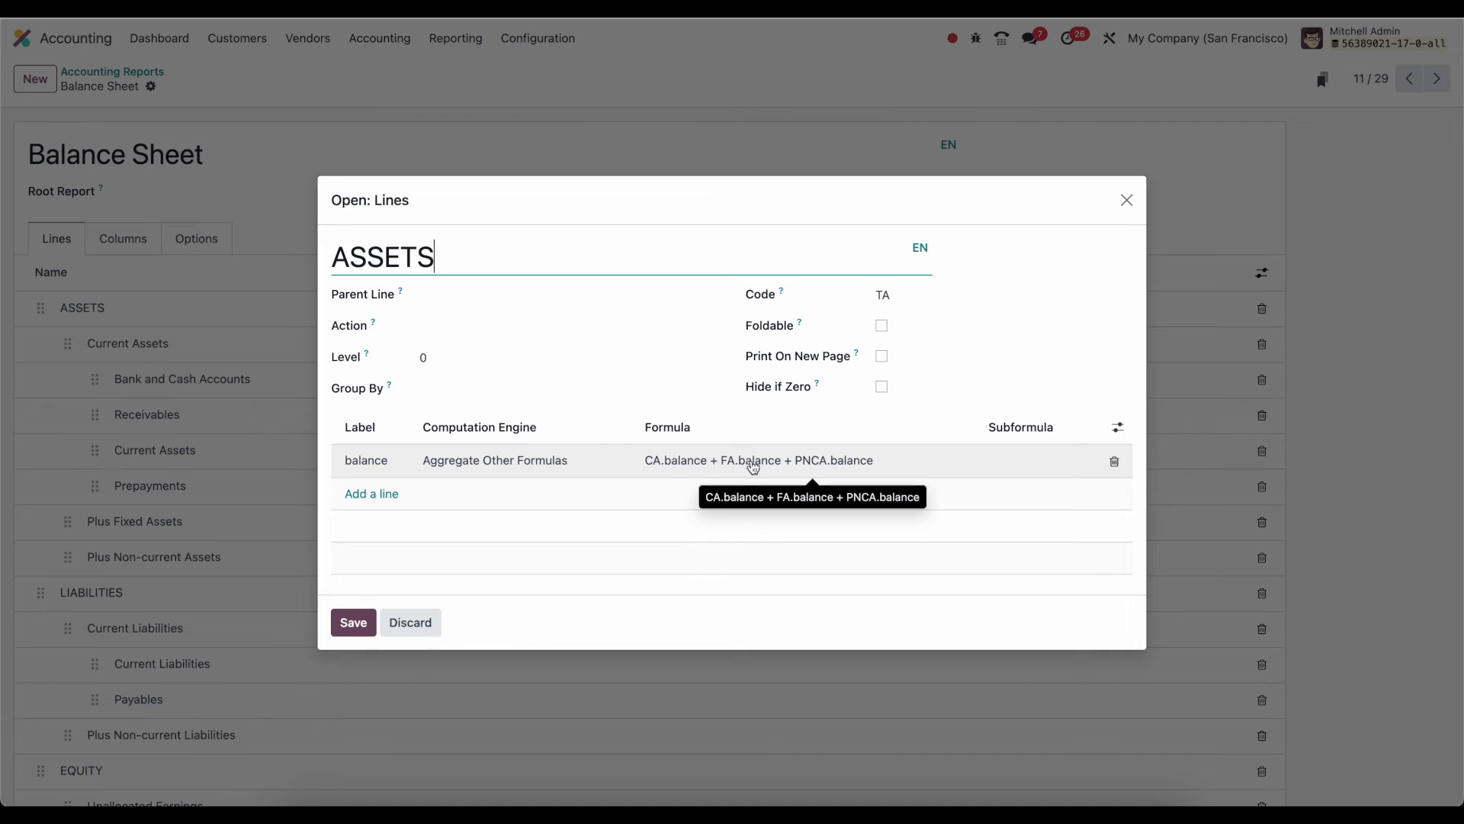
pyautogui.moveTo(831, 471)
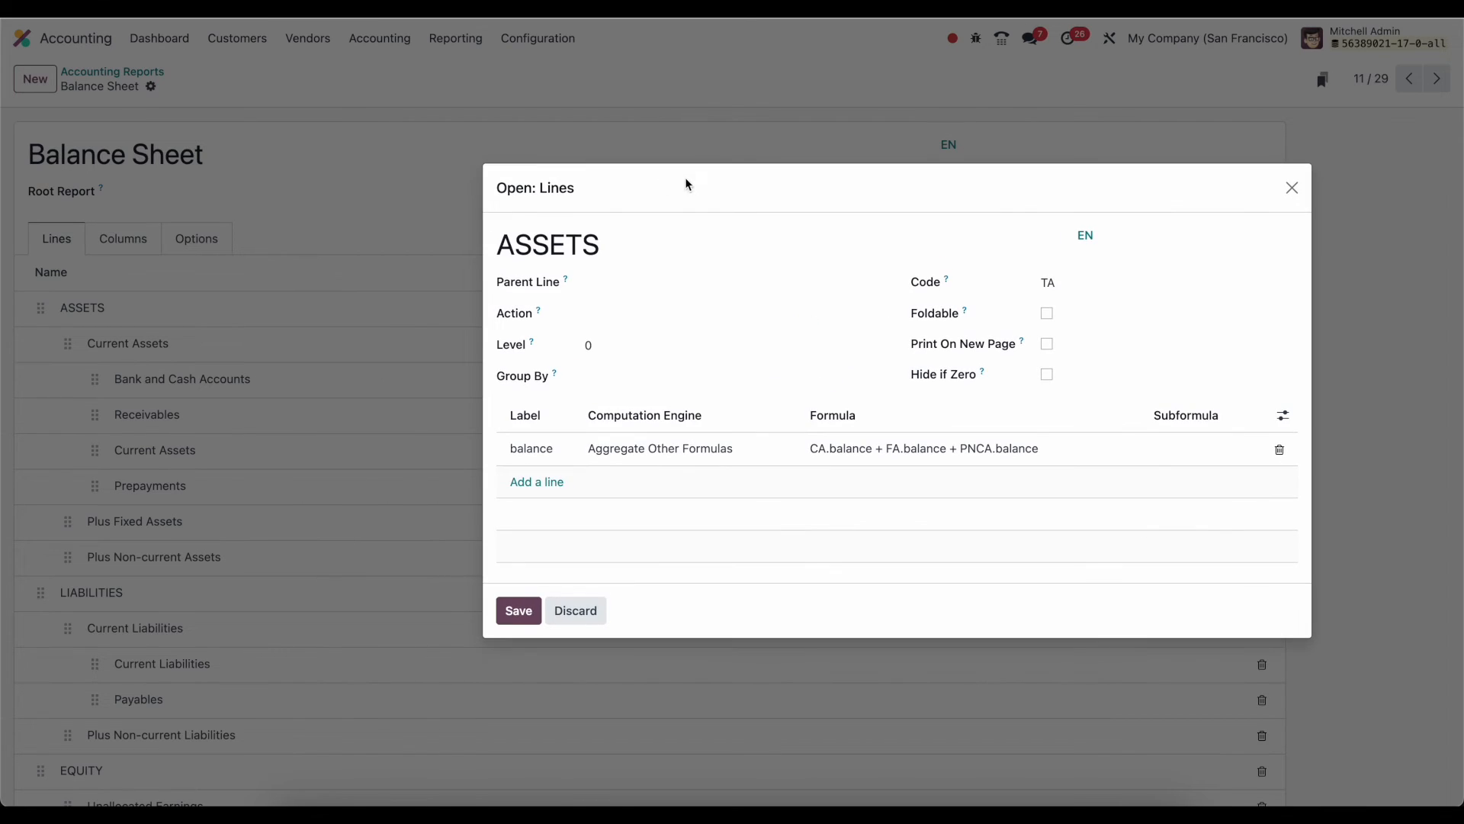
pyautogui.moveTo(161, 508)
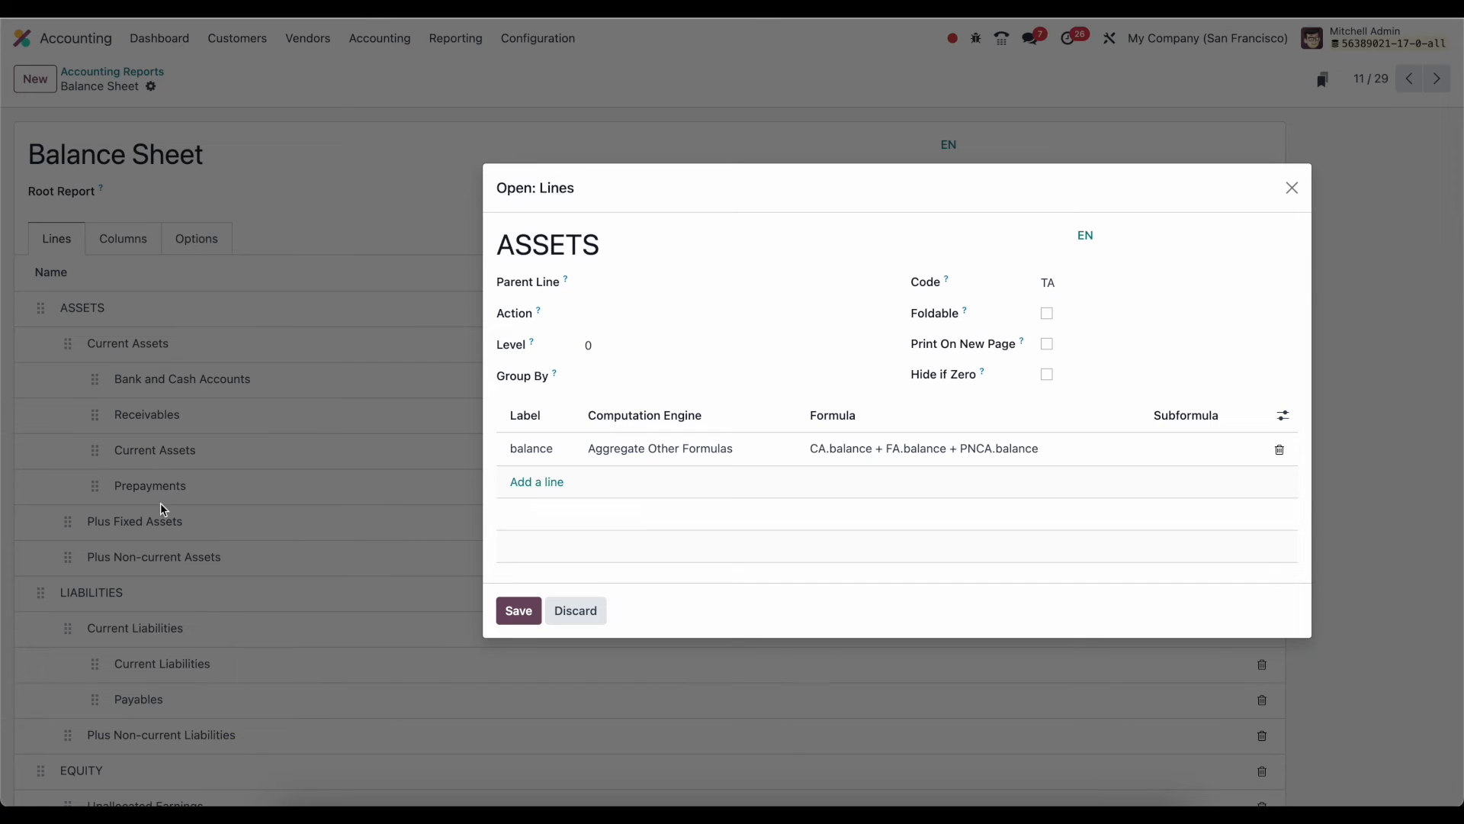
pyautogui.moveTo(141, 569)
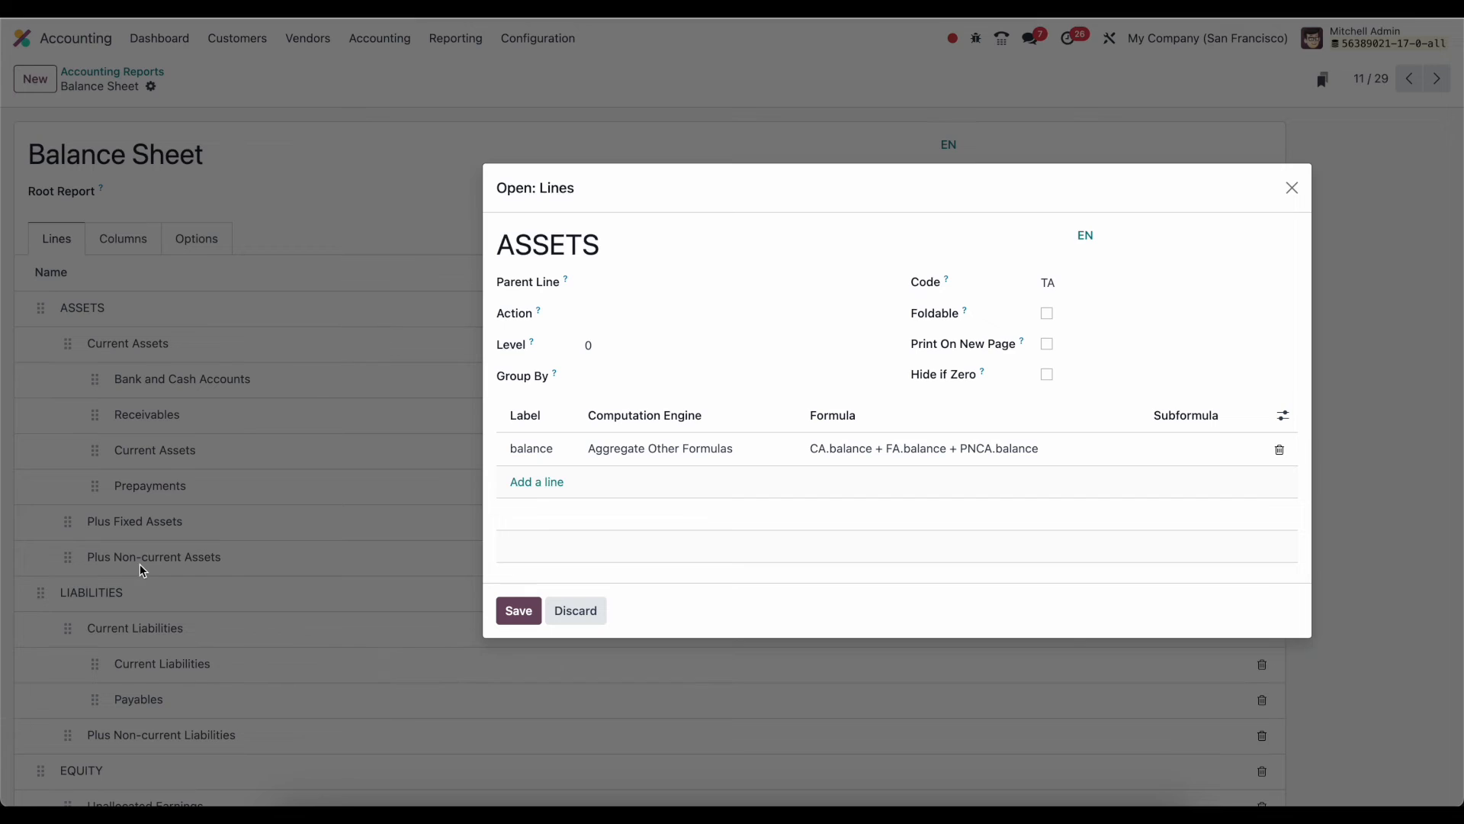
pyautogui.moveTo(1071, 307)
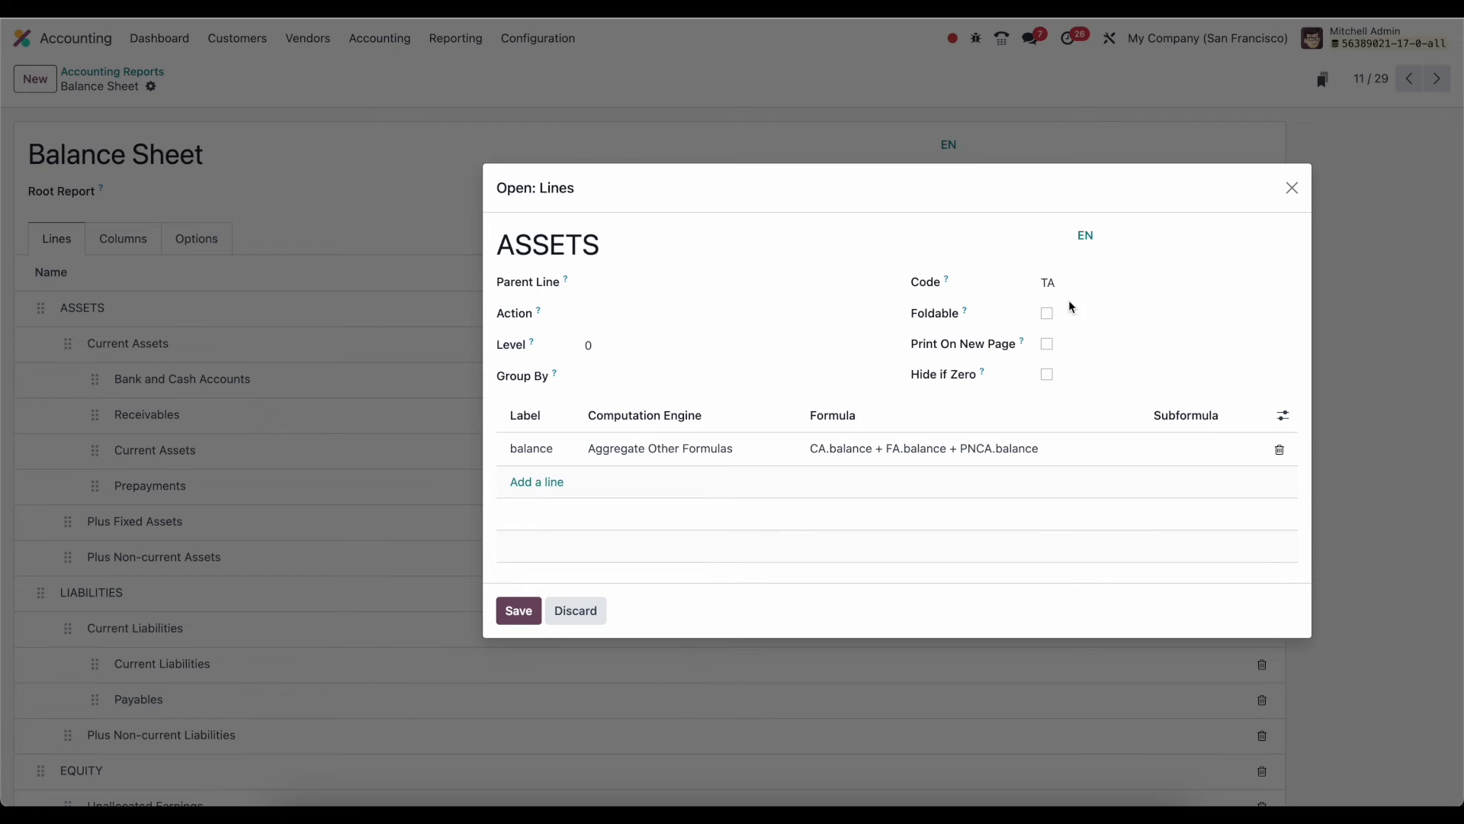
pyautogui.moveTo(753, 433)
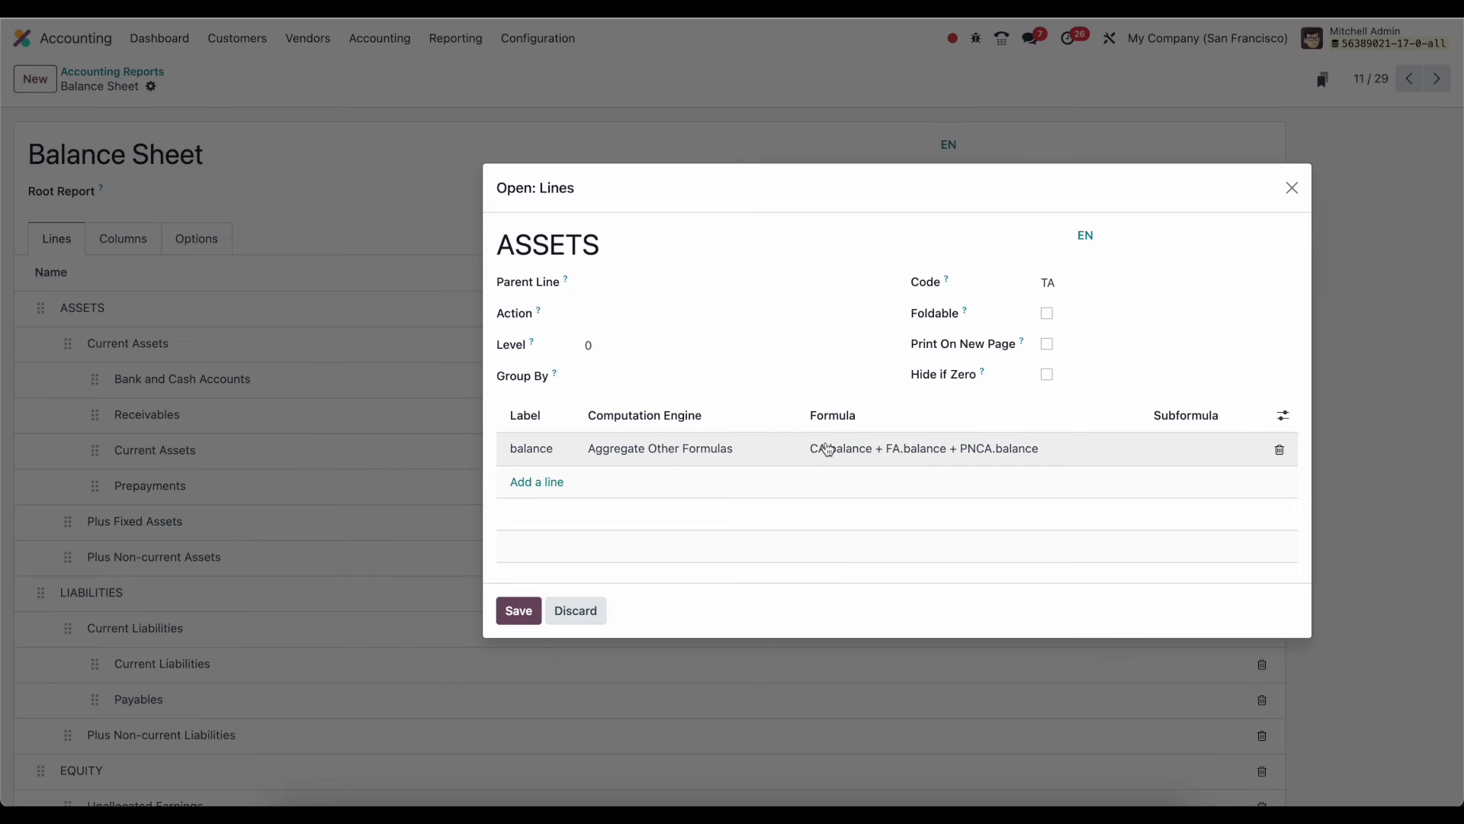
pyautogui.moveTo(1014, 459)
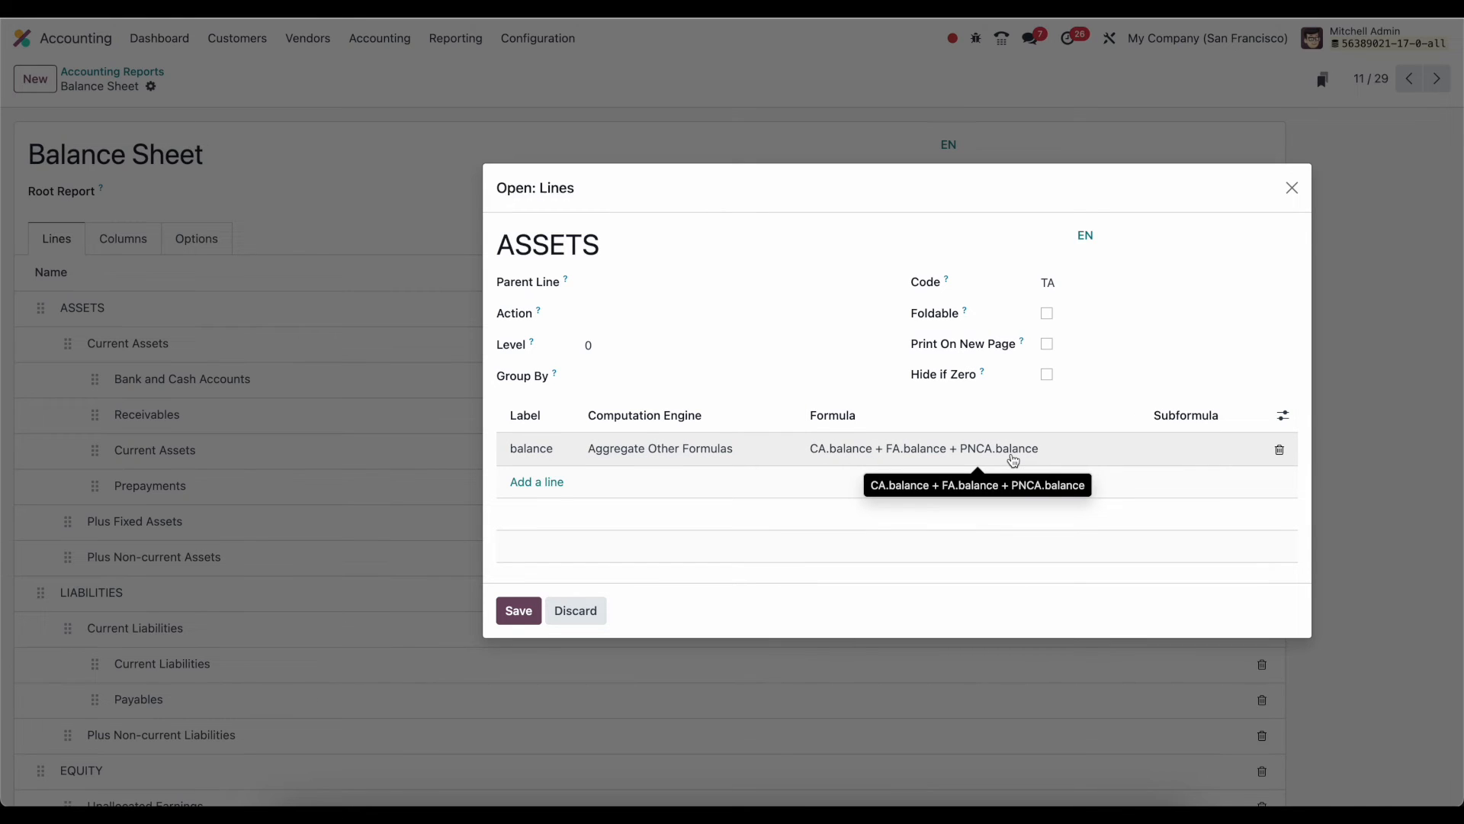
# Inspect the ASSETS balance expression, keeping Aggregate Other Formulas with CA.balance + FA.balance + PNCA.balance
pyautogui.click(531, 449)
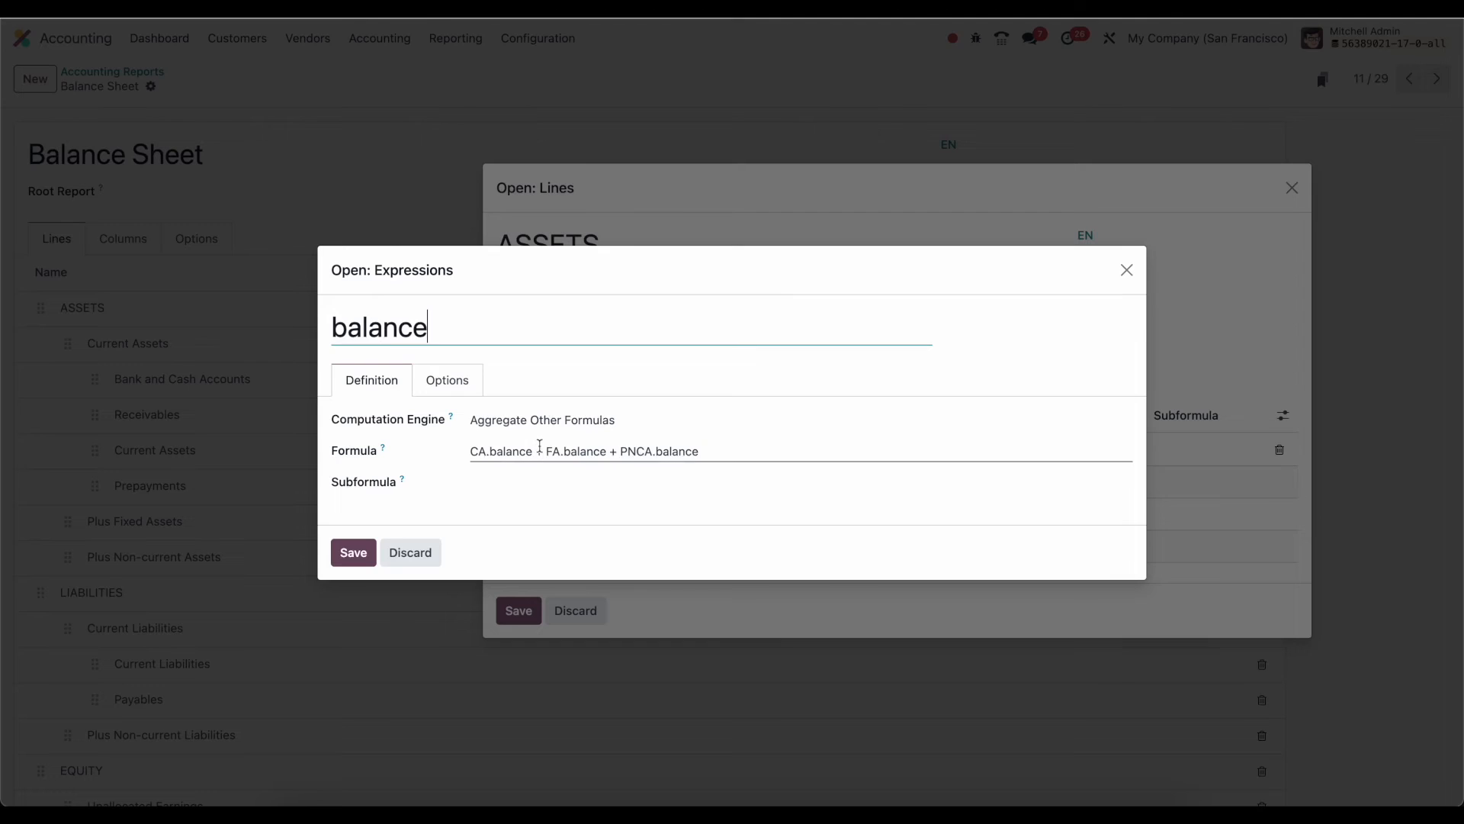
pyautogui.click(541, 419)
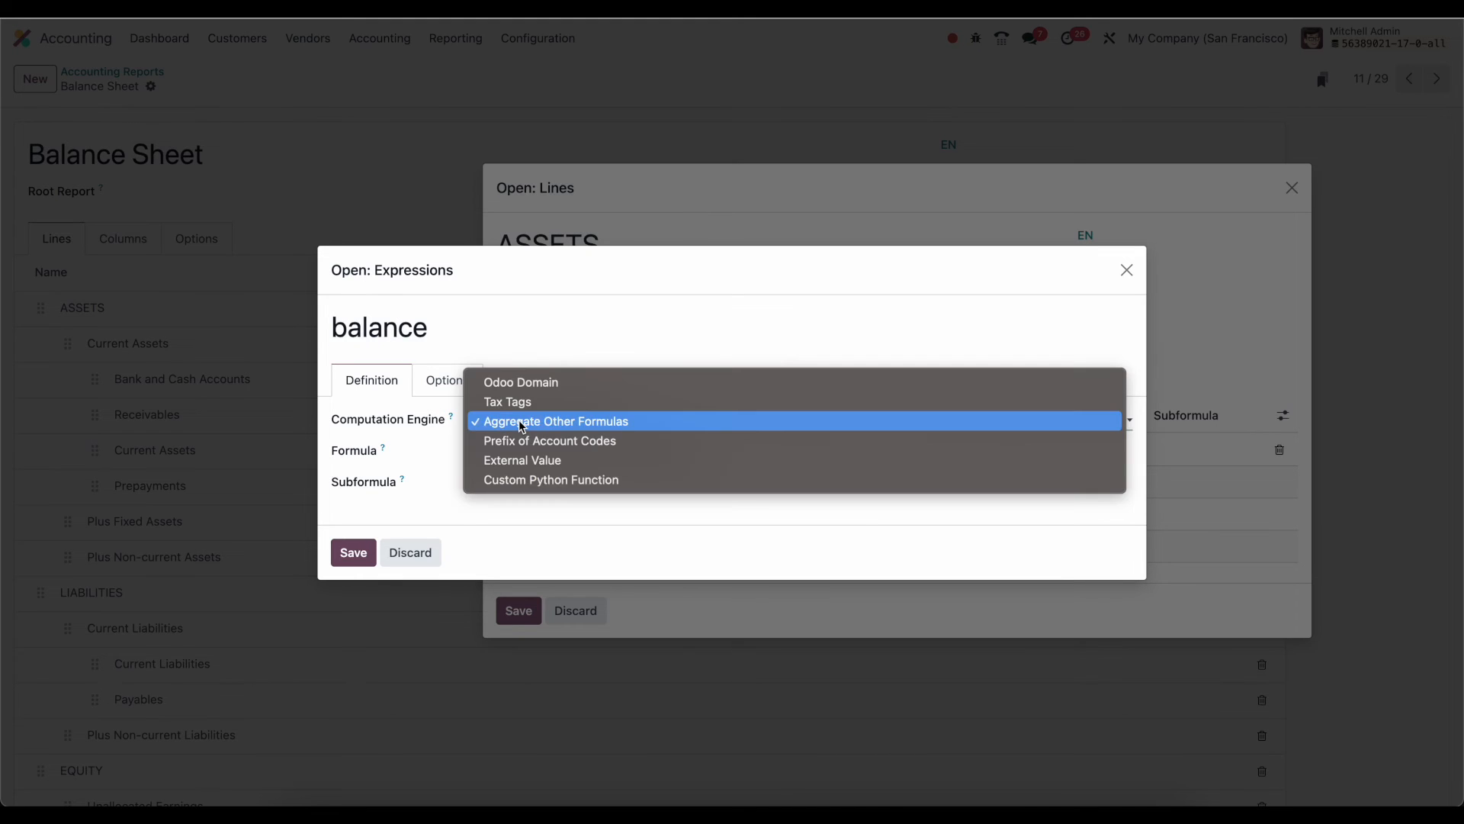
pyautogui.moveTo(520, 382)
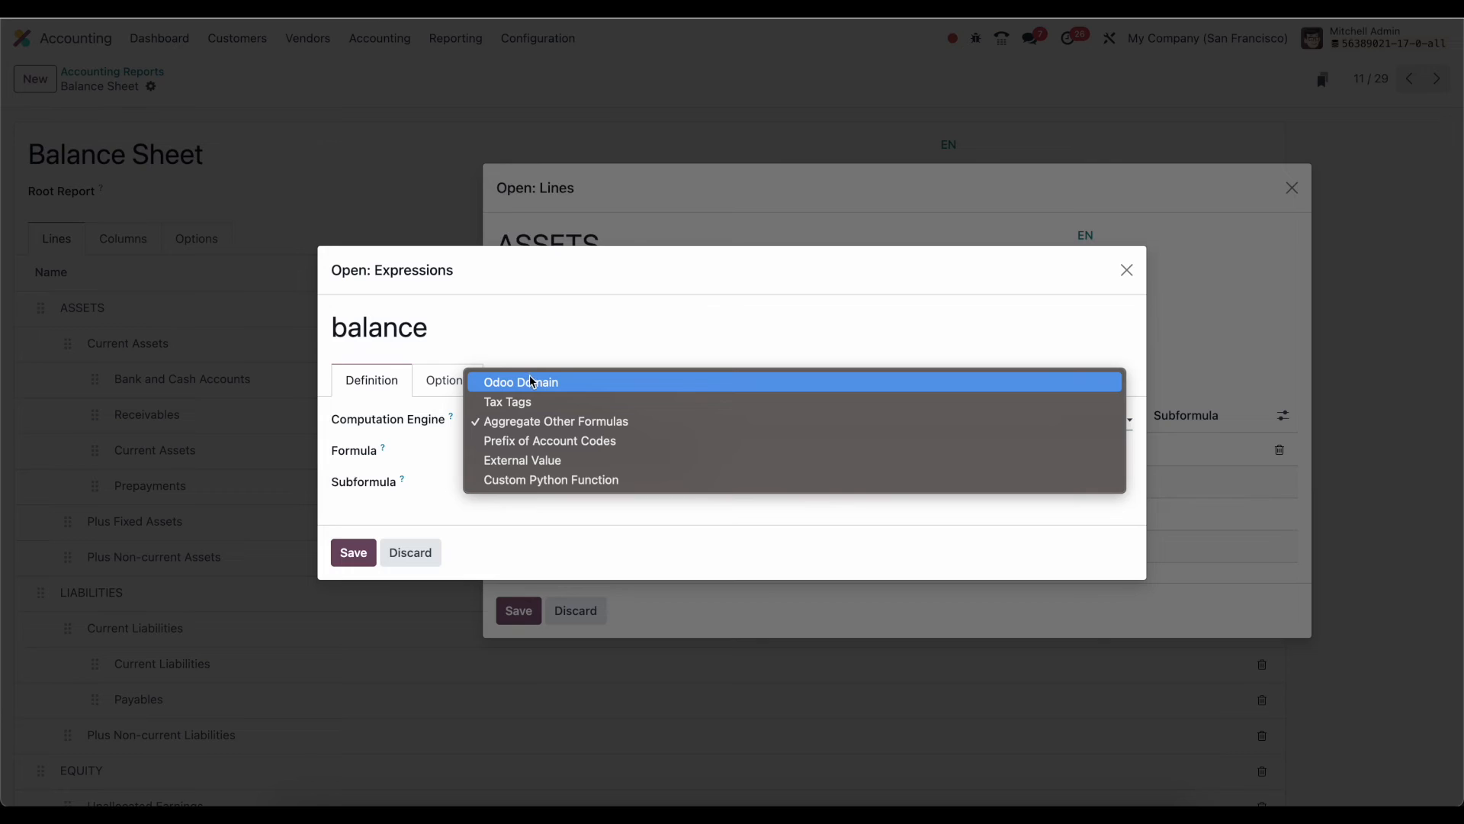
pyautogui.moveTo(537, 394)
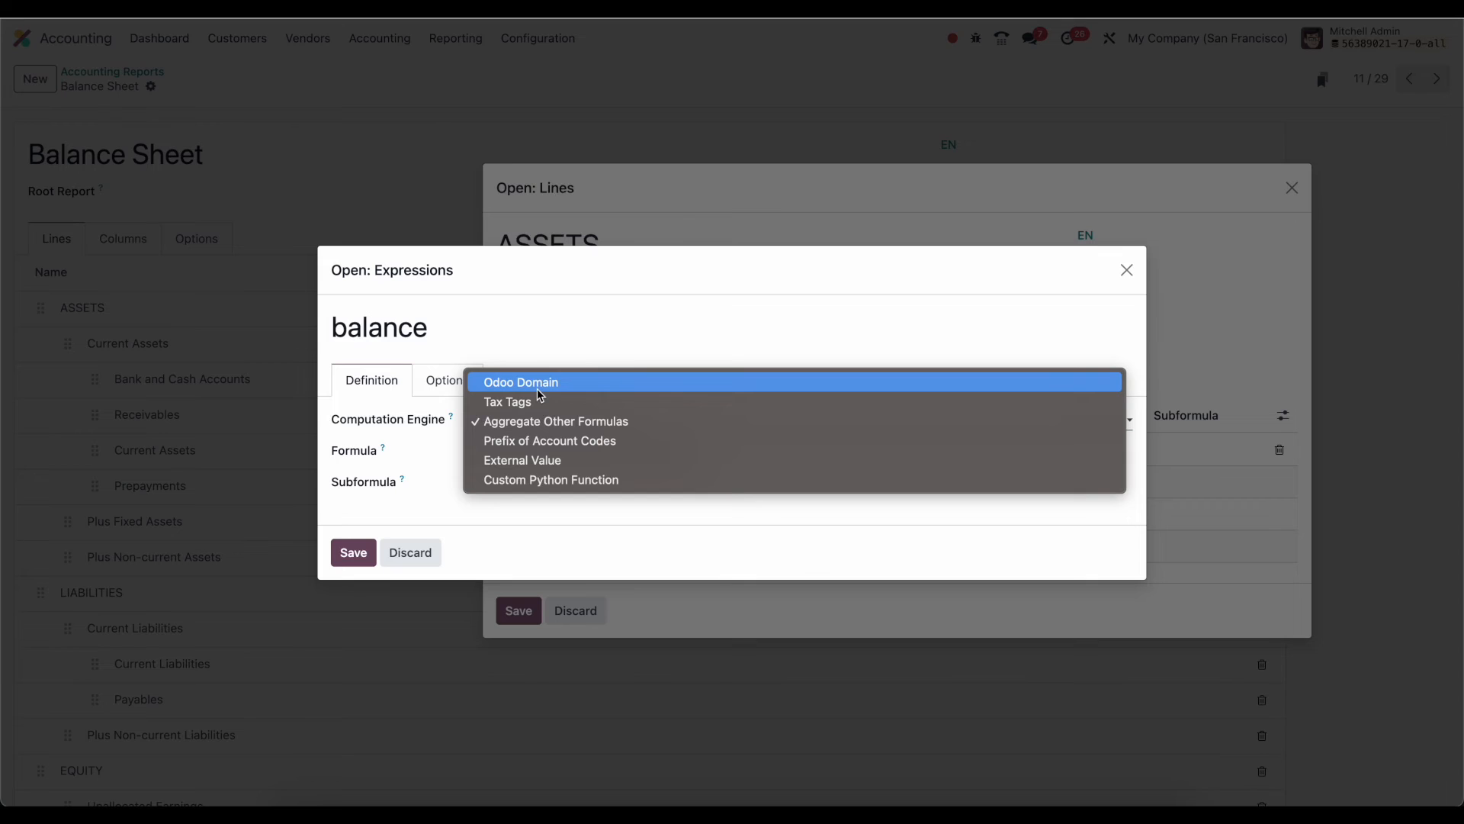
pyautogui.moveTo(535, 402)
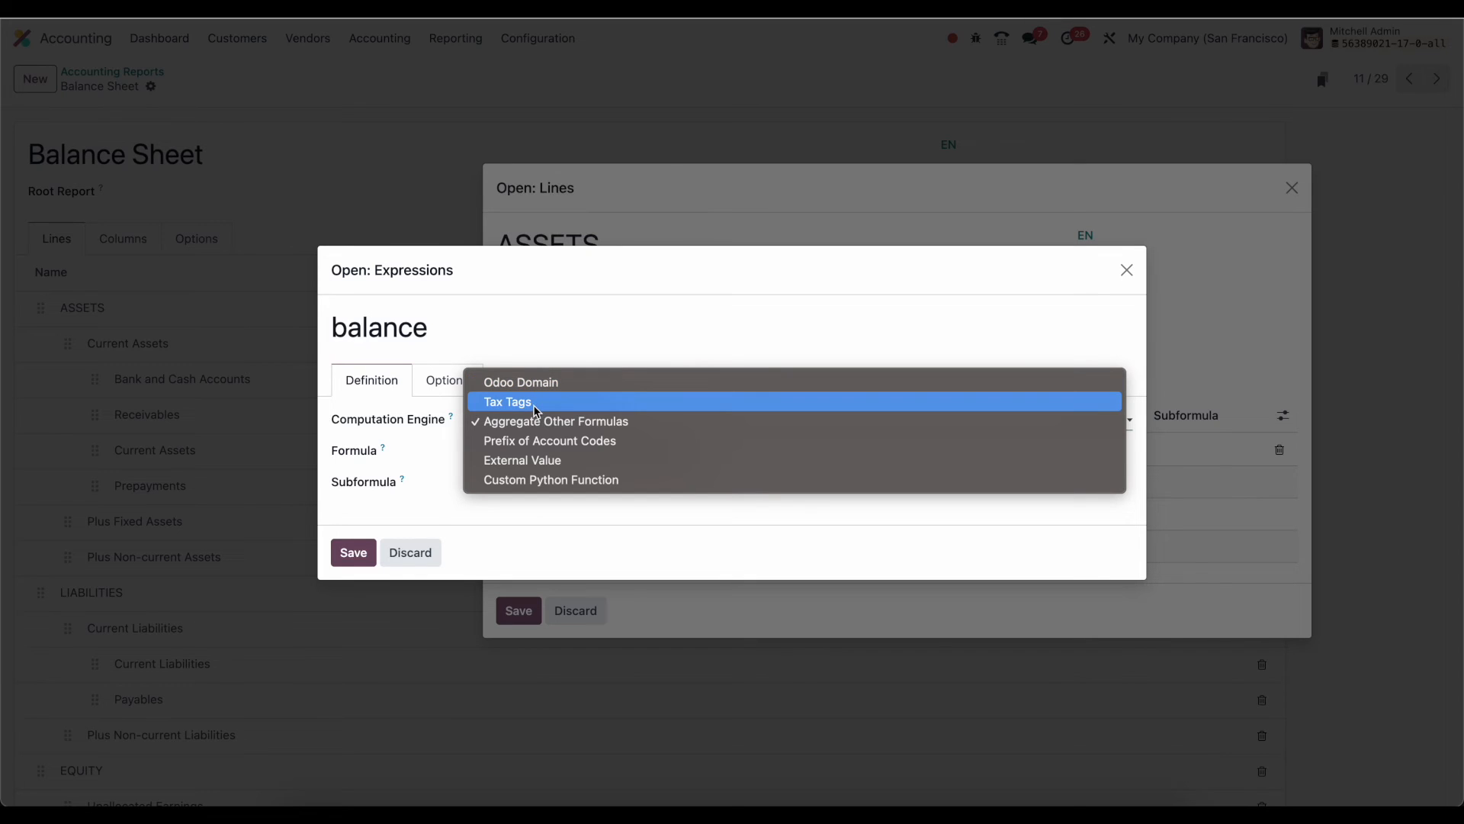
pyautogui.moveTo(549, 440)
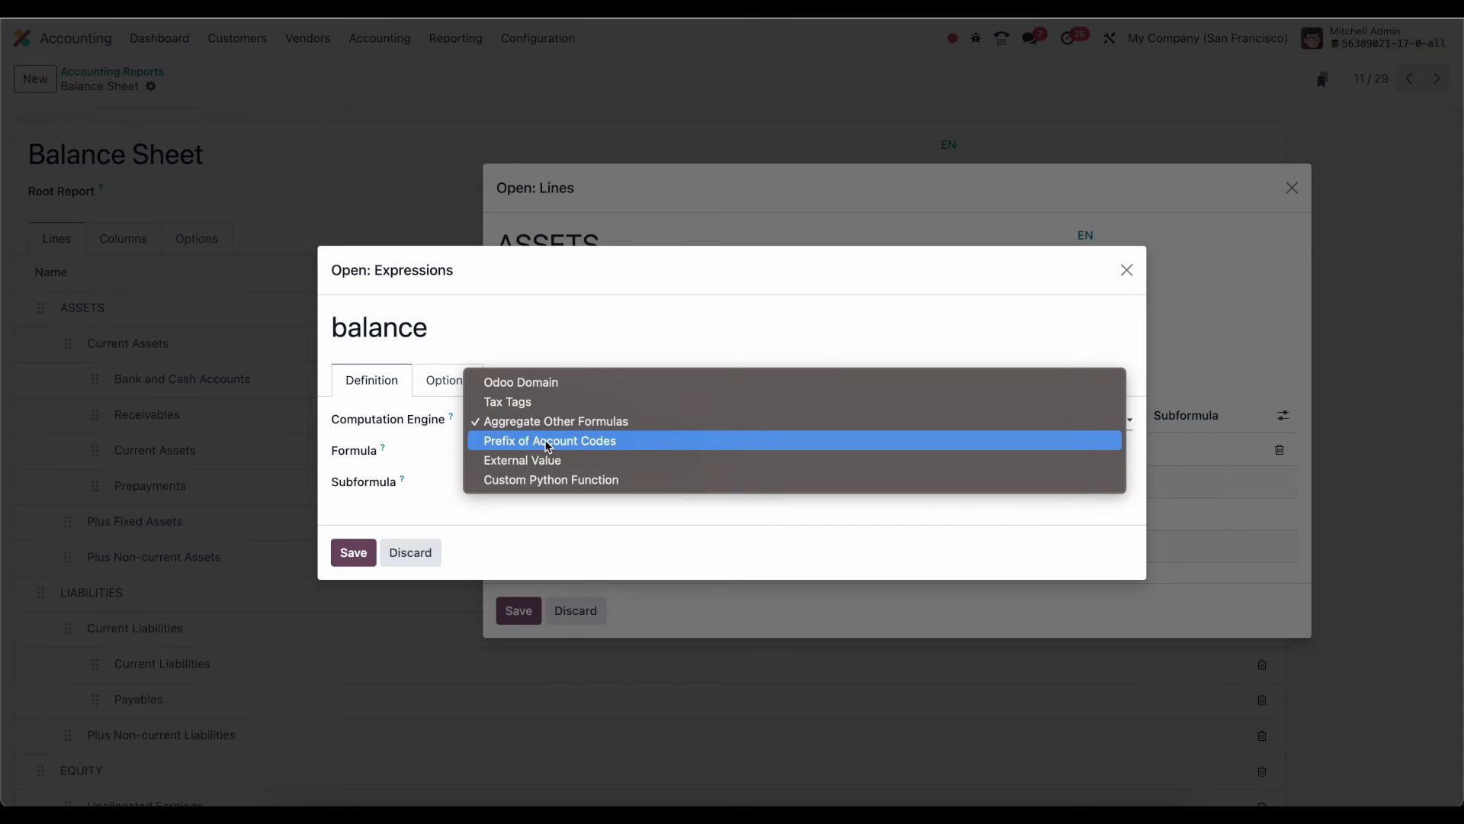
pyautogui.moveTo(558, 492)
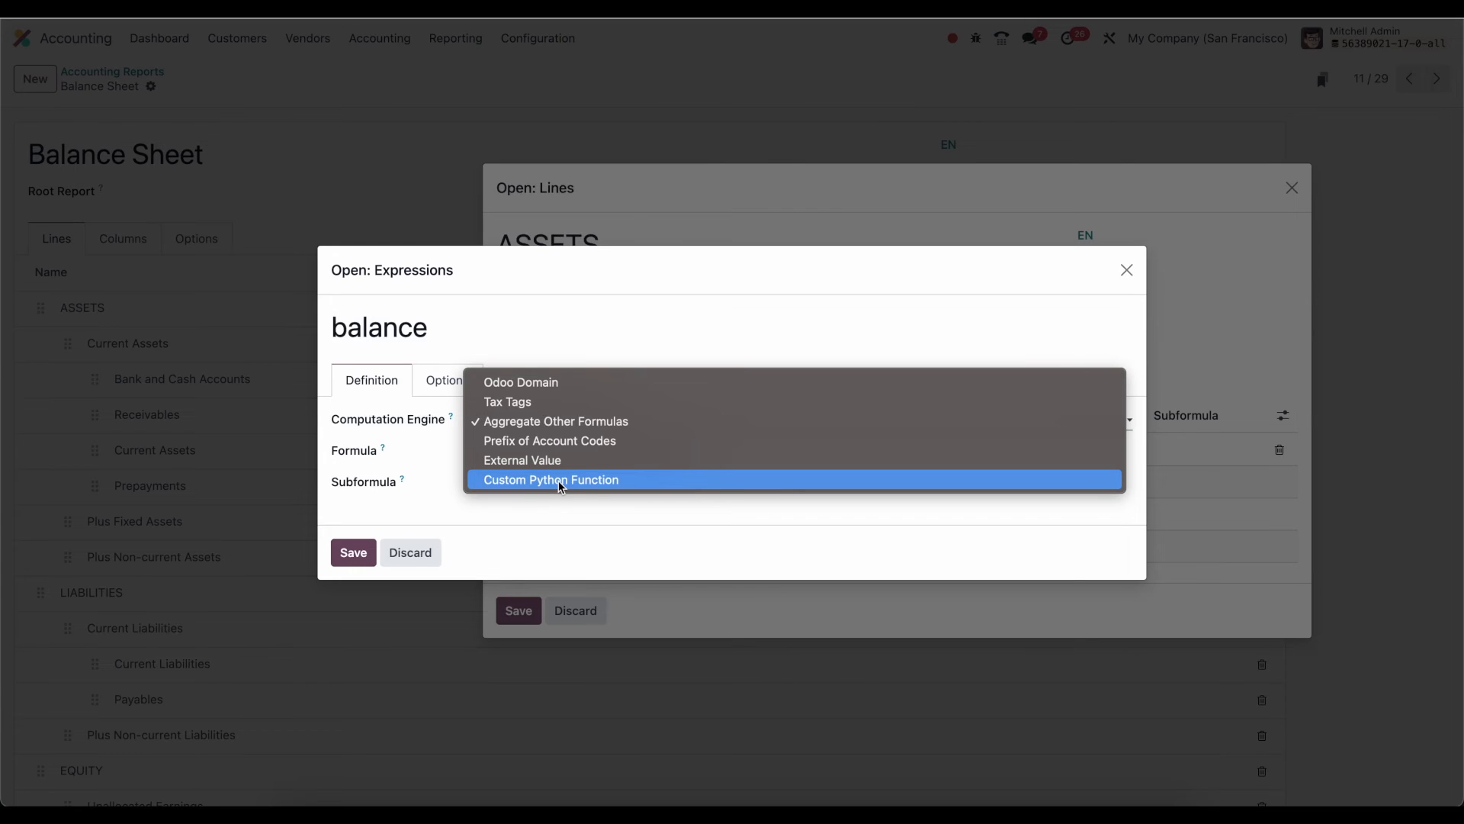
pyautogui.moveTo(521, 459)
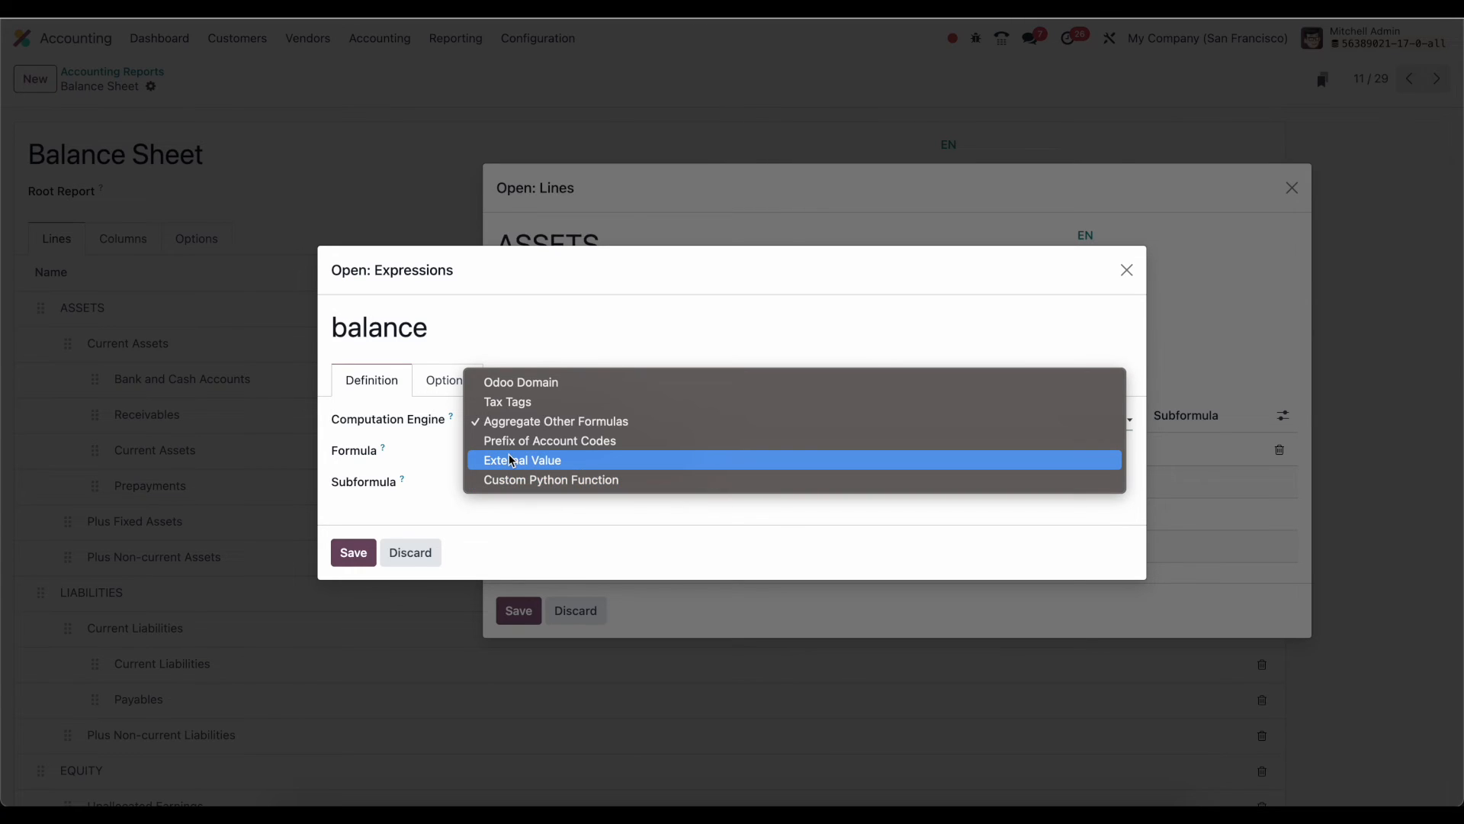
pyautogui.click(554, 421)
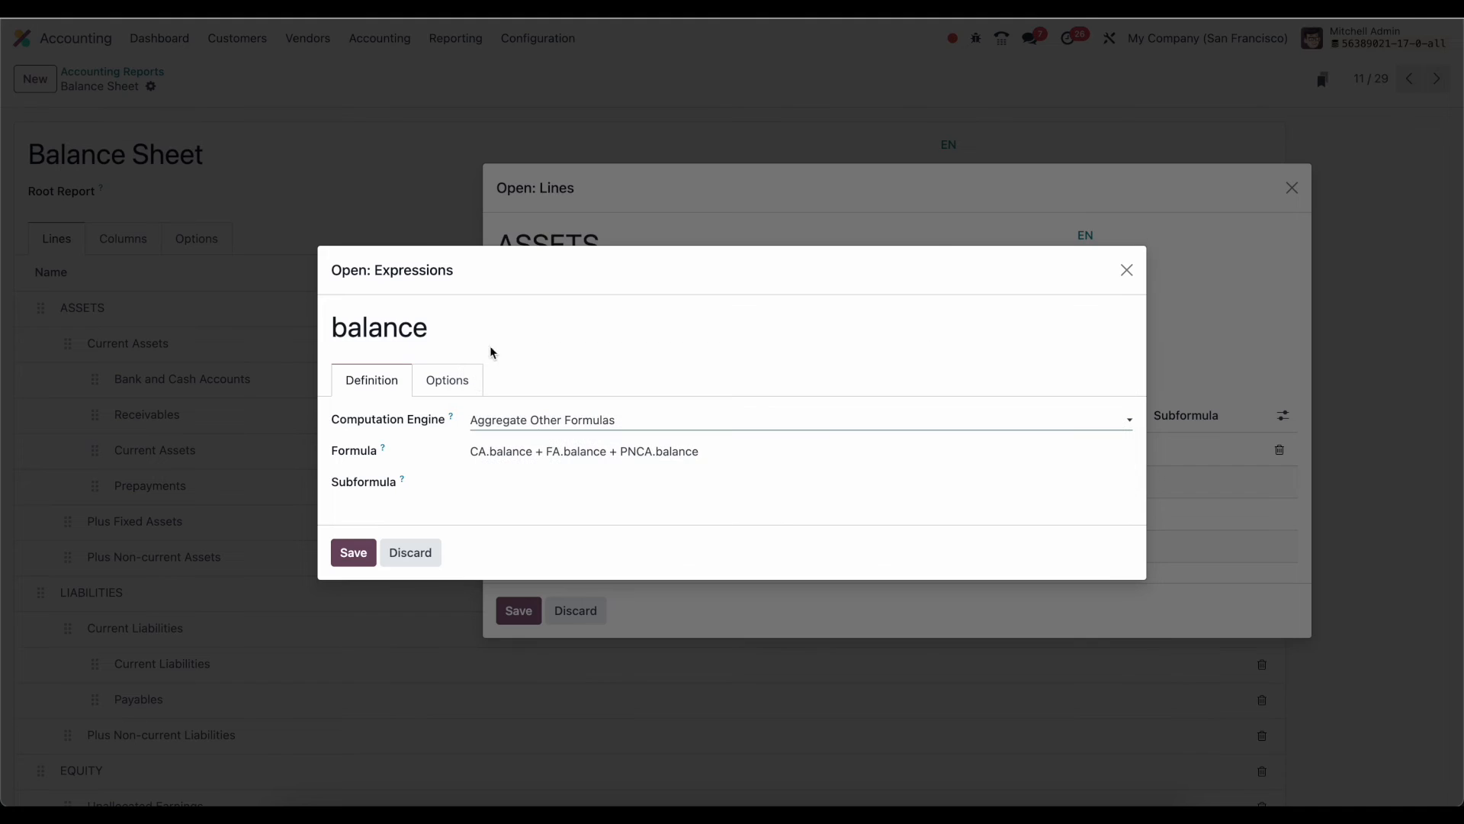
pyautogui.click(448, 380)
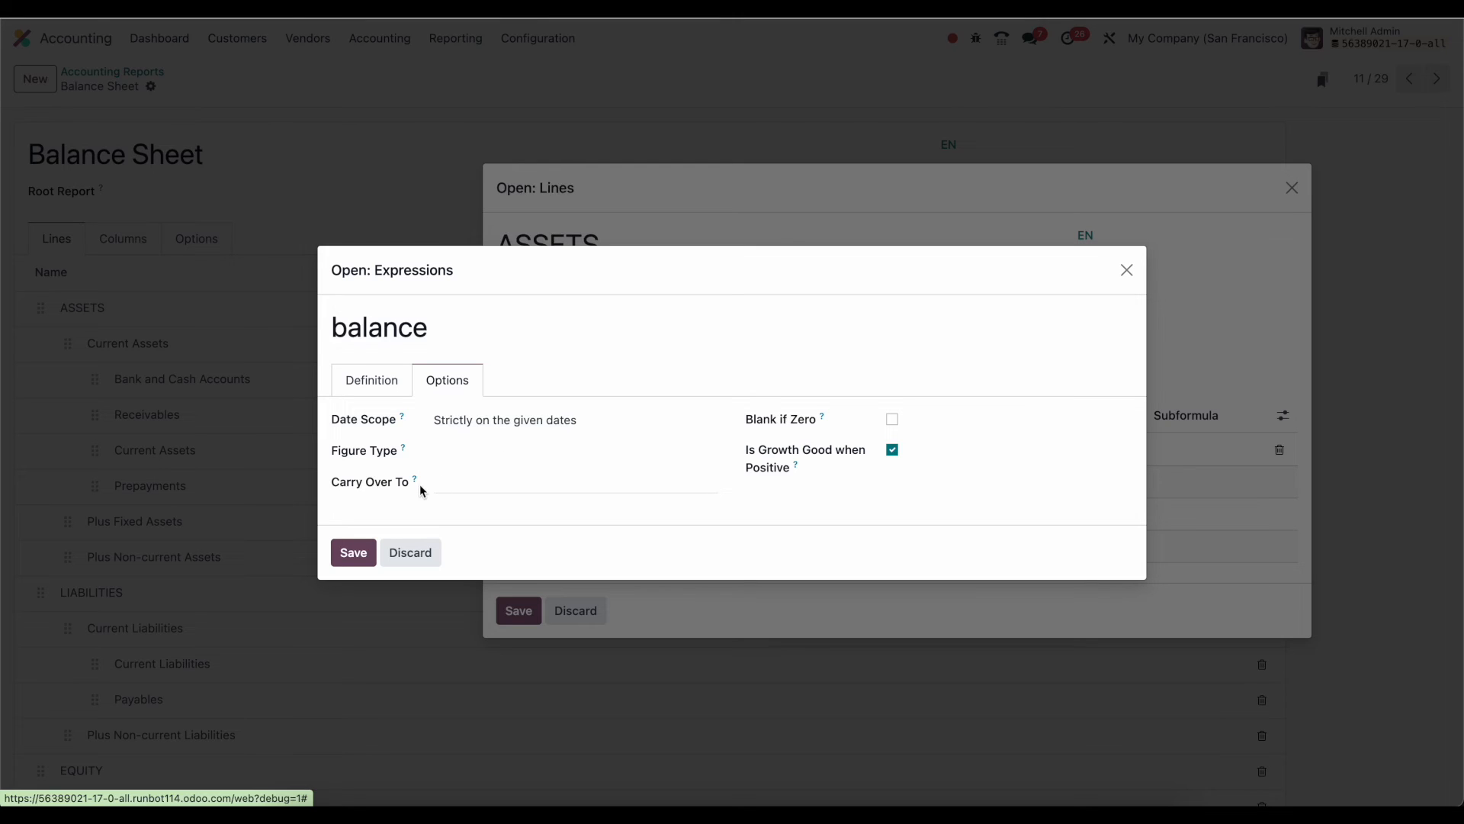
pyautogui.moveTo(468, 482)
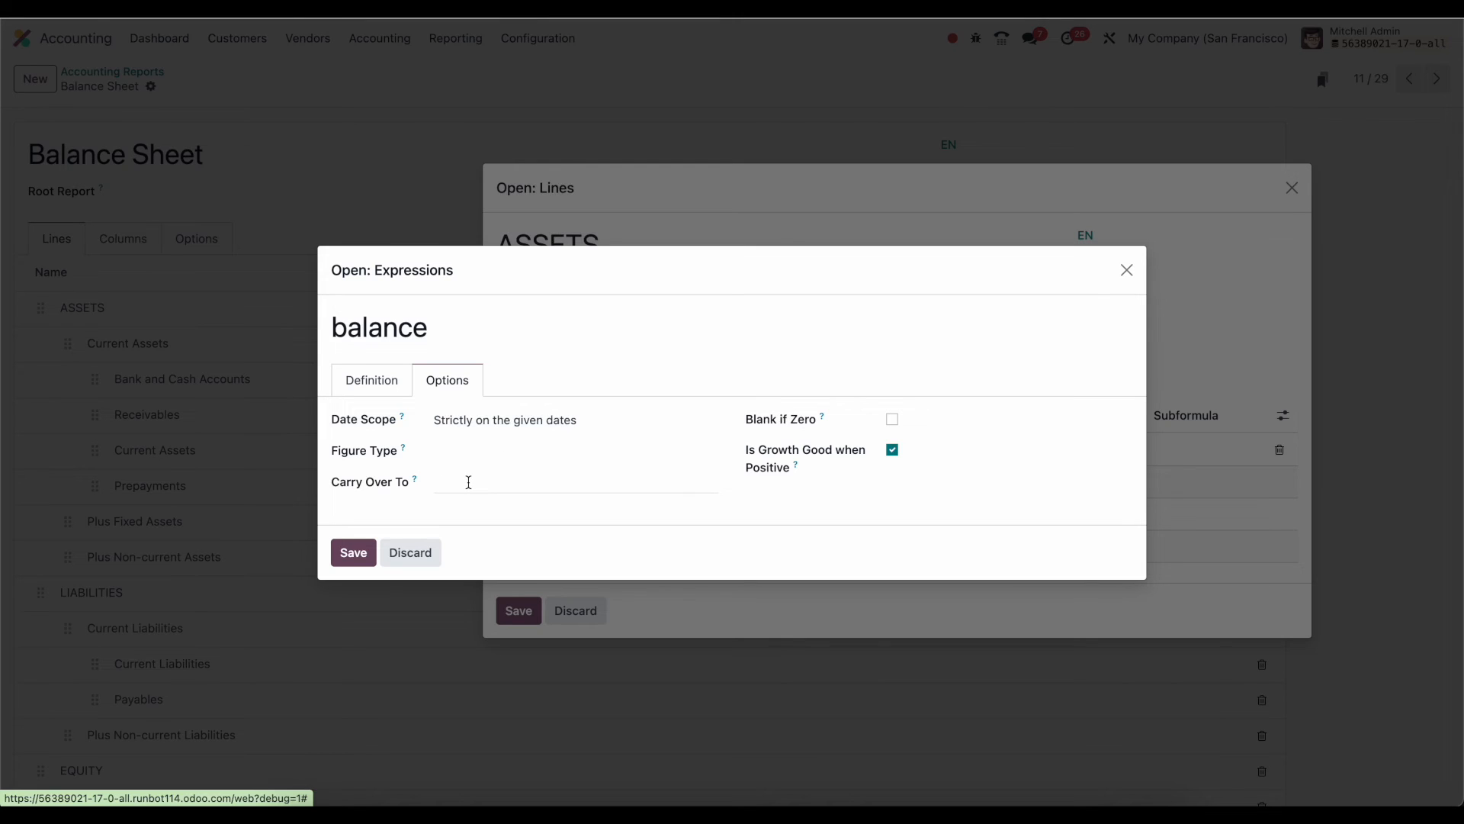
pyautogui.moveTo(535, 448)
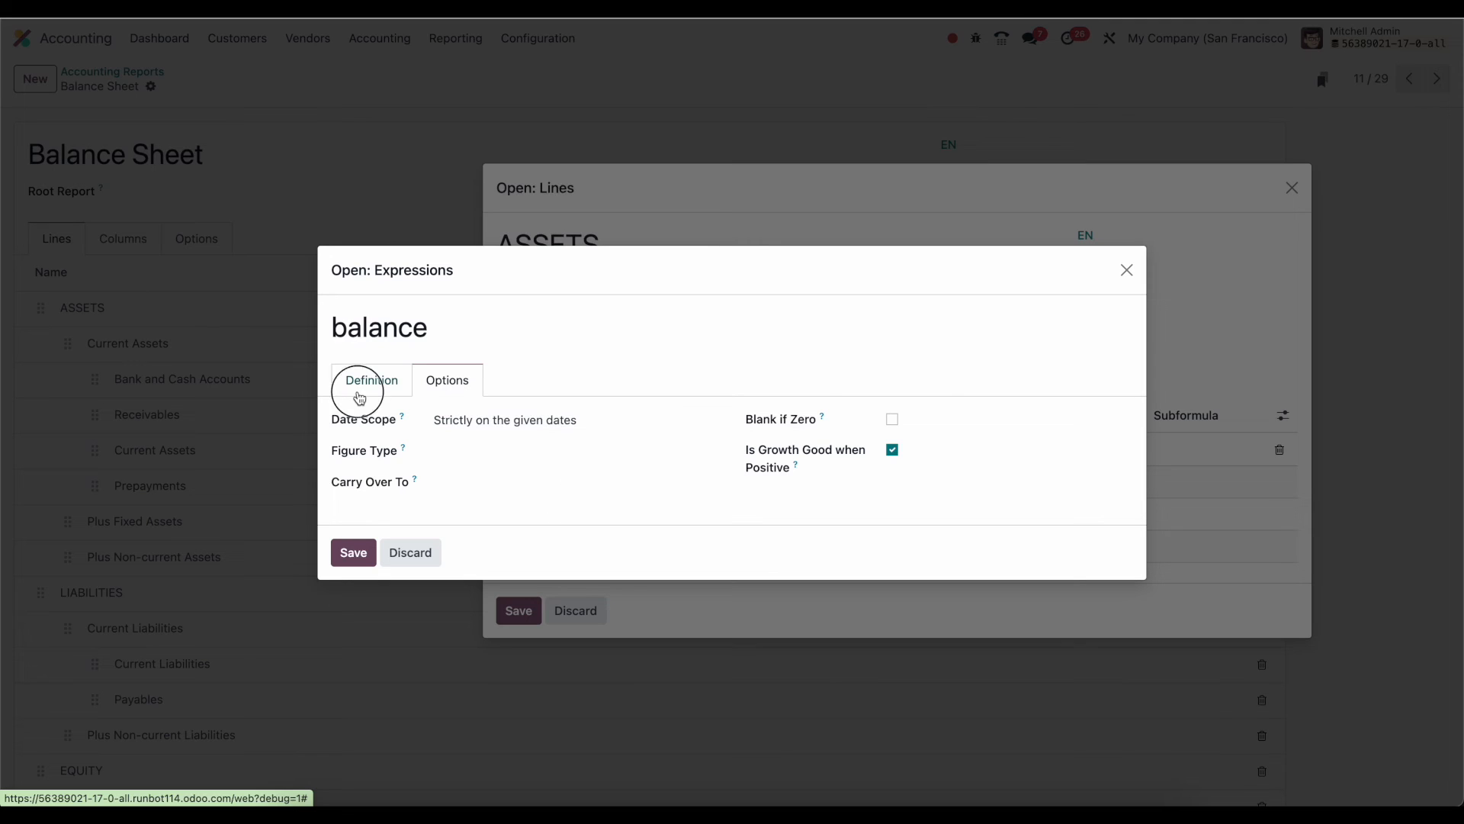
pyautogui.click(371, 380)
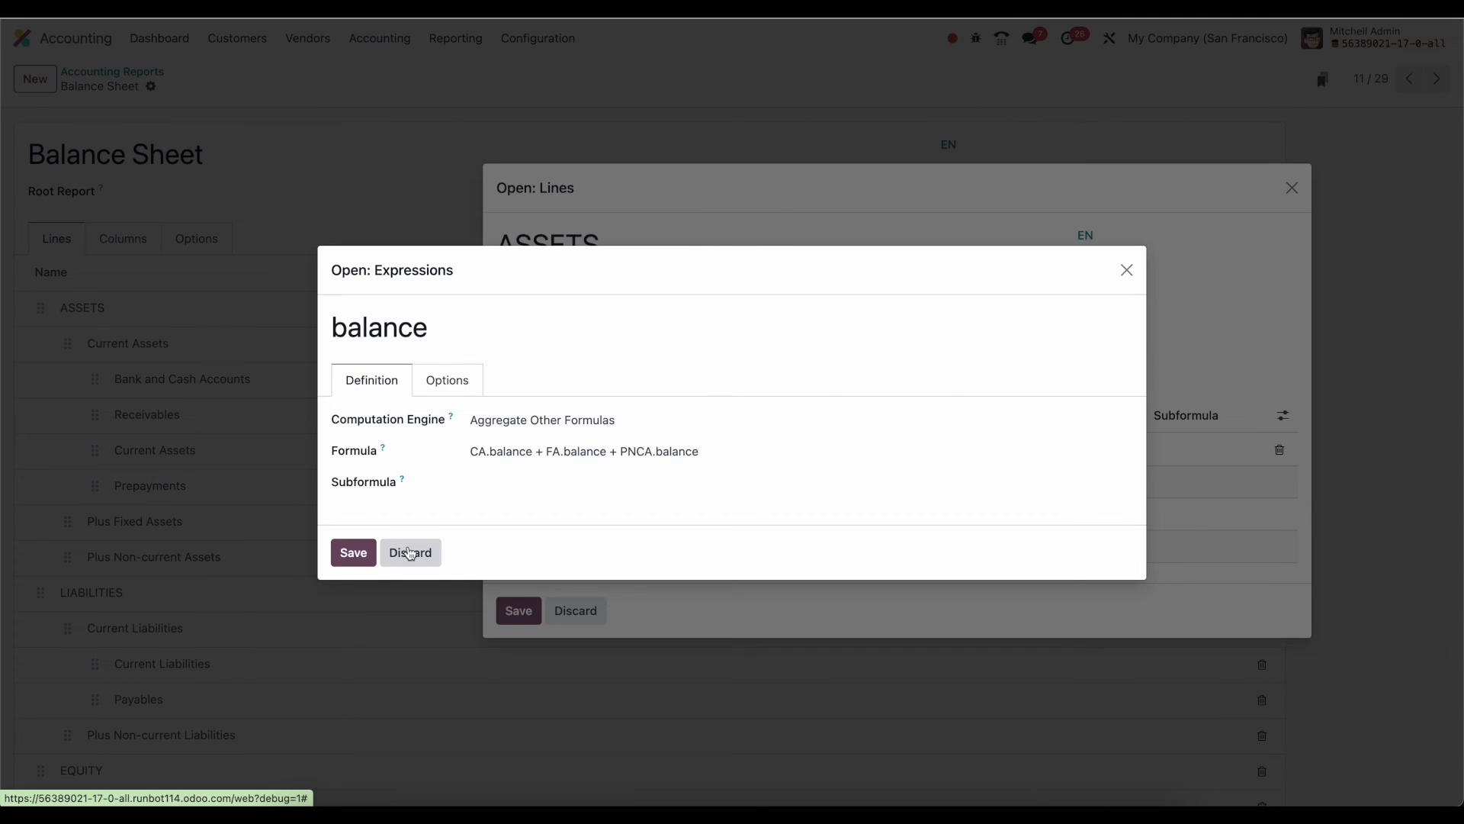
# Close the ASSETS balance expression dialog without saving changes
pyautogui.click(409, 552)
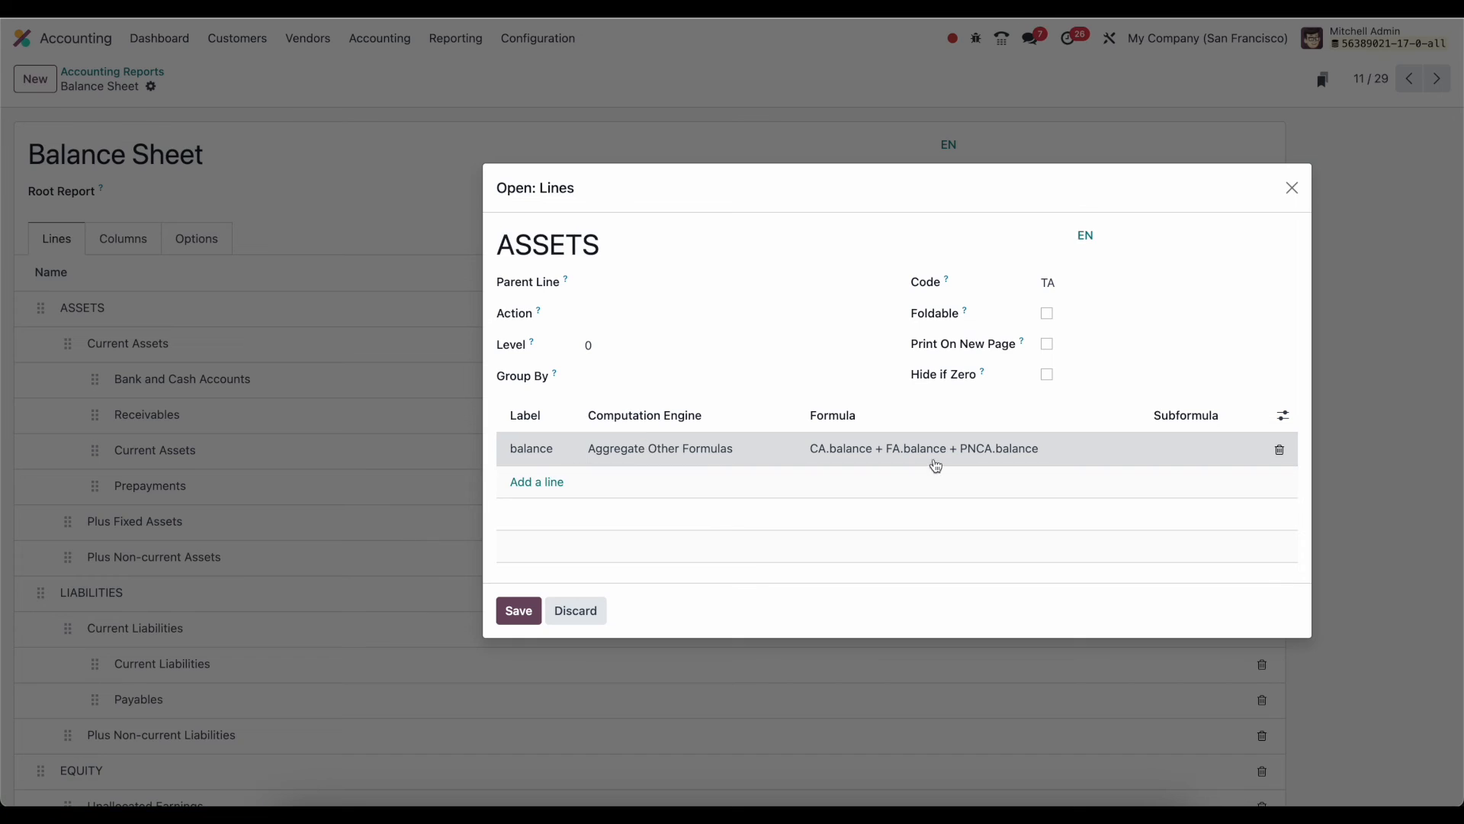
pyautogui.moveTo(373, 436)
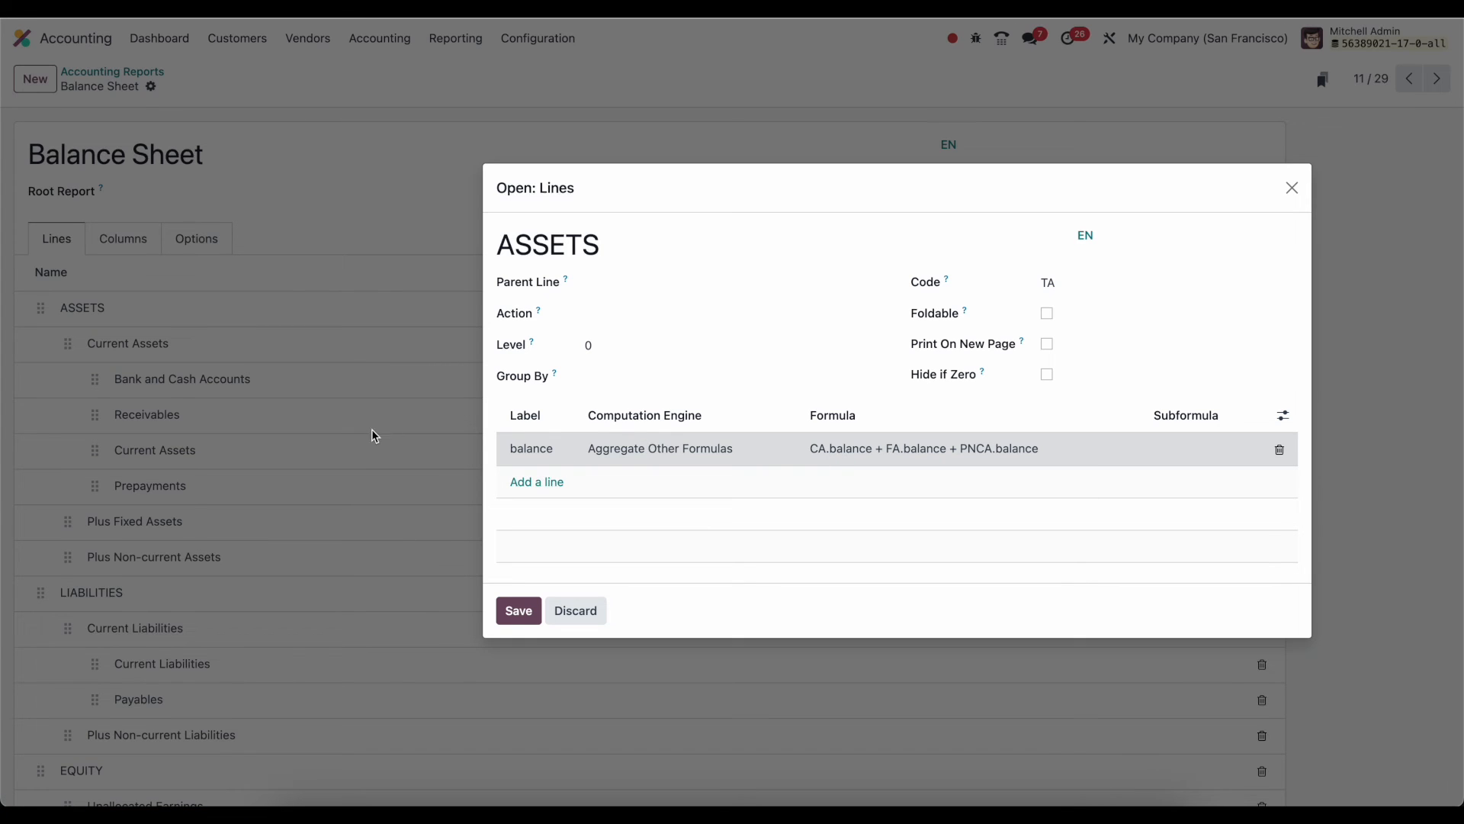
pyautogui.moveTo(425, 483)
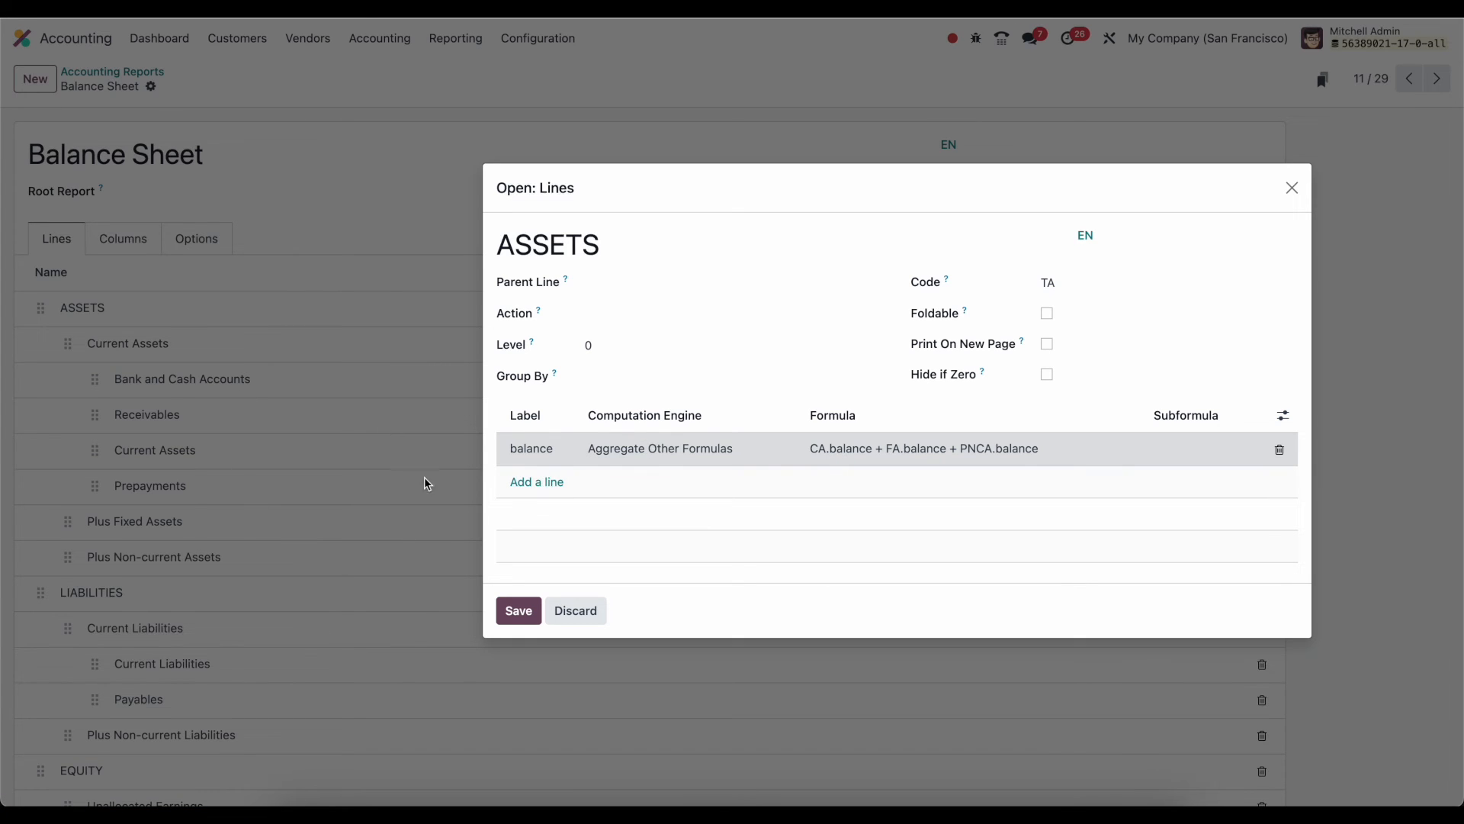
pyautogui.moveTo(667, 449)
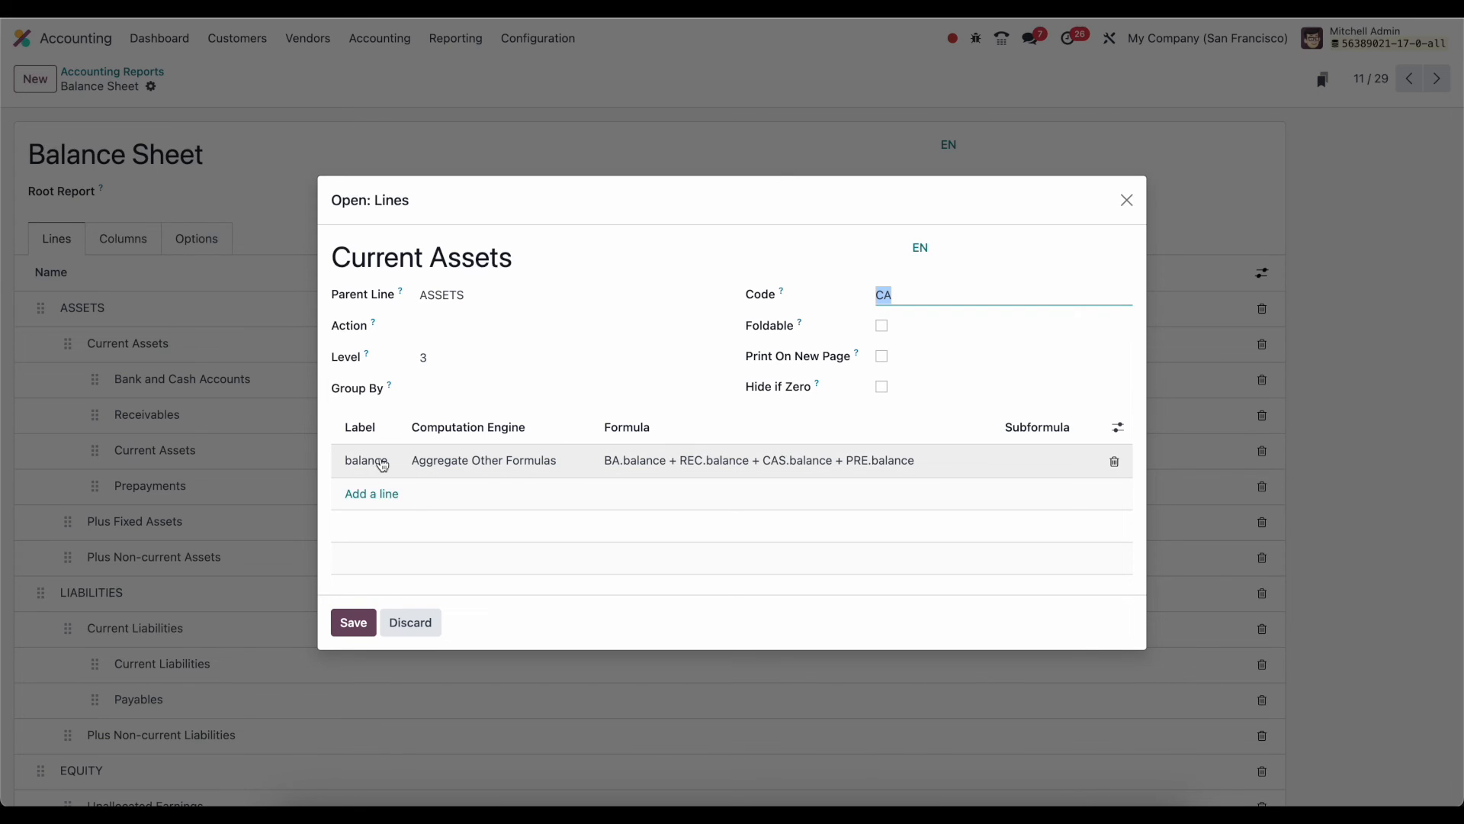
pyautogui.moveTo(193, 449)
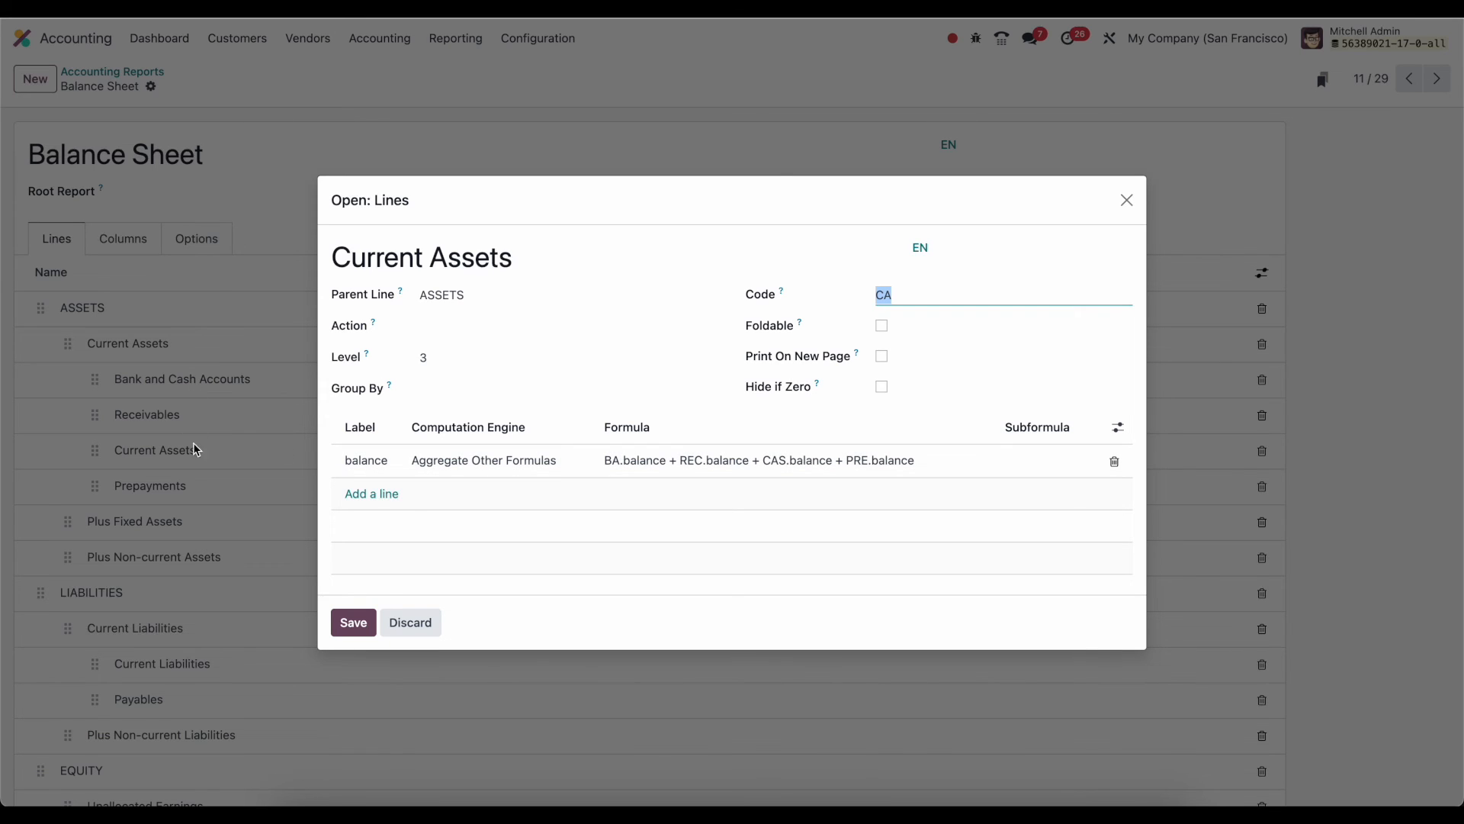
pyautogui.moveTo(184, 408)
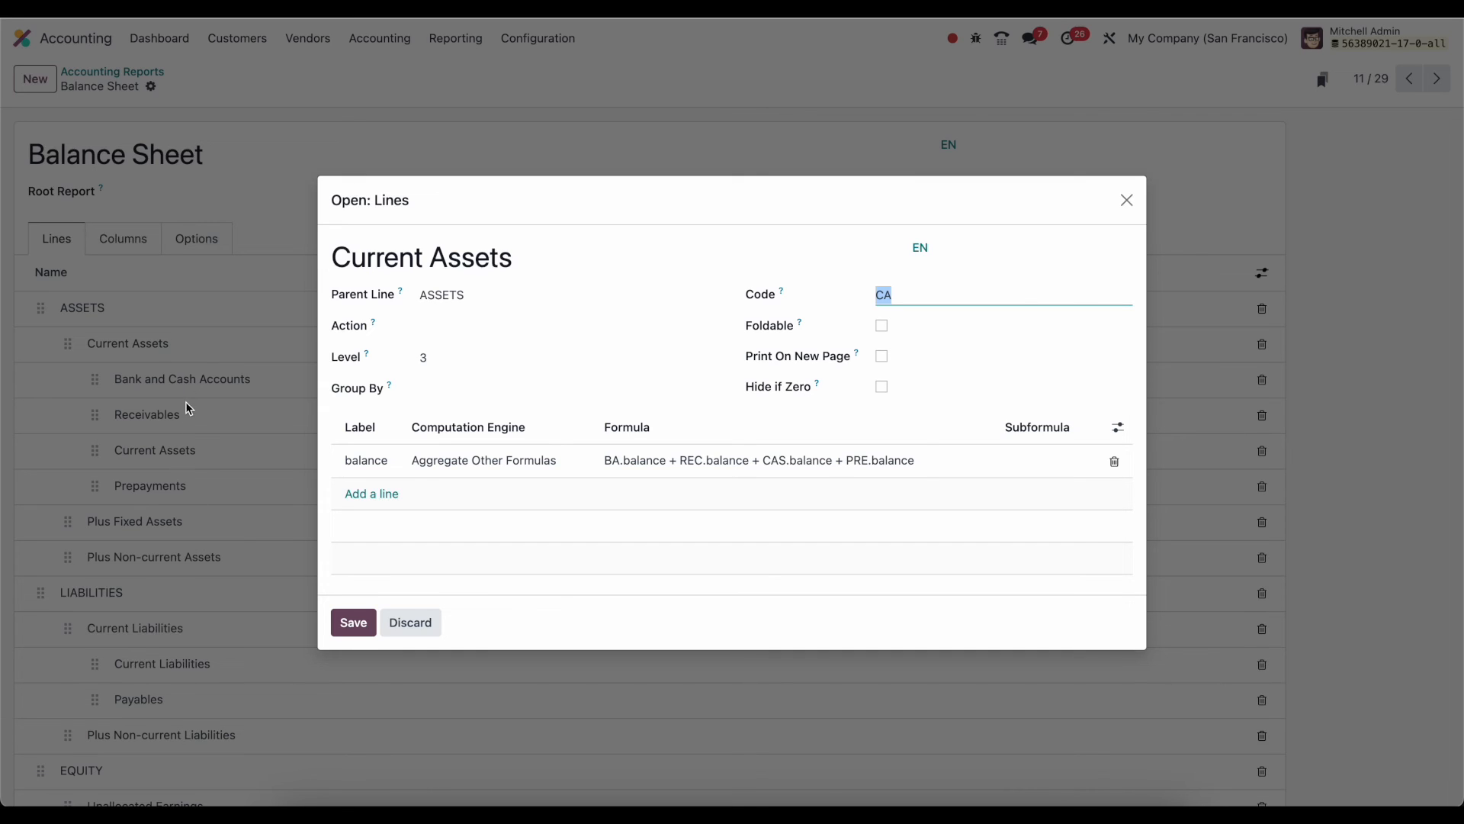
pyautogui.moveTo(263, 379)
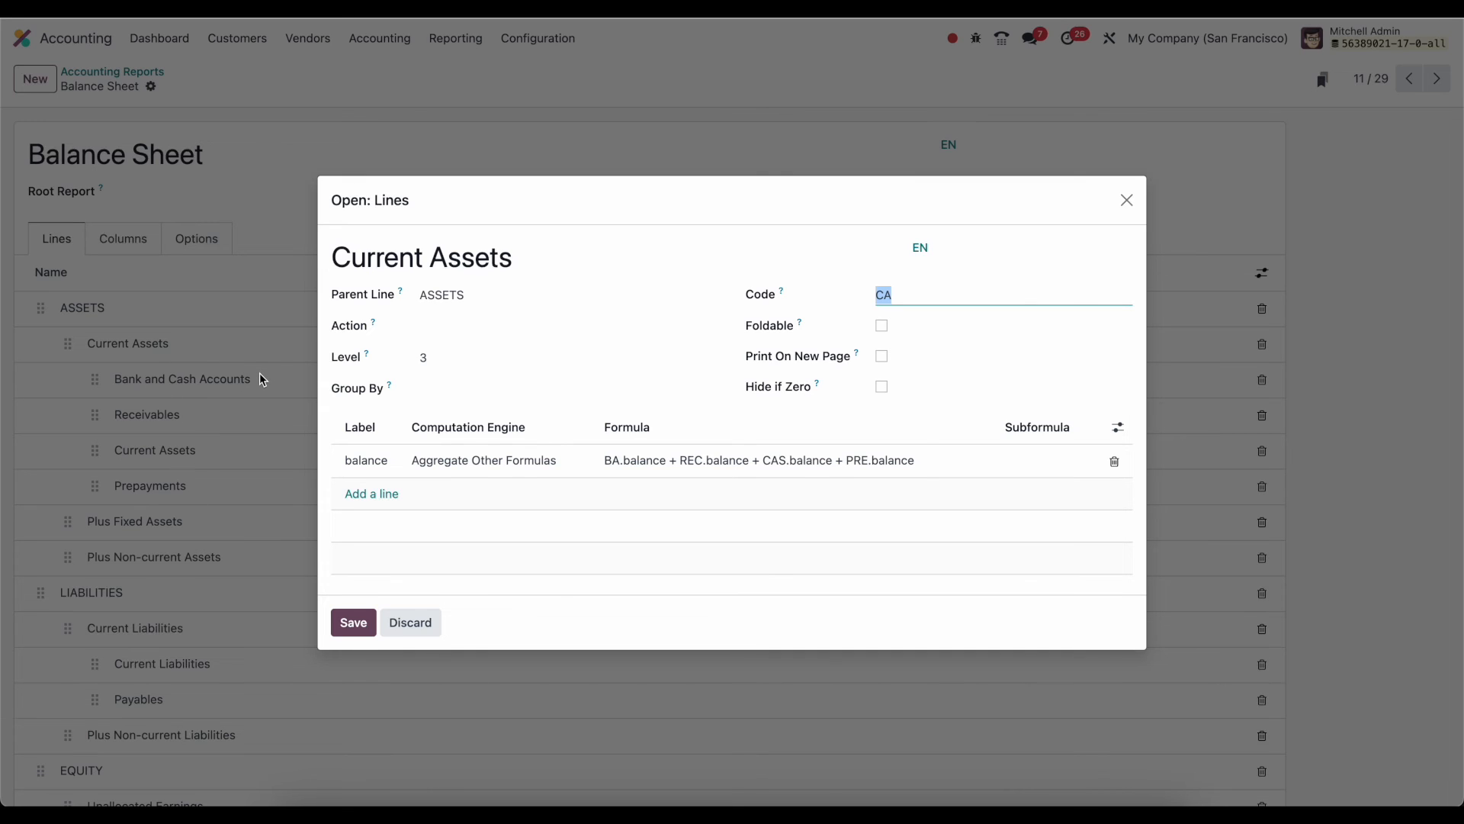
pyautogui.moveTo(191, 493)
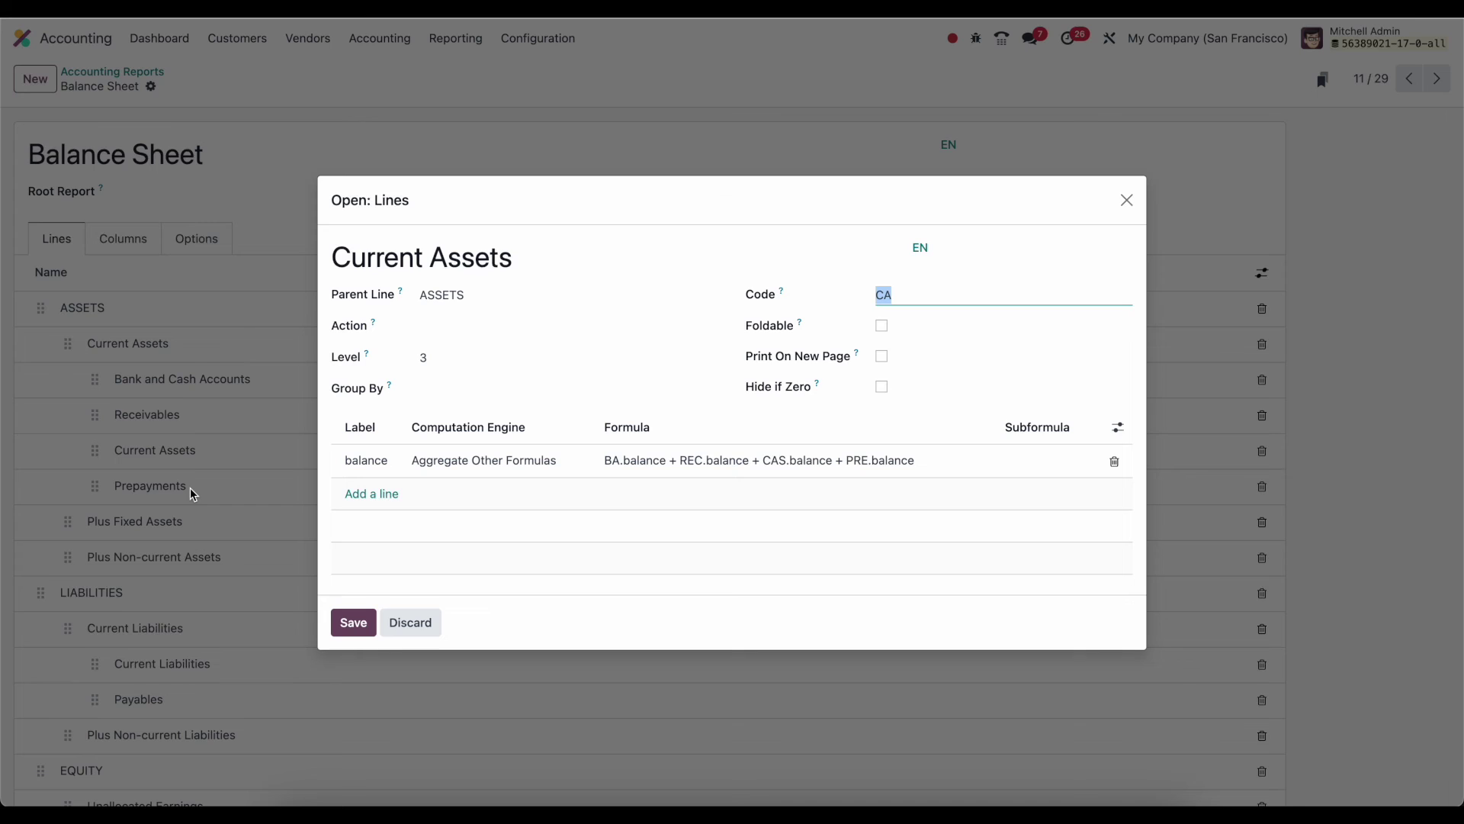
pyautogui.moveTo(616, 459)
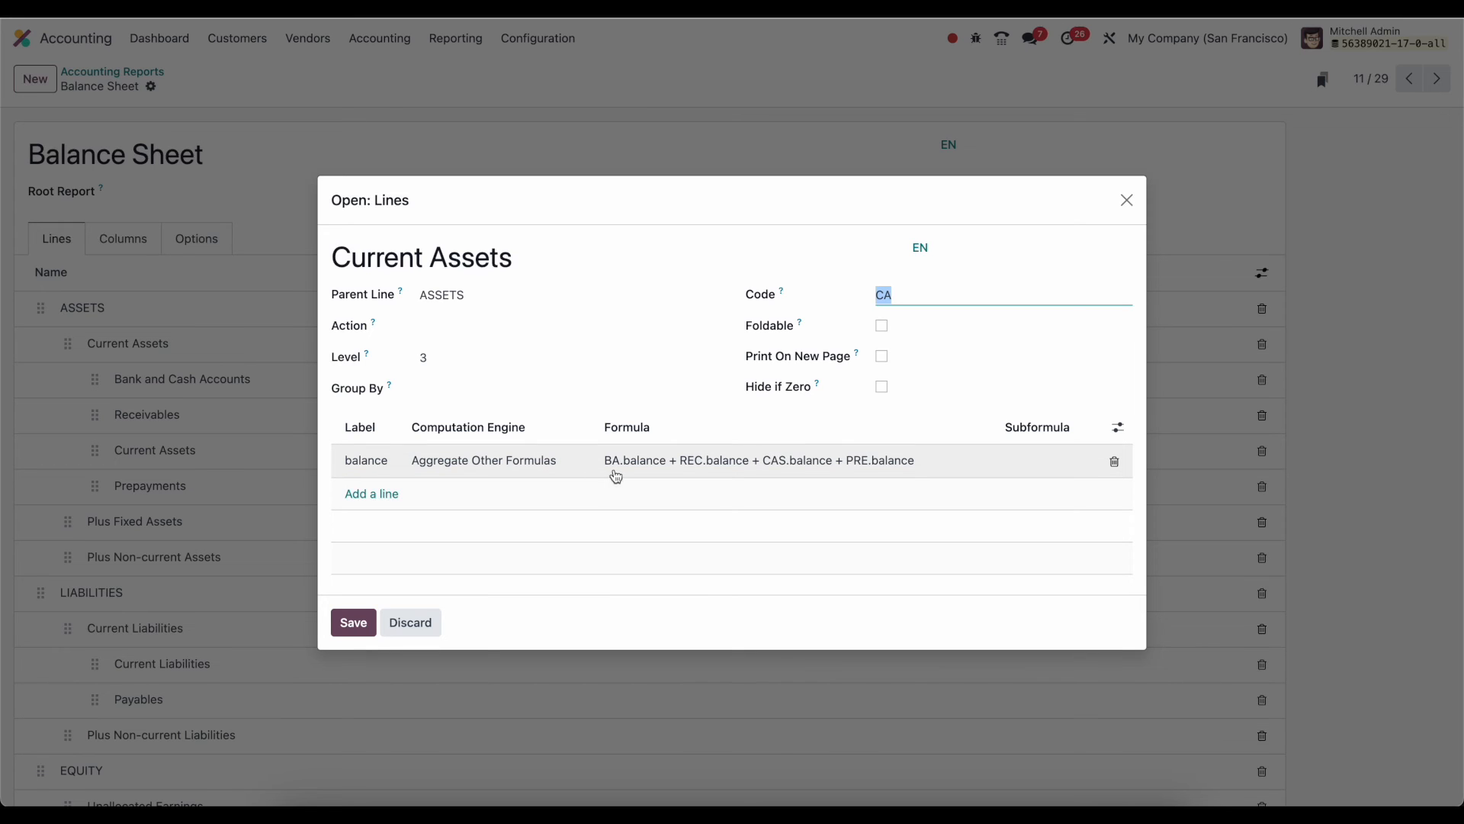
pyautogui.moveTo(747, 465)
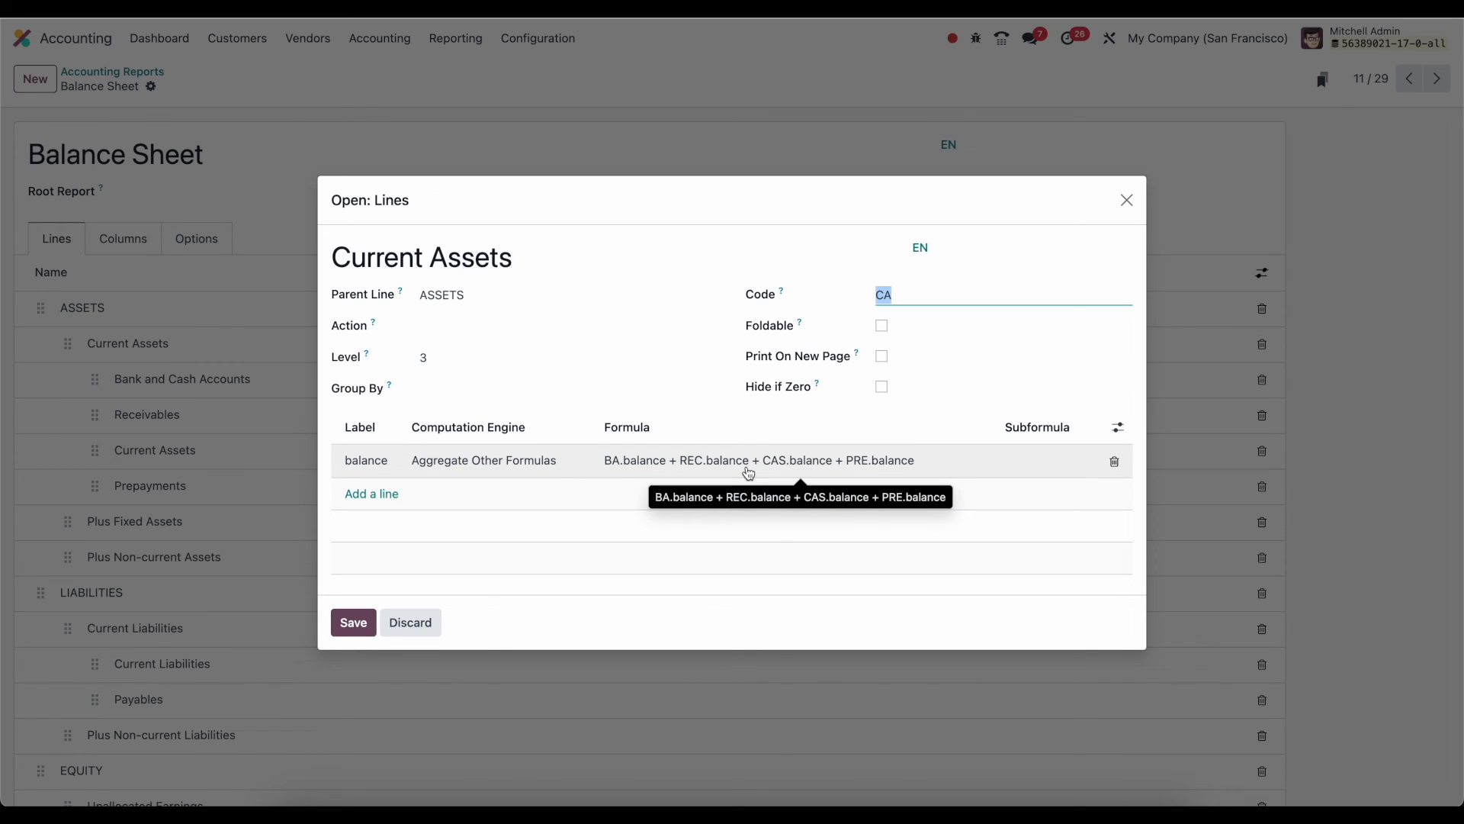
pyautogui.moveTo(376, 486)
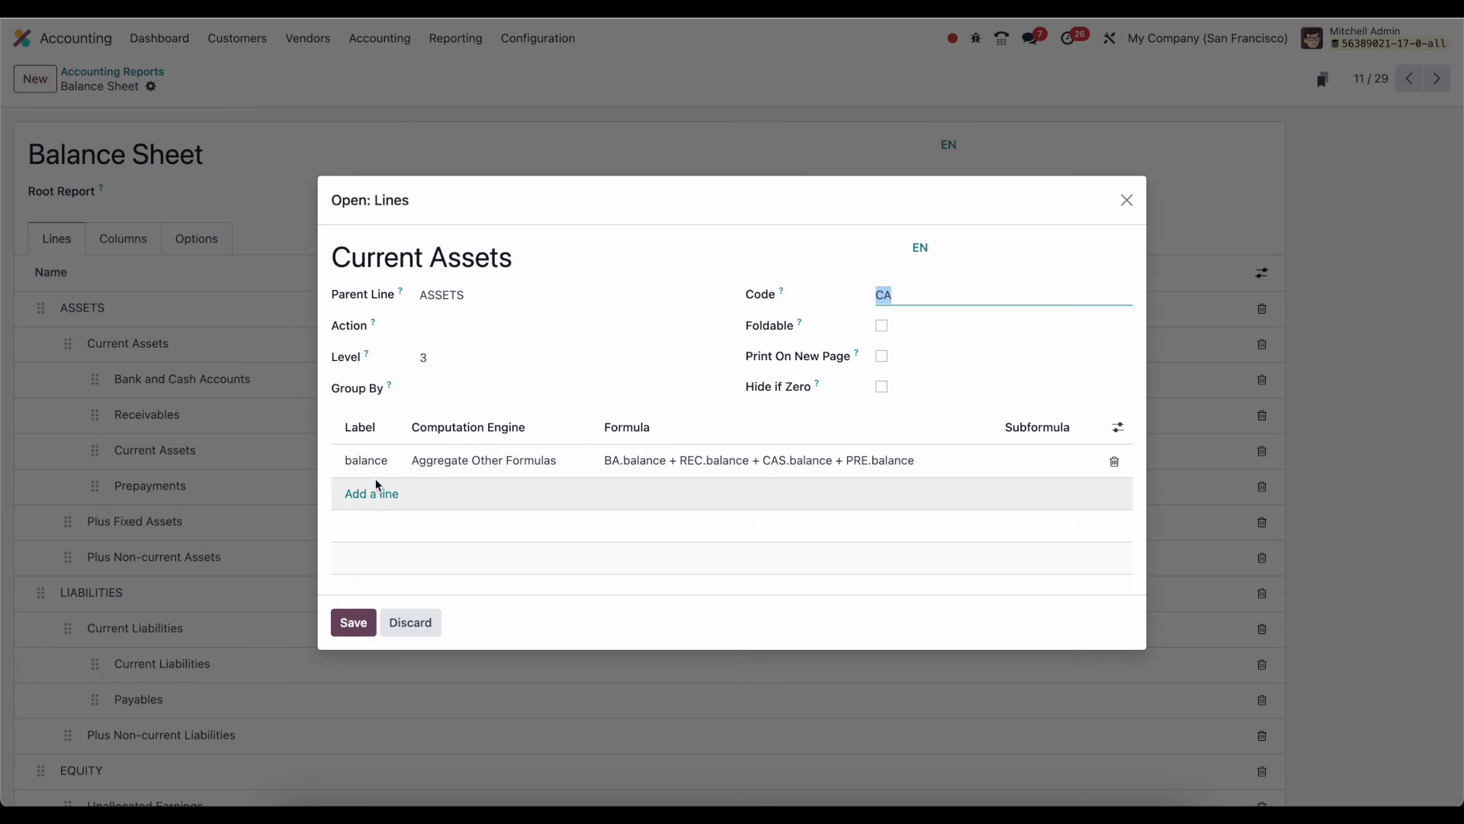
pyautogui.moveTo(366, 461)
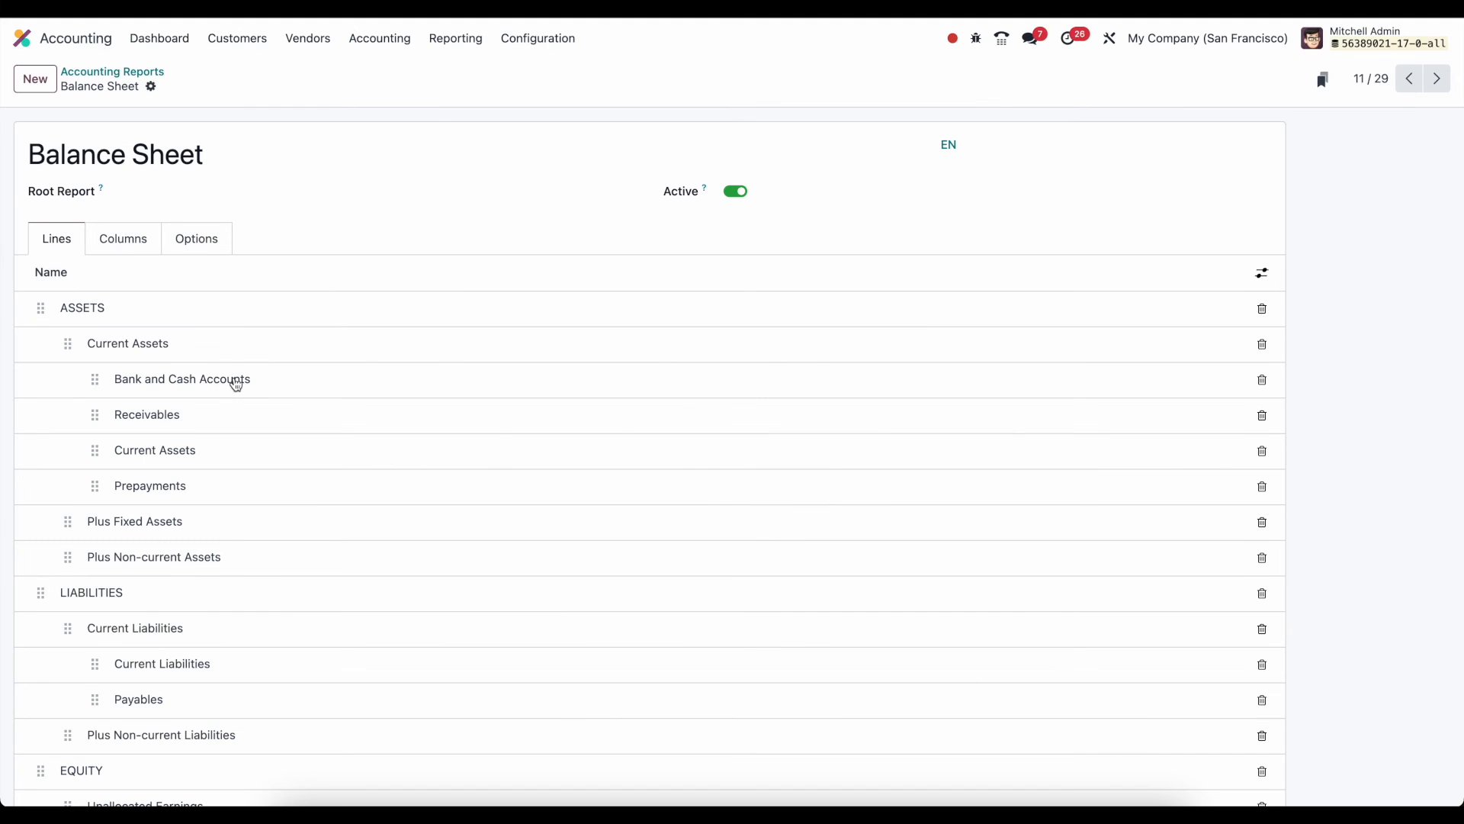
pyautogui.click(182, 378)
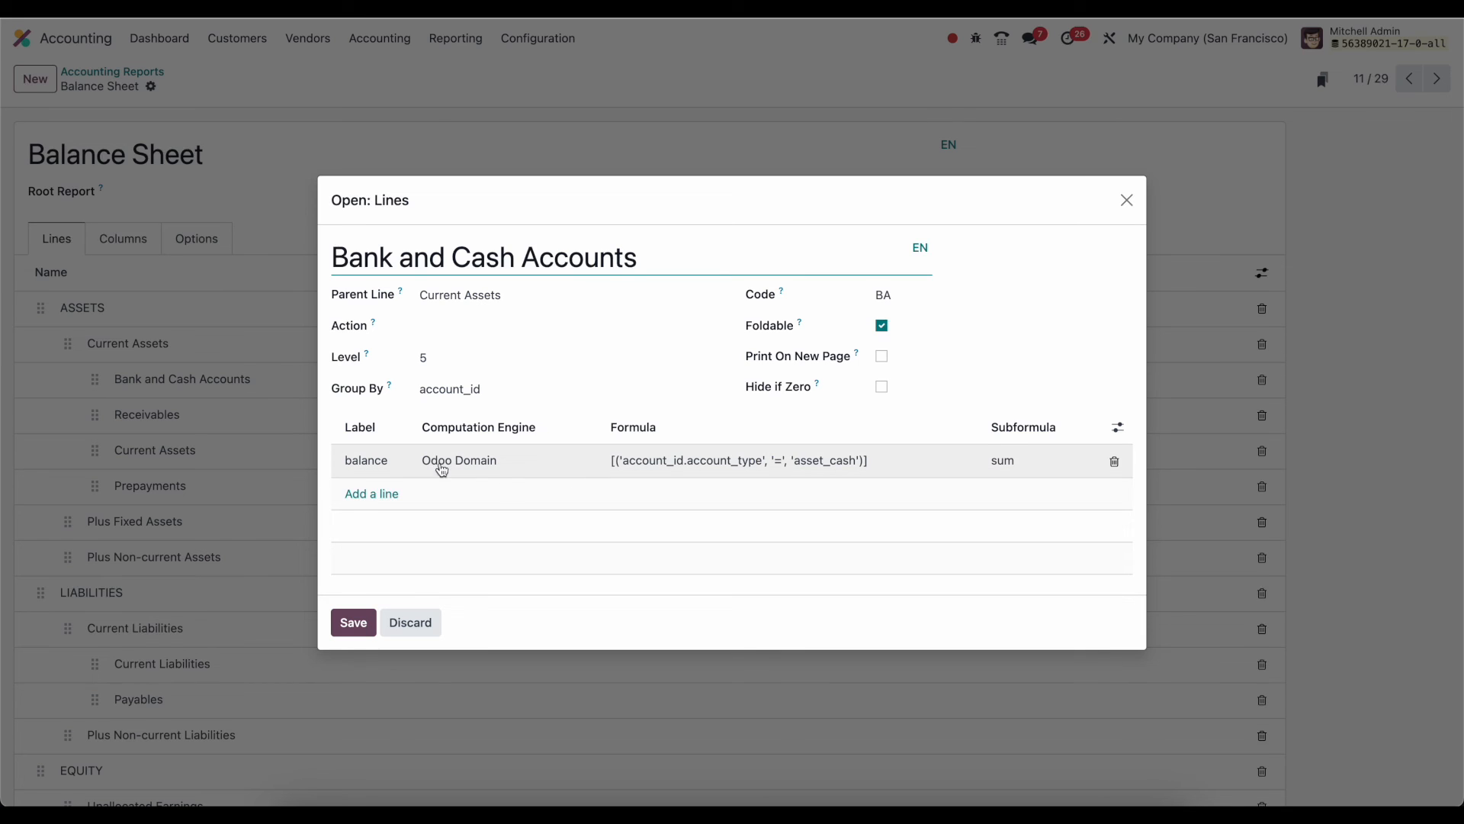
pyautogui.moveTo(660, 469)
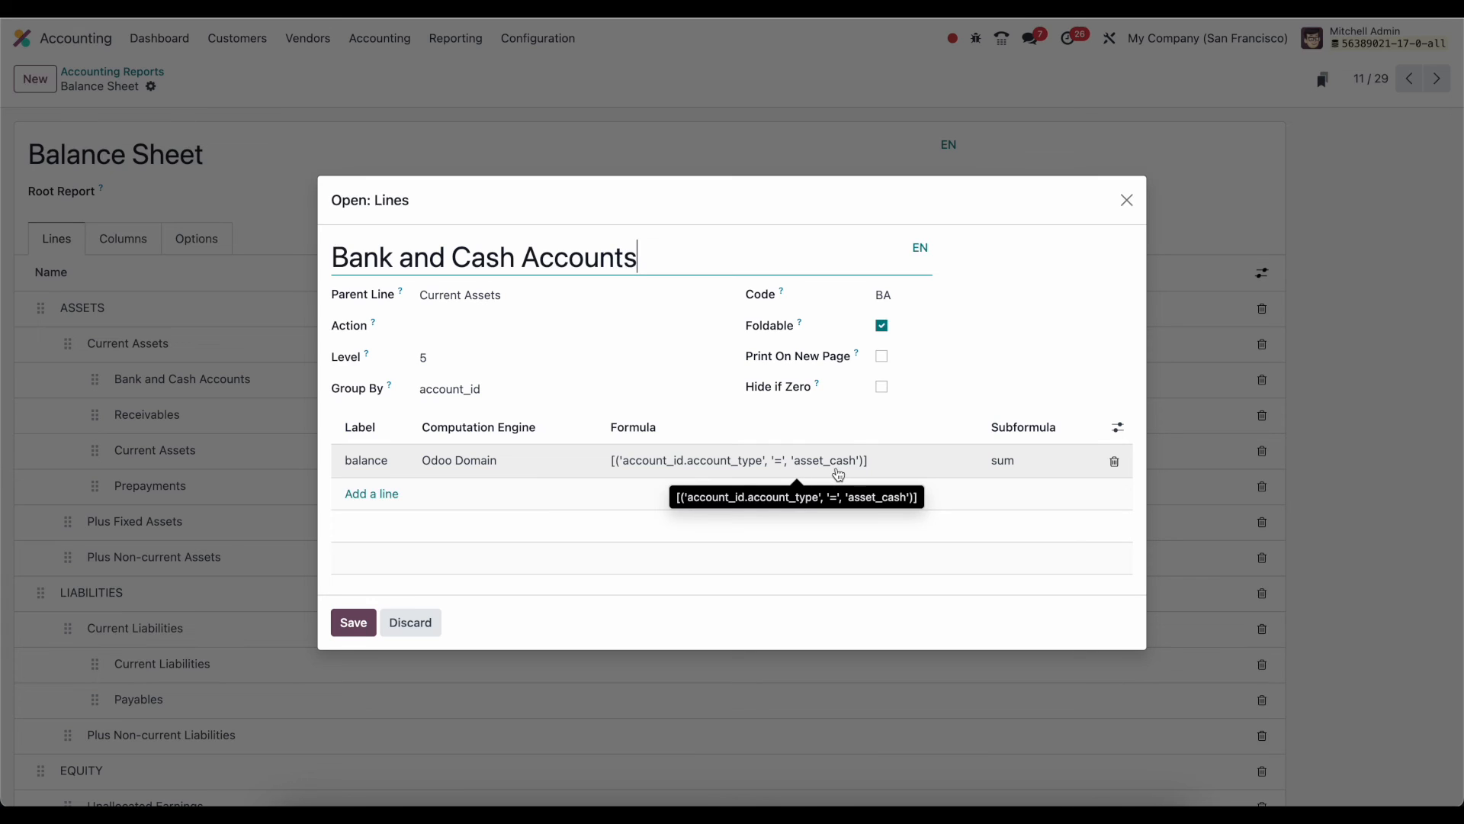
pyautogui.moveTo(1016, 466)
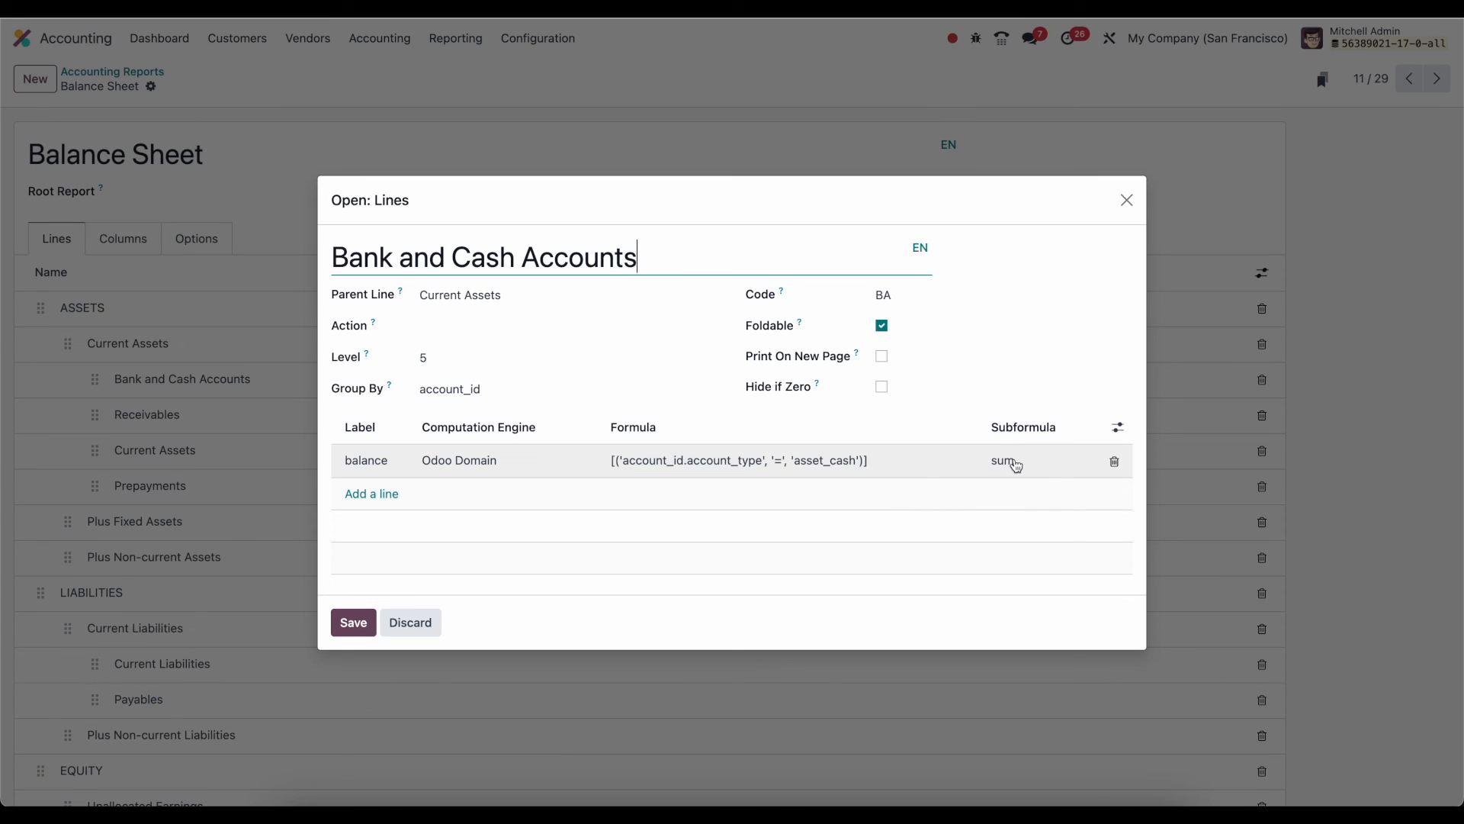
pyautogui.moveTo(814, 467)
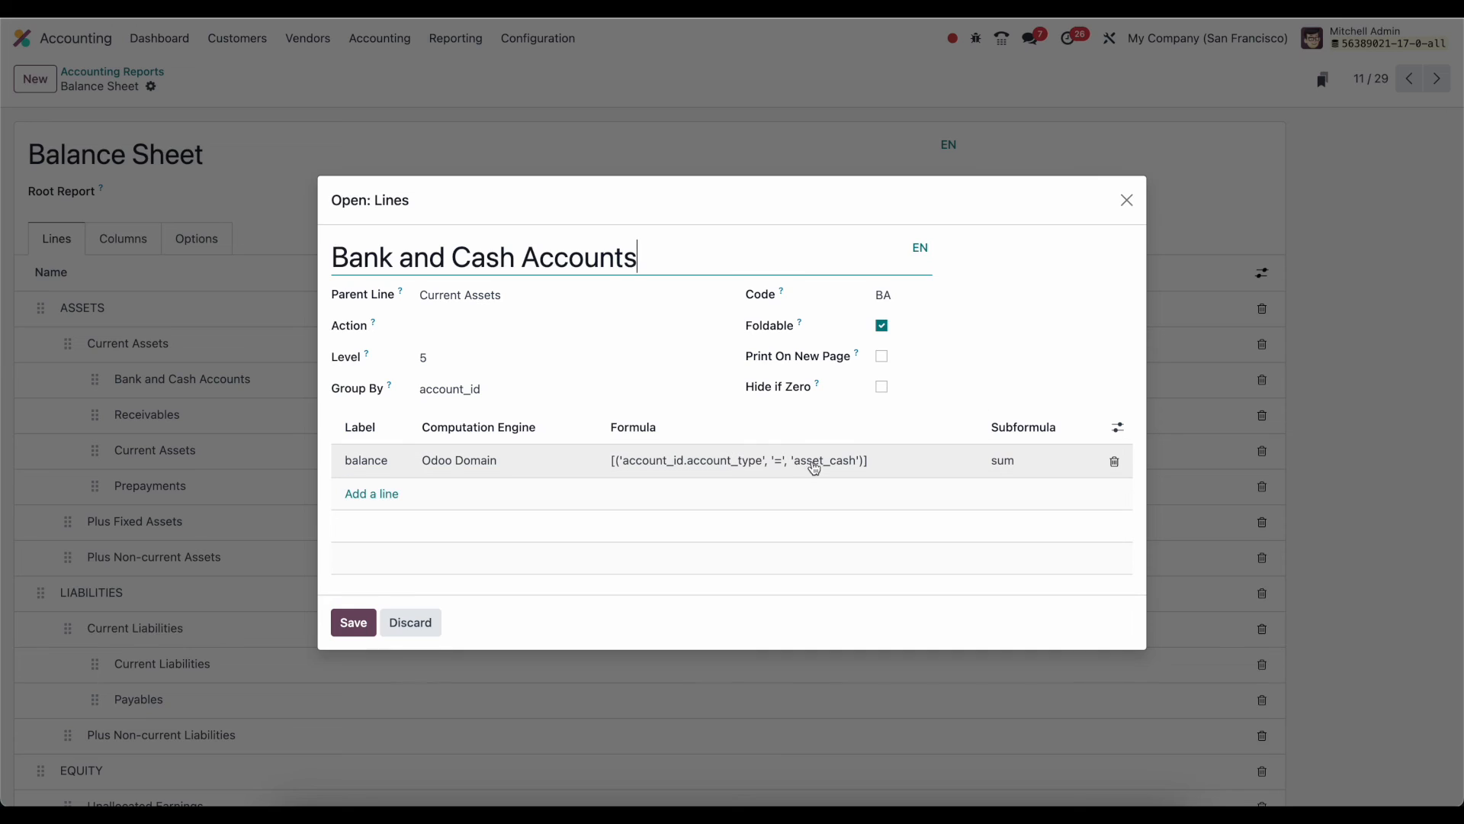
pyautogui.moveTo(783, 467)
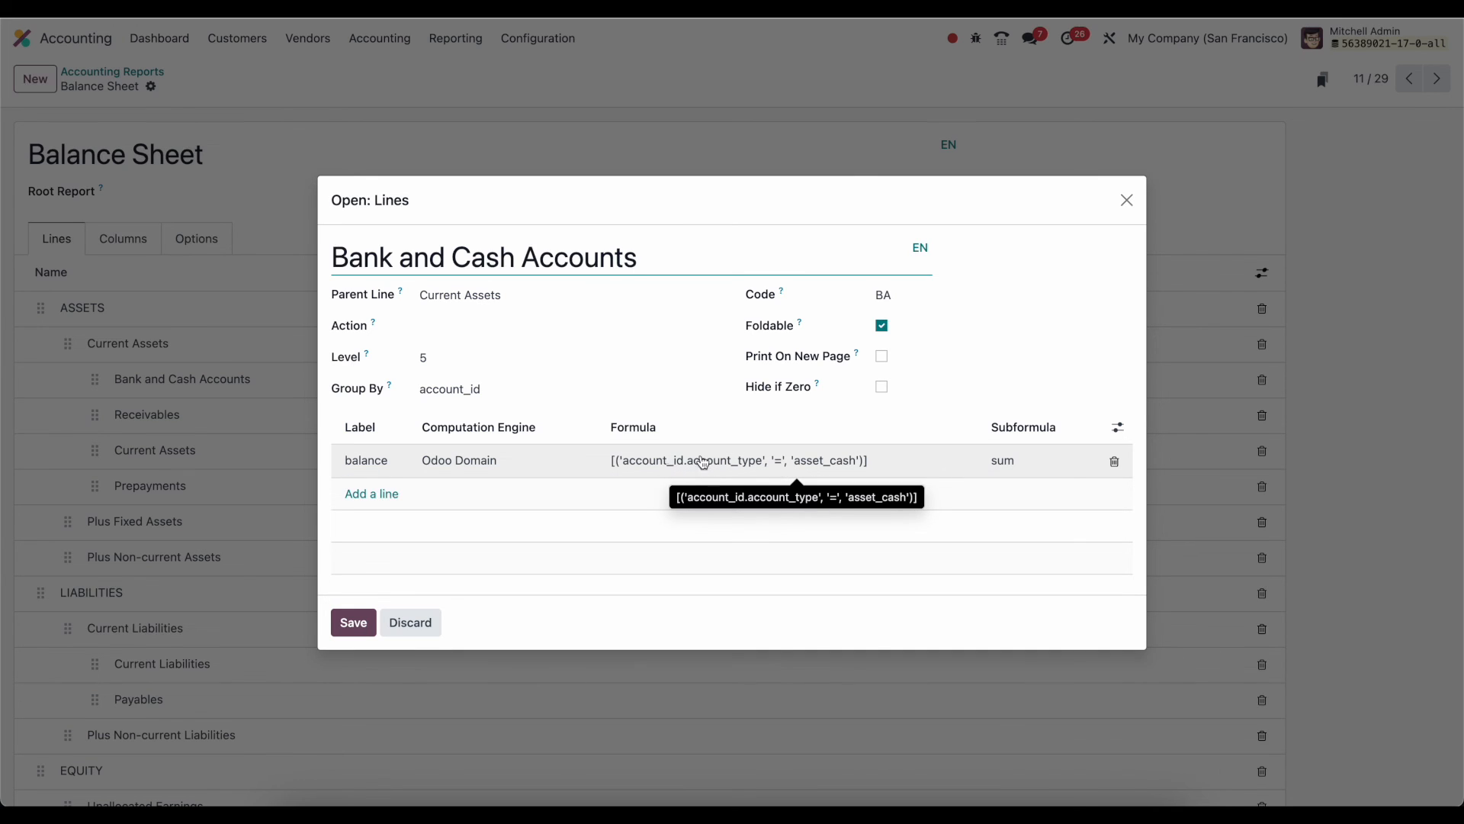
pyautogui.moveTo(705, 473)
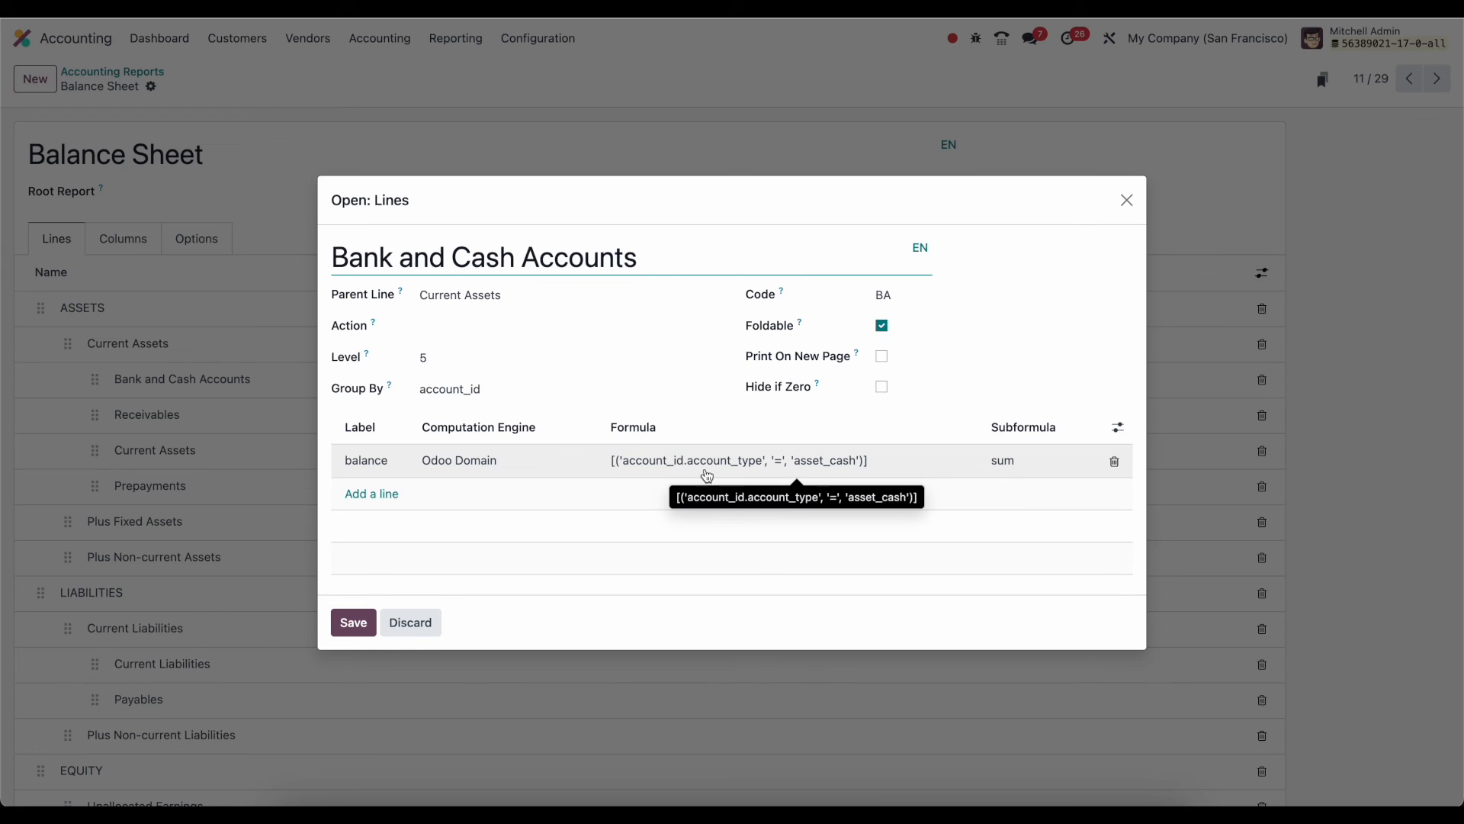
pyautogui.moveTo(778, 475)
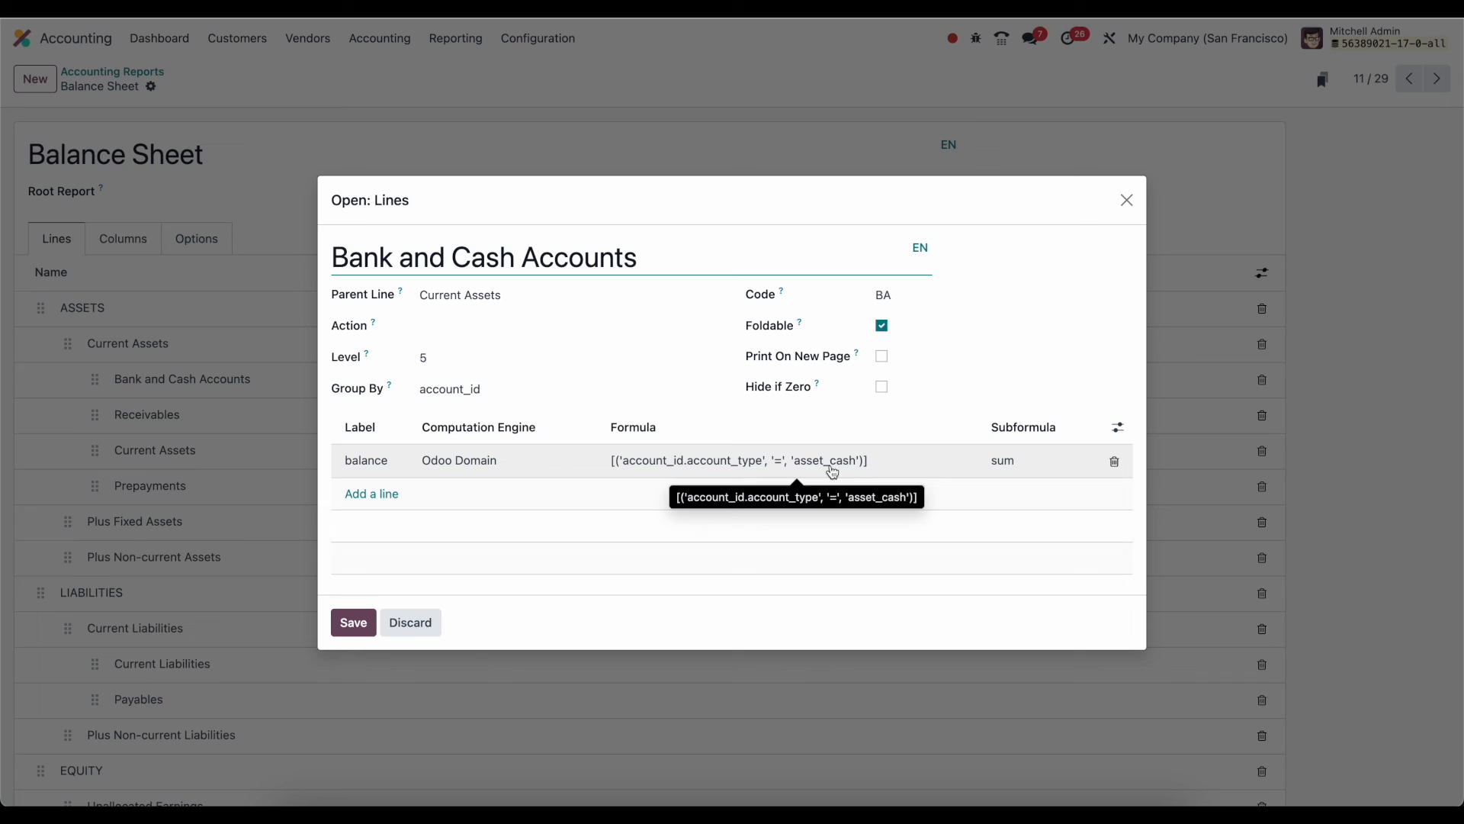
pyautogui.moveTo(1003, 464)
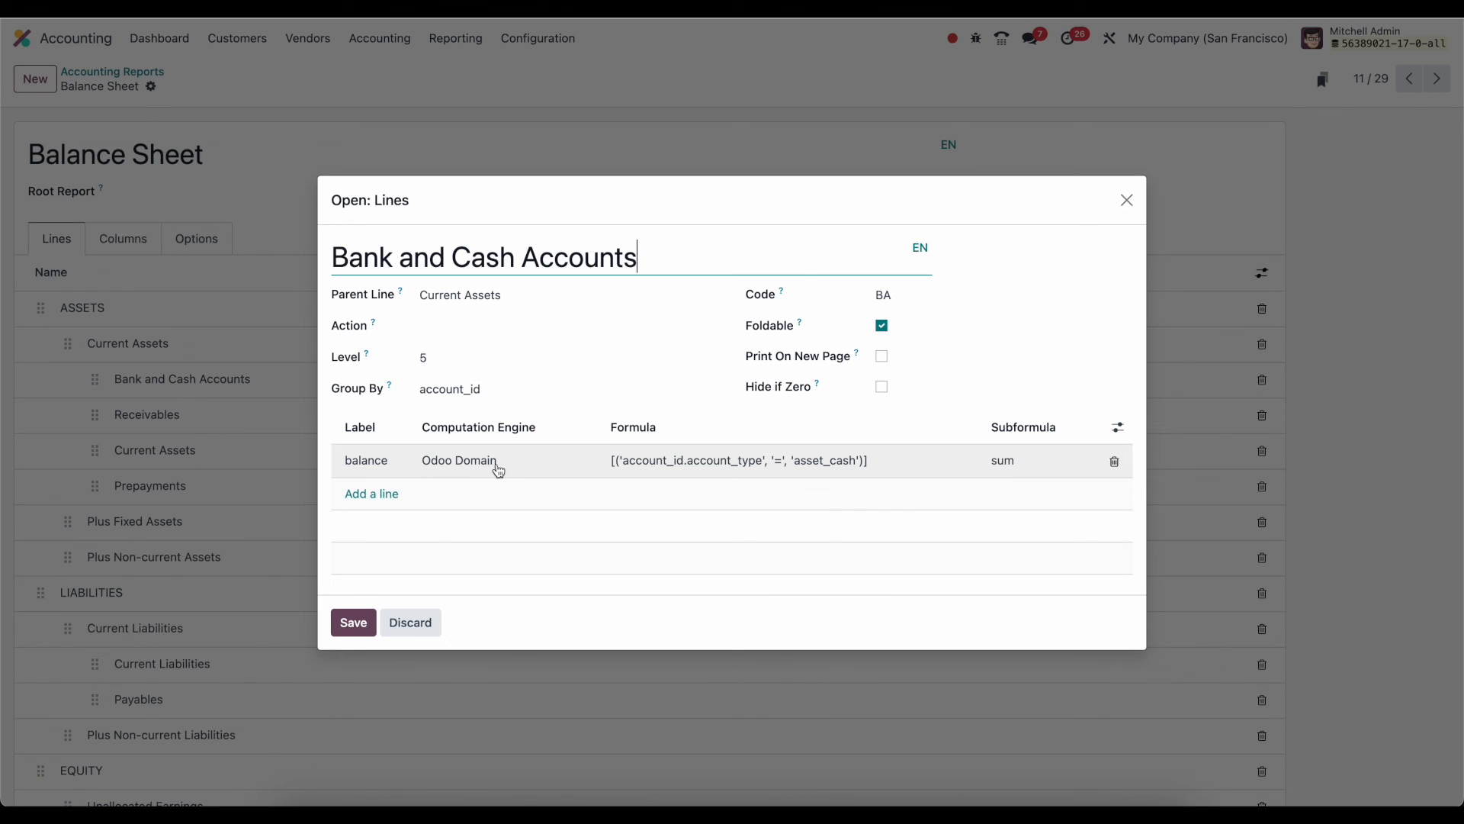
pyautogui.moveTo(795, 462)
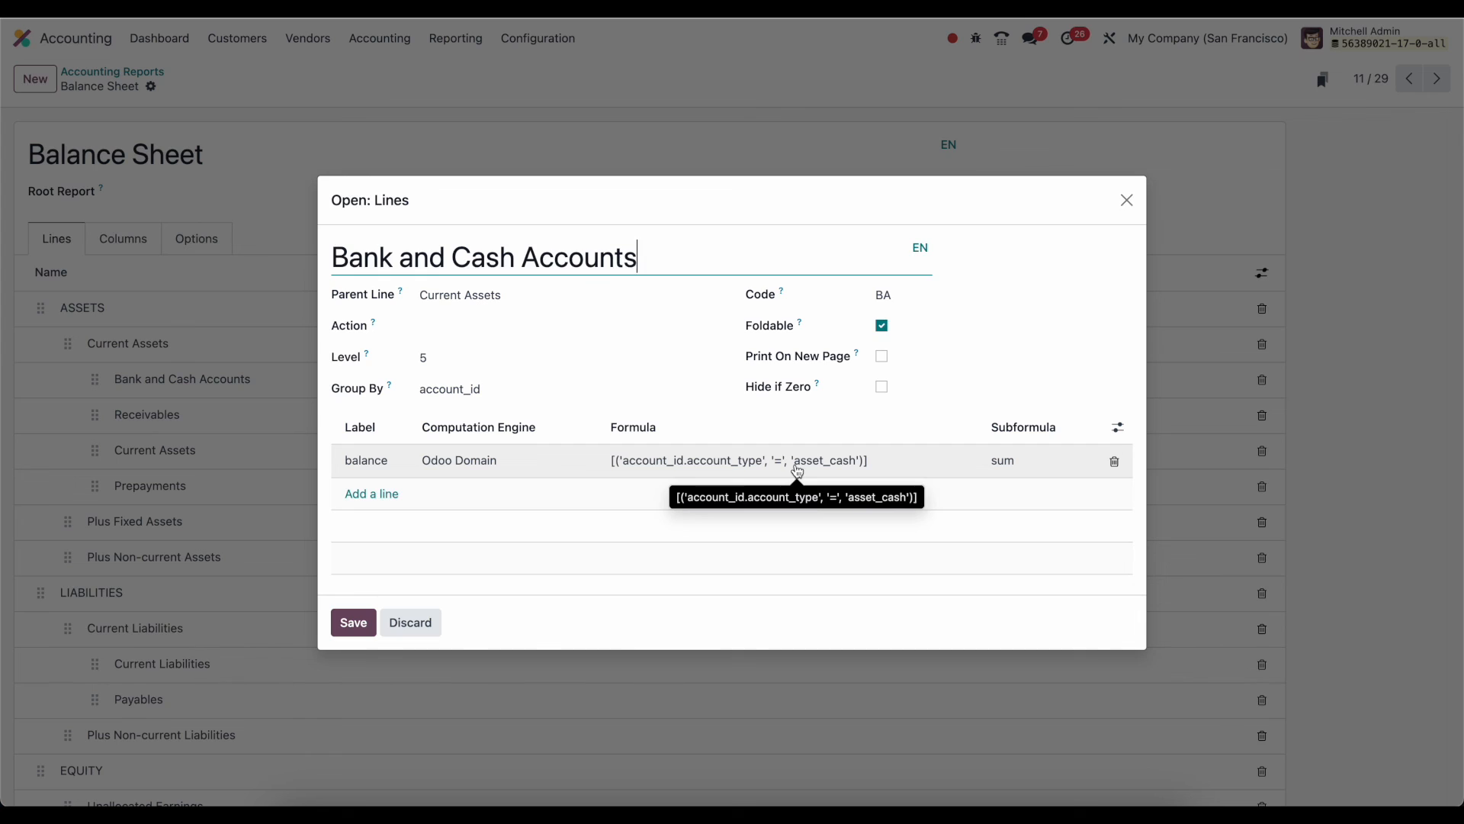
pyautogui.moveTo(372, 464)
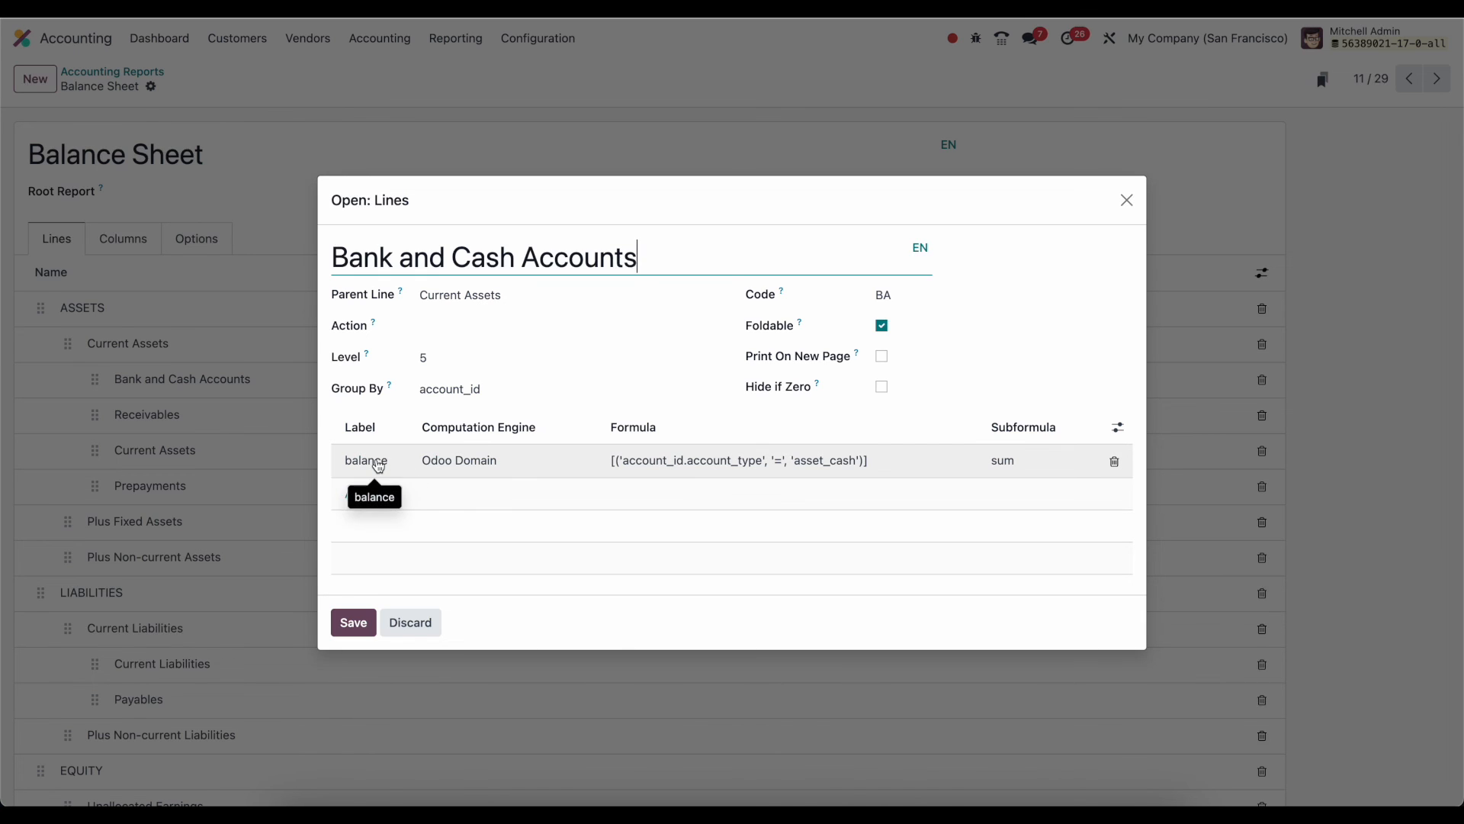
pyautogui.moveTo(775, 333)
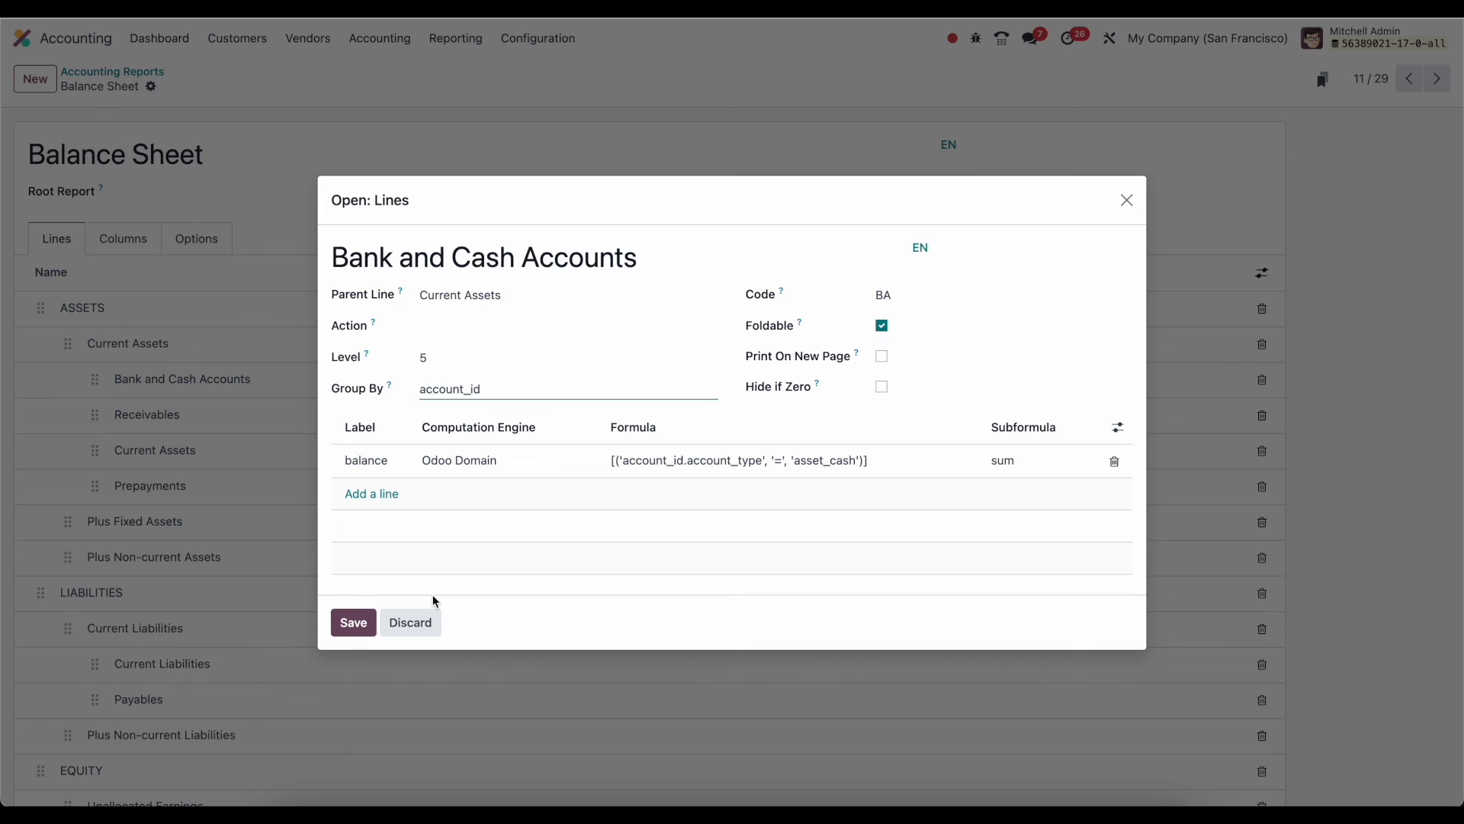
pyautogui.moveTo(450, 554)
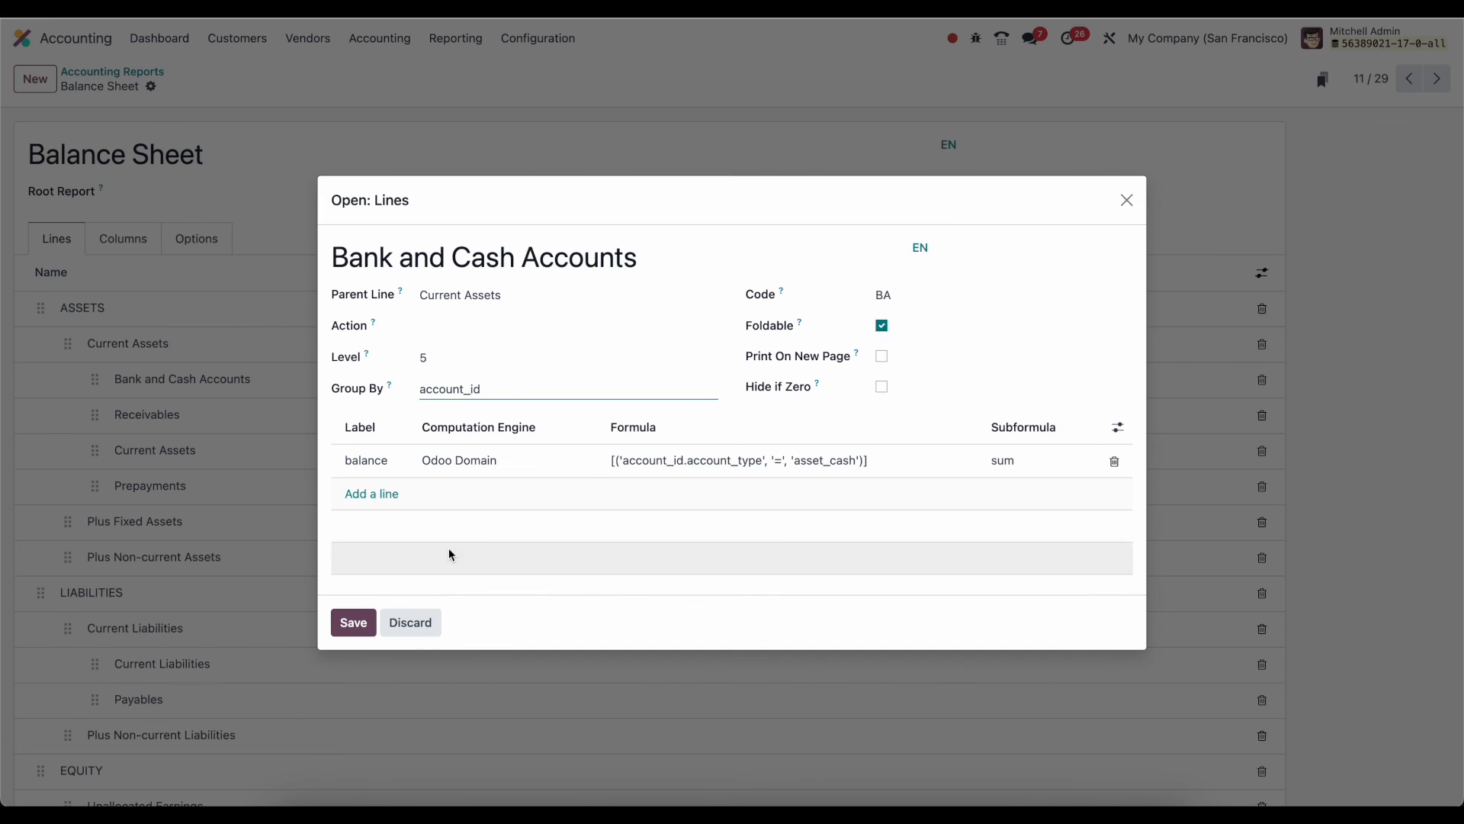
pyautogui.moveTo(838, 474)
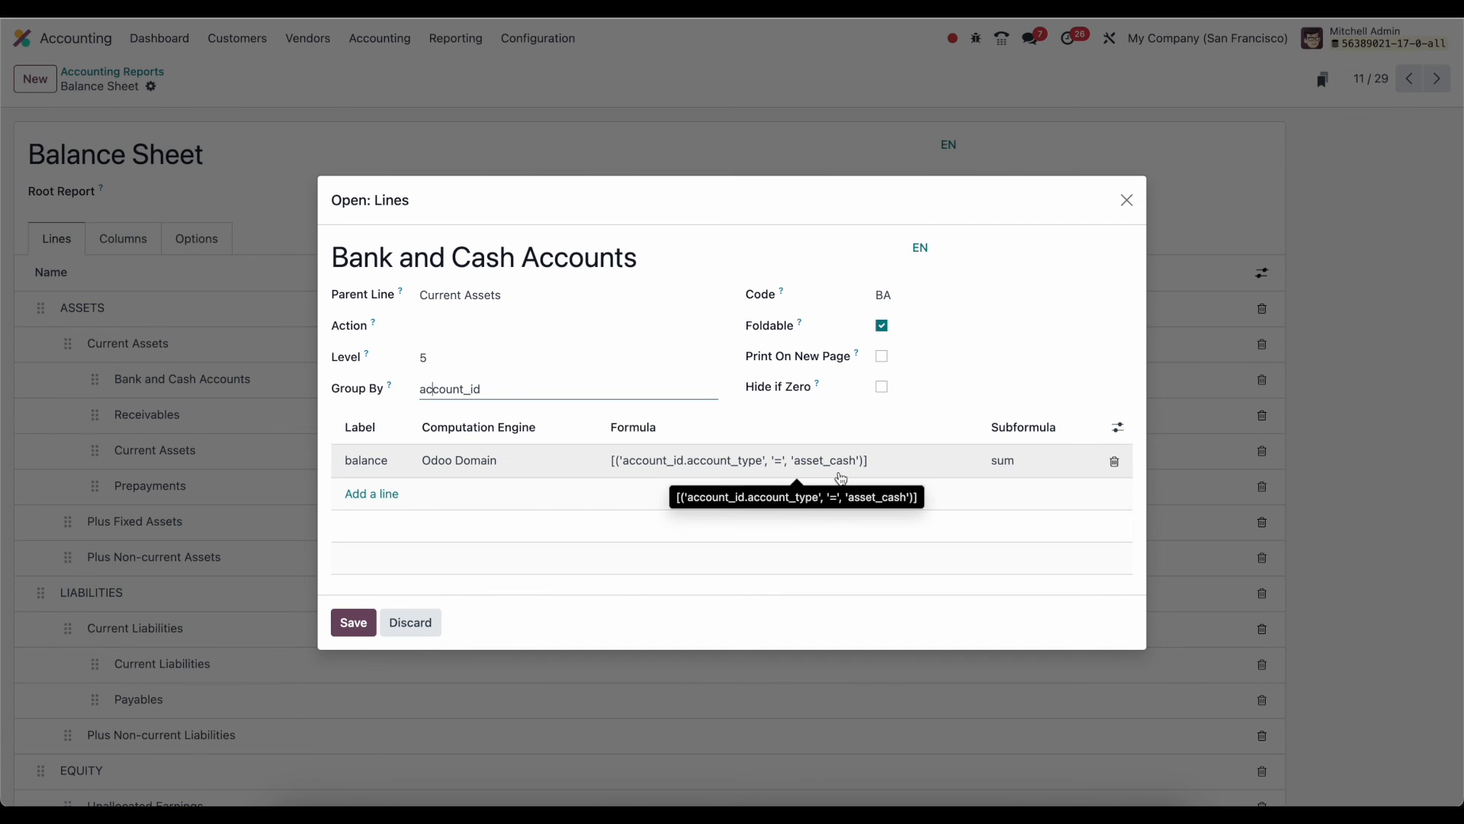
pyautogui.moveTo(416, 285)
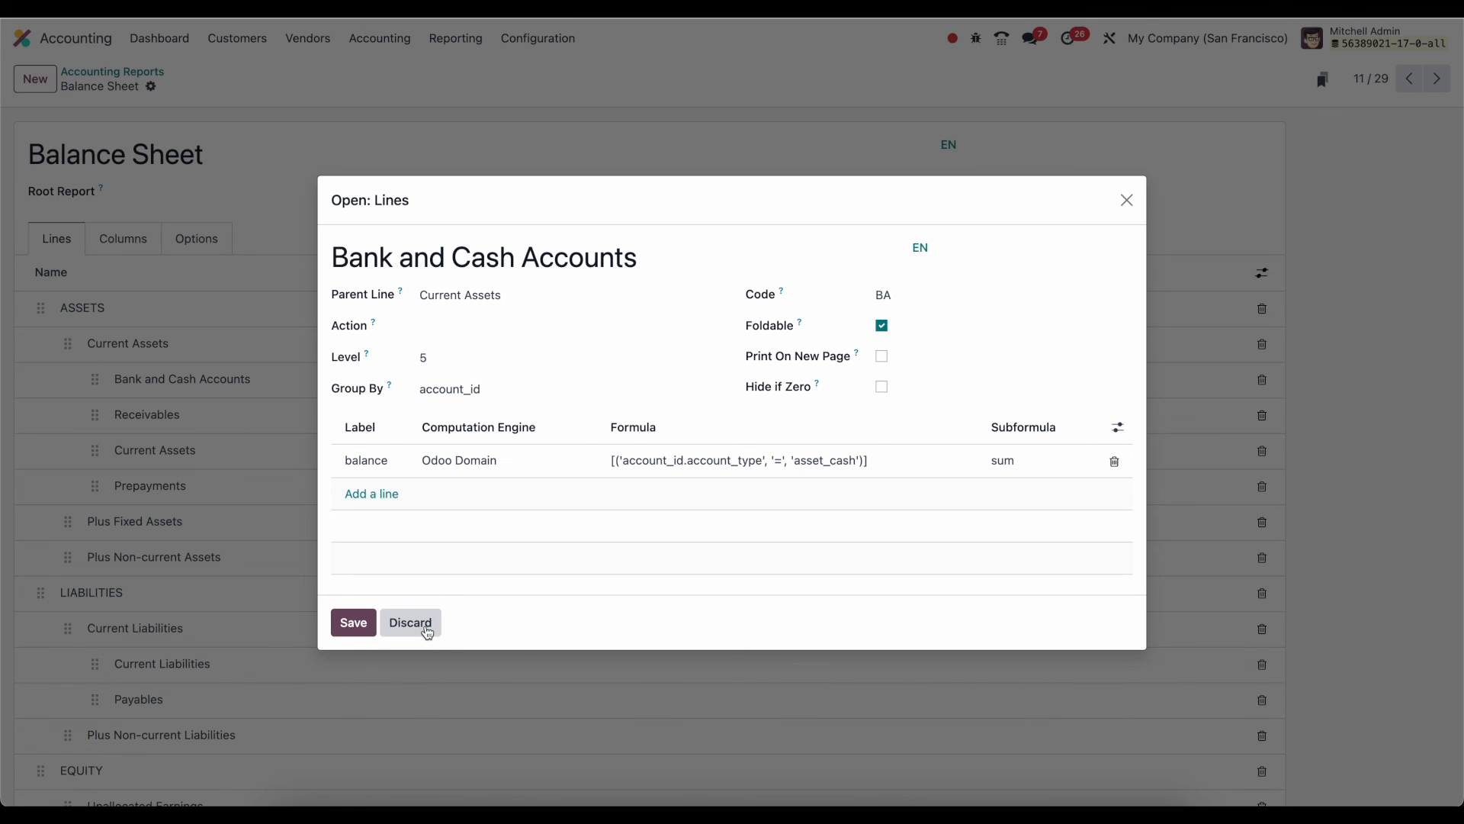
pyautogui.click(409, 623)
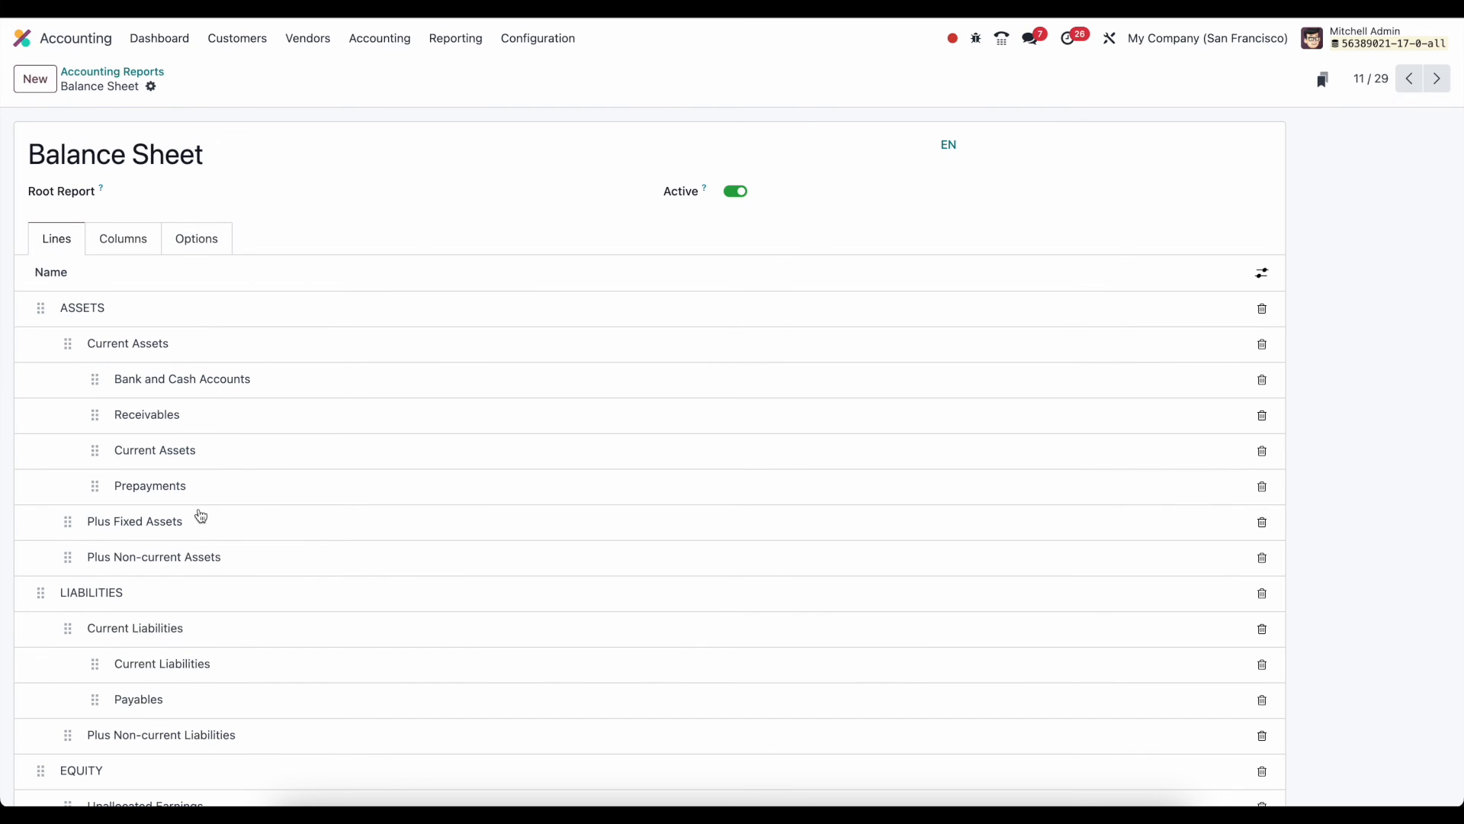
# Review the Balance Sheet lines and options, then return to the 29-report Accounting Reports list
pyautogui.scroll(-3)
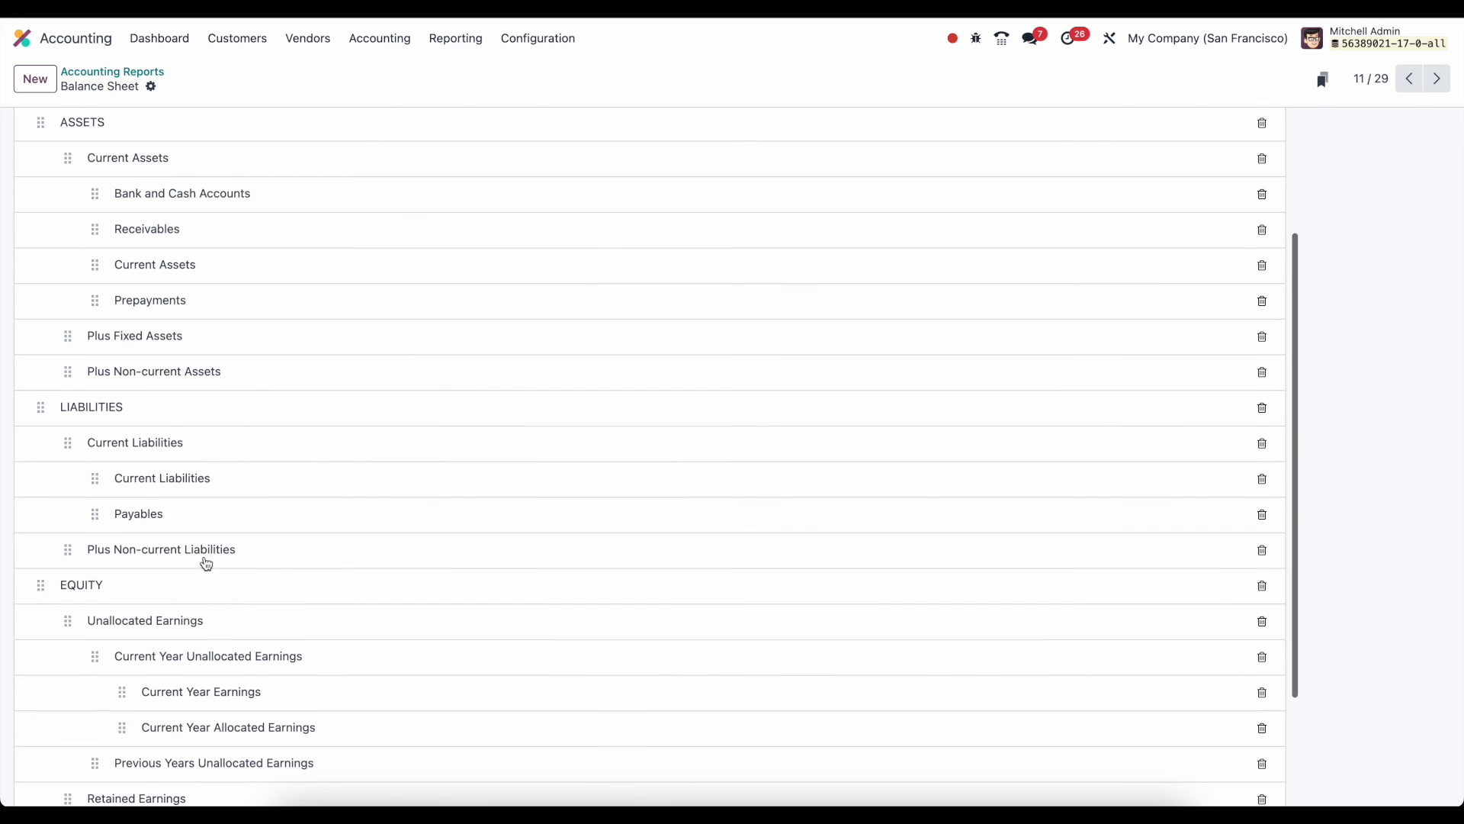
pyautogui.scroll(3)
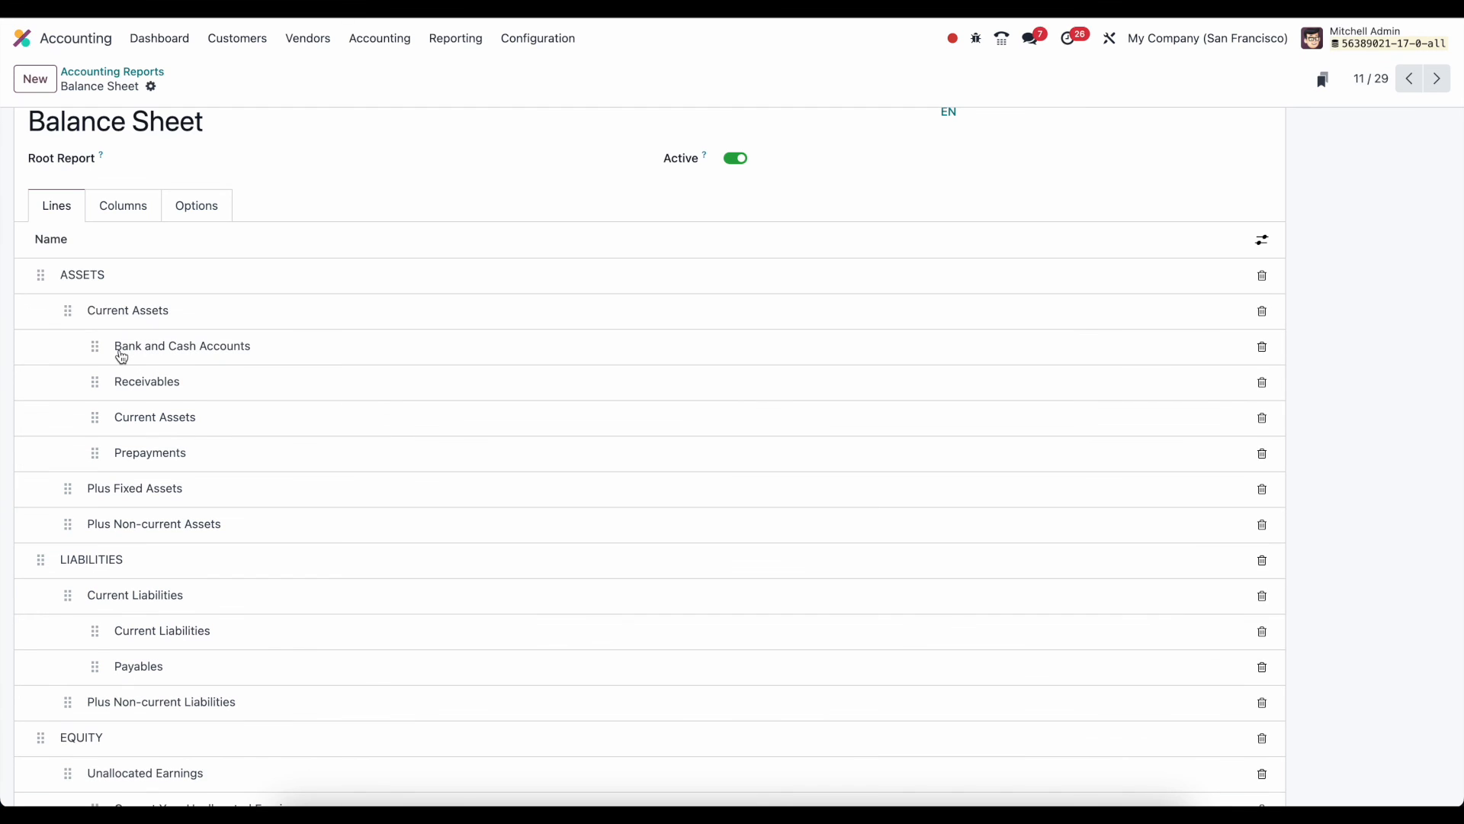
pyautogui.scroll(3)
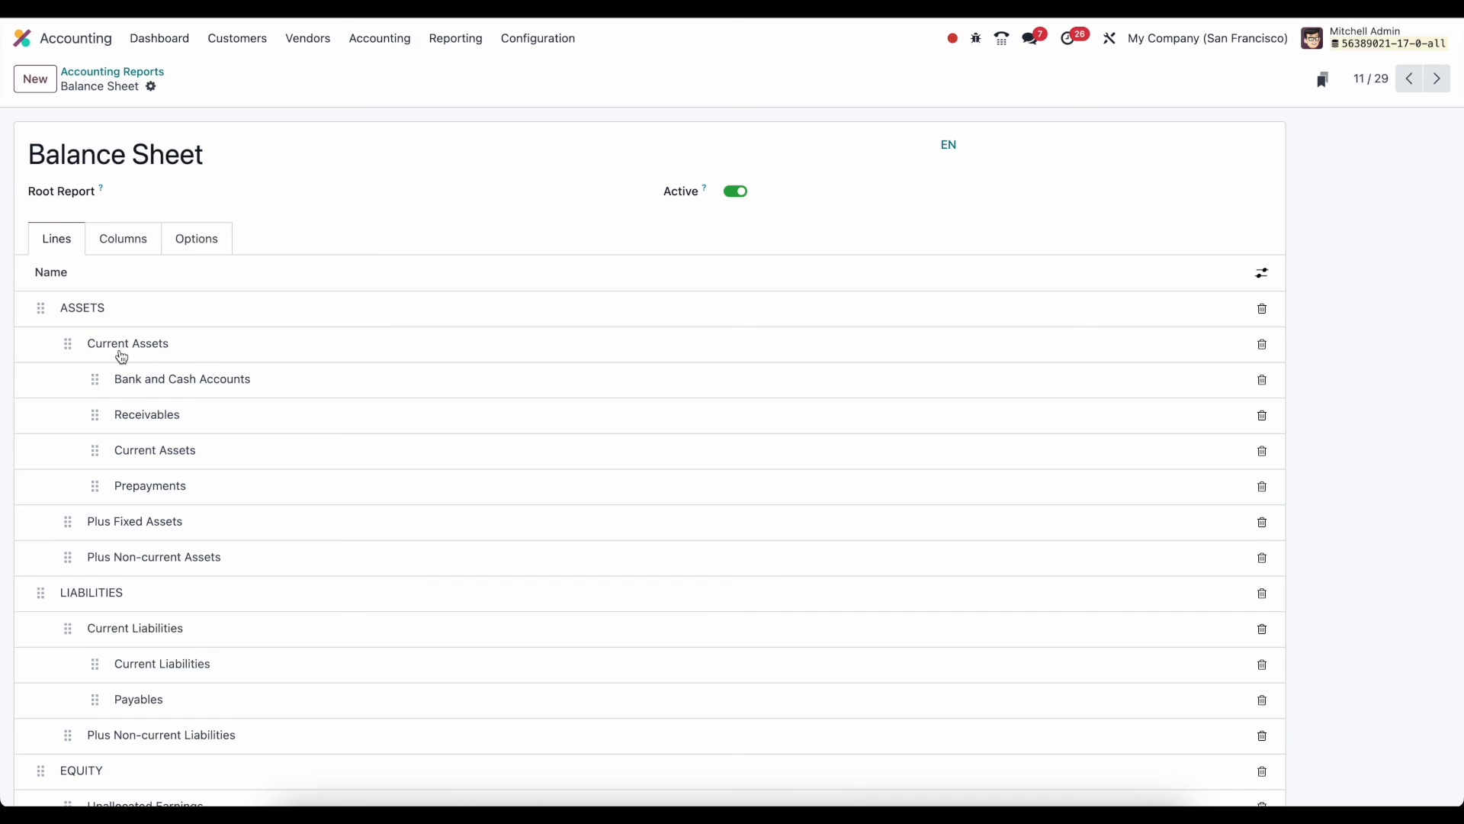
pyautogui.moveTo(109, 338)
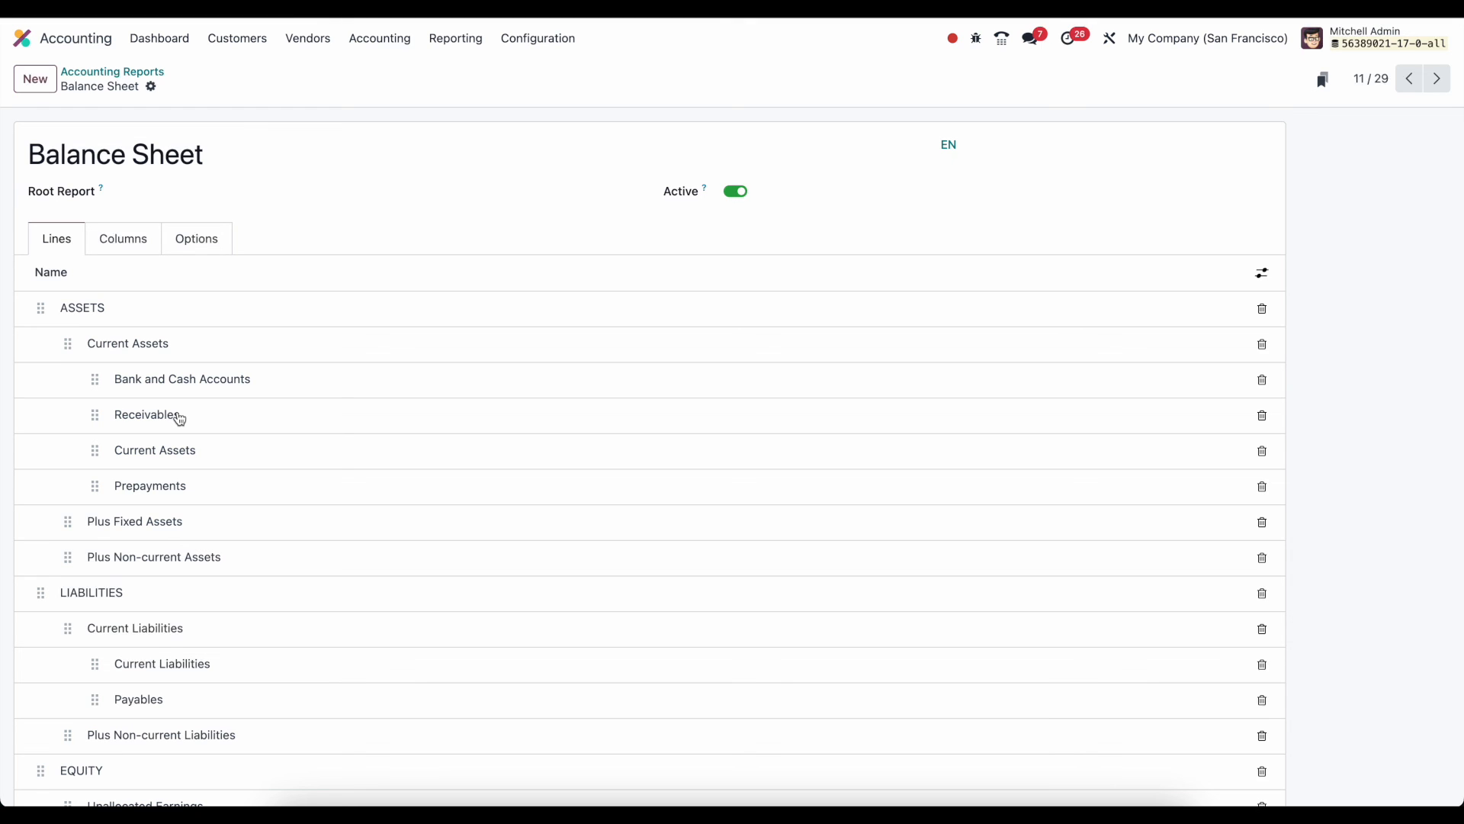
pyautogui.moveTo(313, 232)
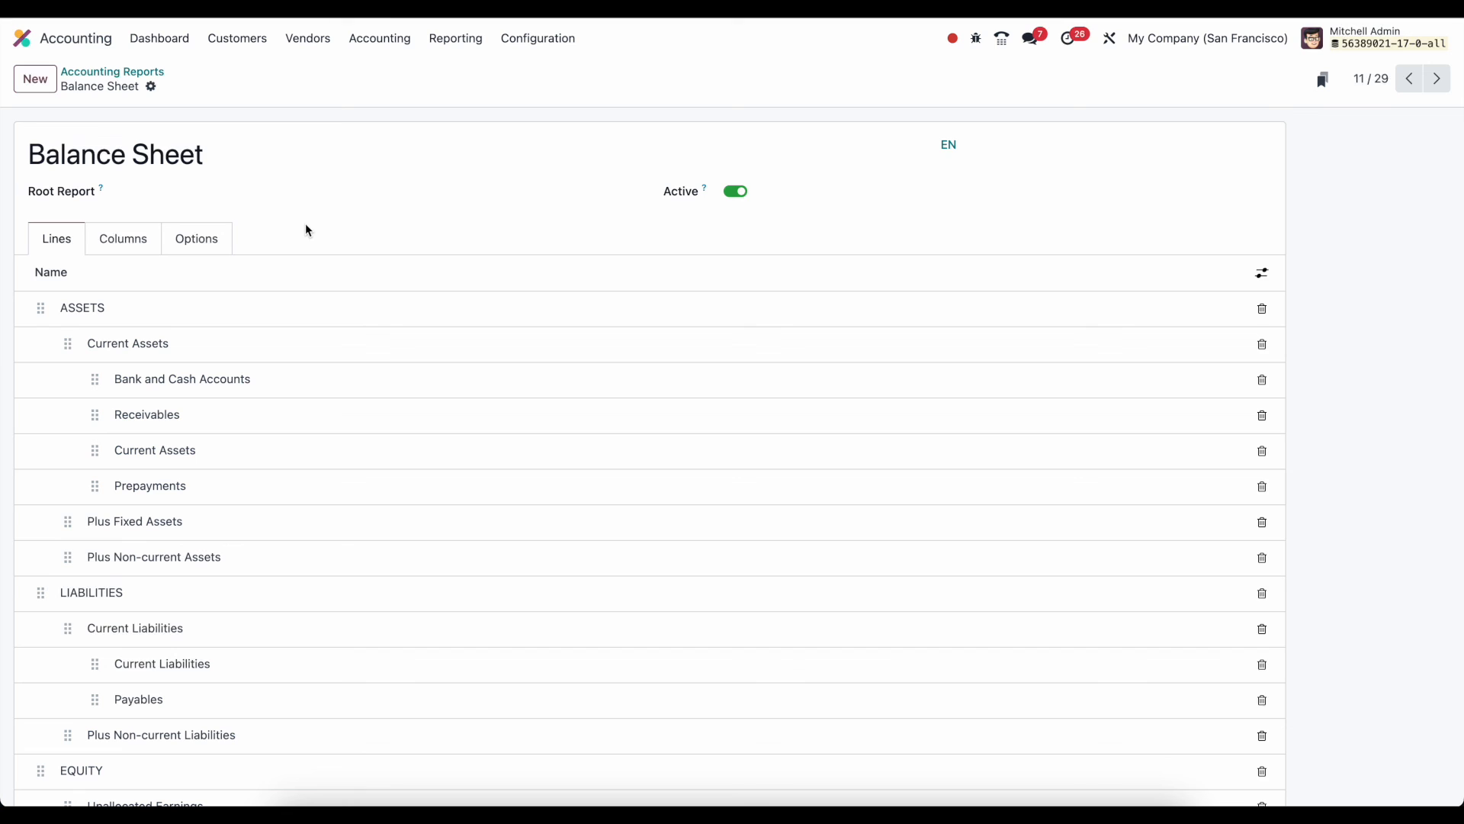
pyautogui.moveTo(122, 243)
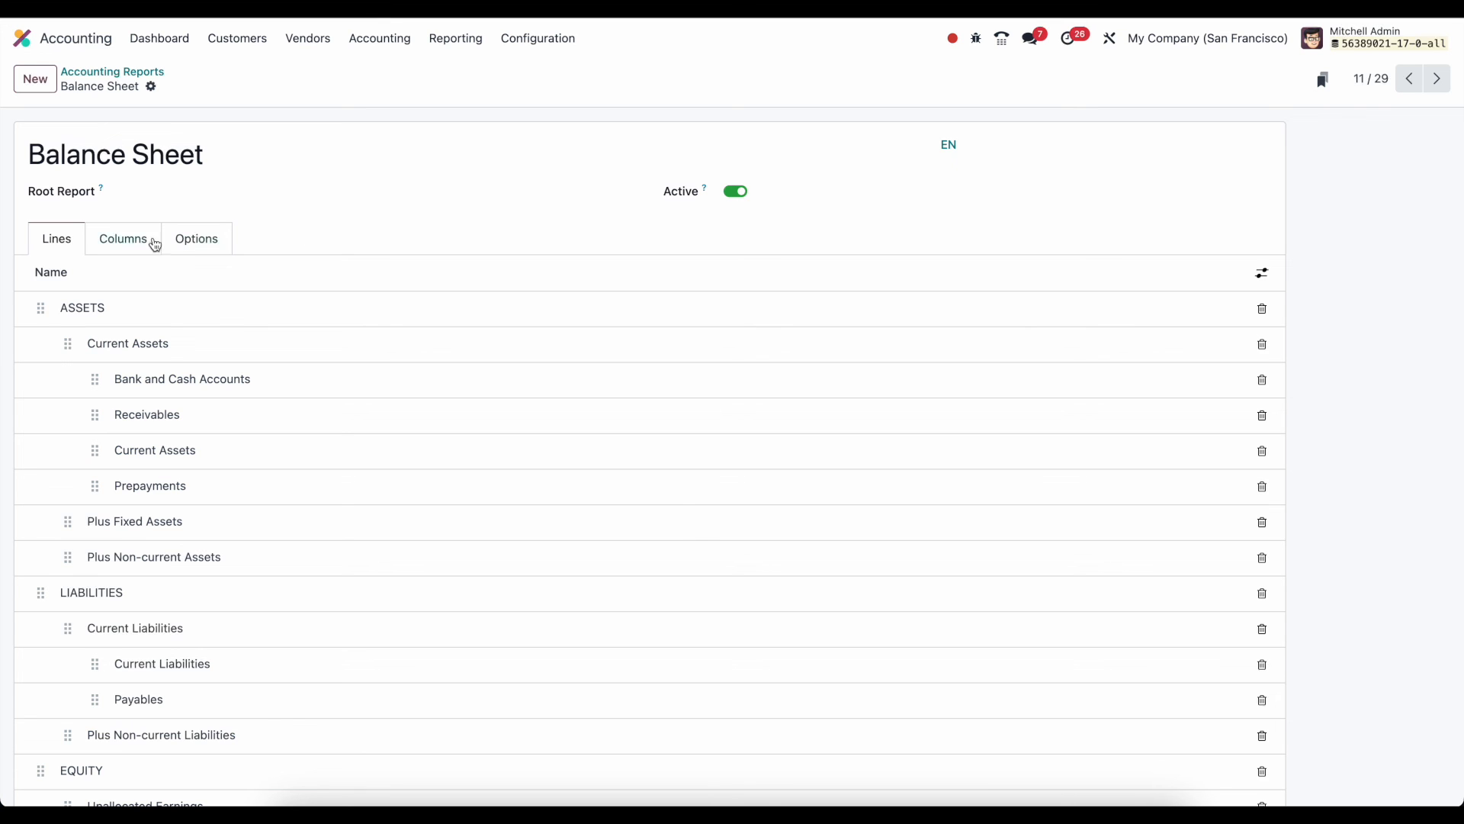
pyautogui.click(196, 238)
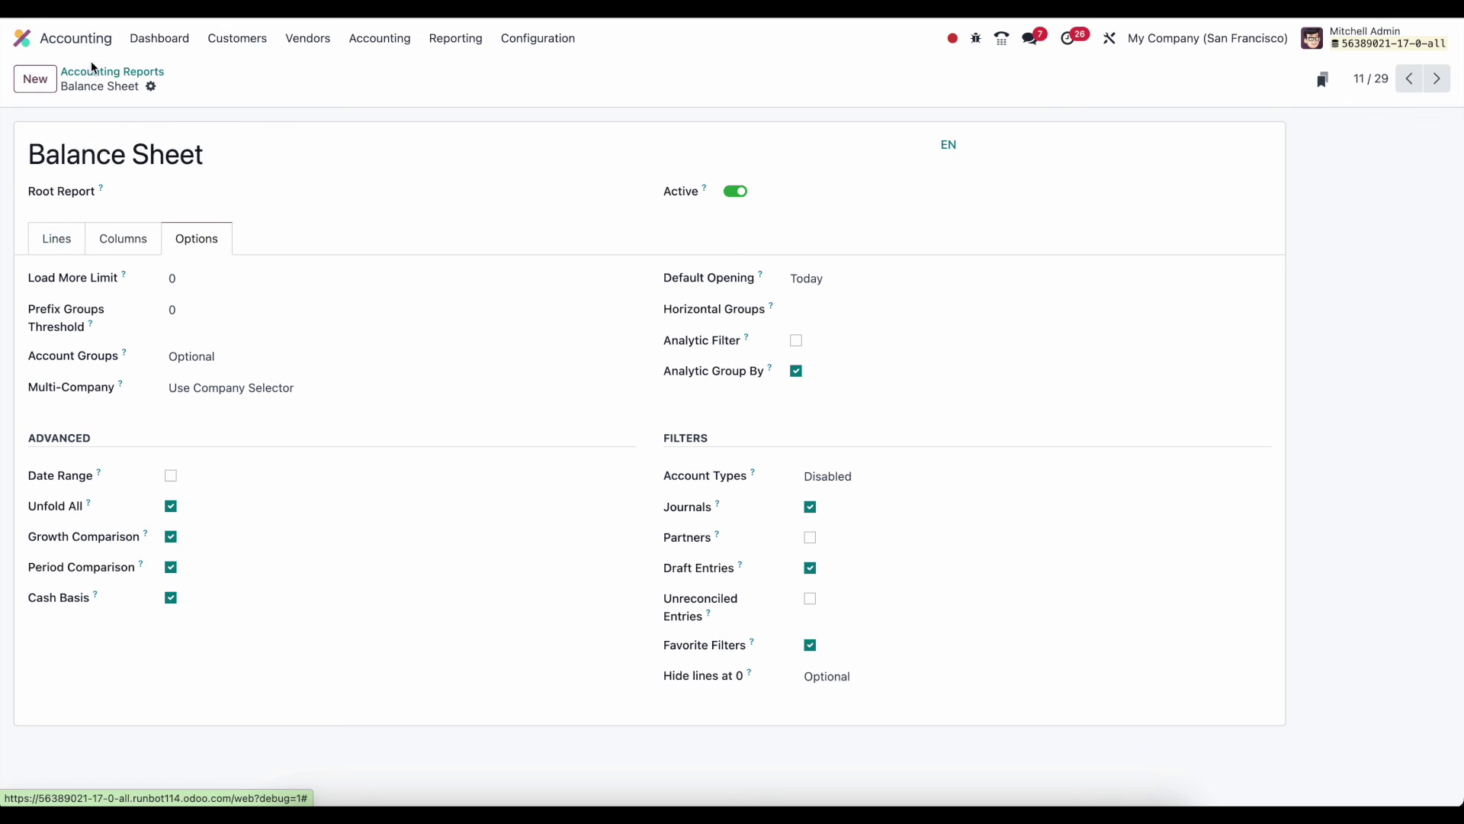
pyautogui.click(112, 72)
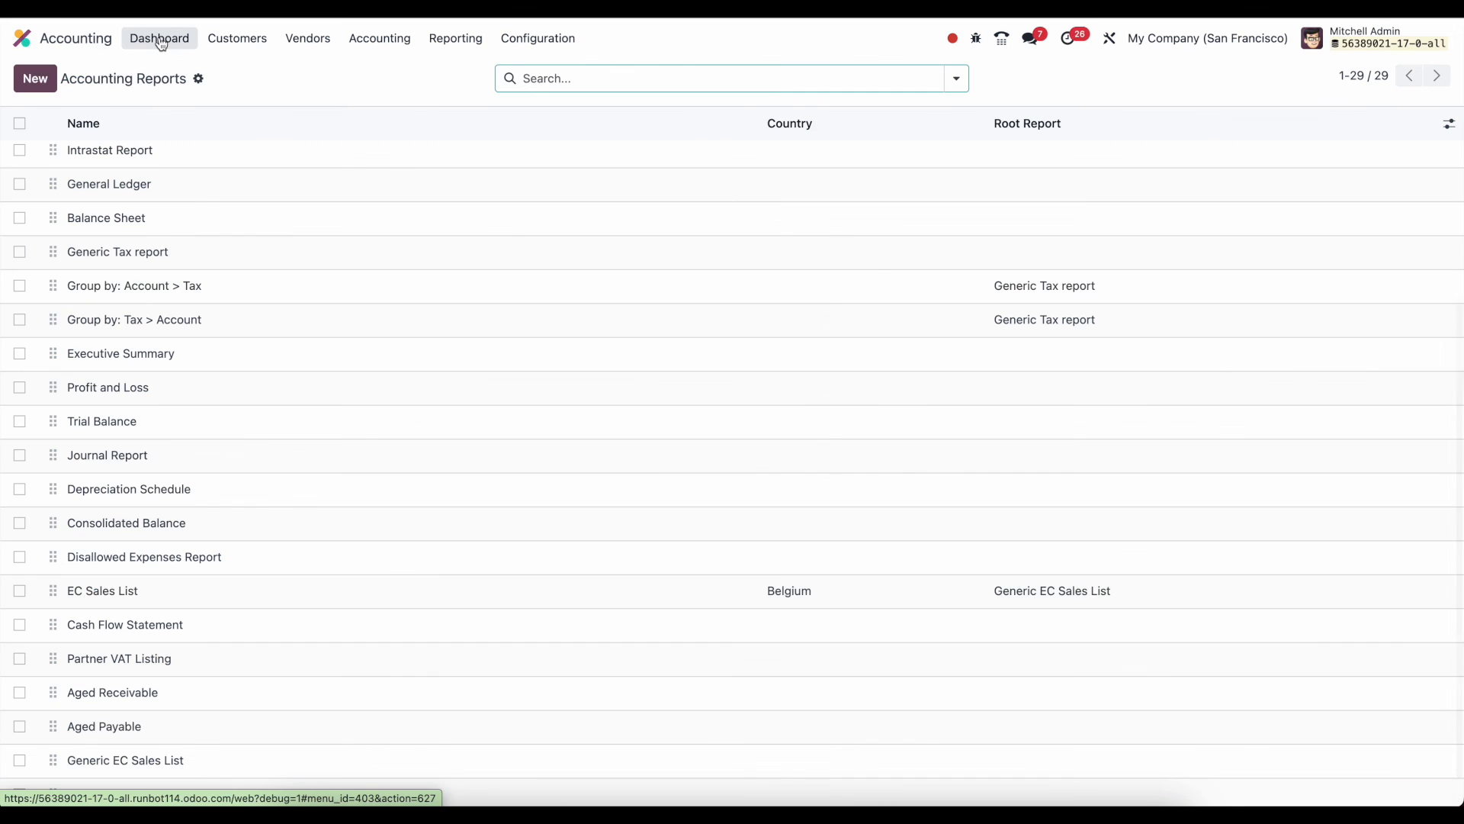
# Show the Accounting Dashboard with customer invoices, vendor bills, bank and cash journals
pyautogui.click(158, 38)
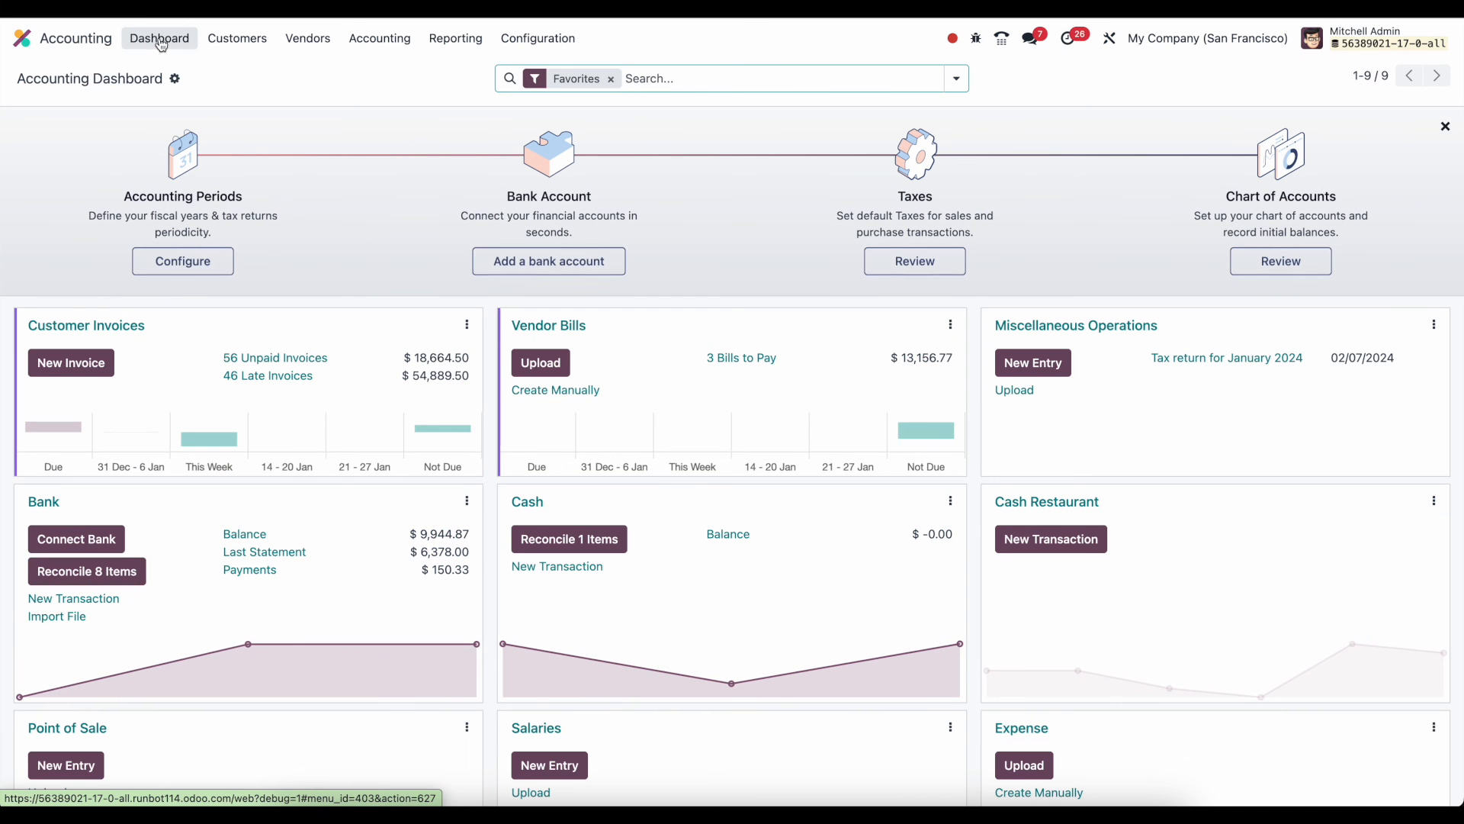
pyautogui.moveTo(292, 97)
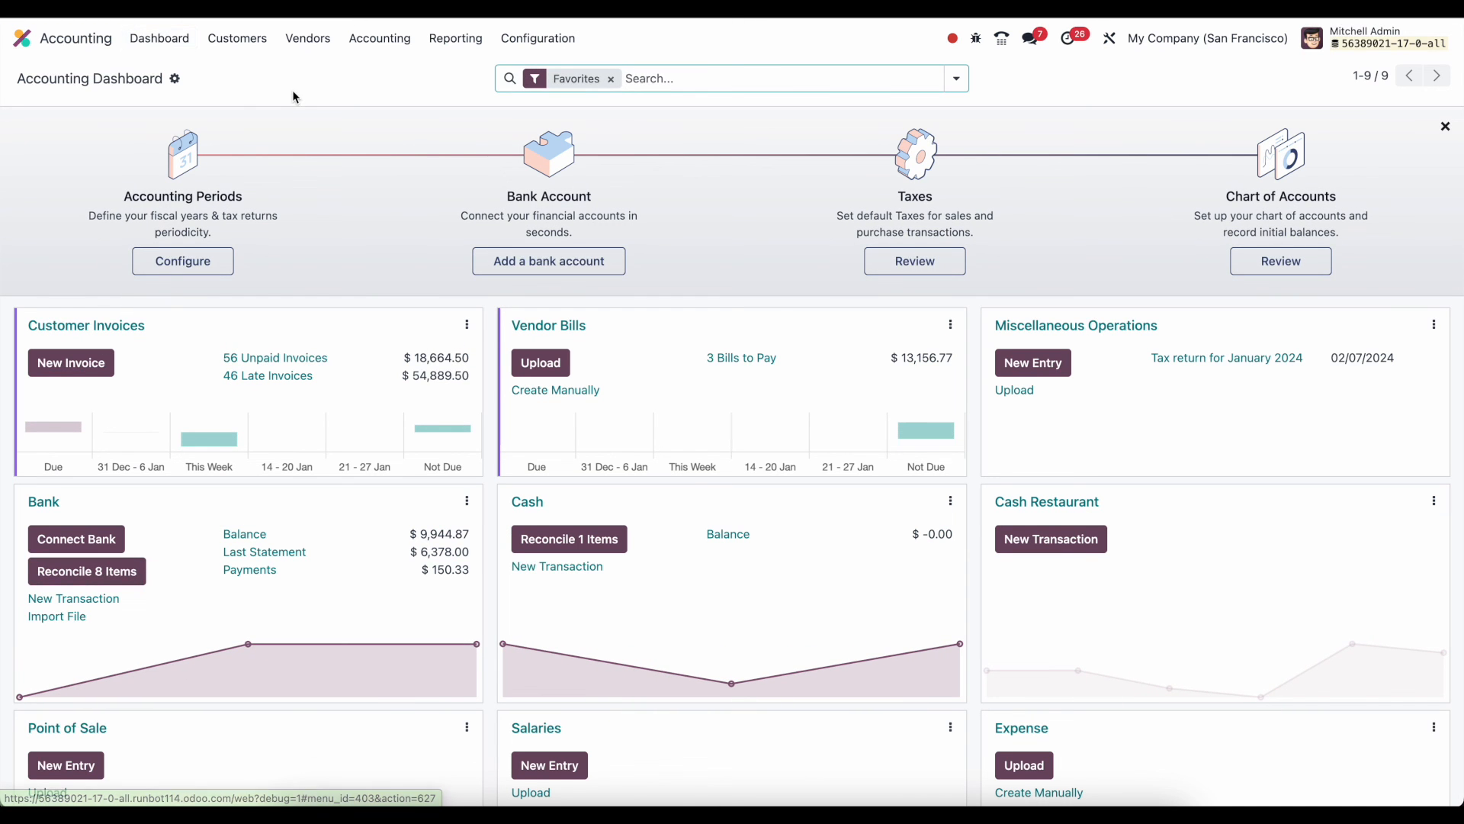